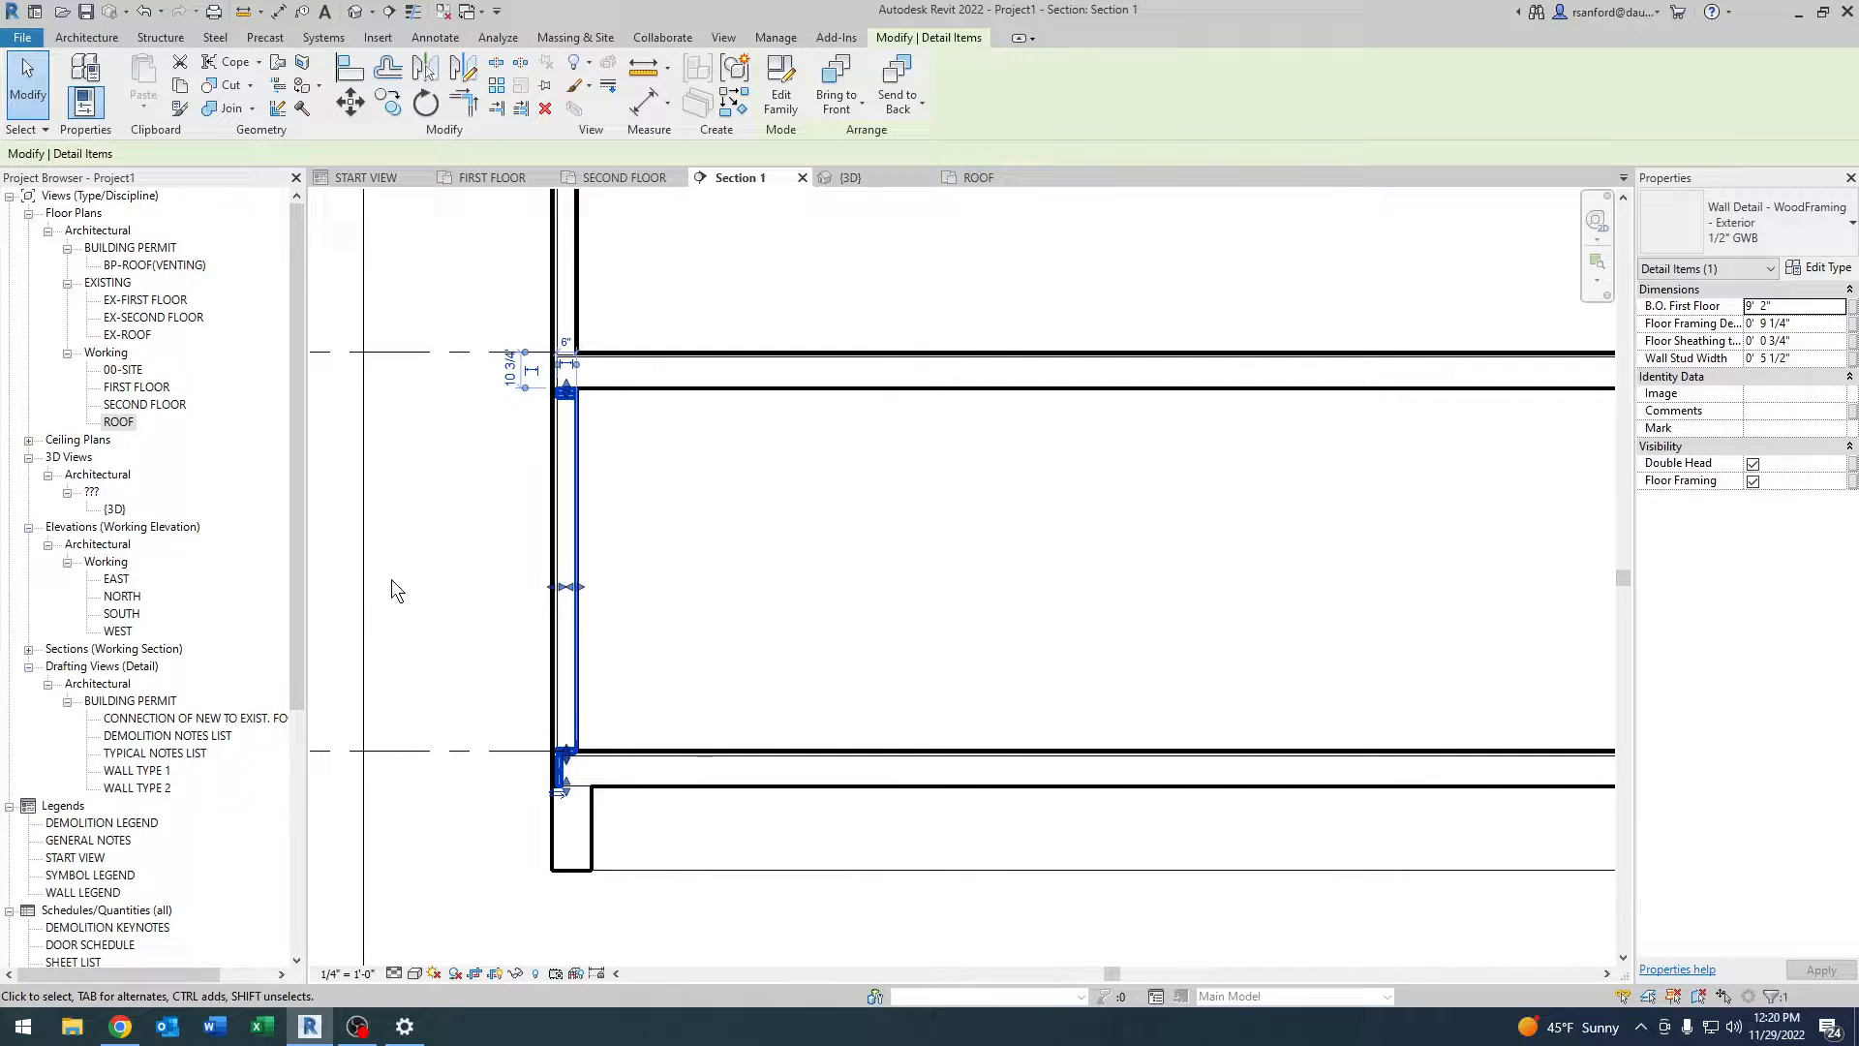
pyautogui.moveTo(401, 612)
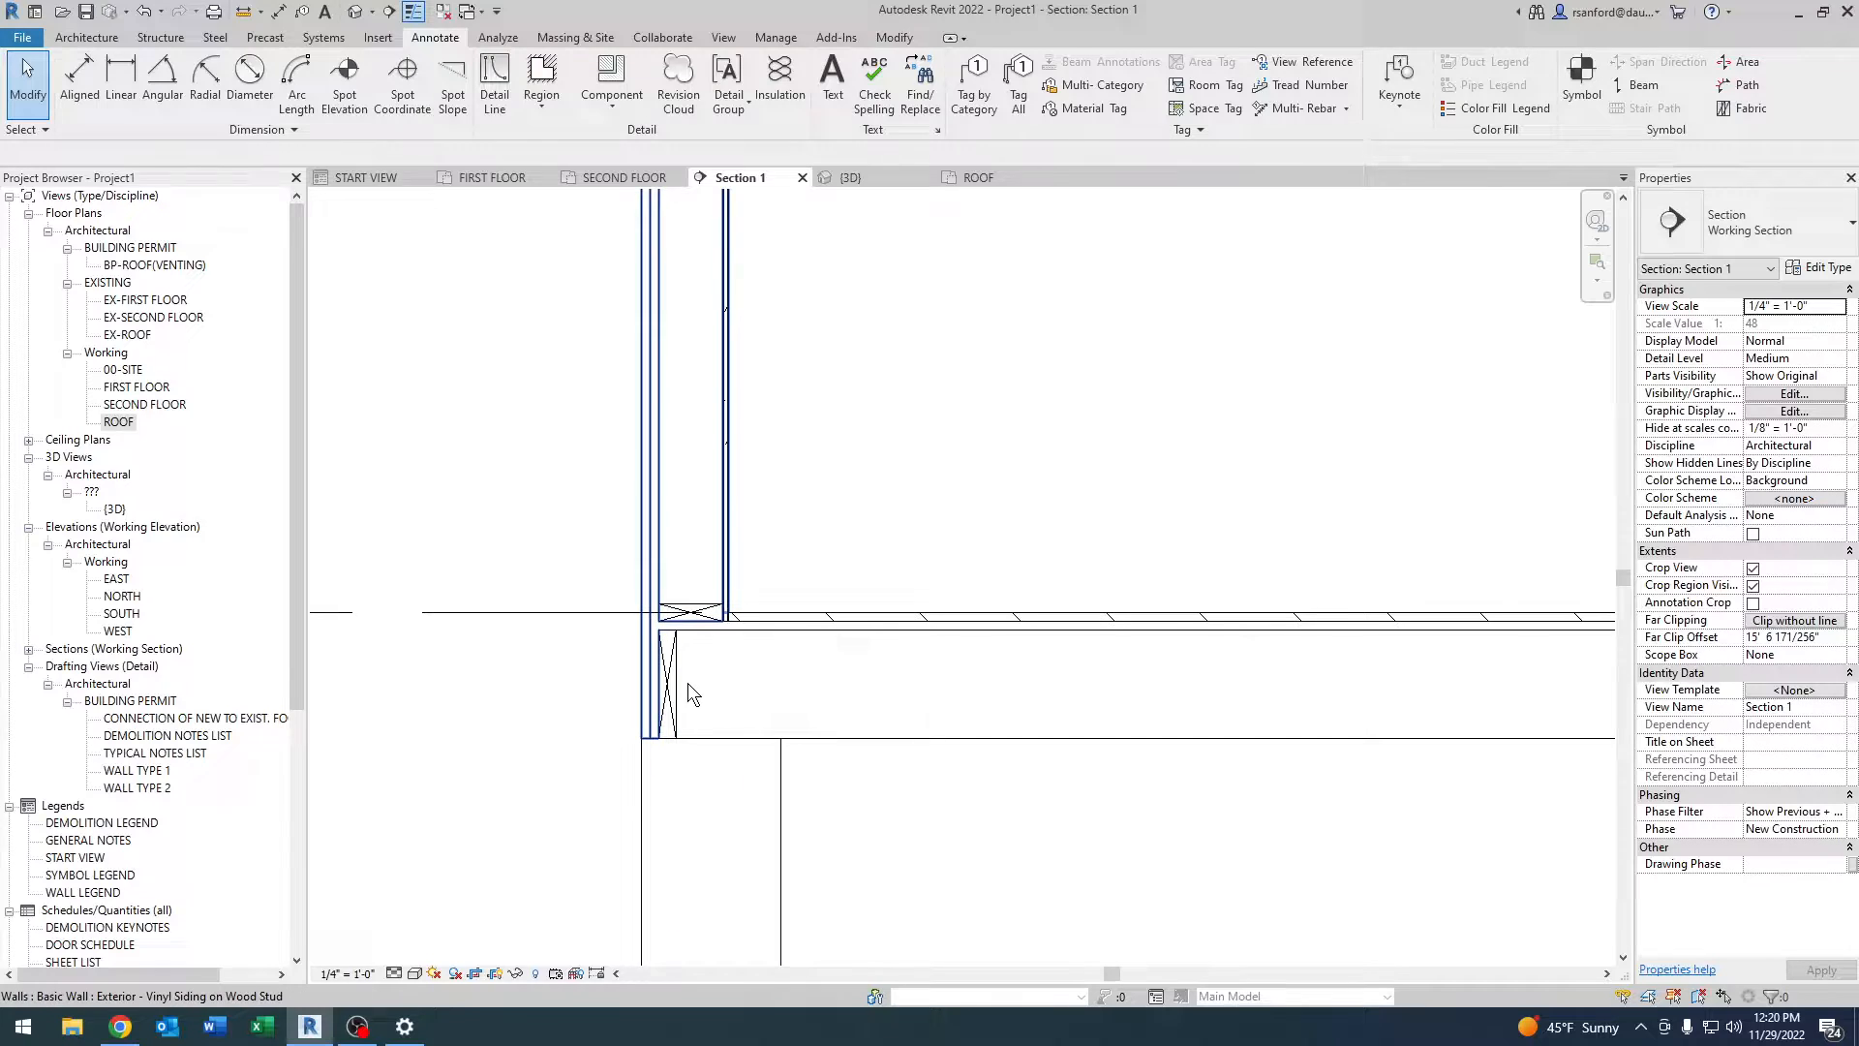
# Place the Wall Detail - WoodFraming component on the upper wall between SECOND FLOOR and ROOF.
pyautogui.click(676, 687)
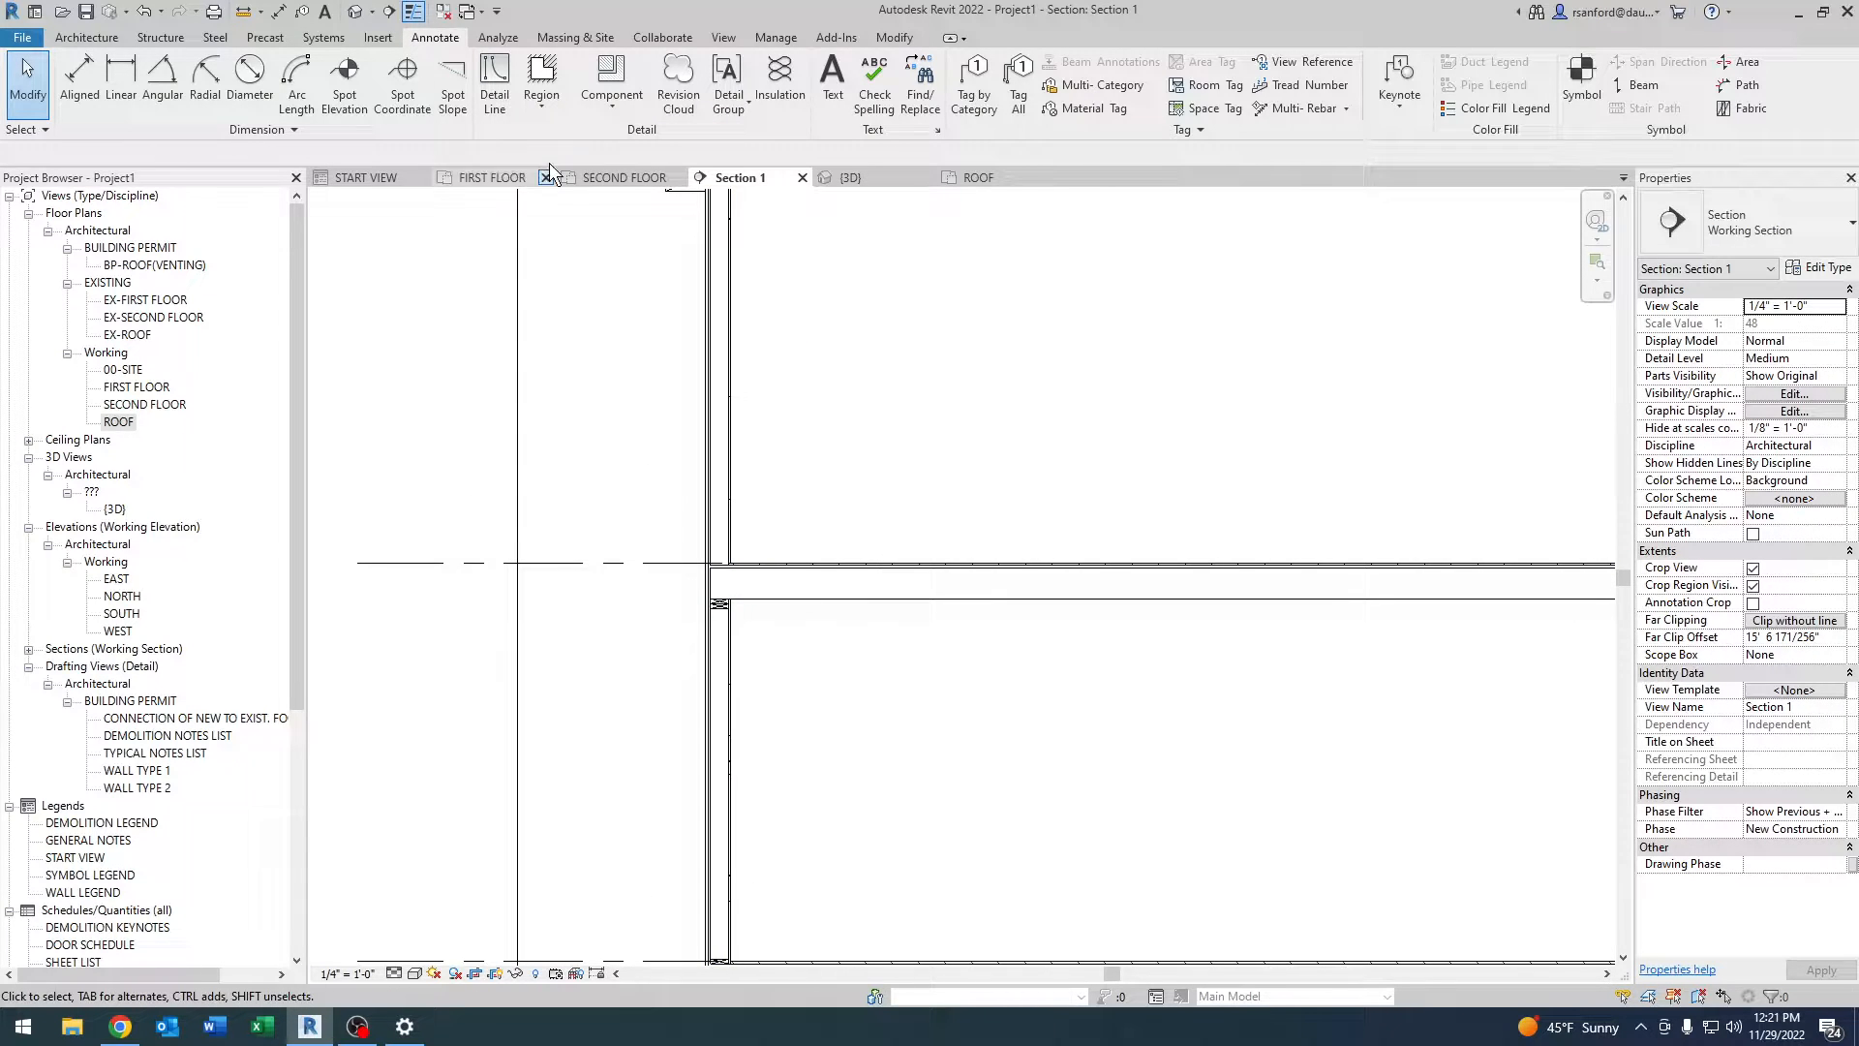
pyautogui.moveTo(610, 78)
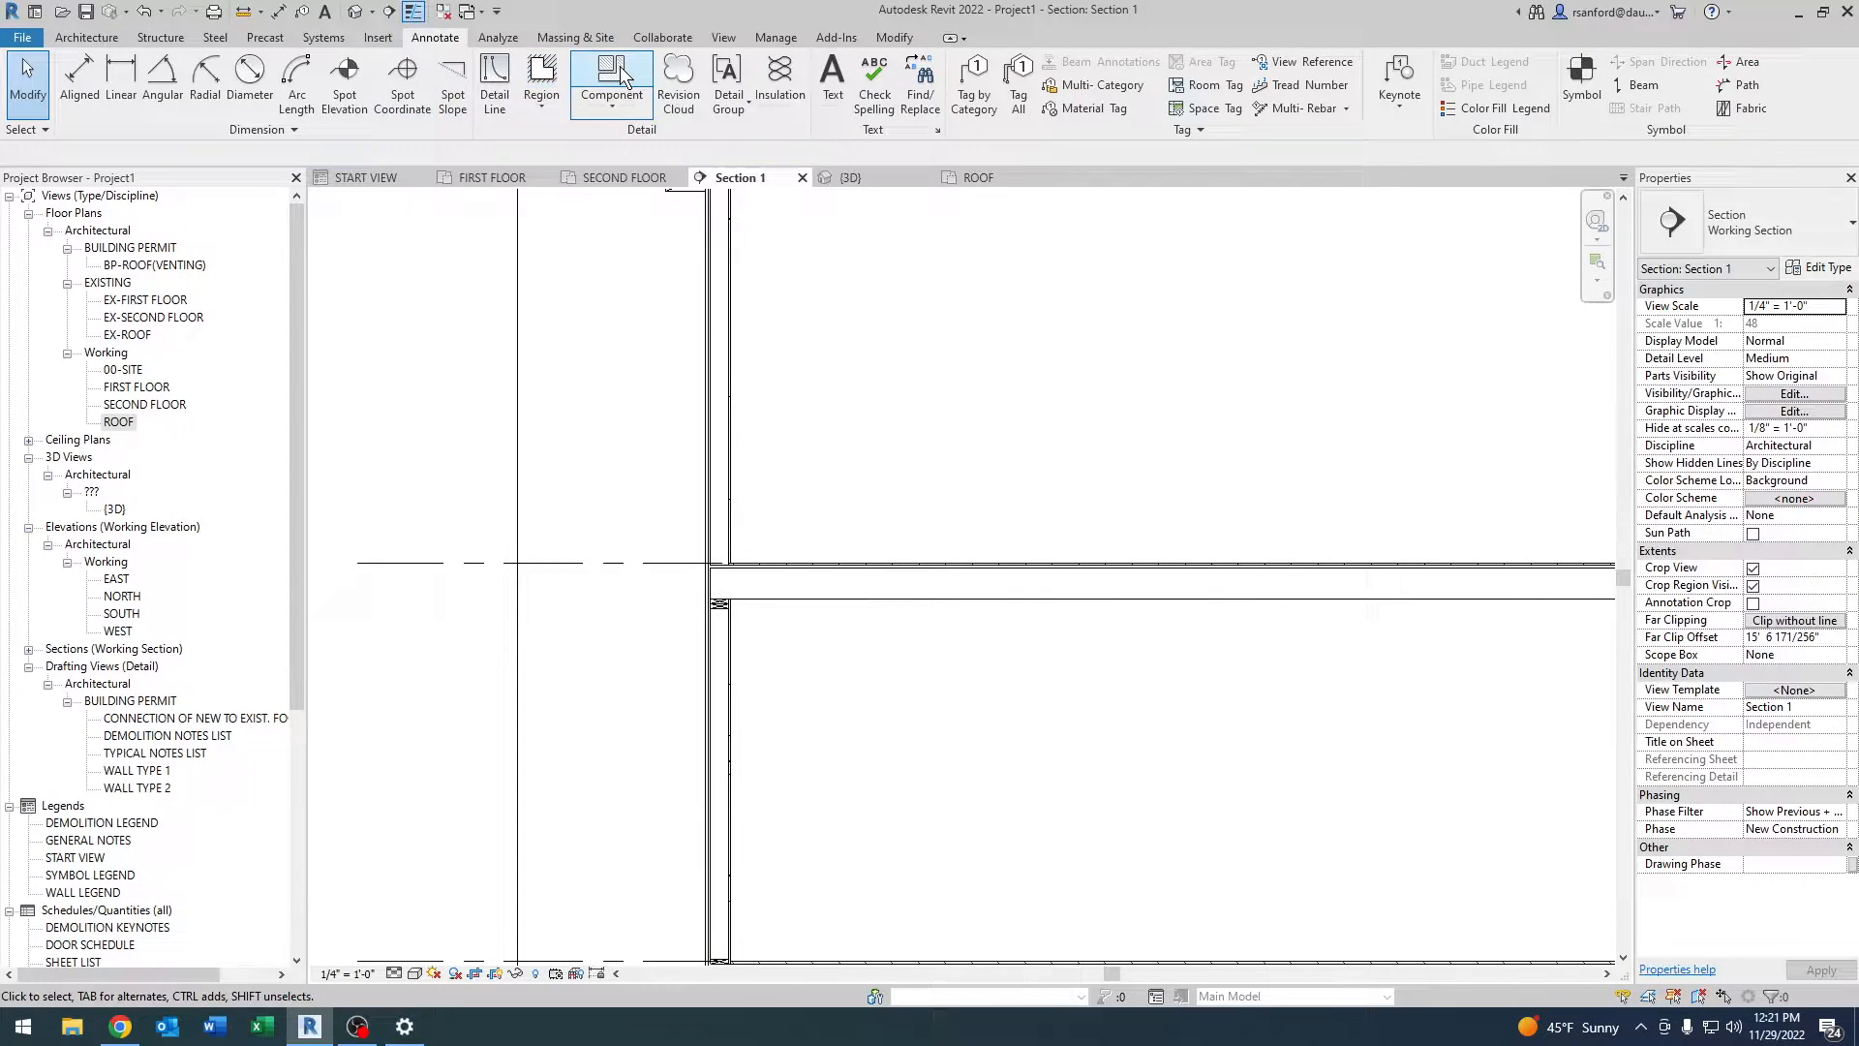
pyautogui.click(612, 72)
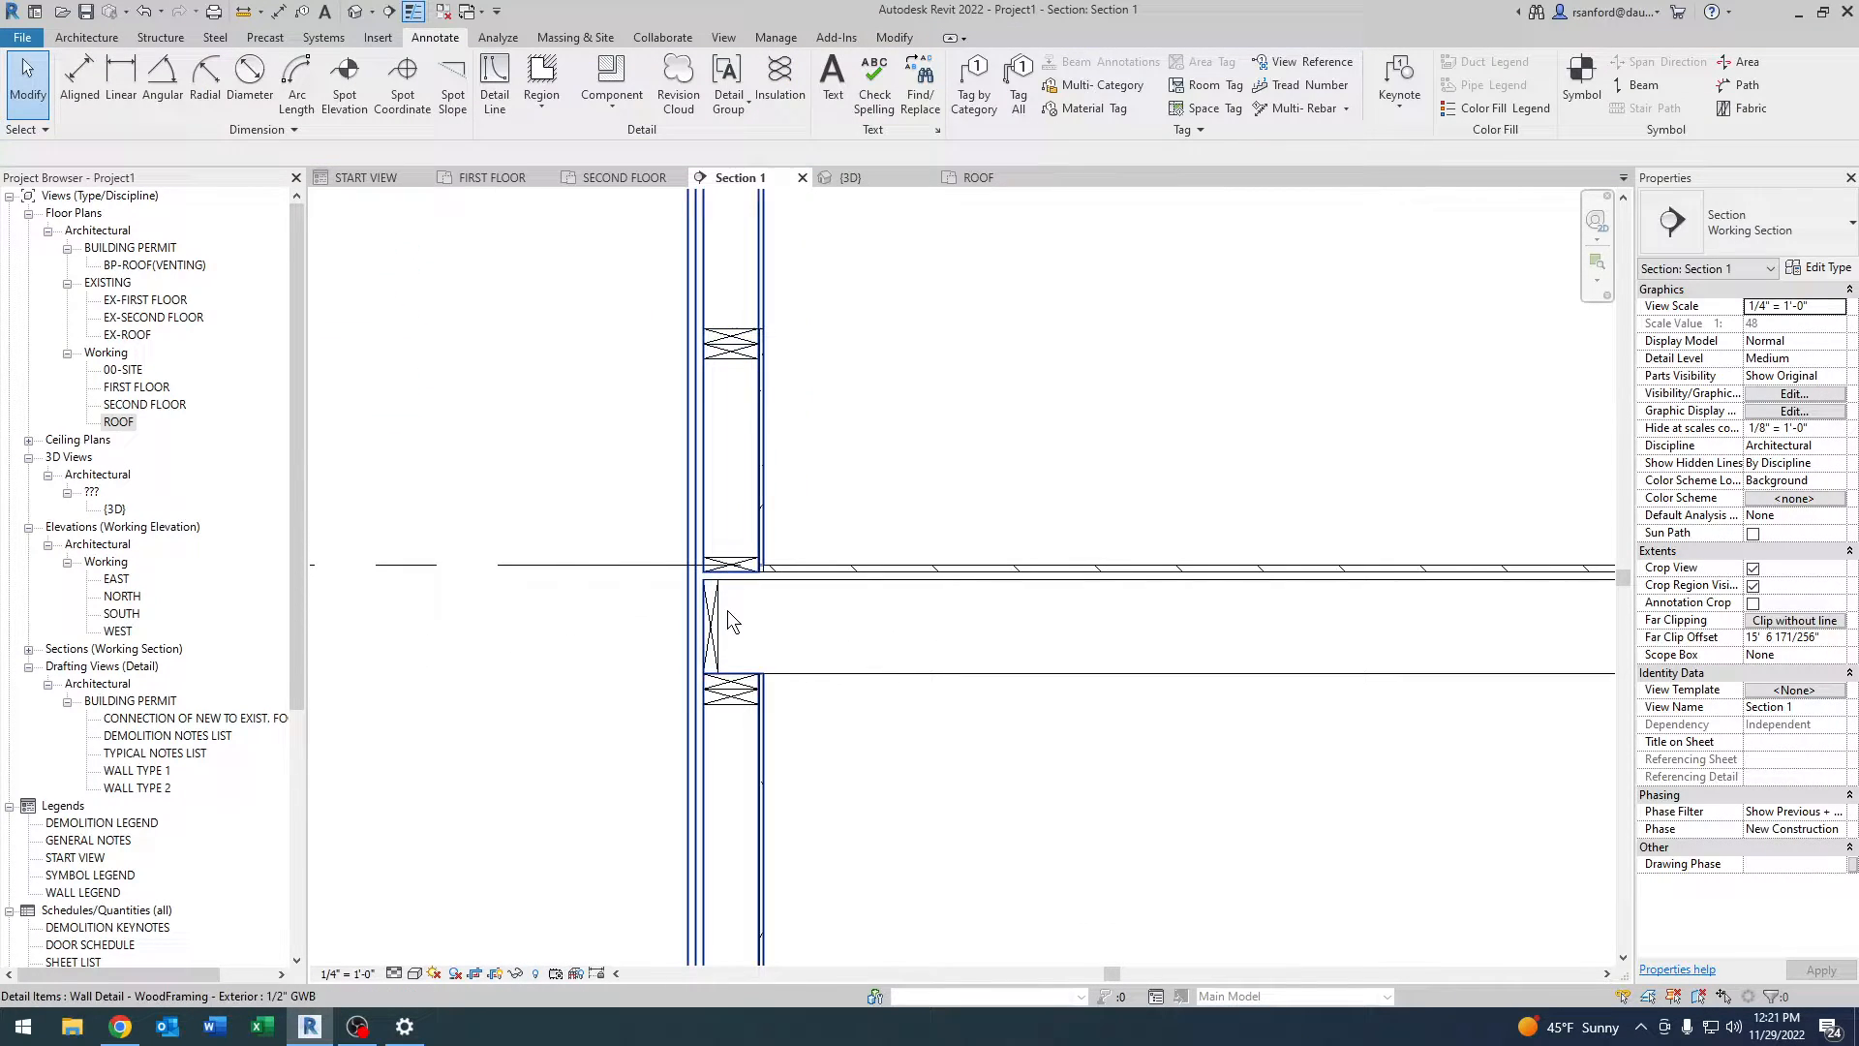
pyautogui.click(730, 621)
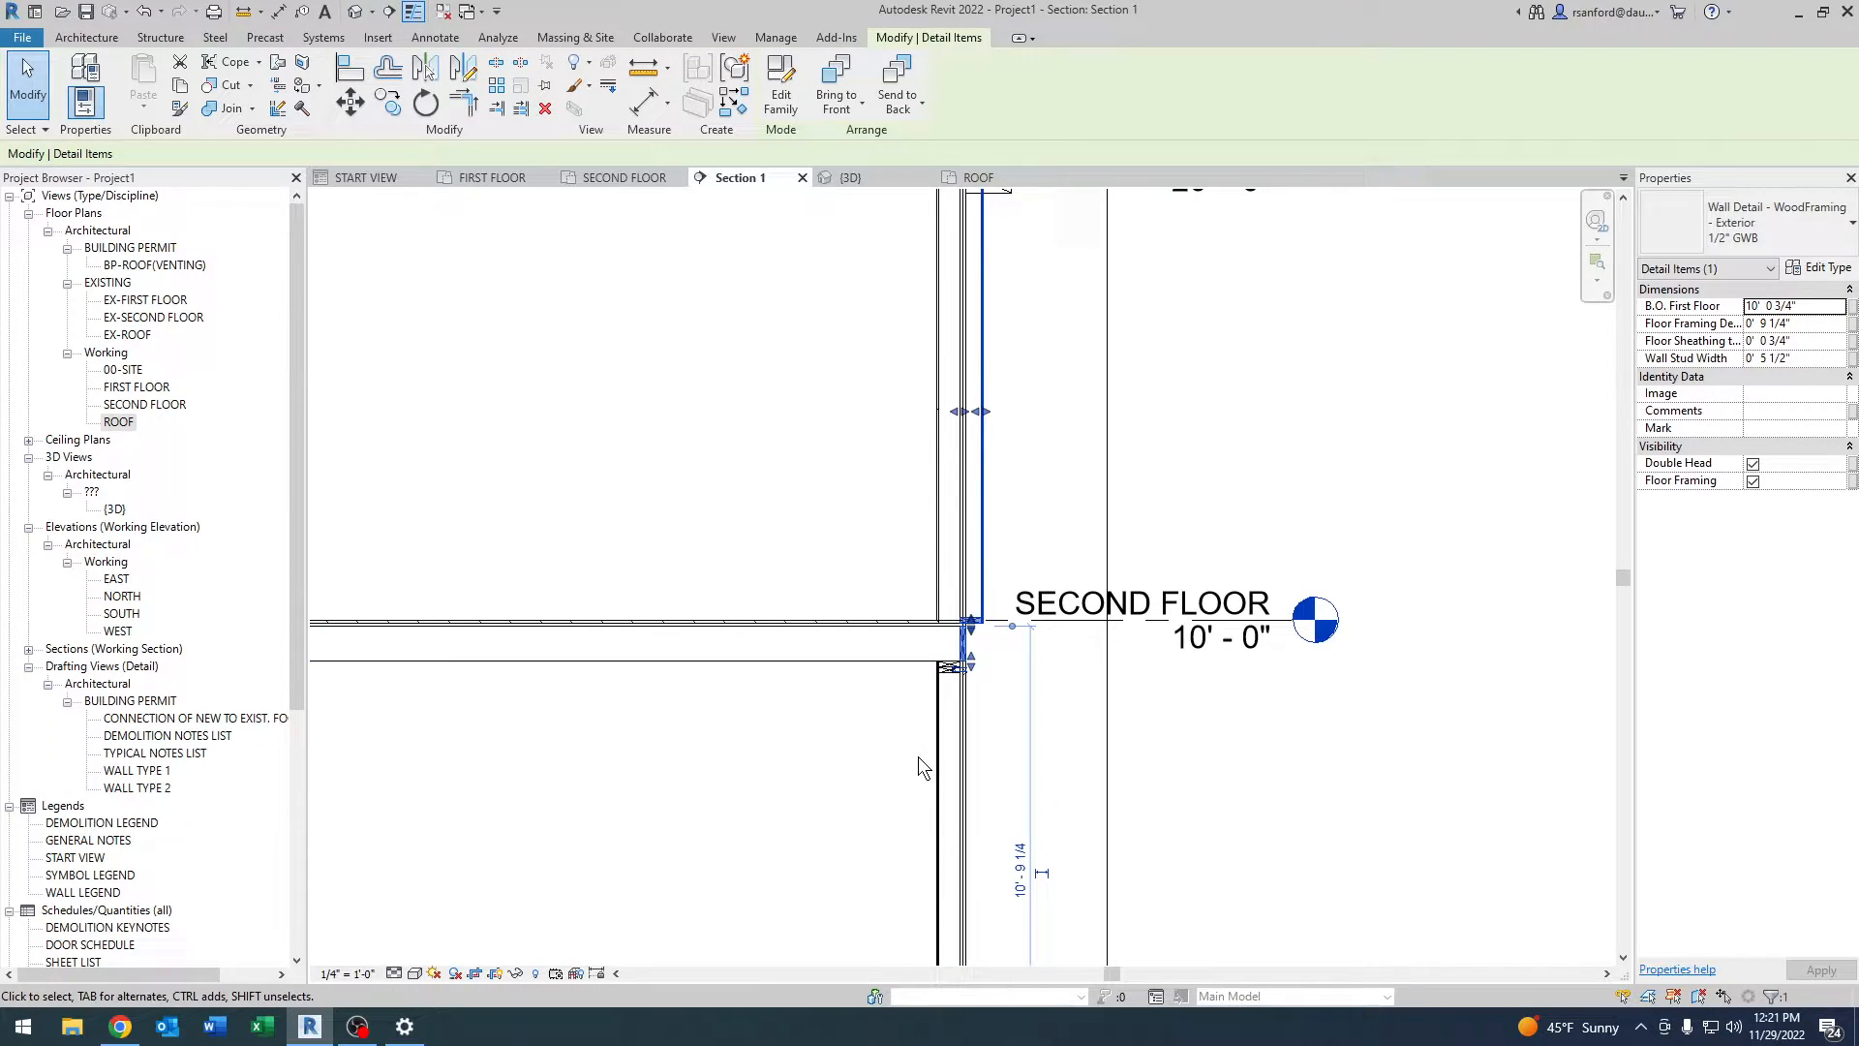
pyautogui.moveTo(970, 662)
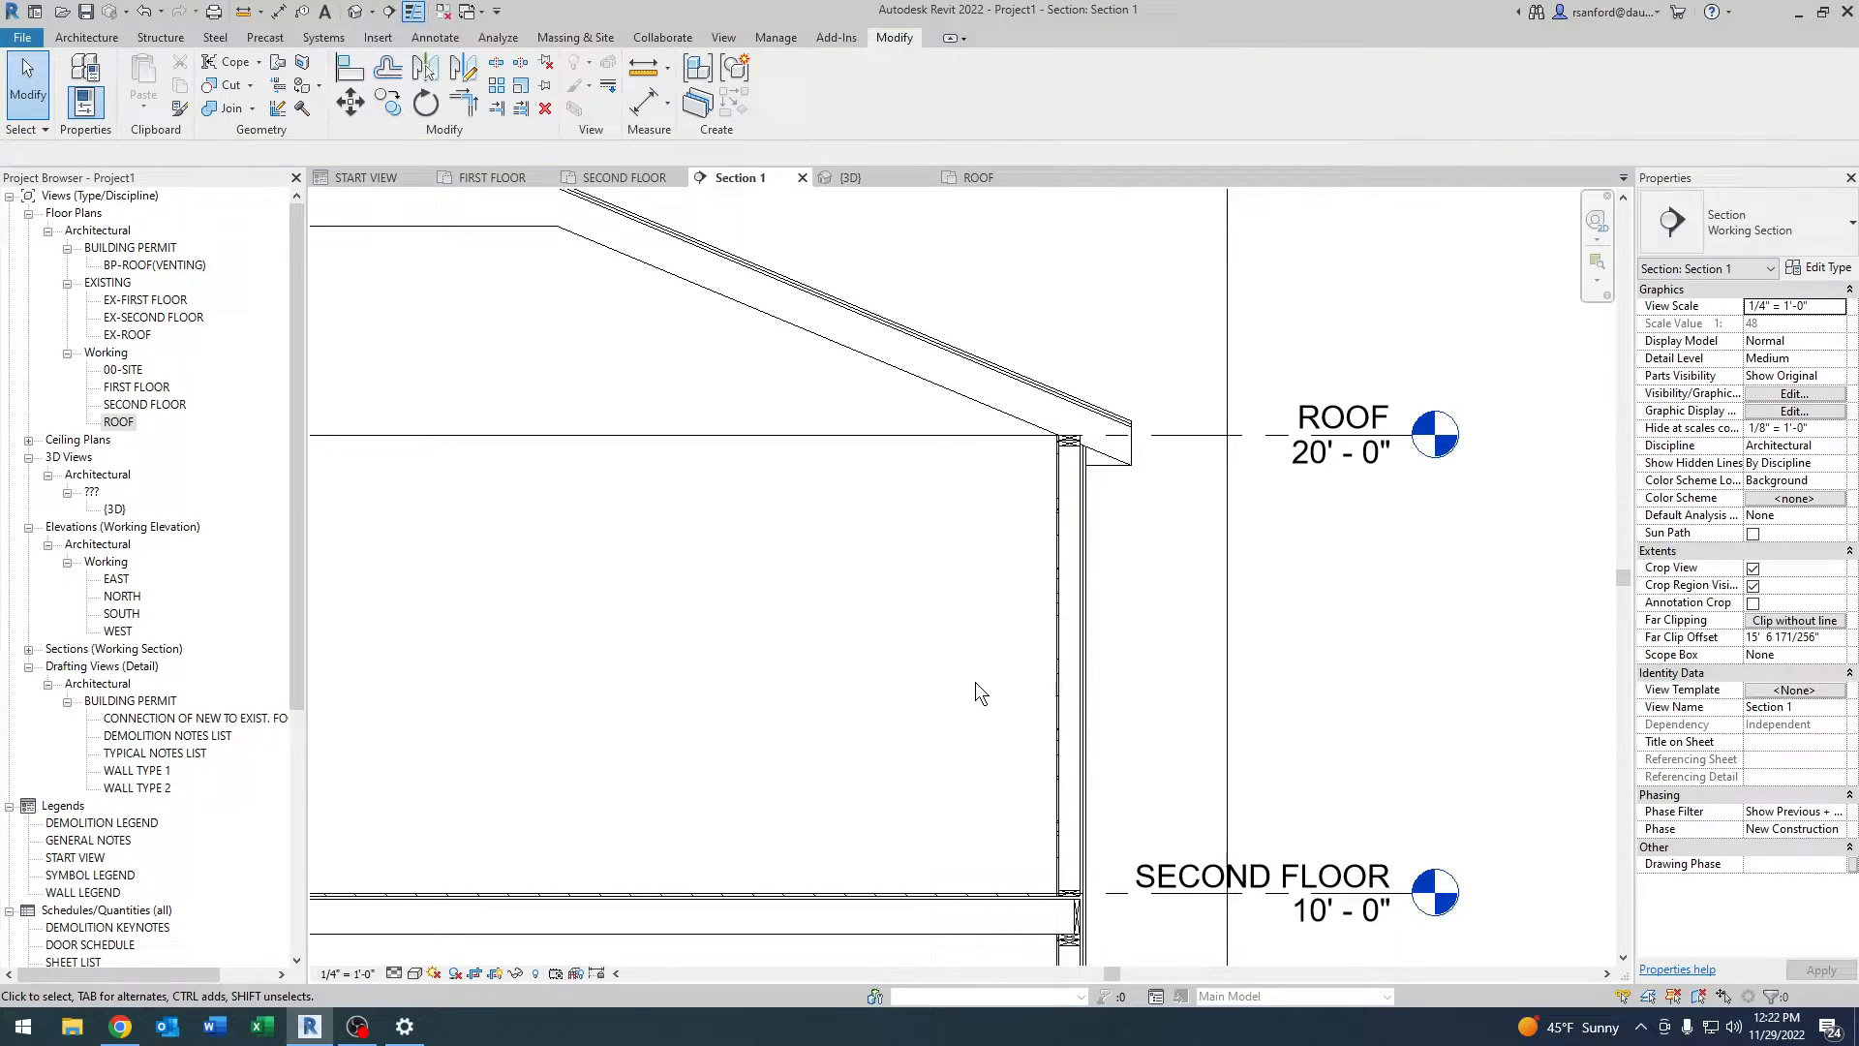
pyautogui.moveTo(1047, 509)
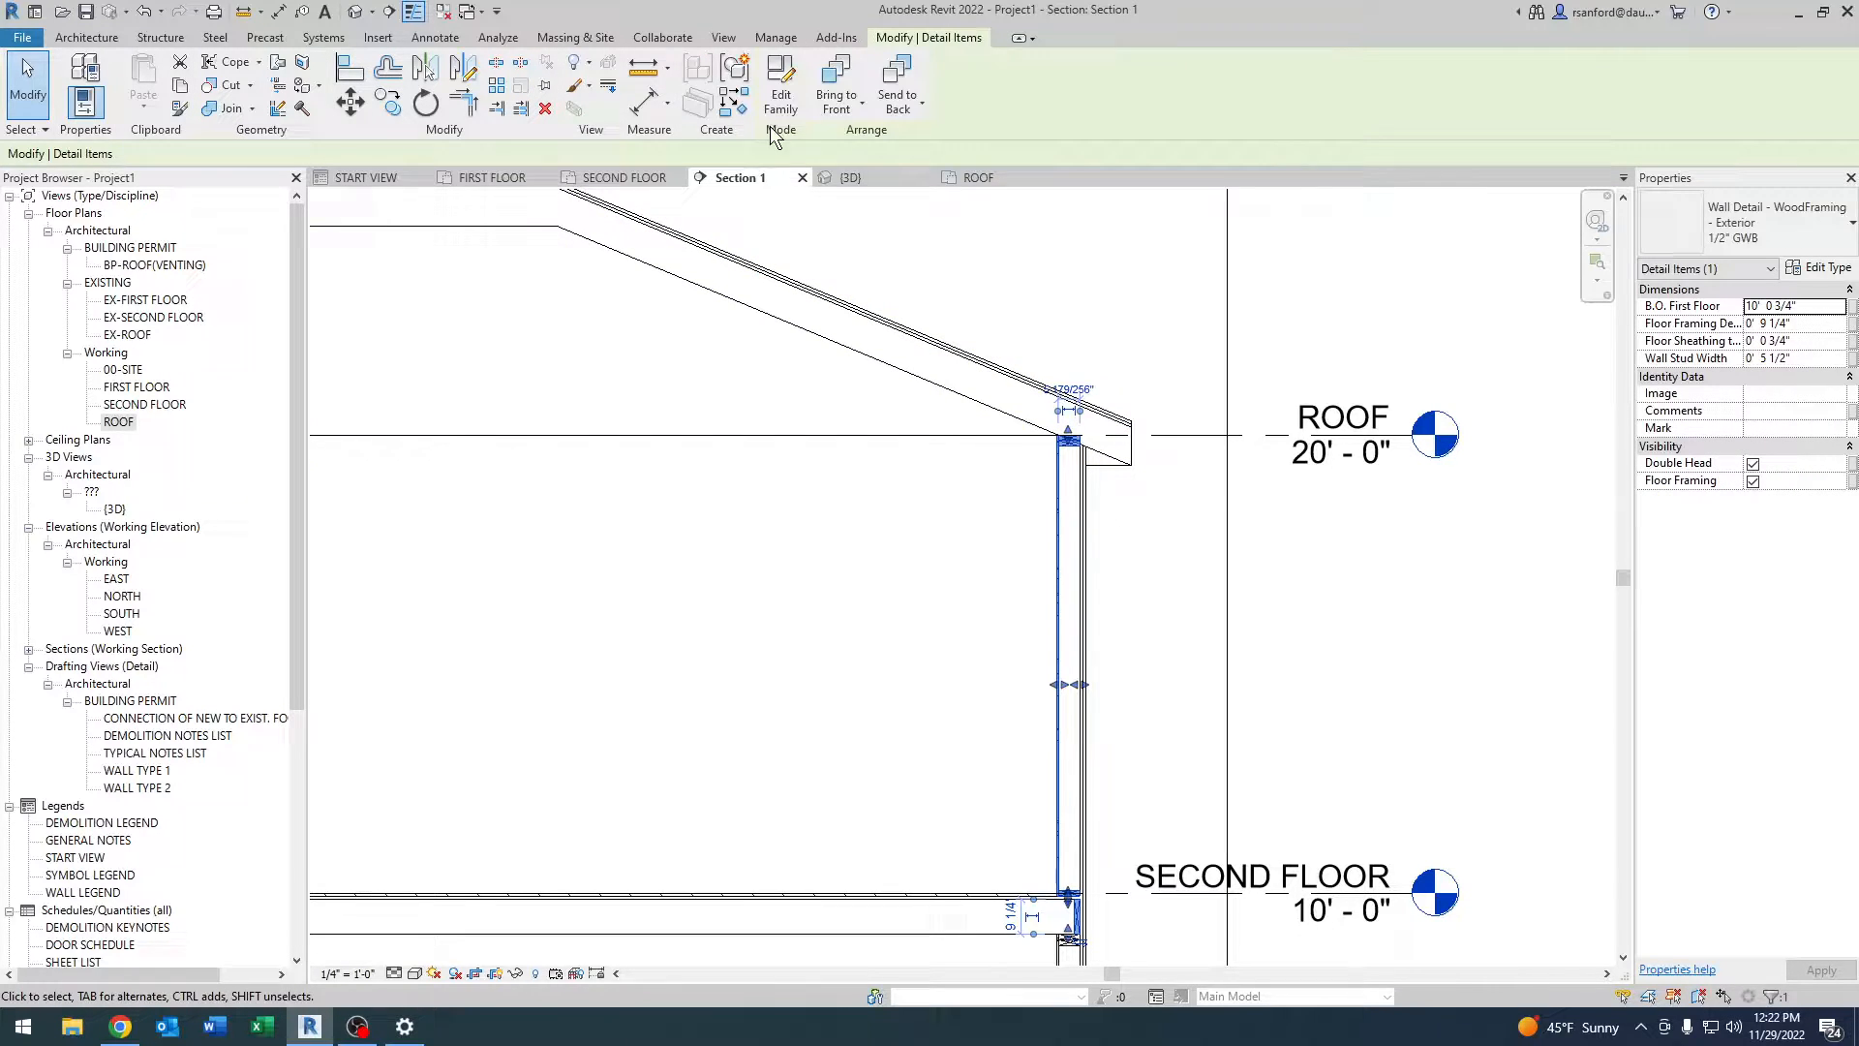
# Edit the wall detail family and check its 0' - 1 1/2" plate dimension in the Ref. Level view.
pyautogui.click(781, 84)
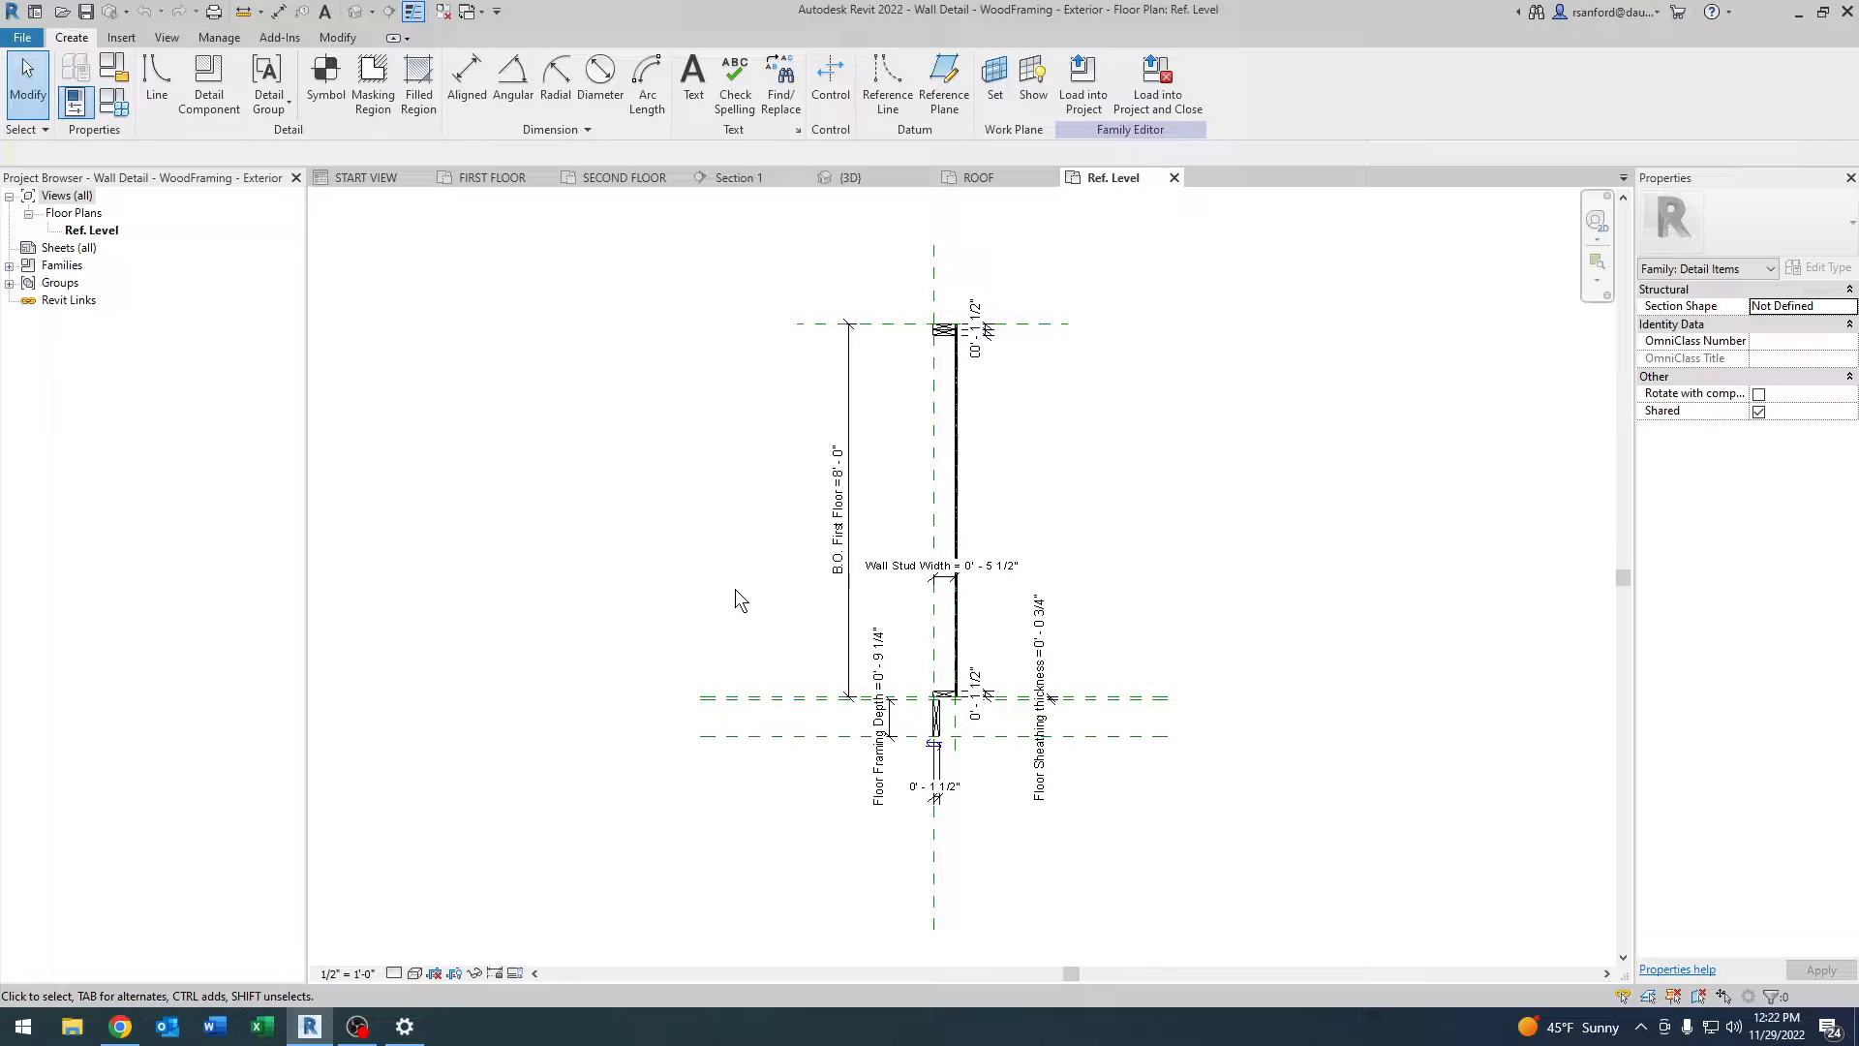
pyautogui.moveTo(726, 592)
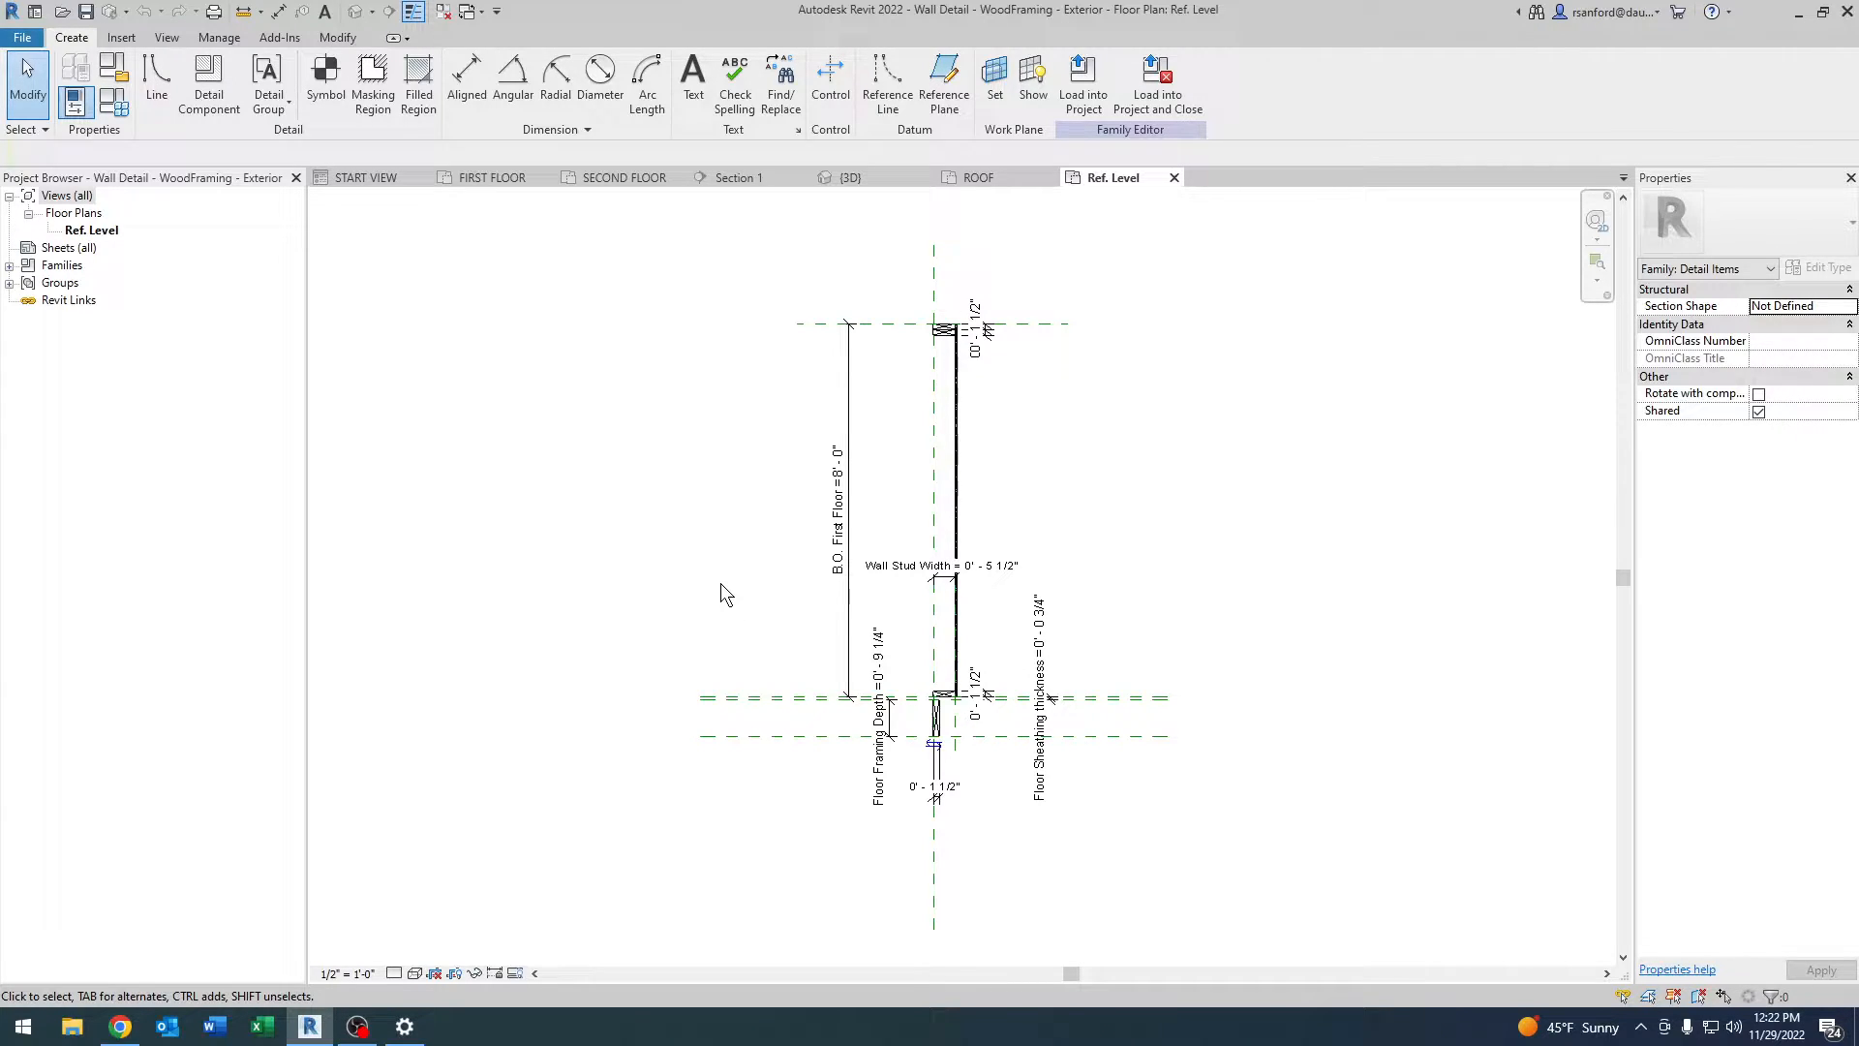
pyautogui.moveTo(742, 641)
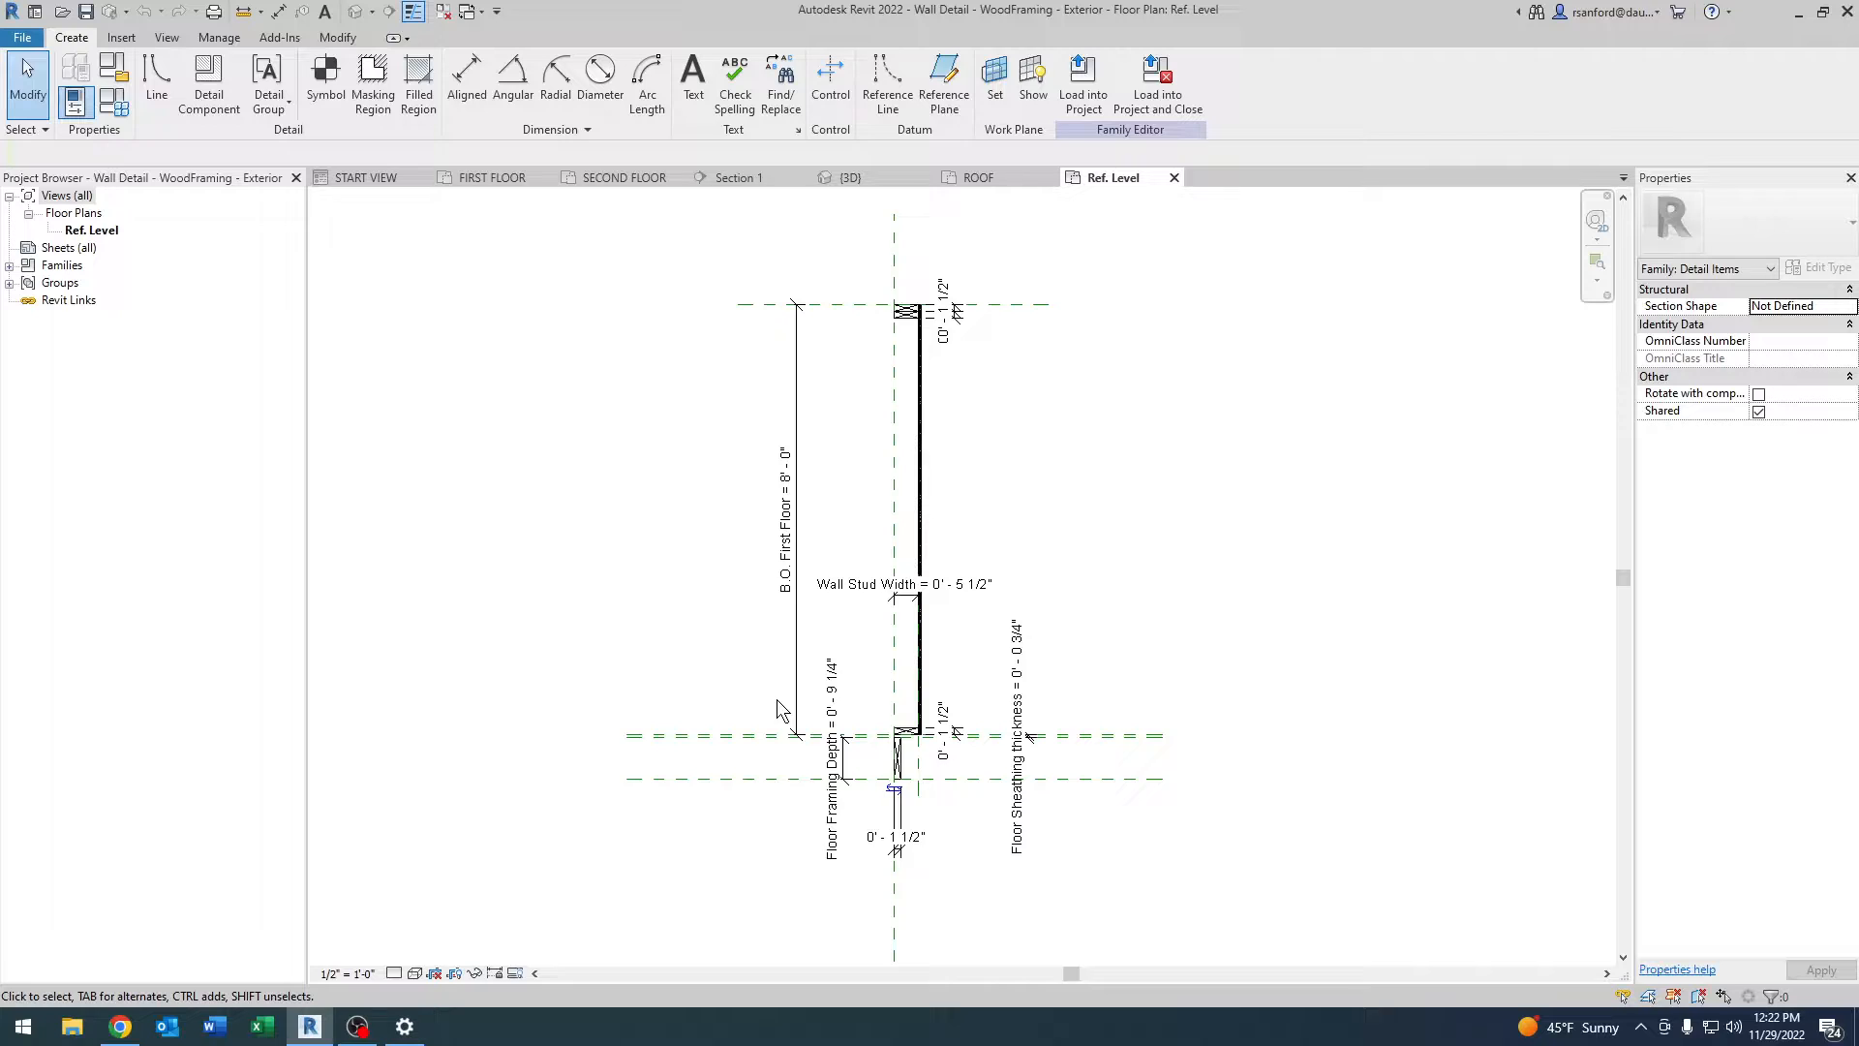
pyautogui.click(1017, 736)
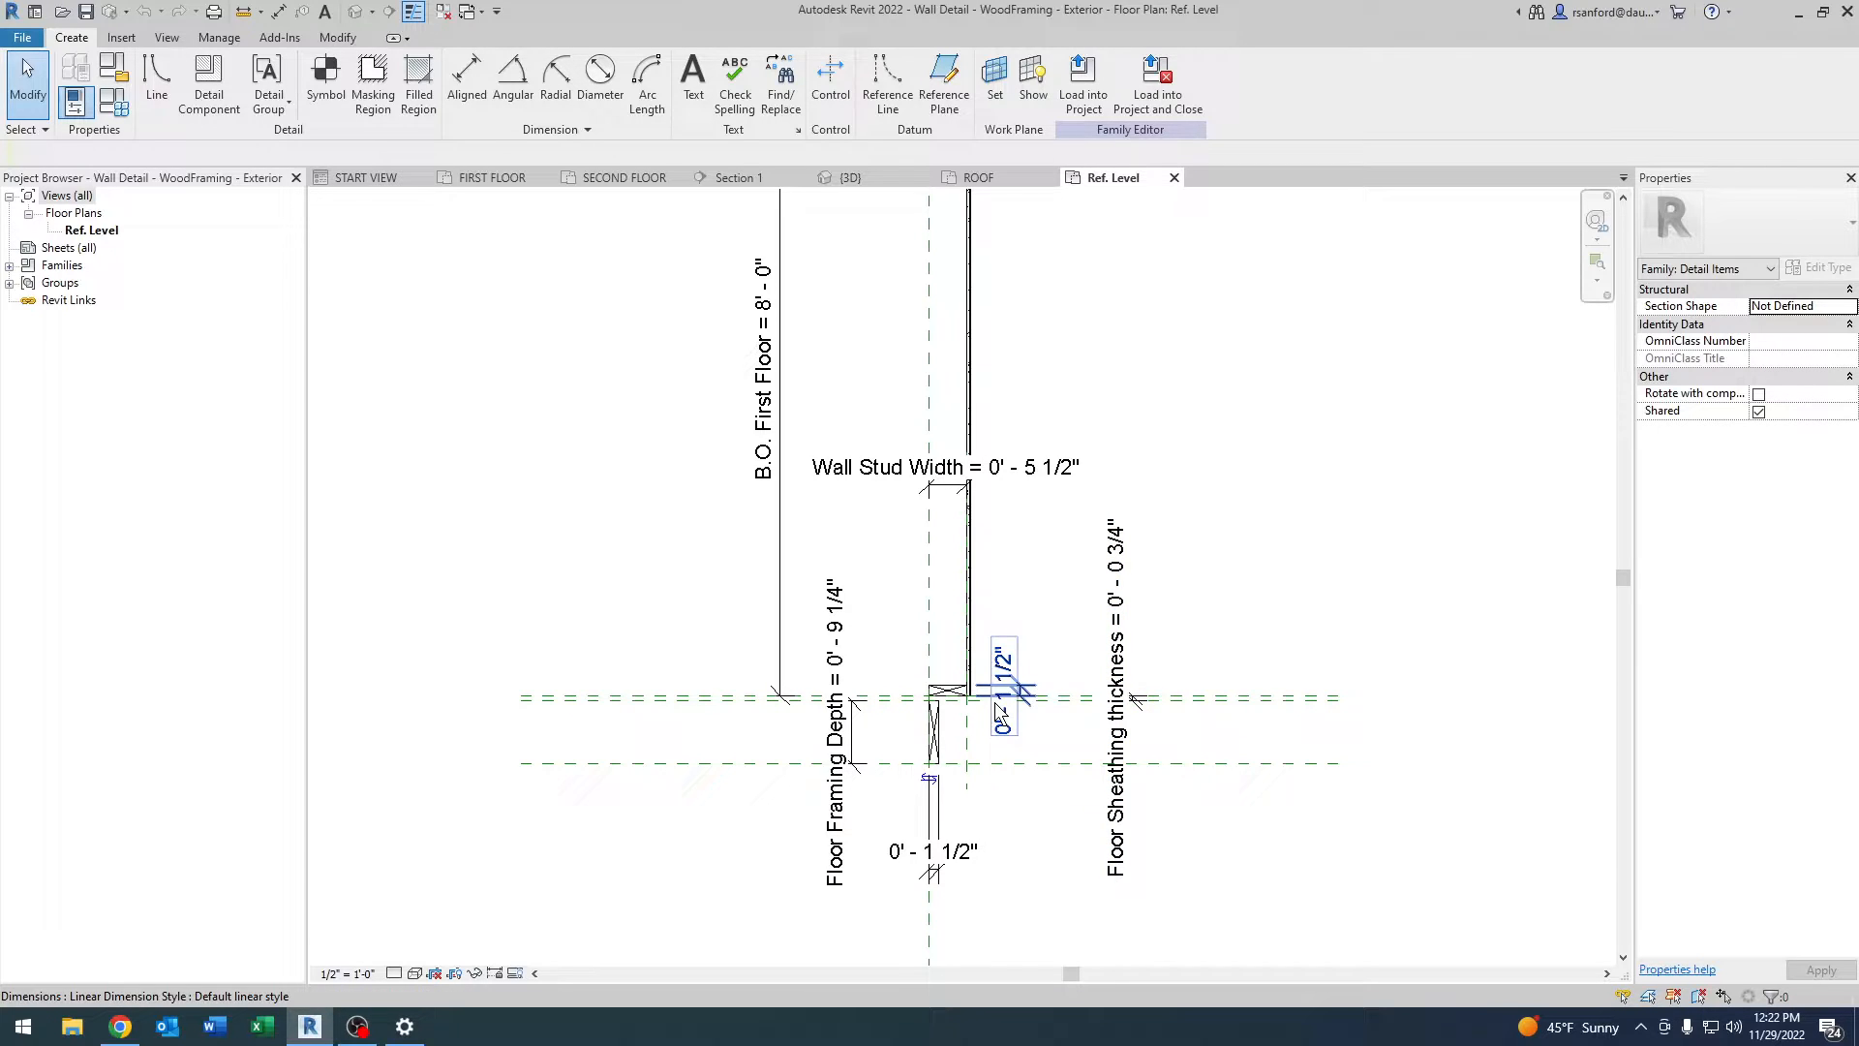
pyautogui.click(1115, 676)
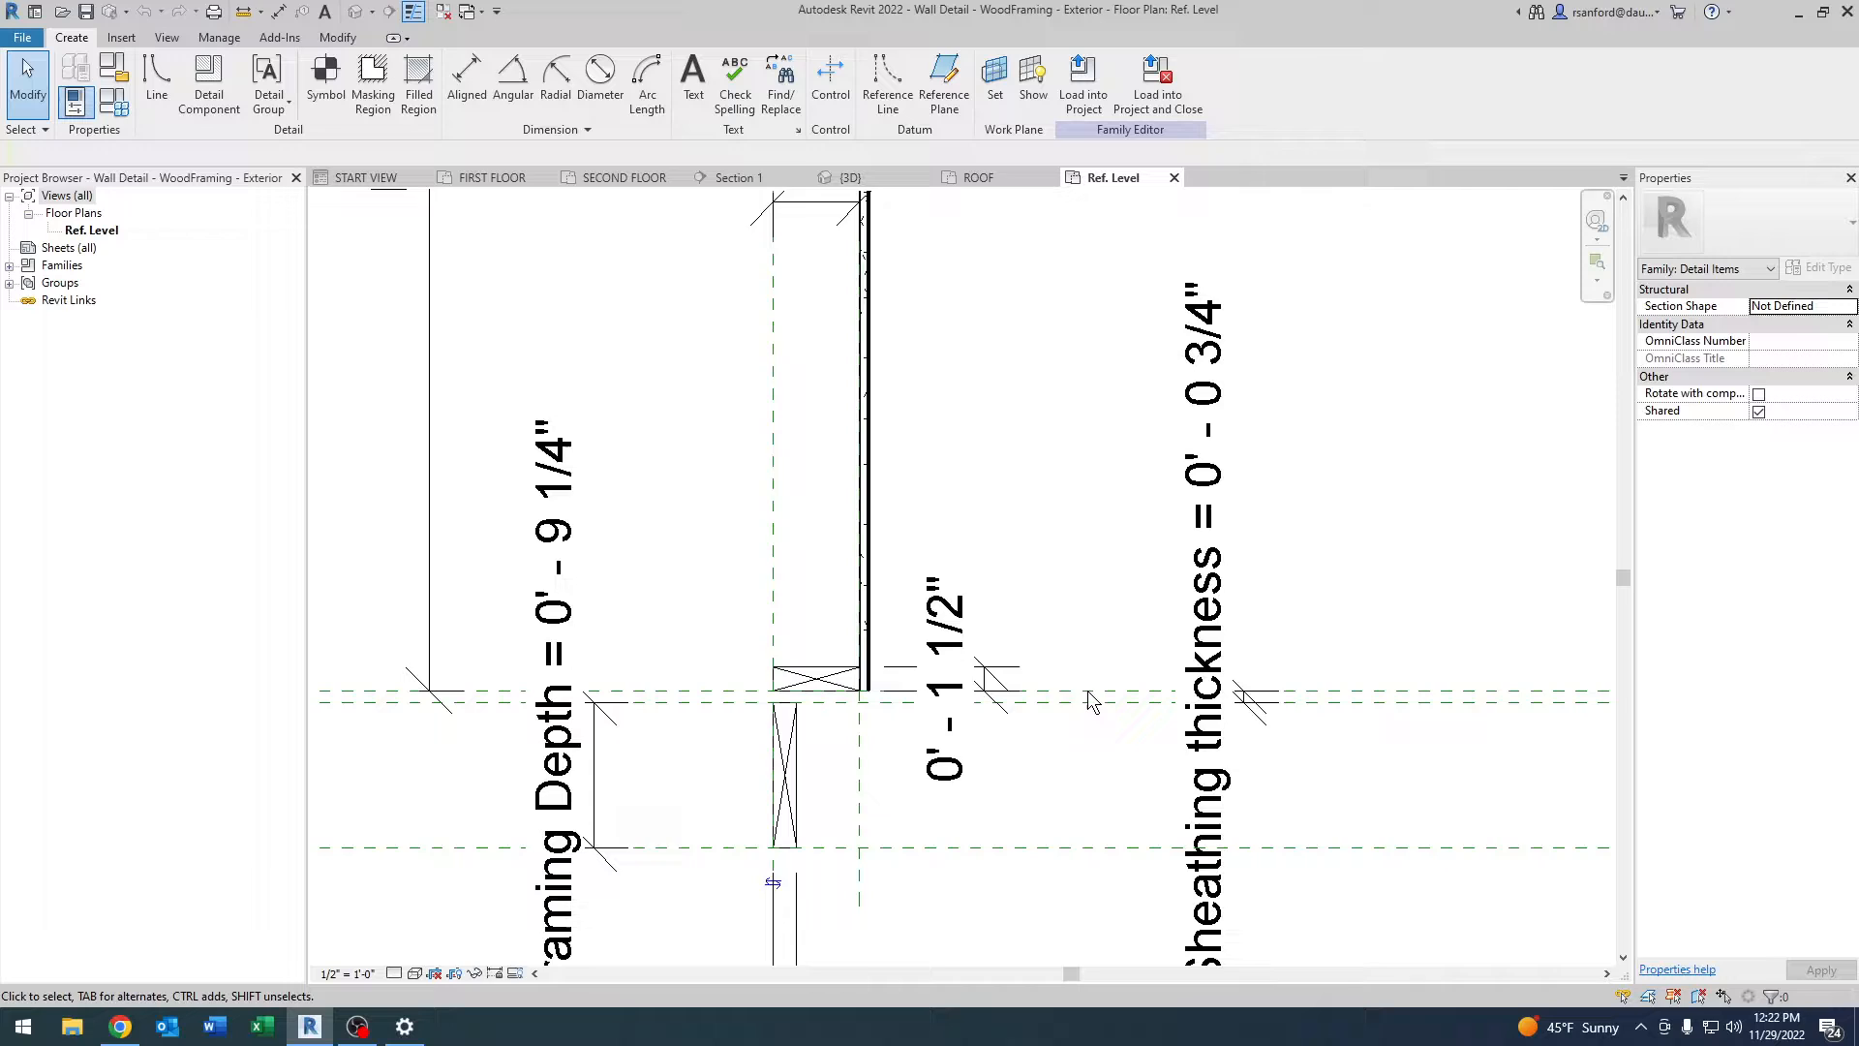
pyautogui.click(621, 177)
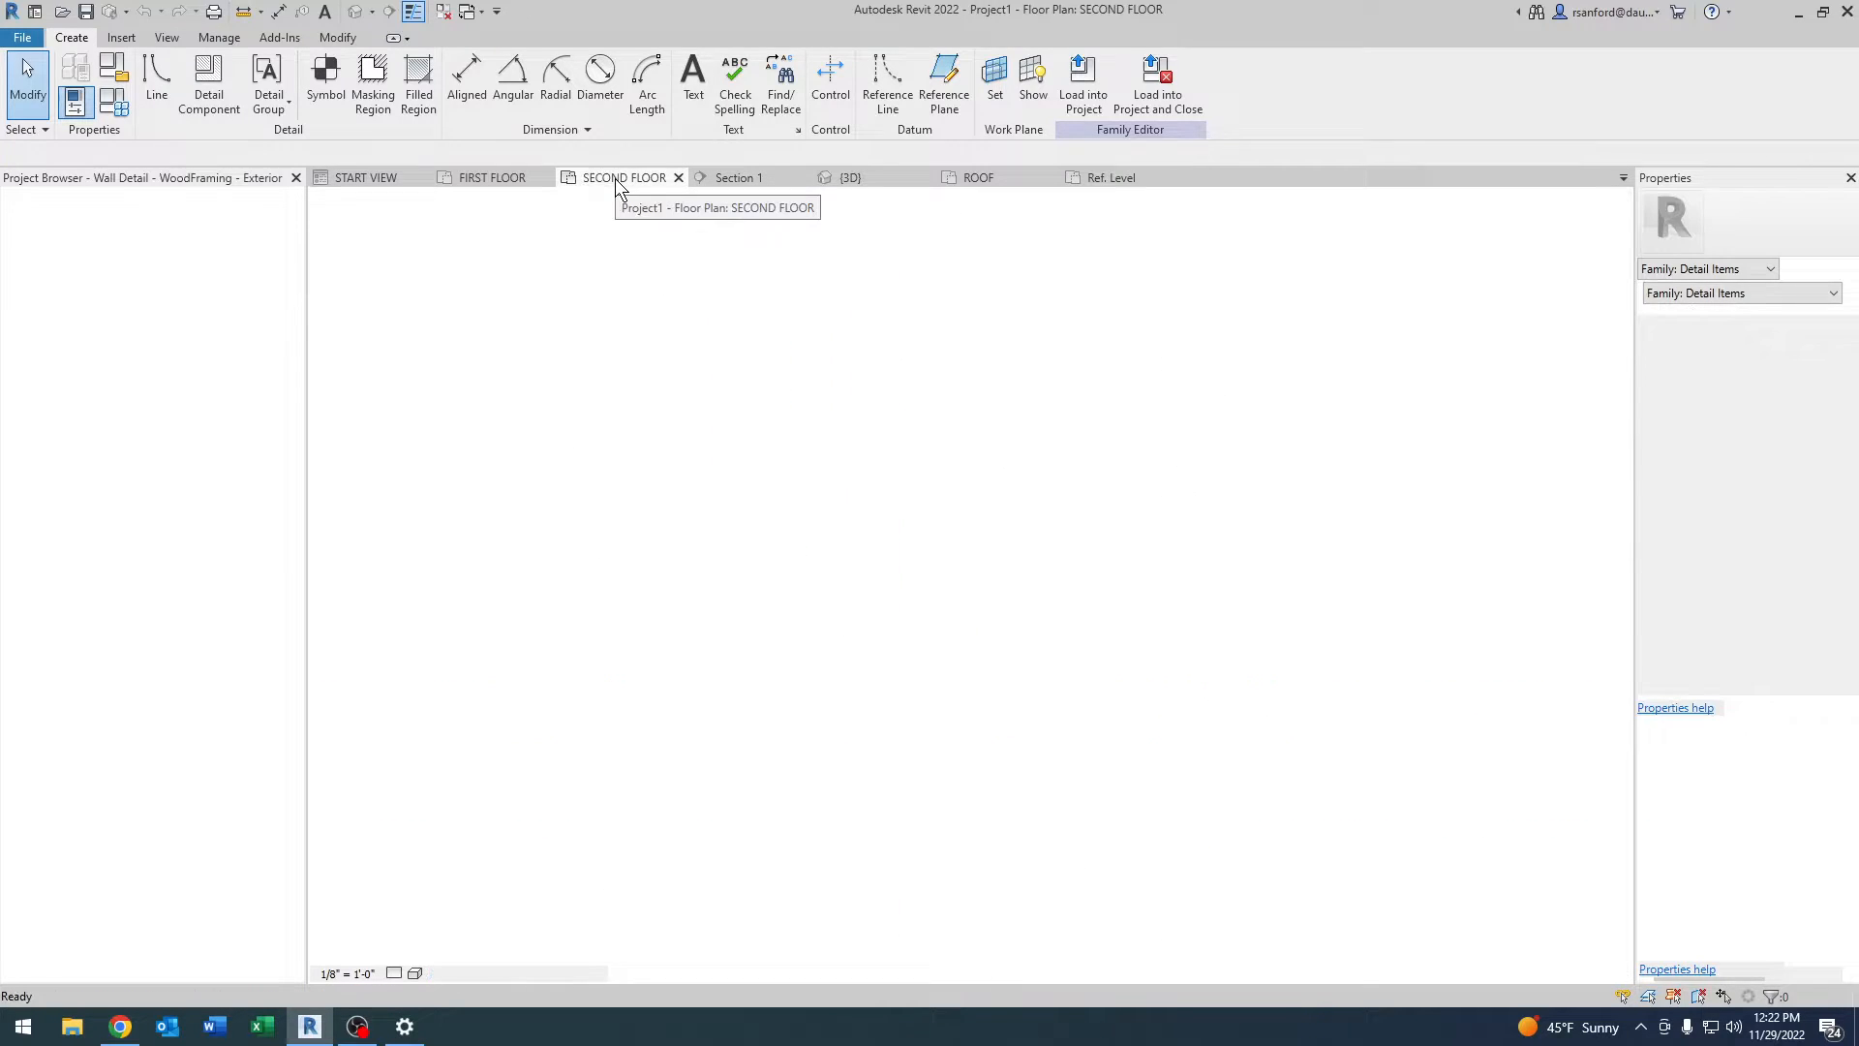
# Change the Wood Joist 10" floor's plywood sheathing thickness in its structure and confirm the layers.
pyautogui.click(737, 176)
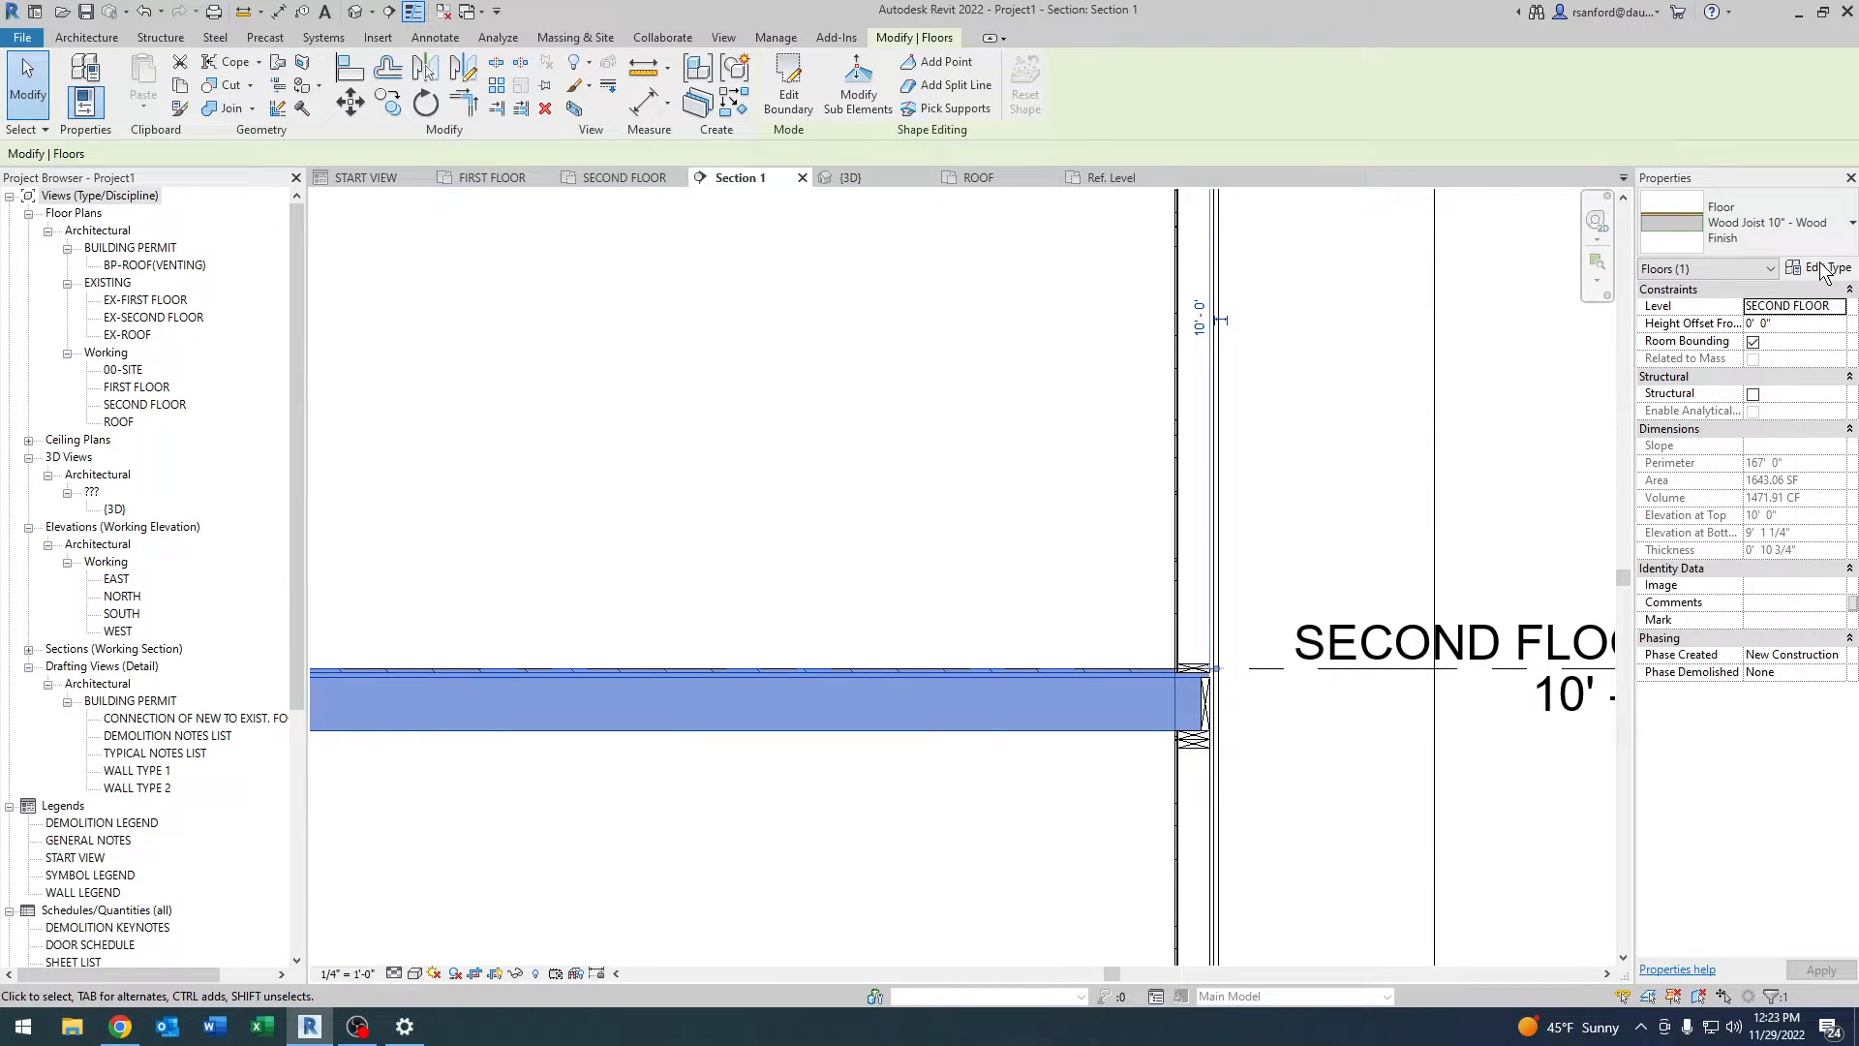
pyautogui.click(1822, 268)
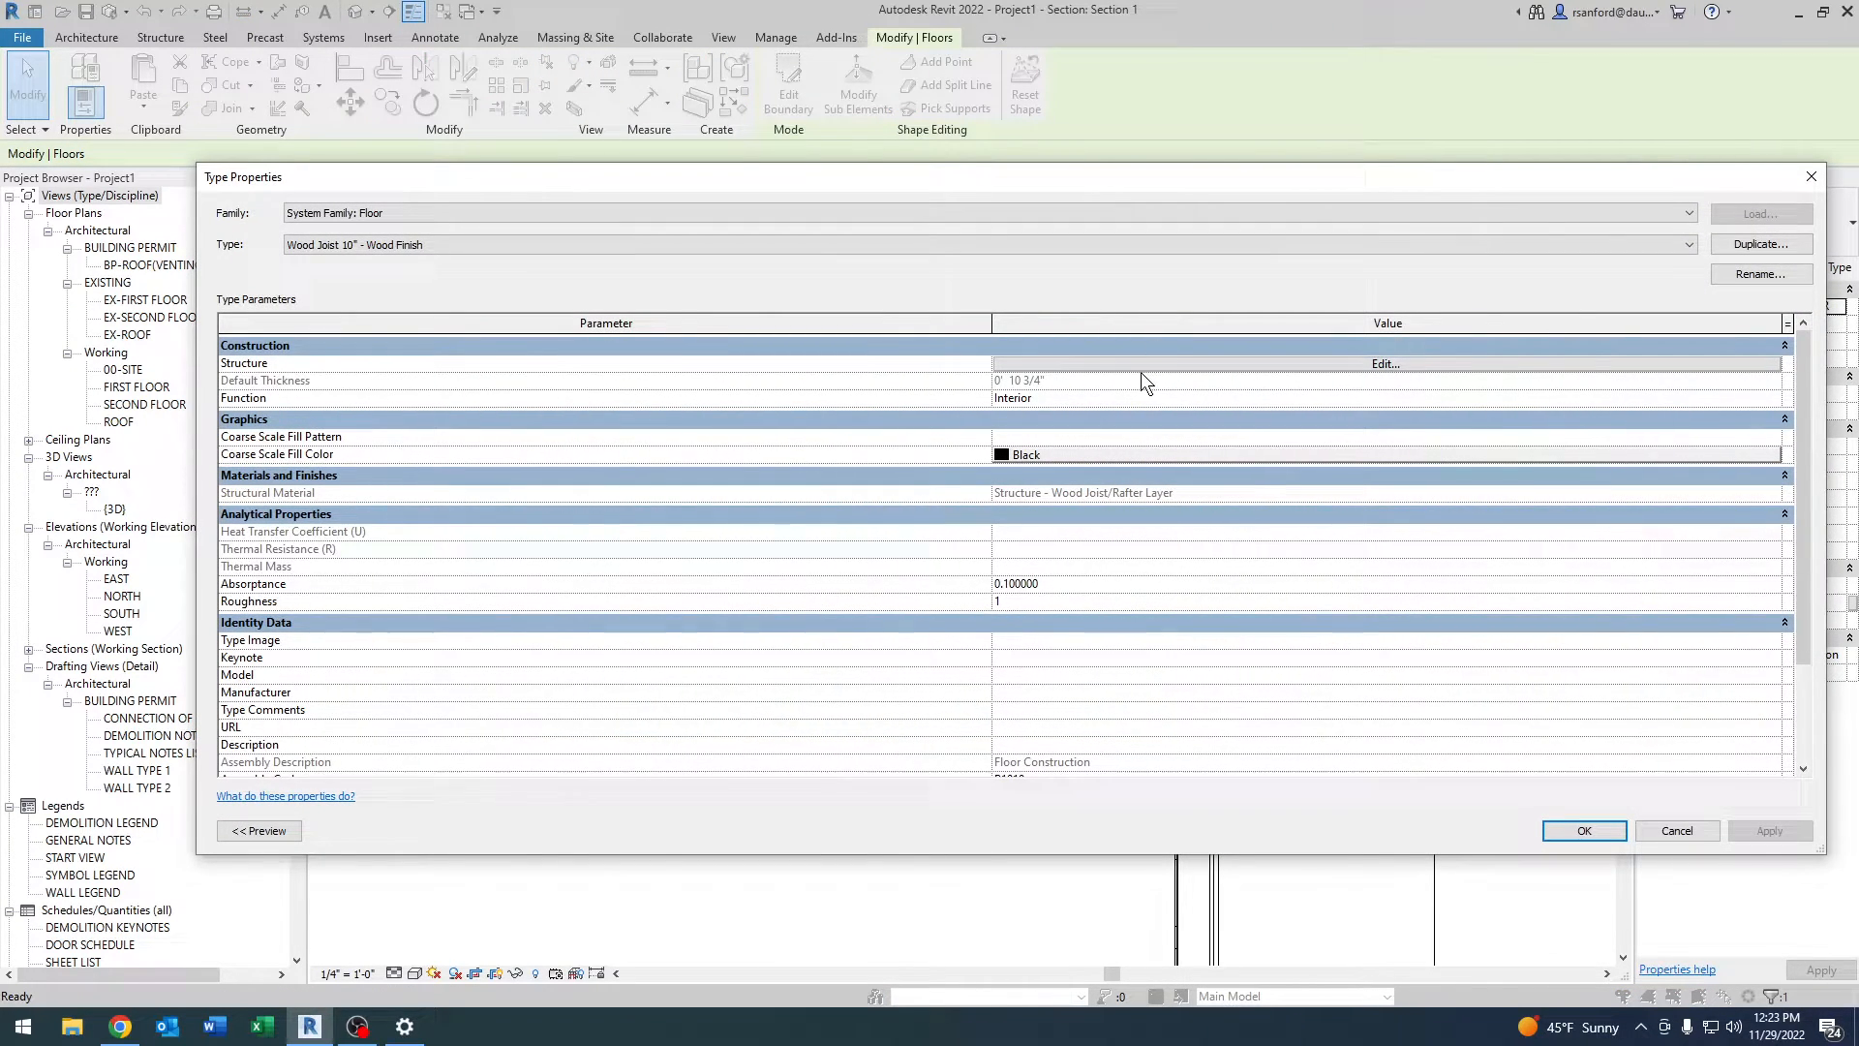
pyautogui.click(1382, 362)
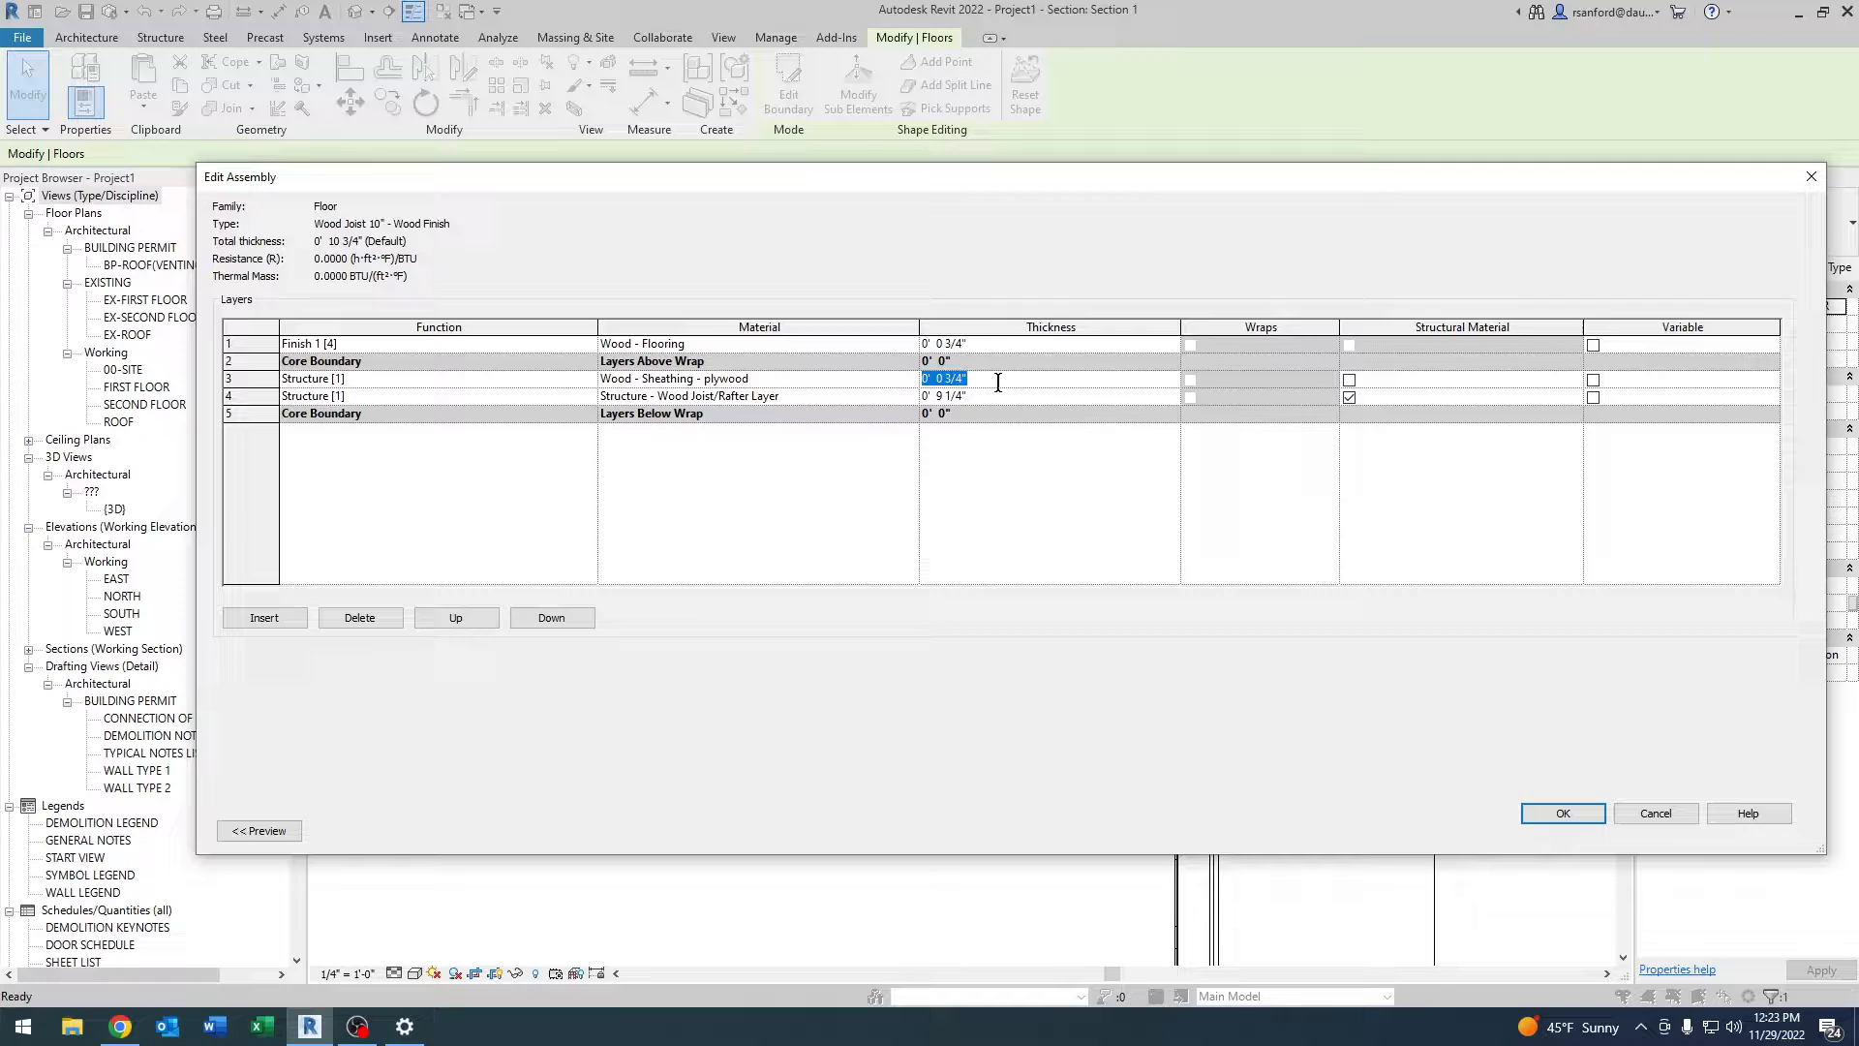
pyautogui.write('1/2')
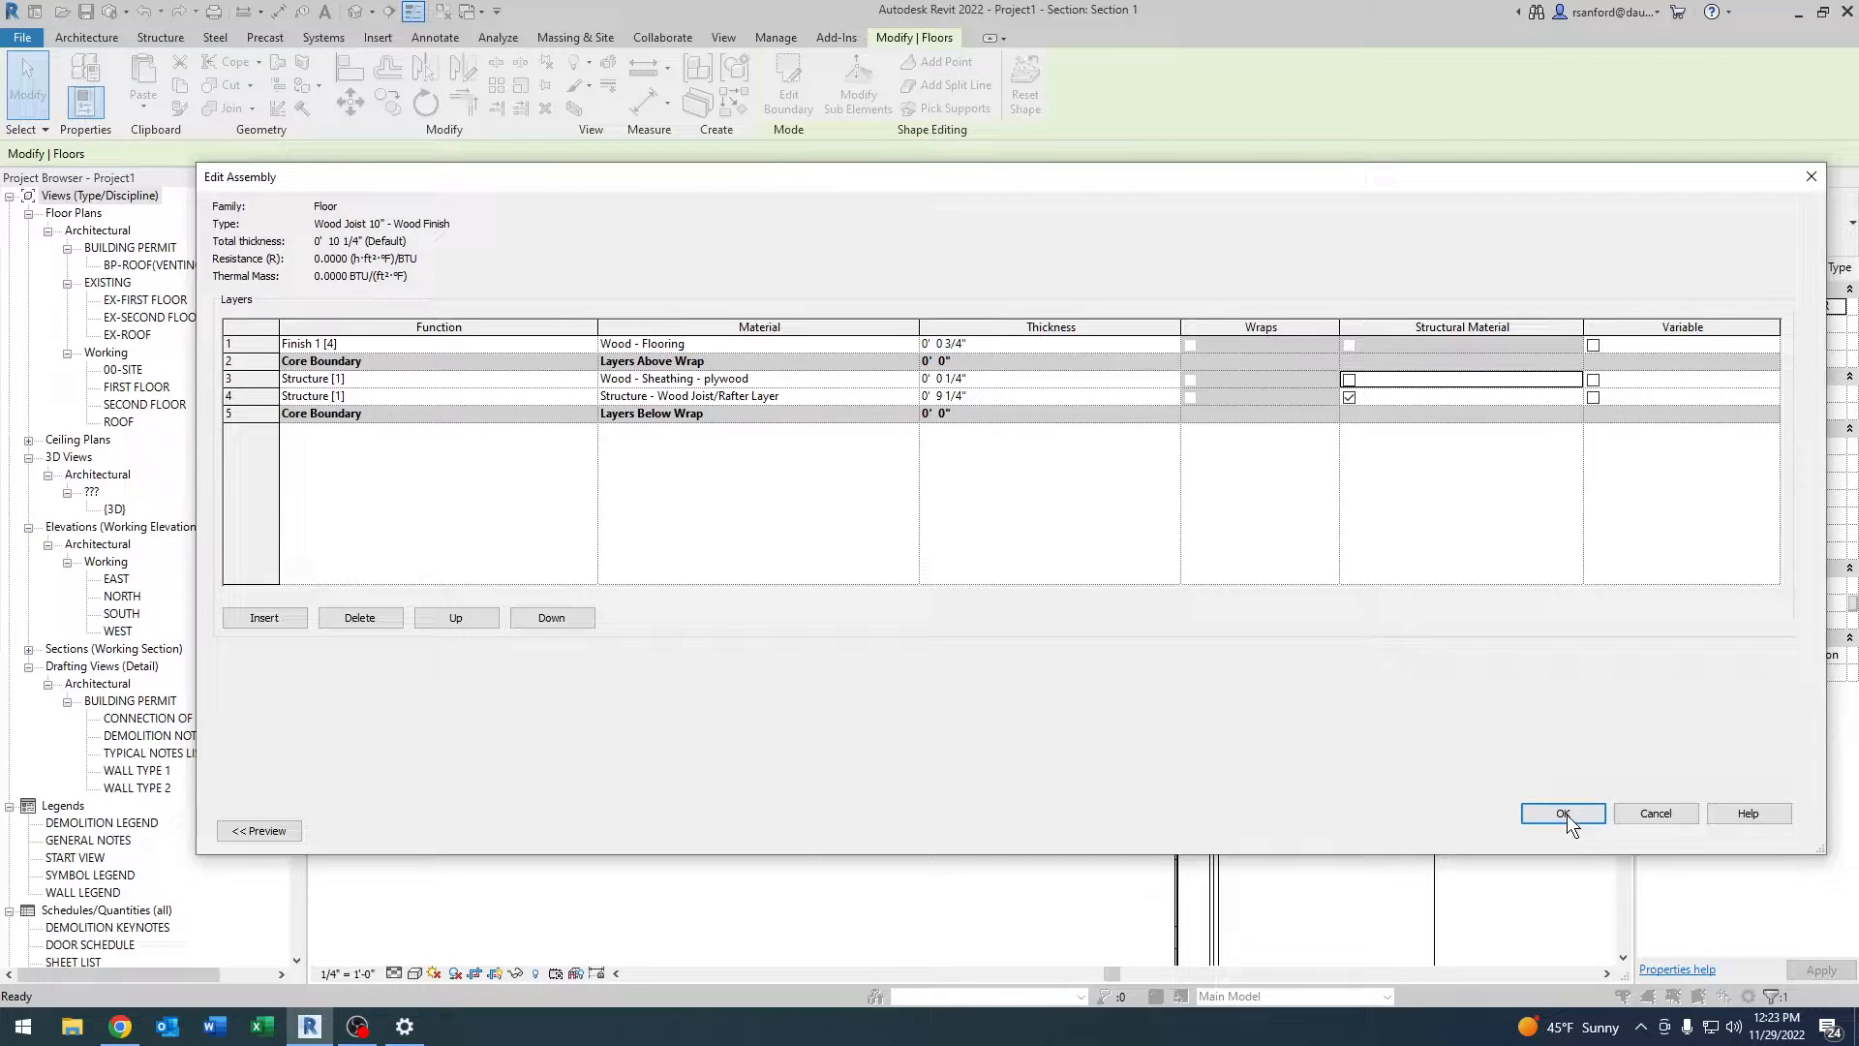
pyautogui.click(1562, 813)
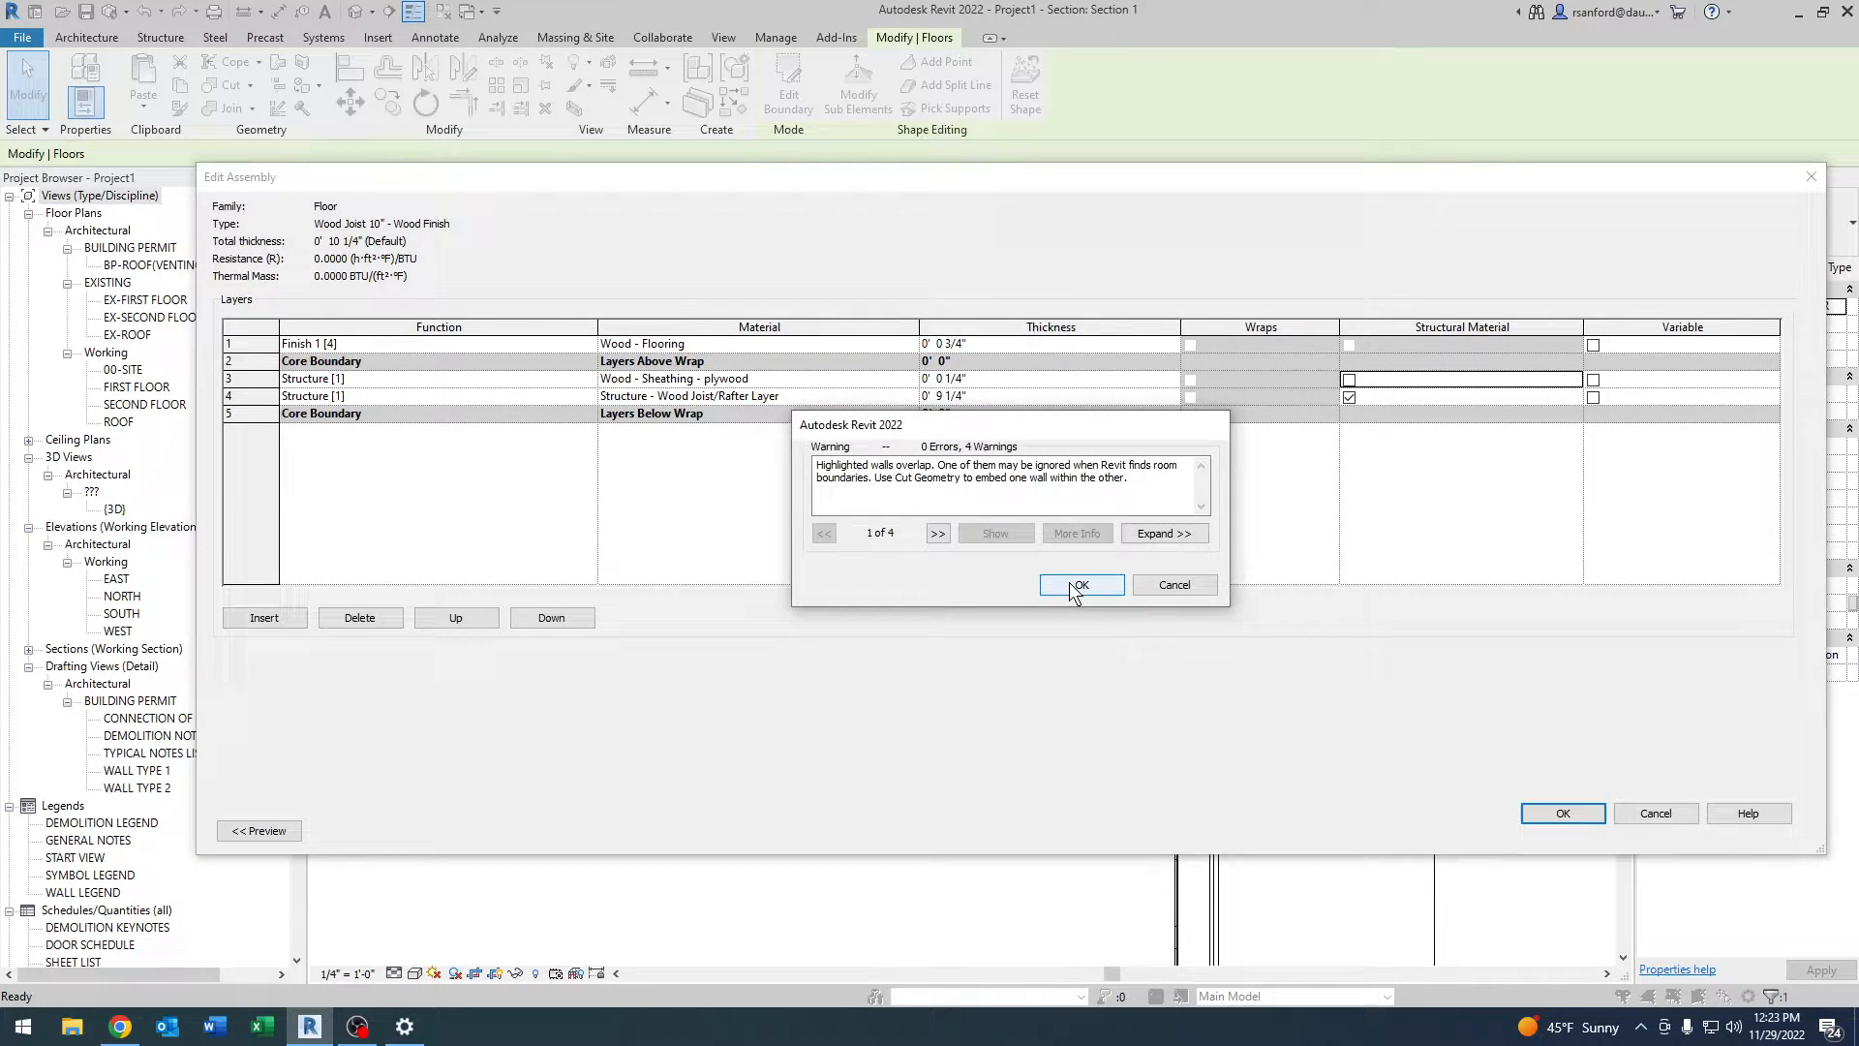
# Dismiss the overlapping walls warning to return to the section.
pyautogui.click(1078, 585)
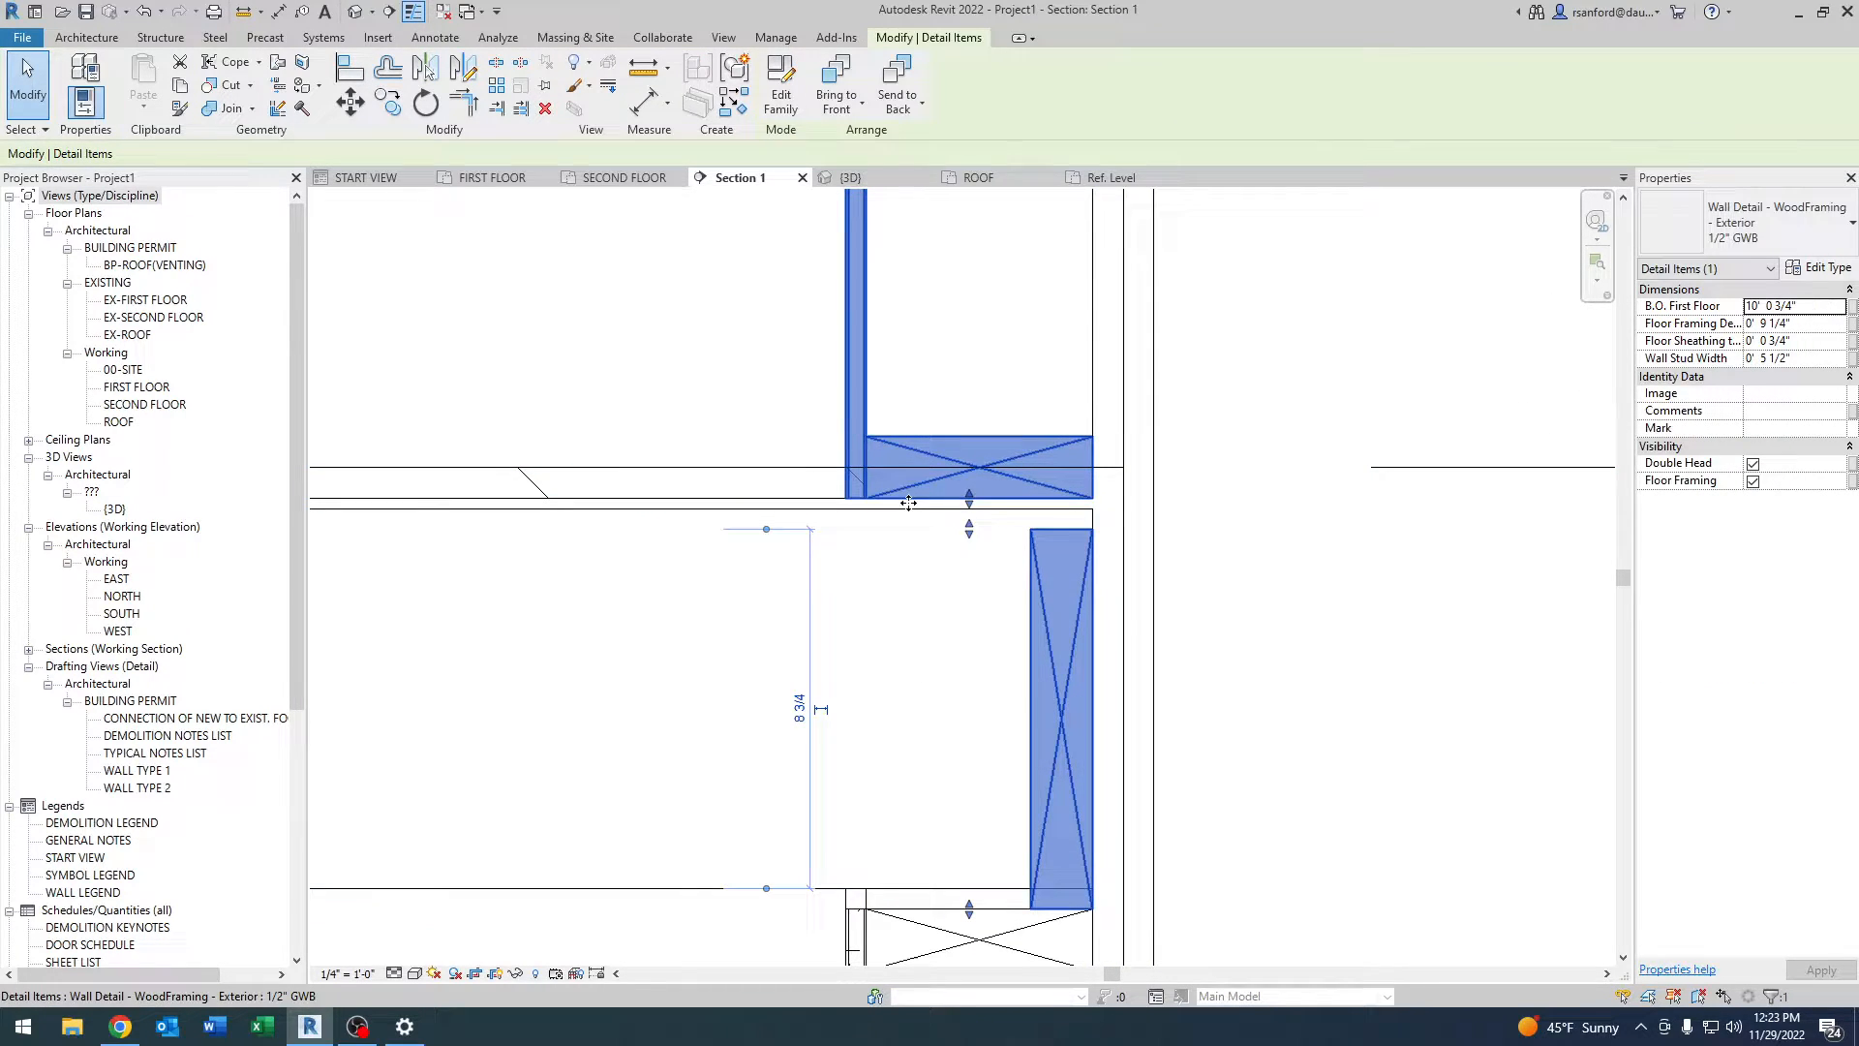
pyautogui.moveTo(959, 551)
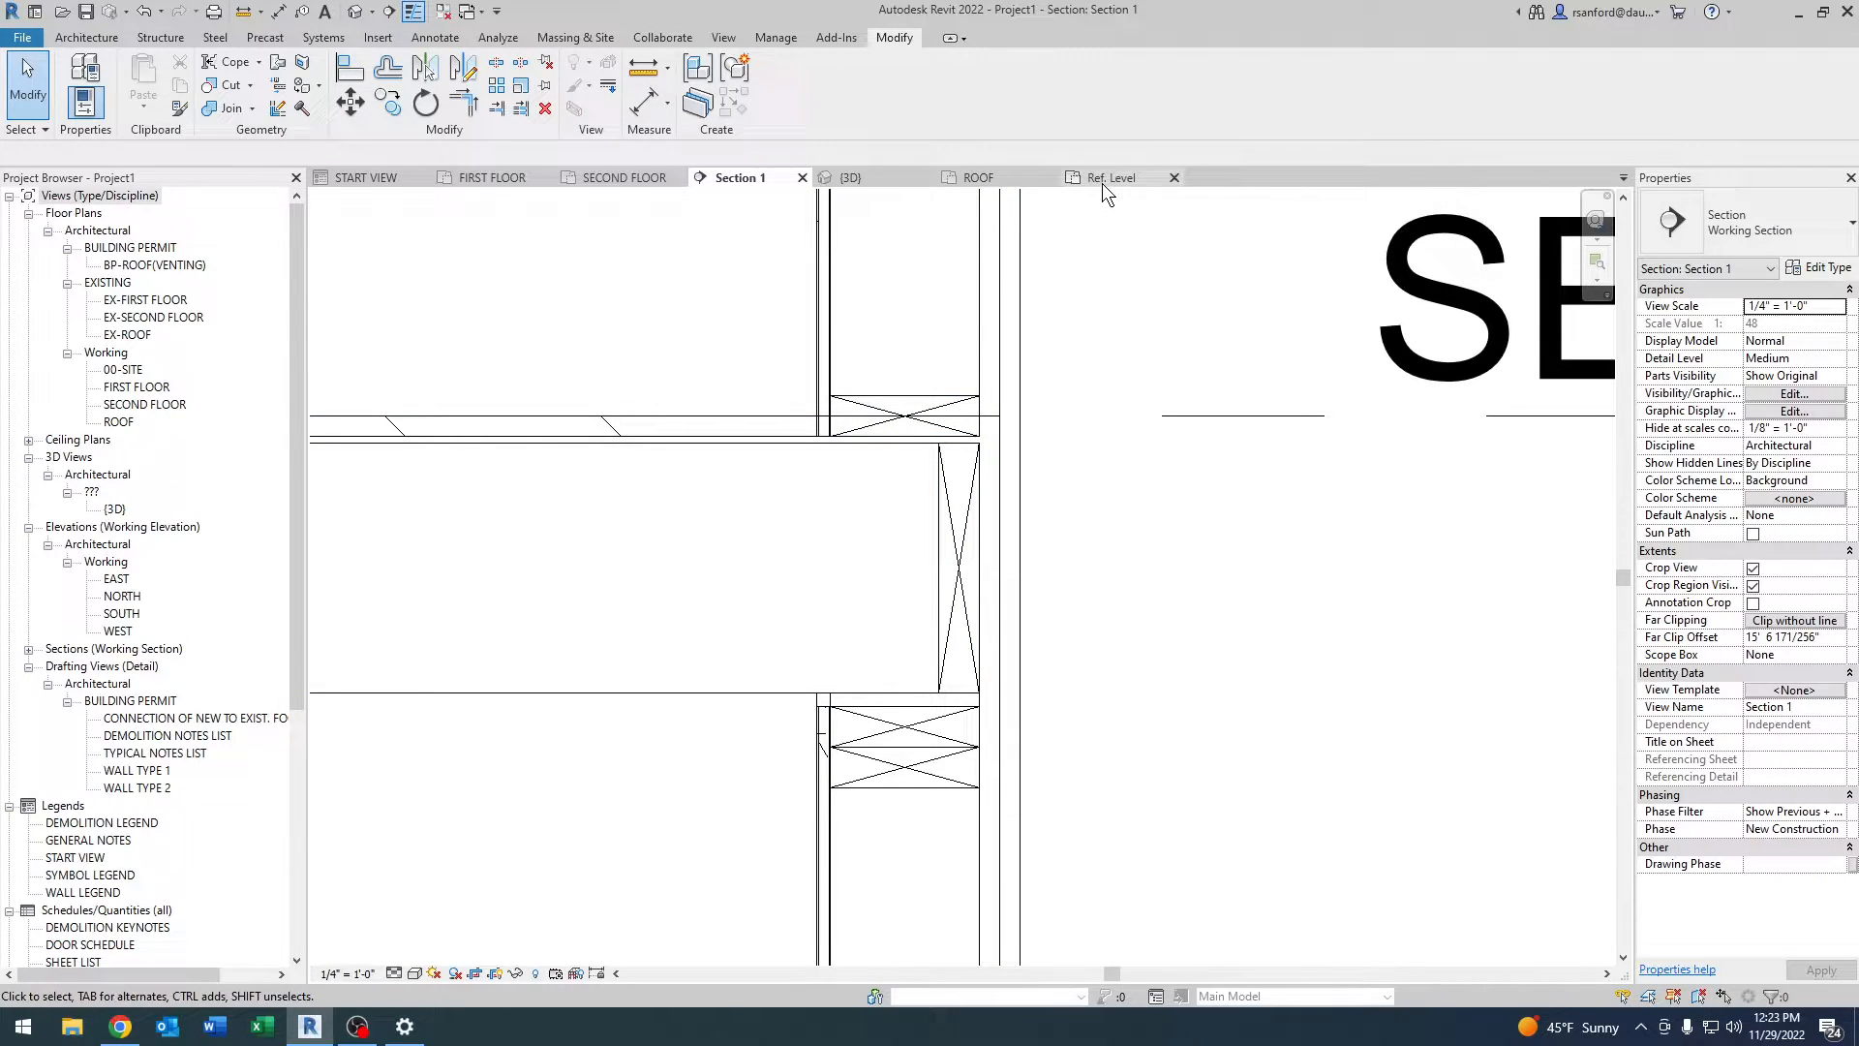
# Label the stud-width dimension as Wall Stud Width in the family plan view.
pyautogui.click(1111, 176)
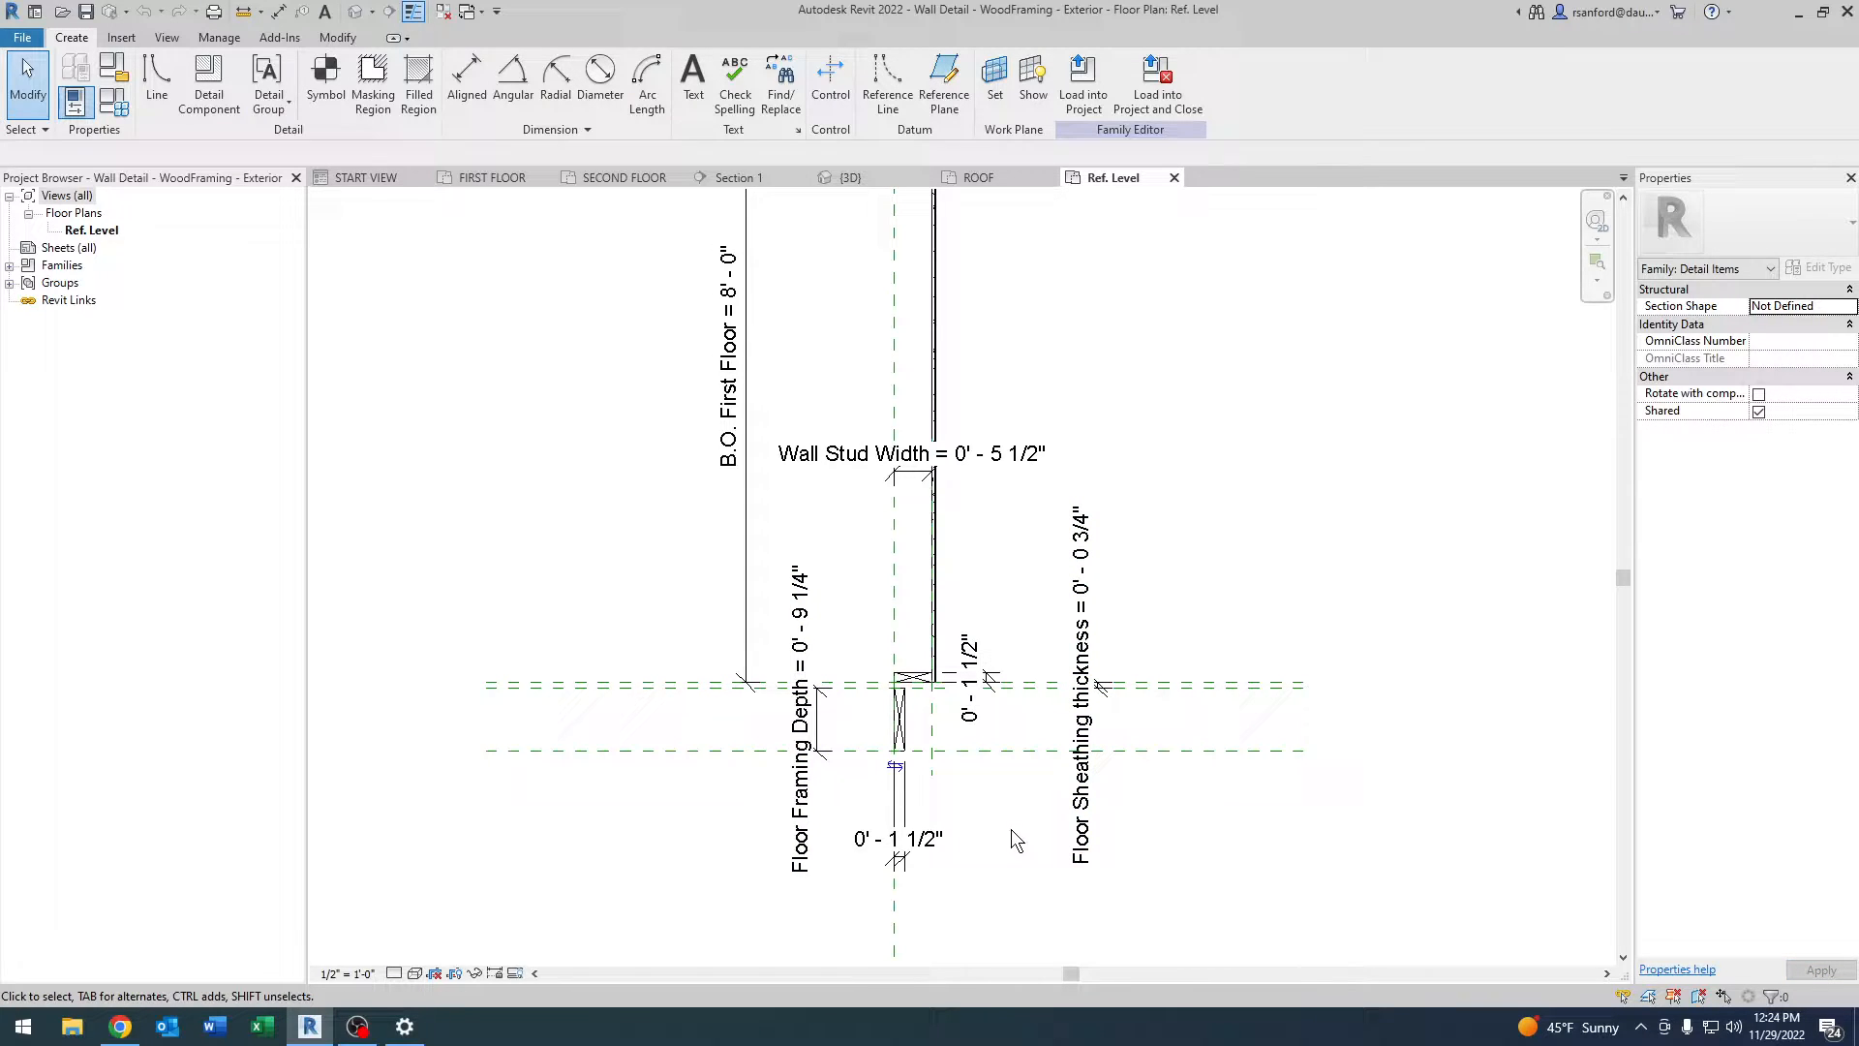
pyautogui.scroll(-3)
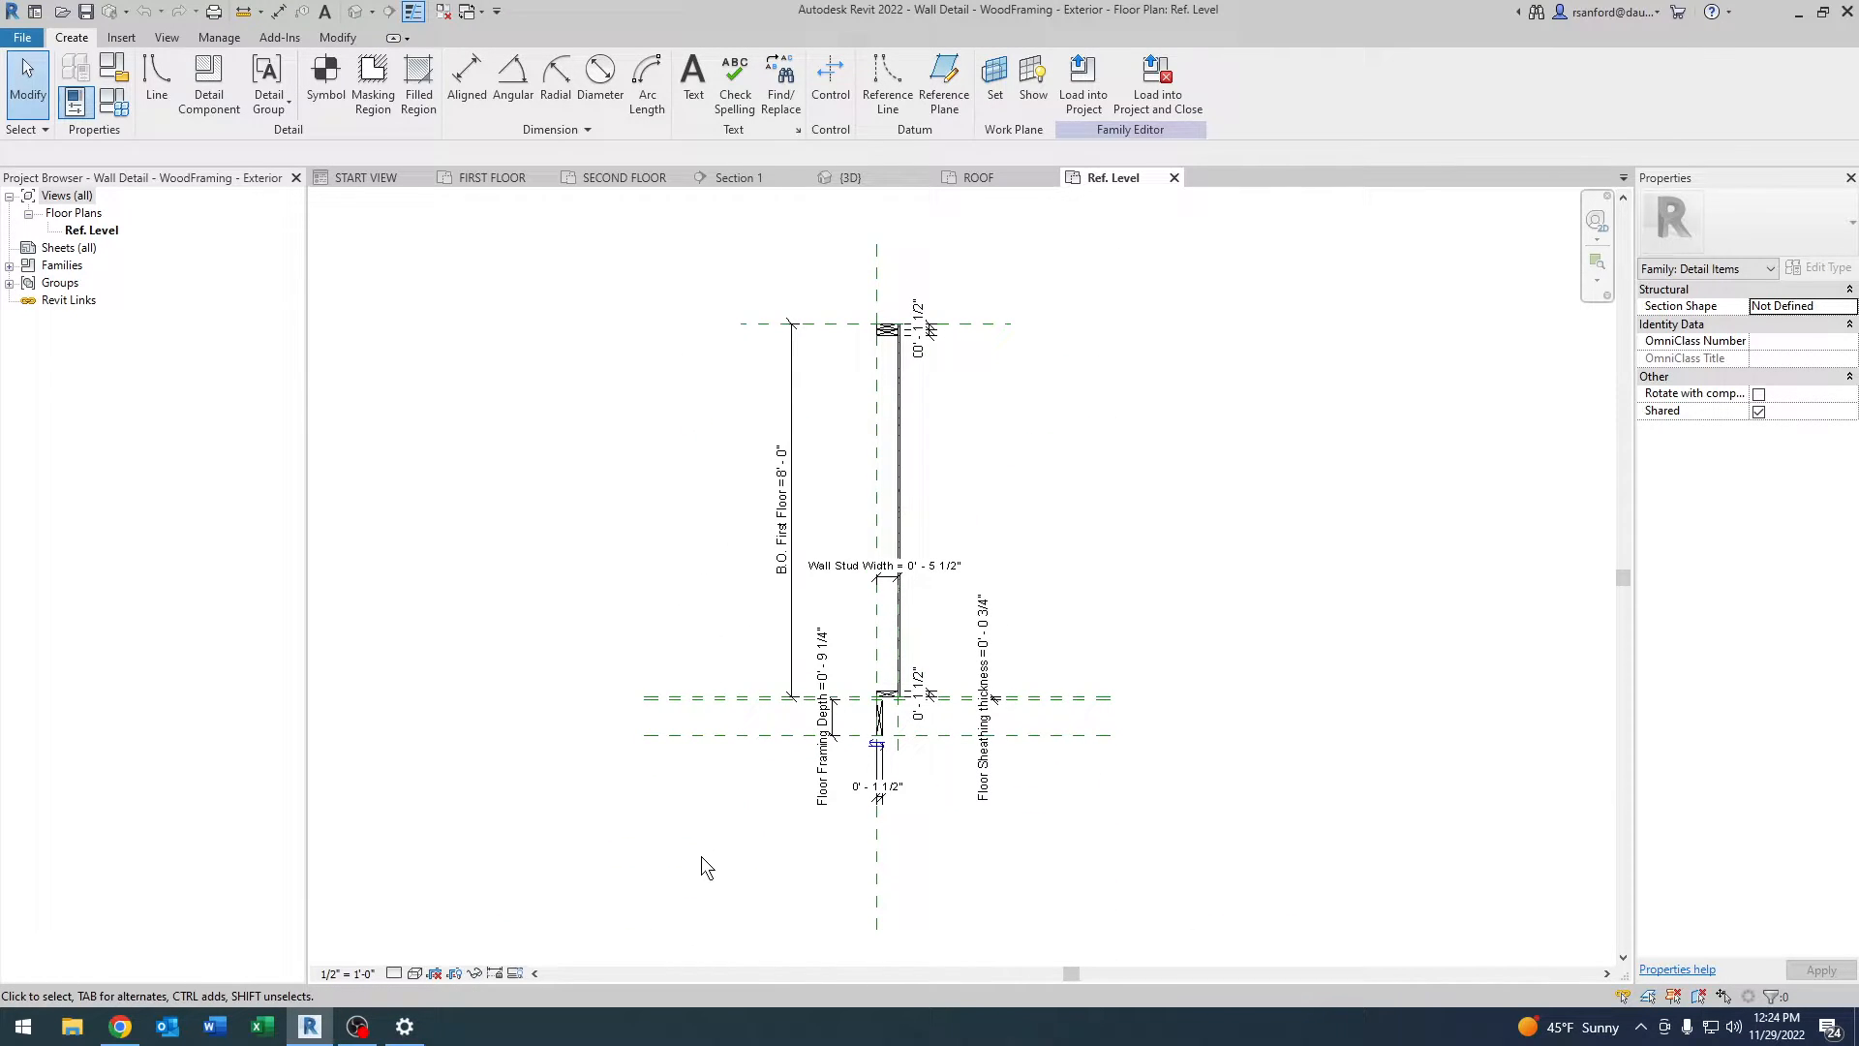
pyautogui.moveTo(792, 773)
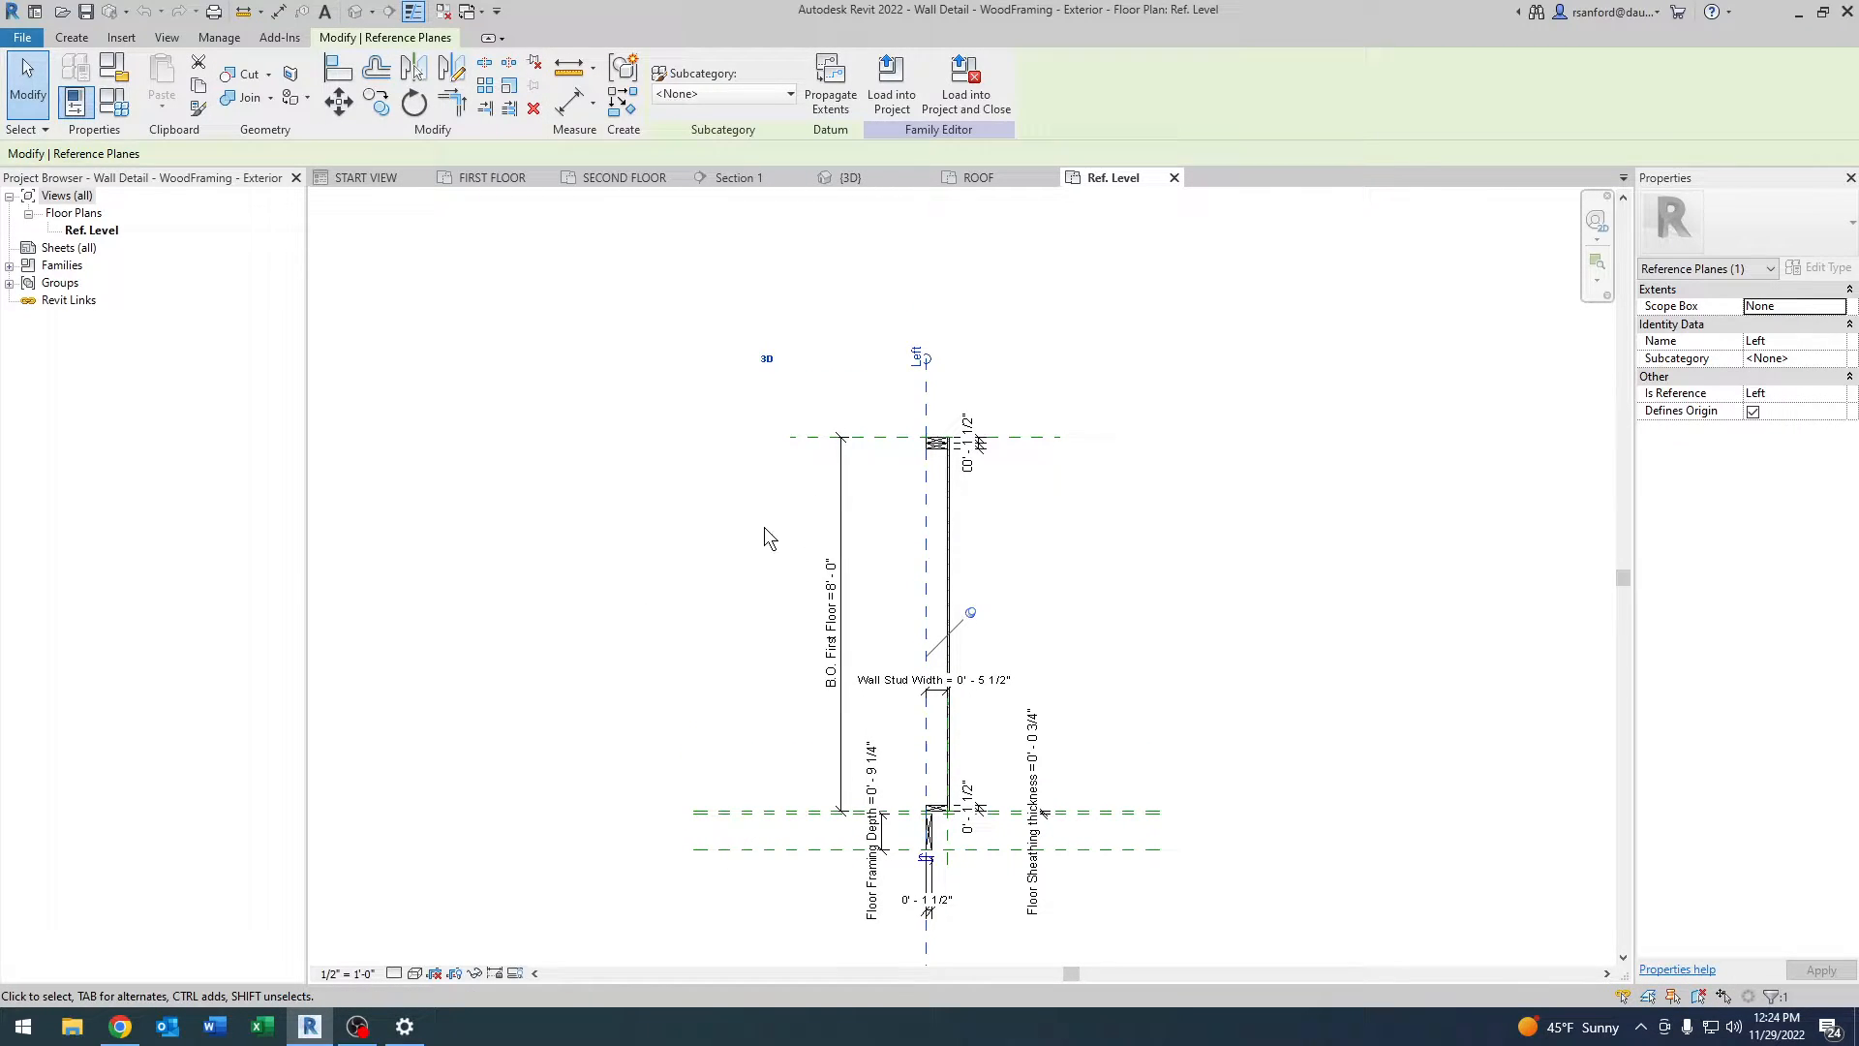
pyautogui.moveTo(1057, 457)
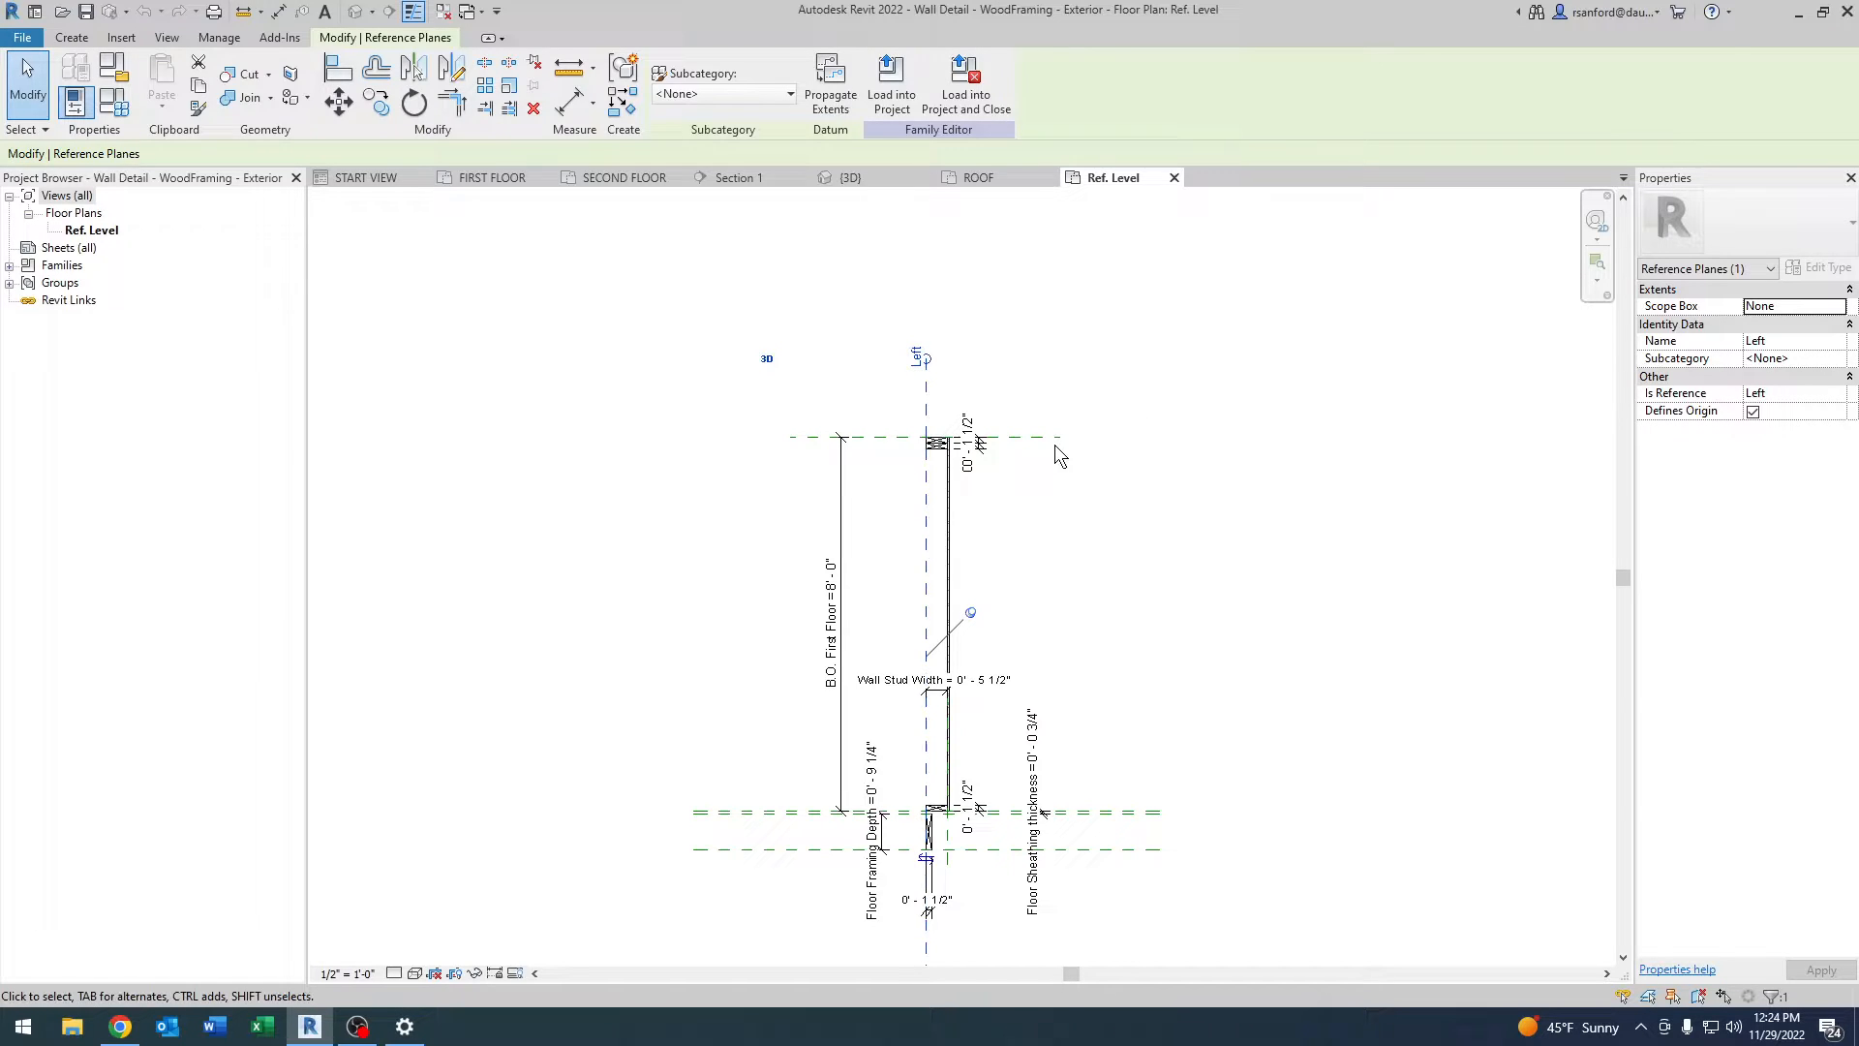
pyautogui.click(1108, 821)
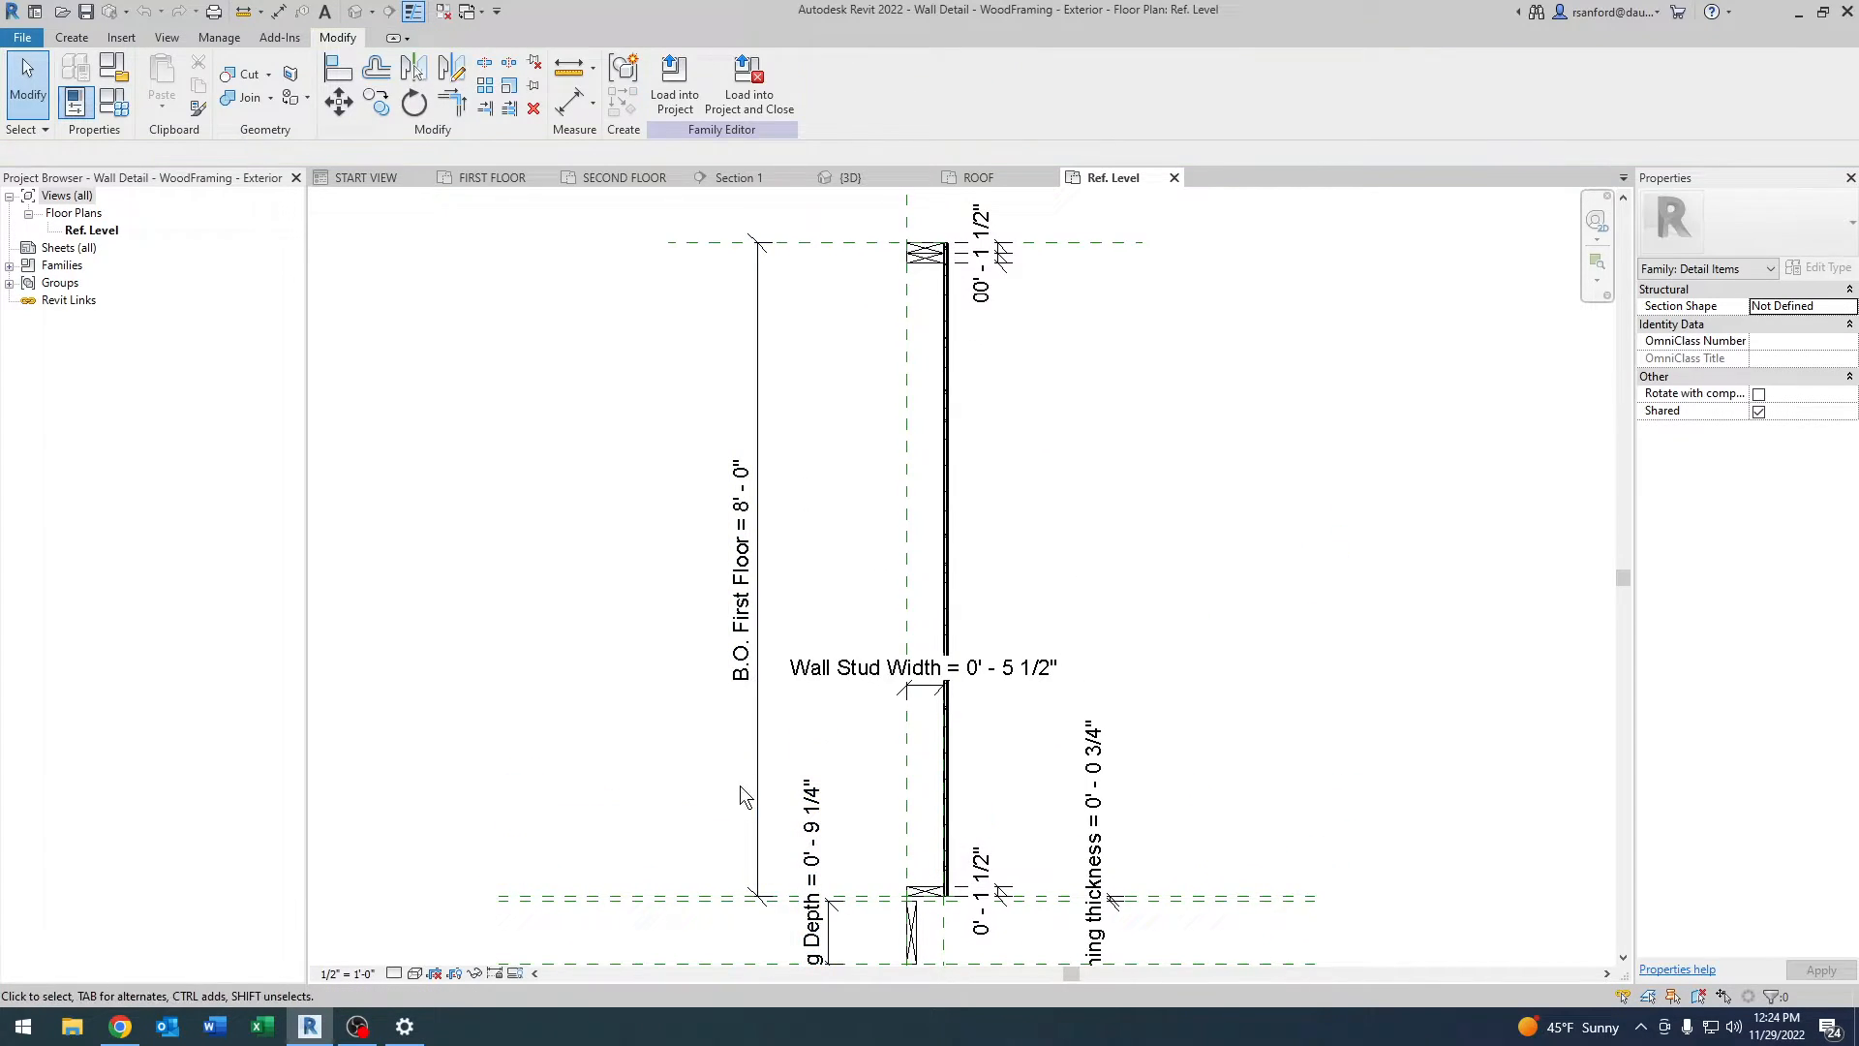
pyautogui.scroll(-3)
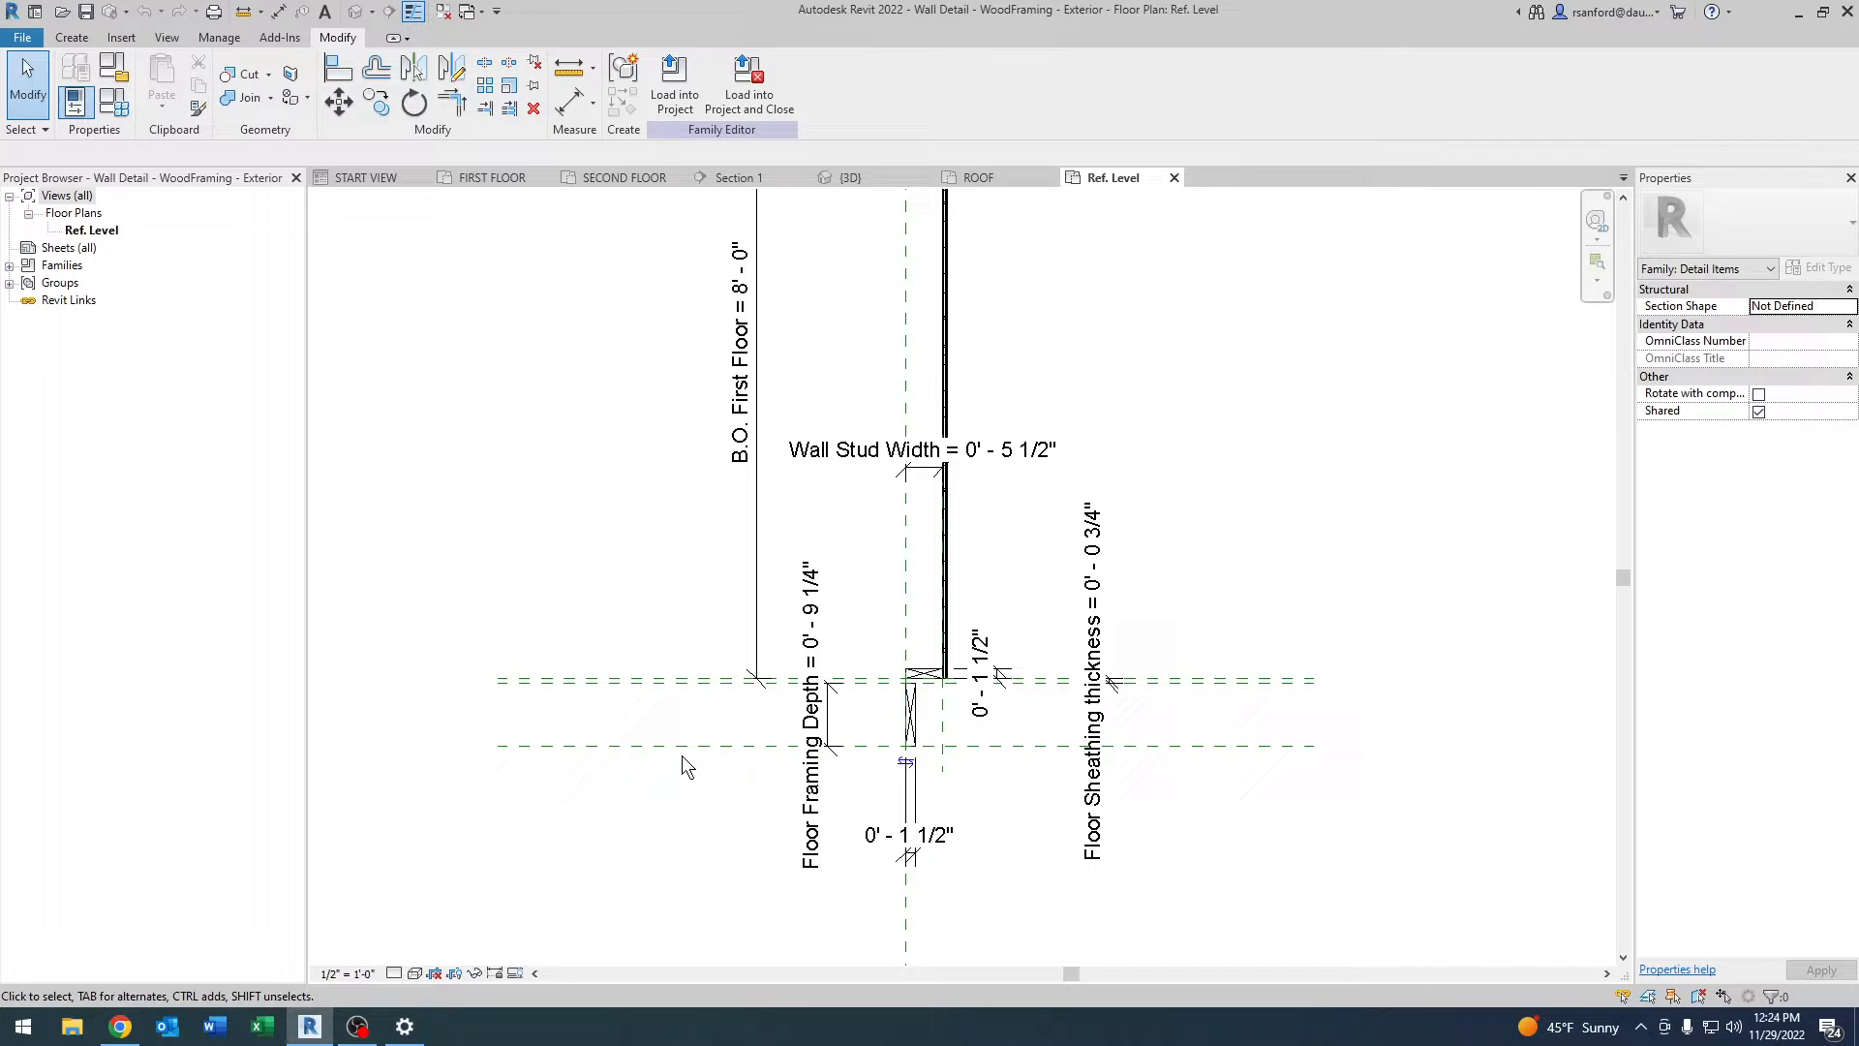
pyautogui.click(693, 746)
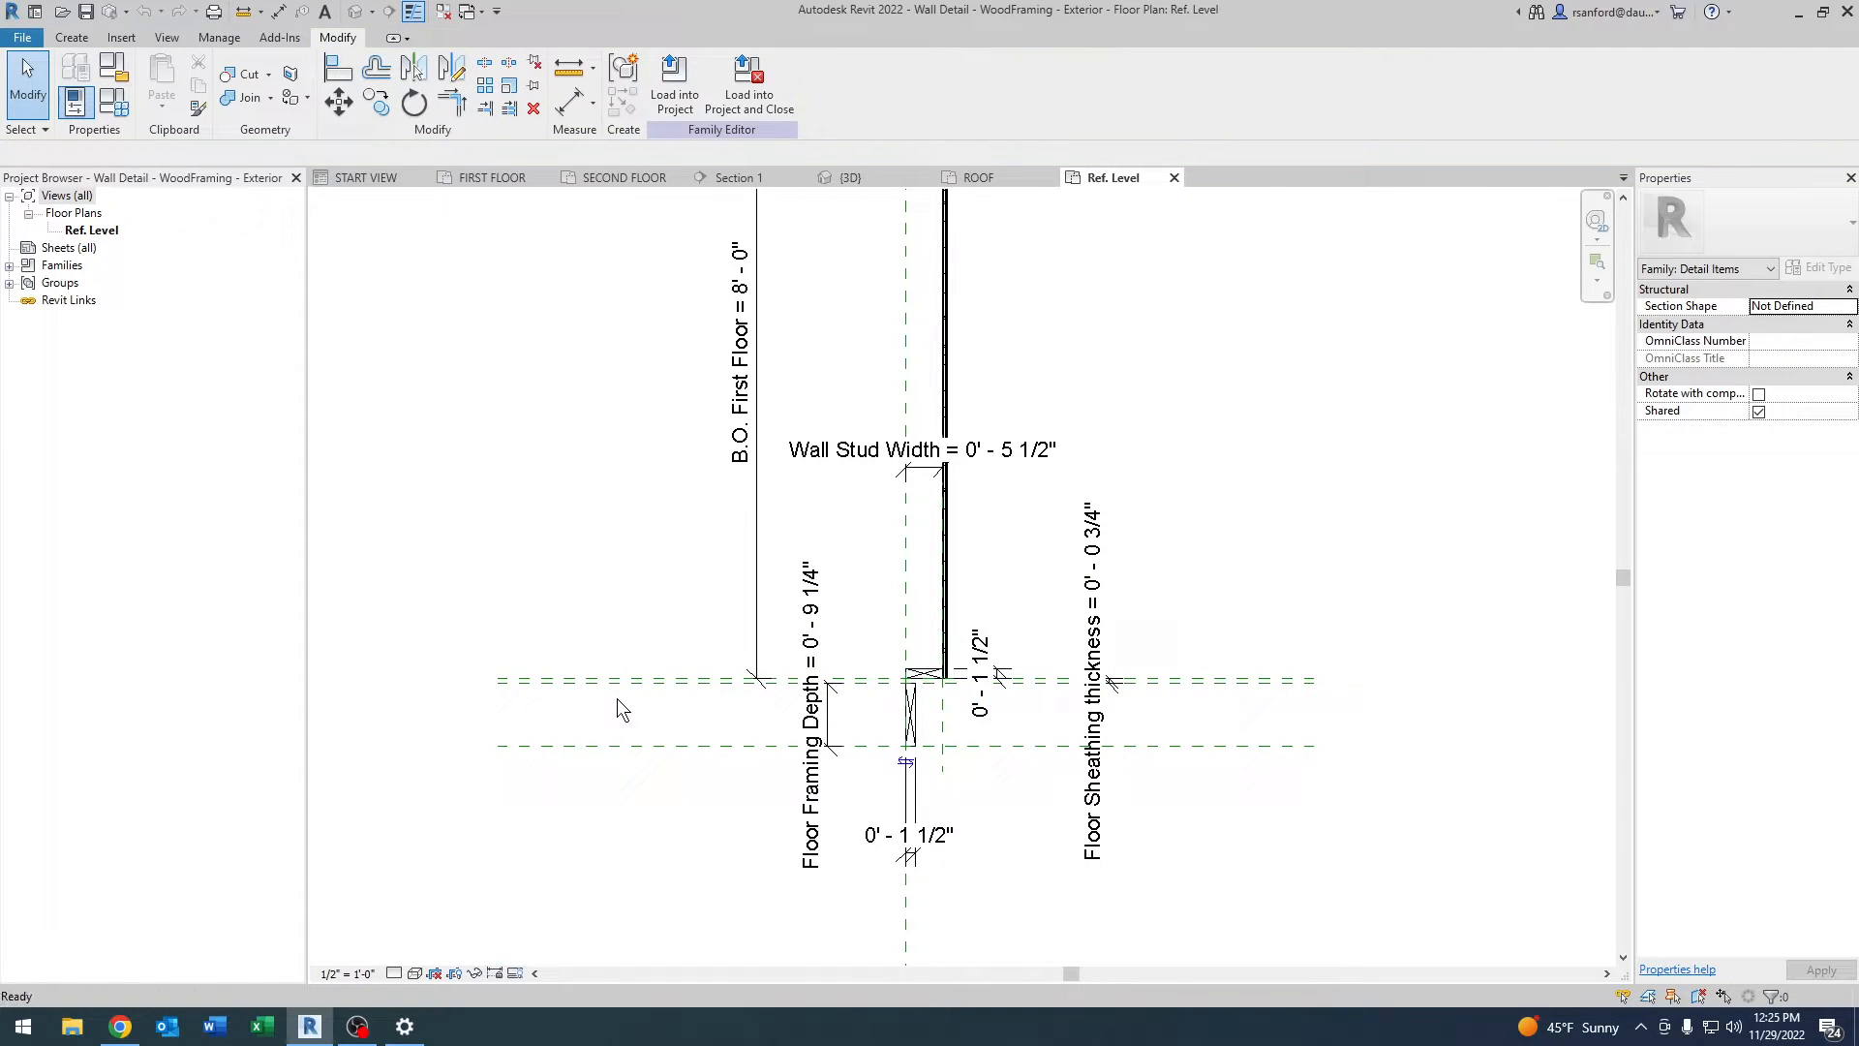
pyautogui.click(641, 679)
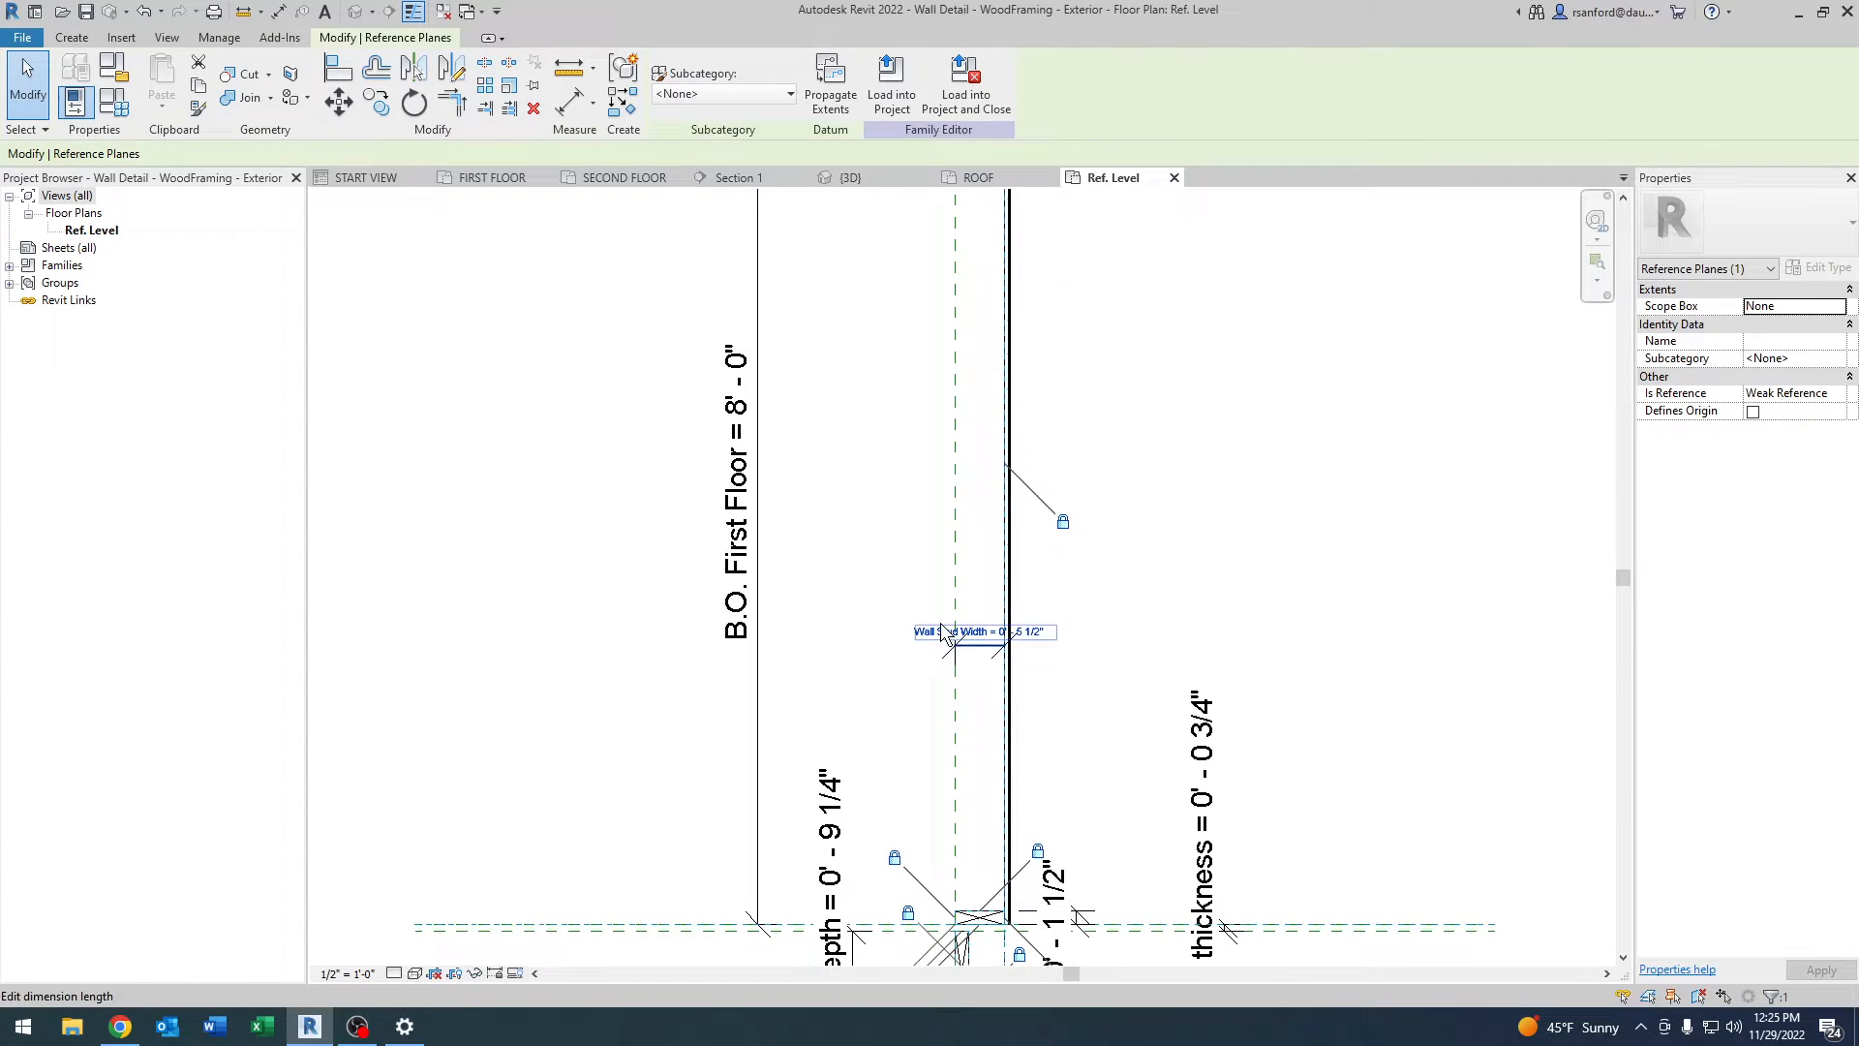
pyautogui.click(922, 688)
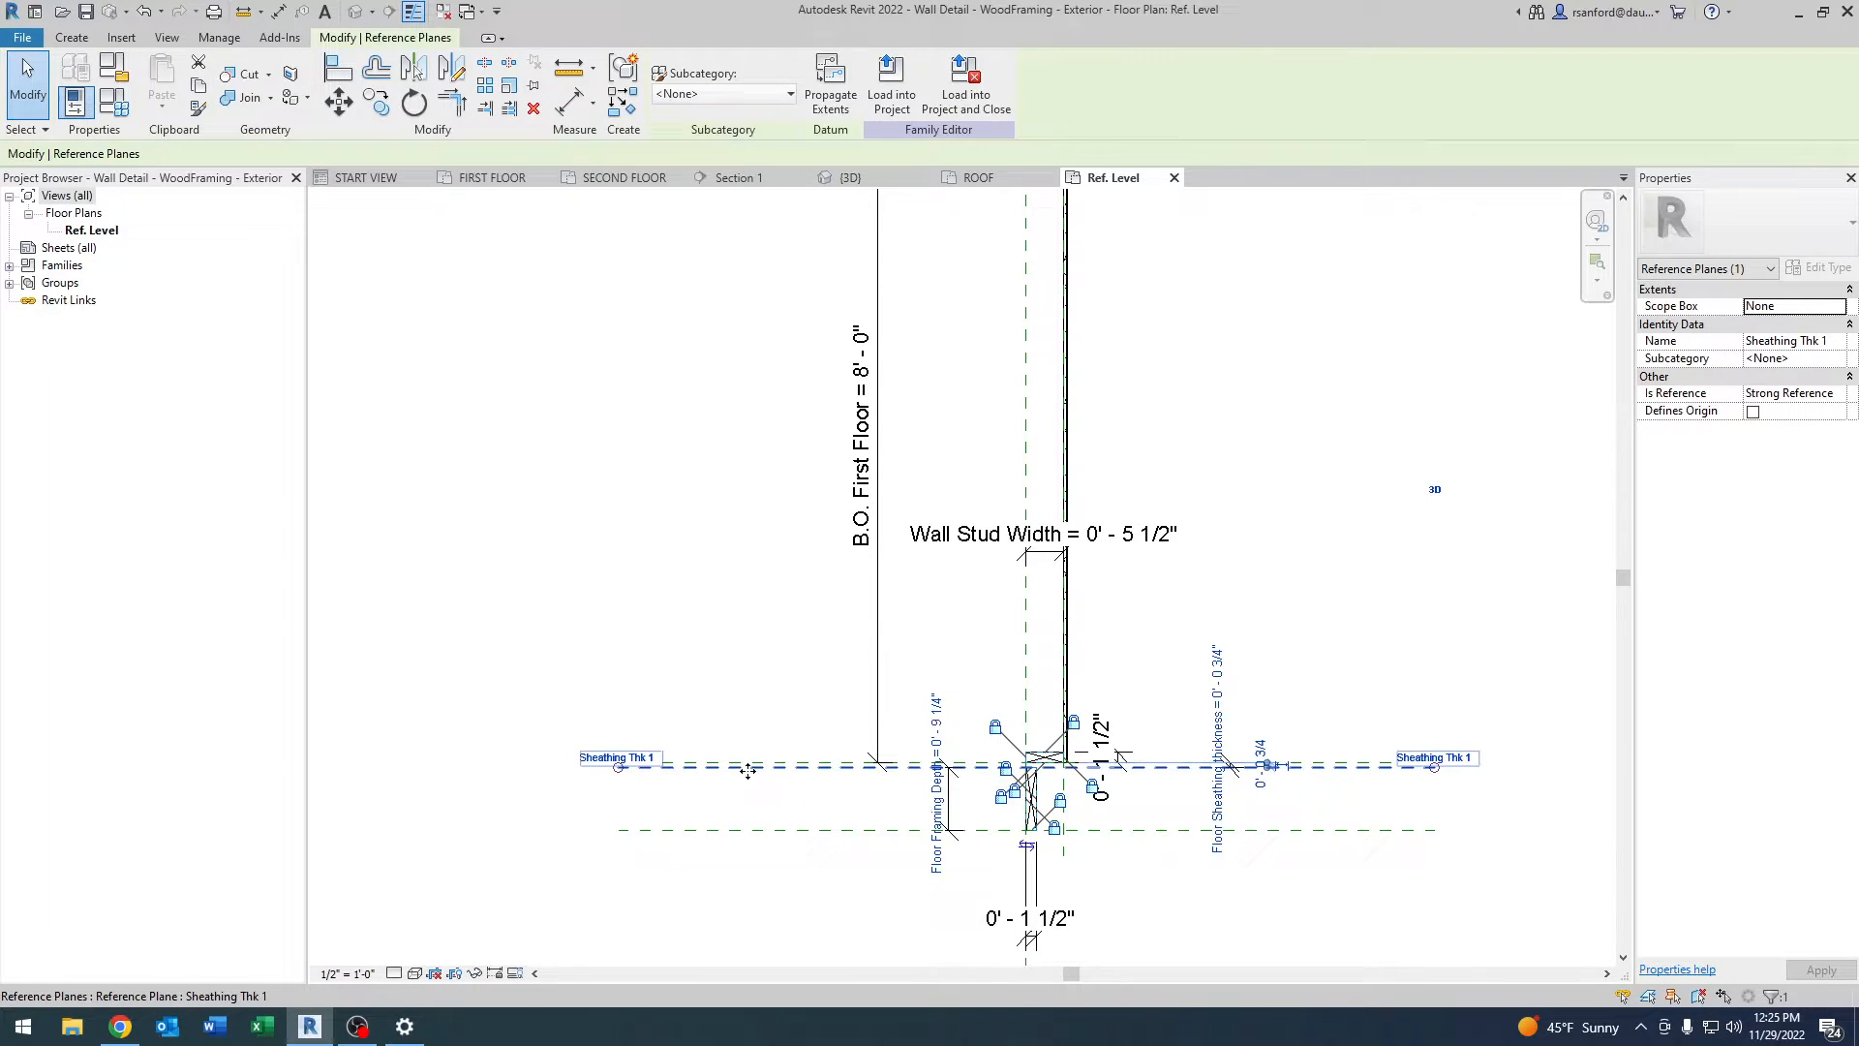
# Check the Sheathing Thk 1 and Top reference planes in Properties.
pyautogui.click(750, 764)
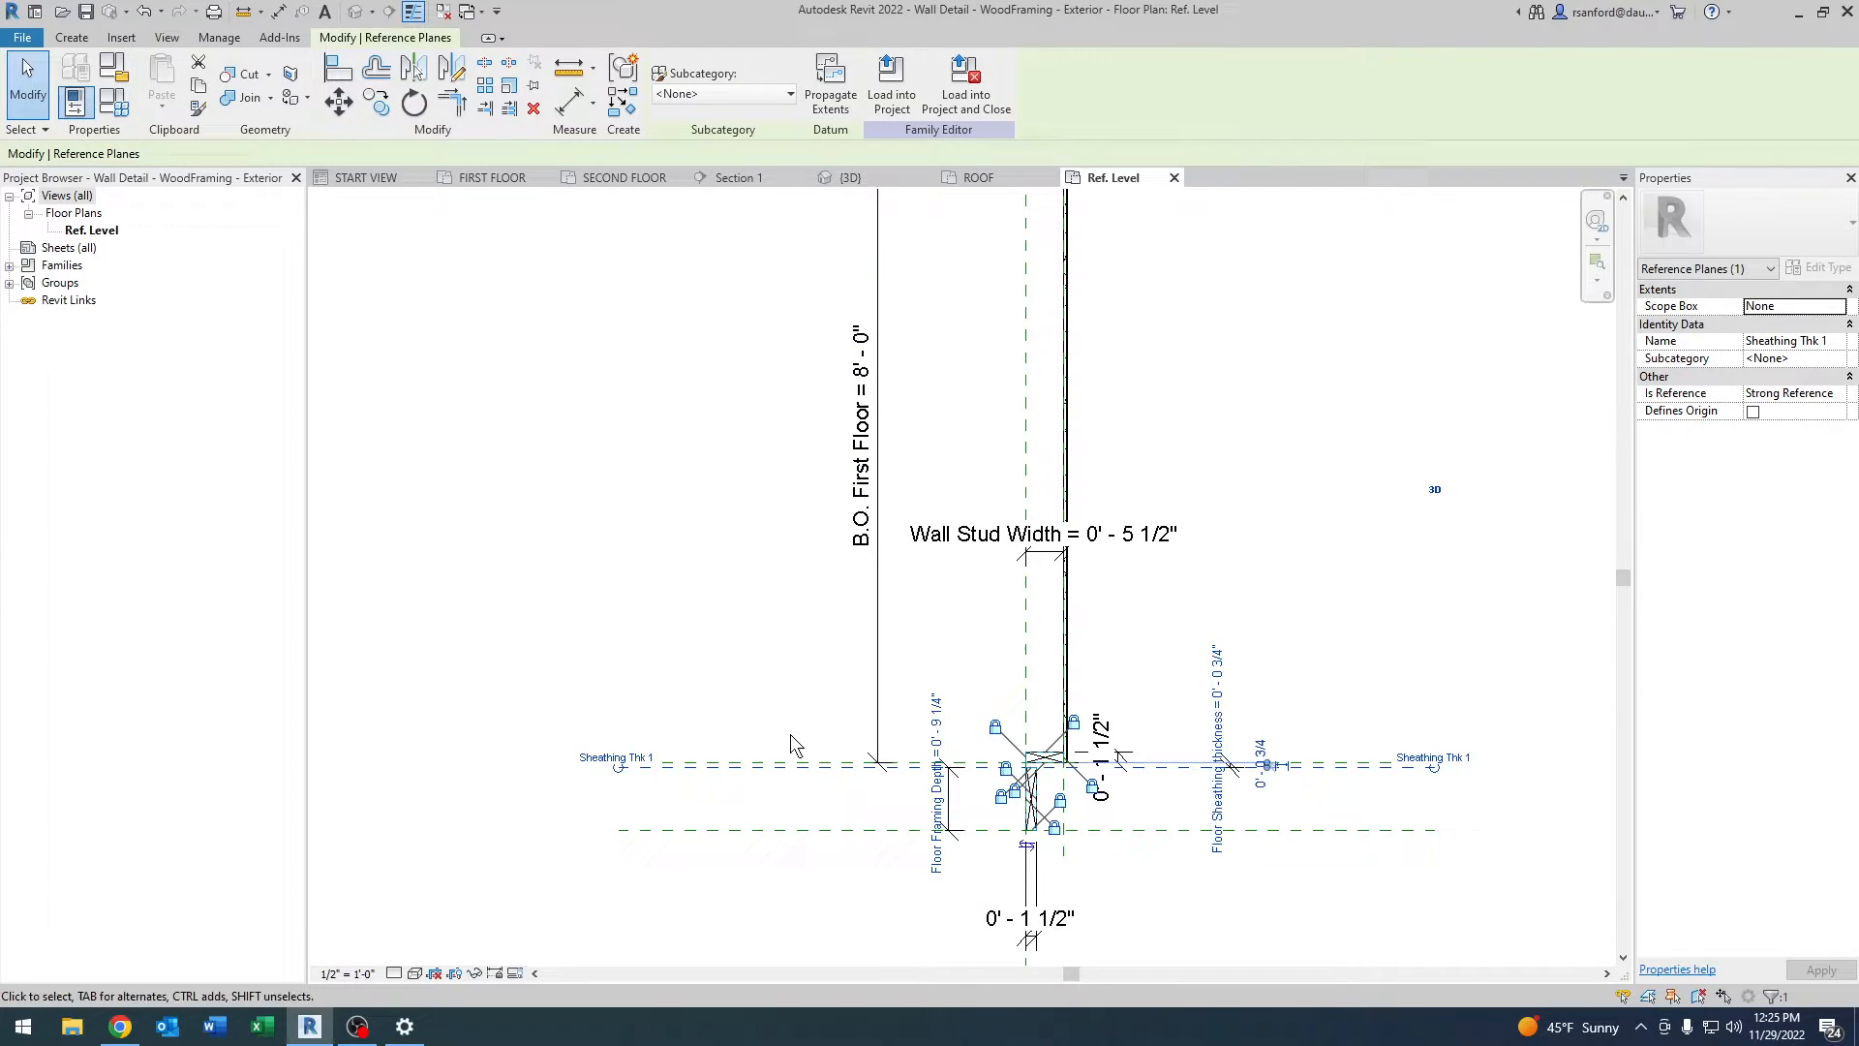
pyautogui.click(771, 767)
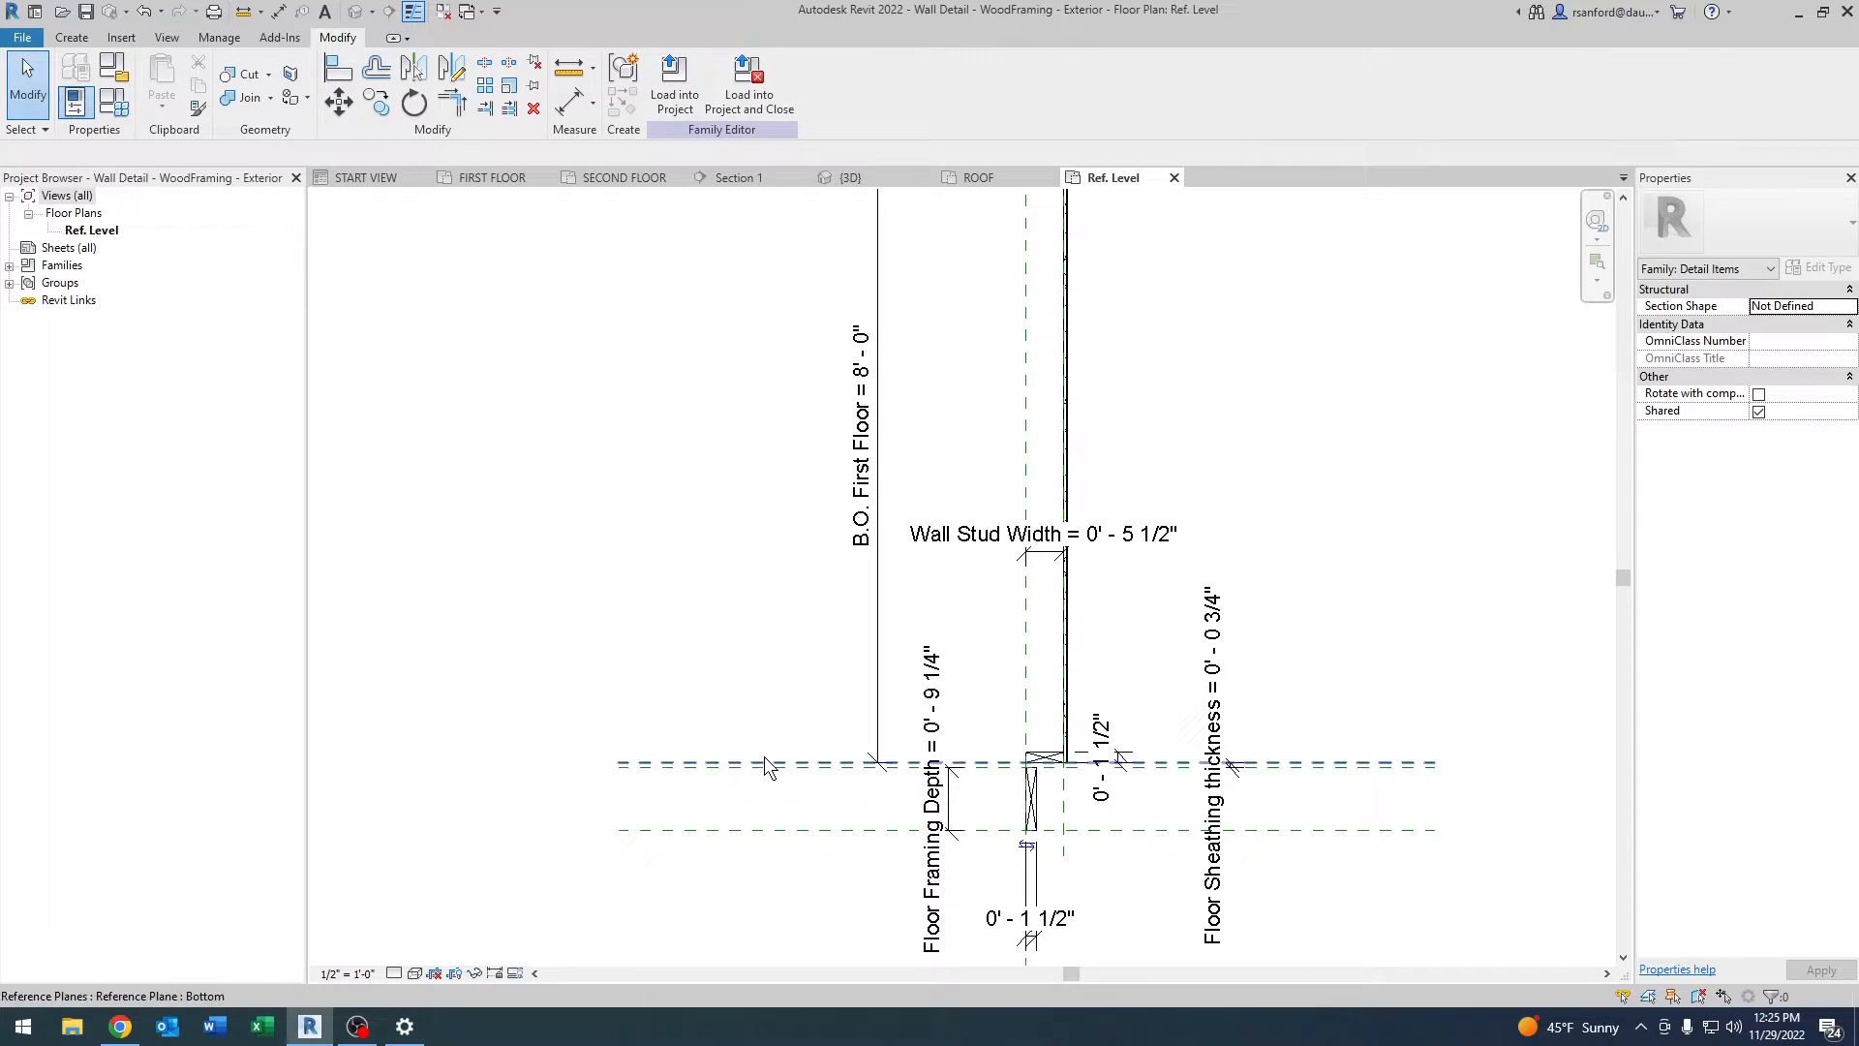
pyautogui.click(1216, 765)
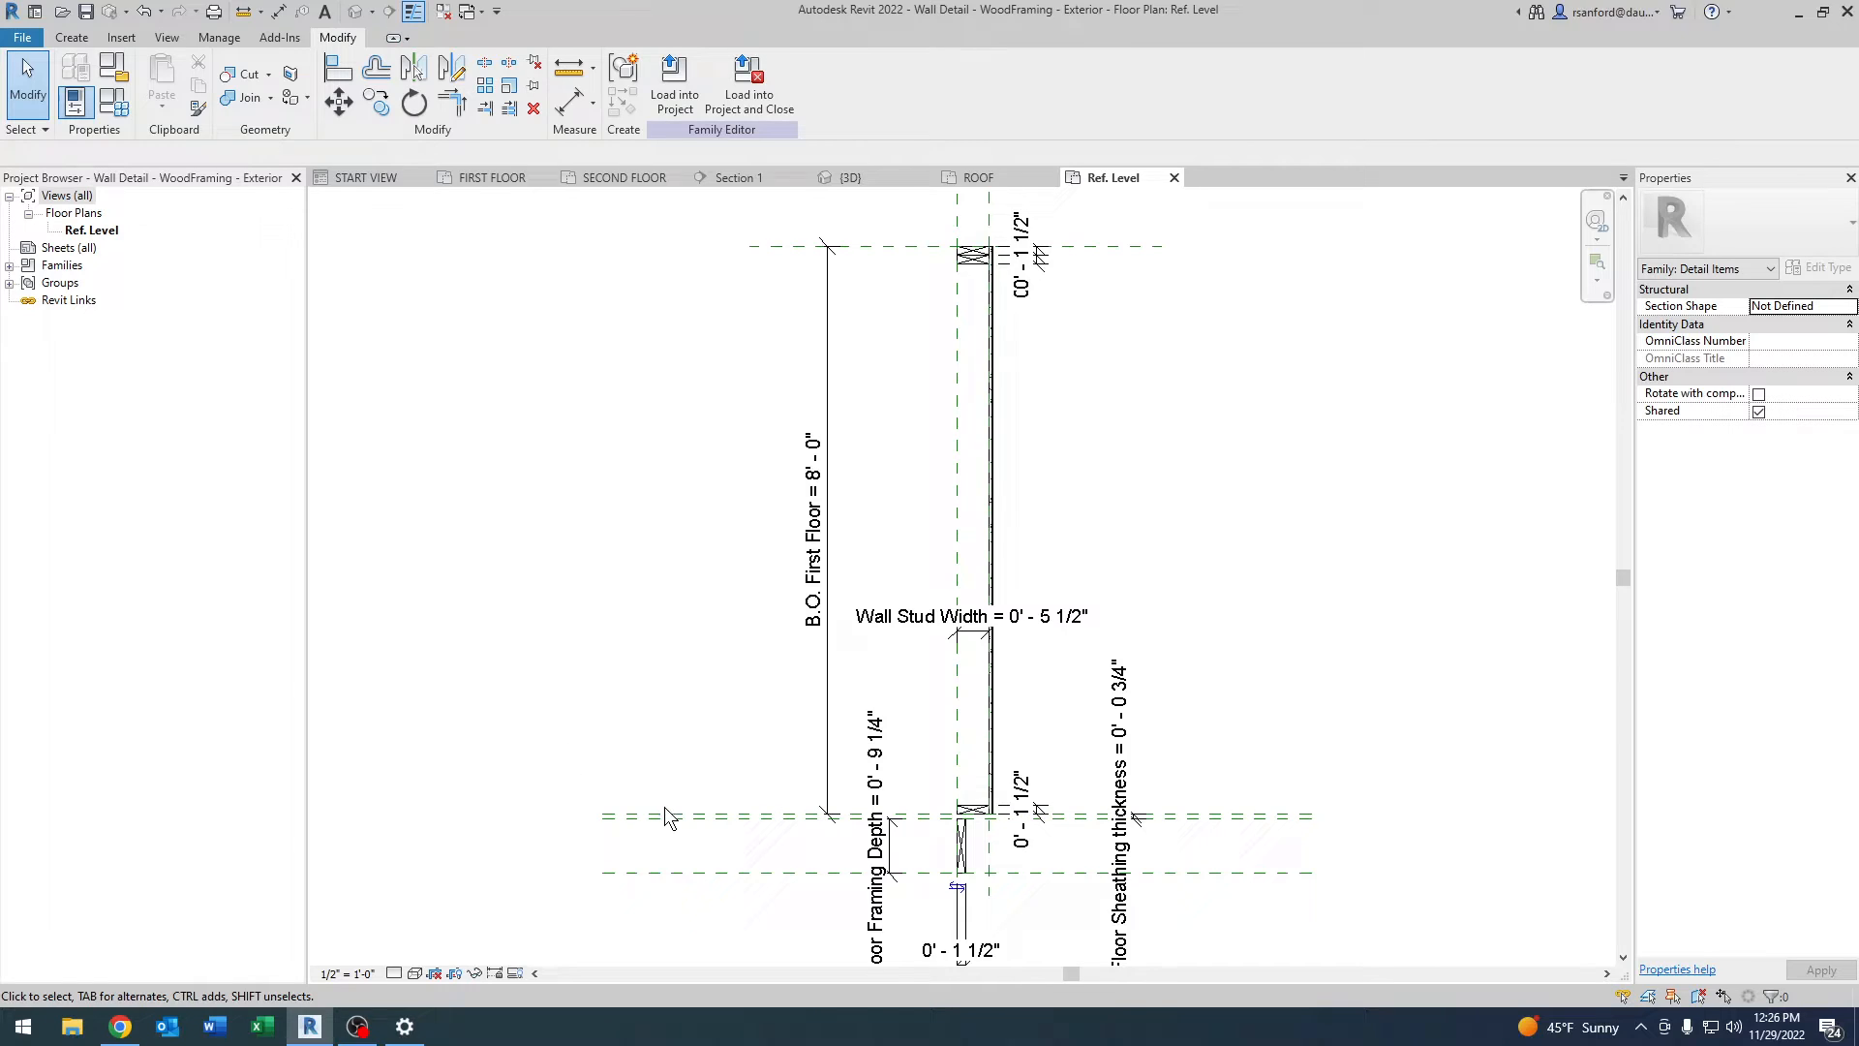
pyautogui.scroll(-3)
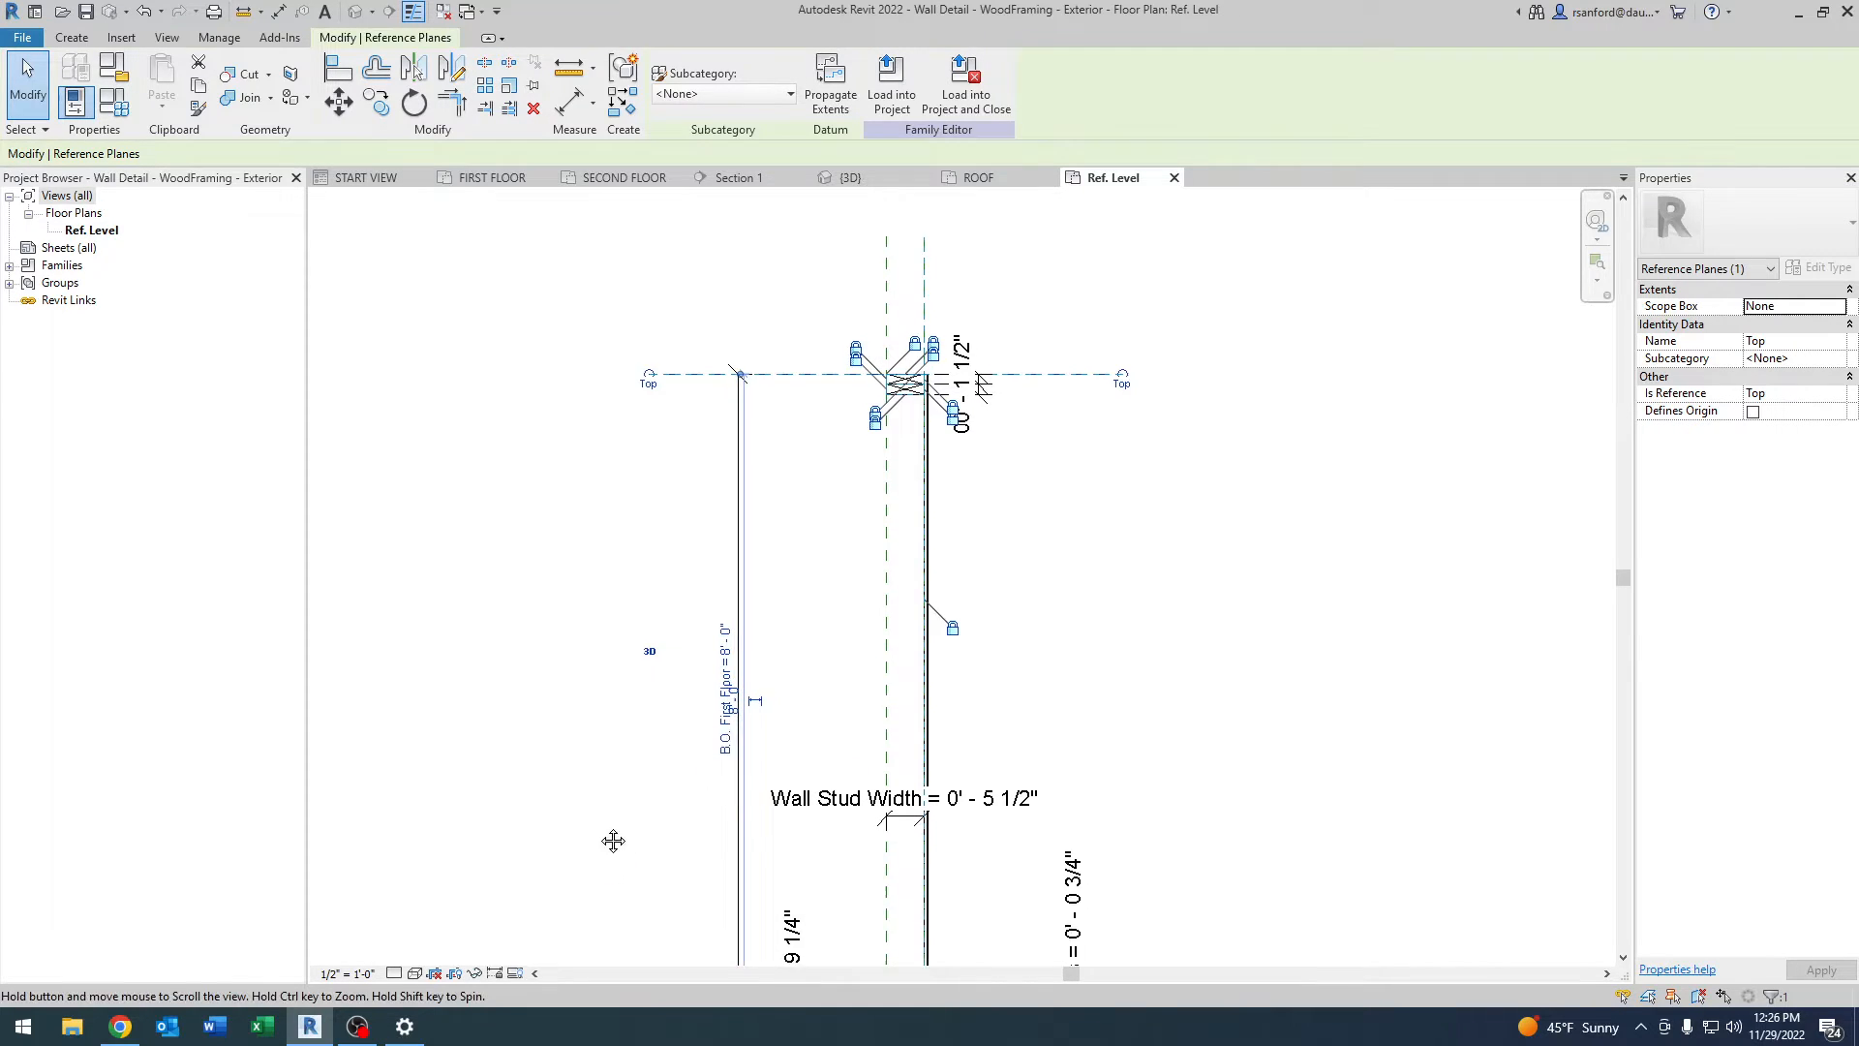
pyautogui.scroll(-3)
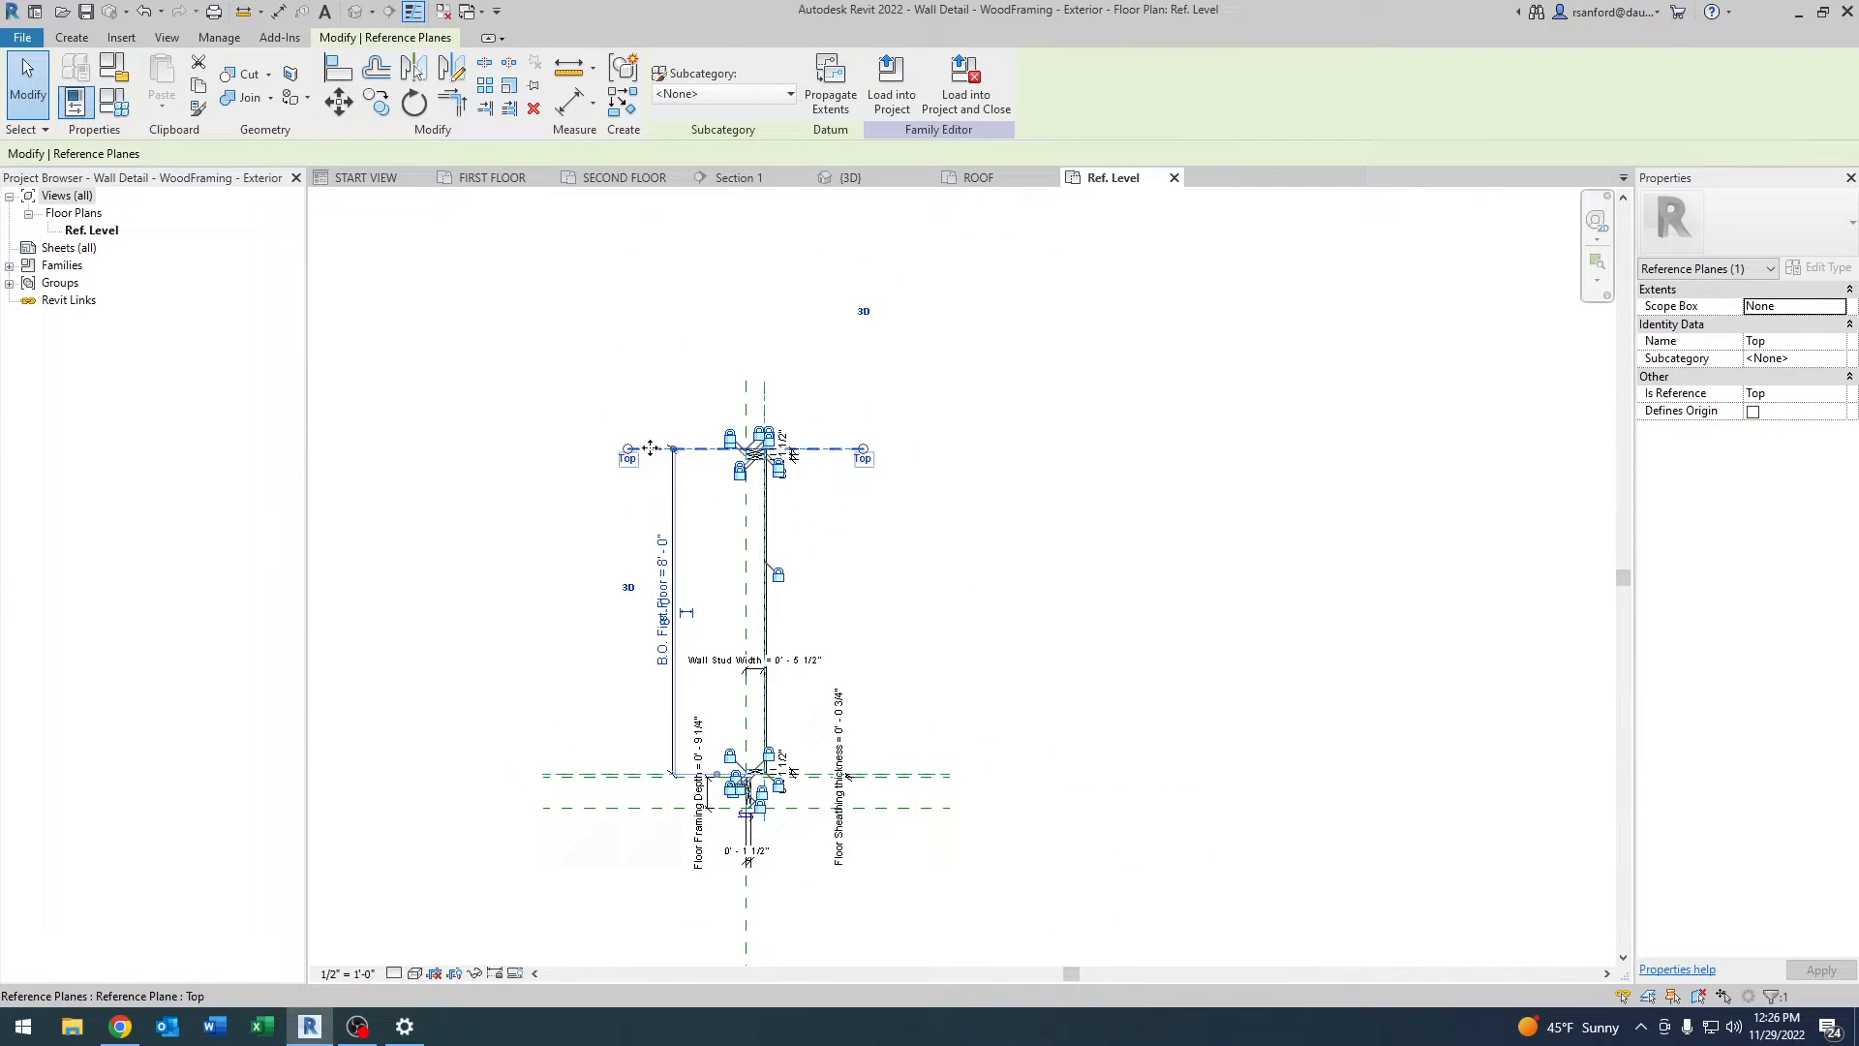
pyautogui.click(592, 563)
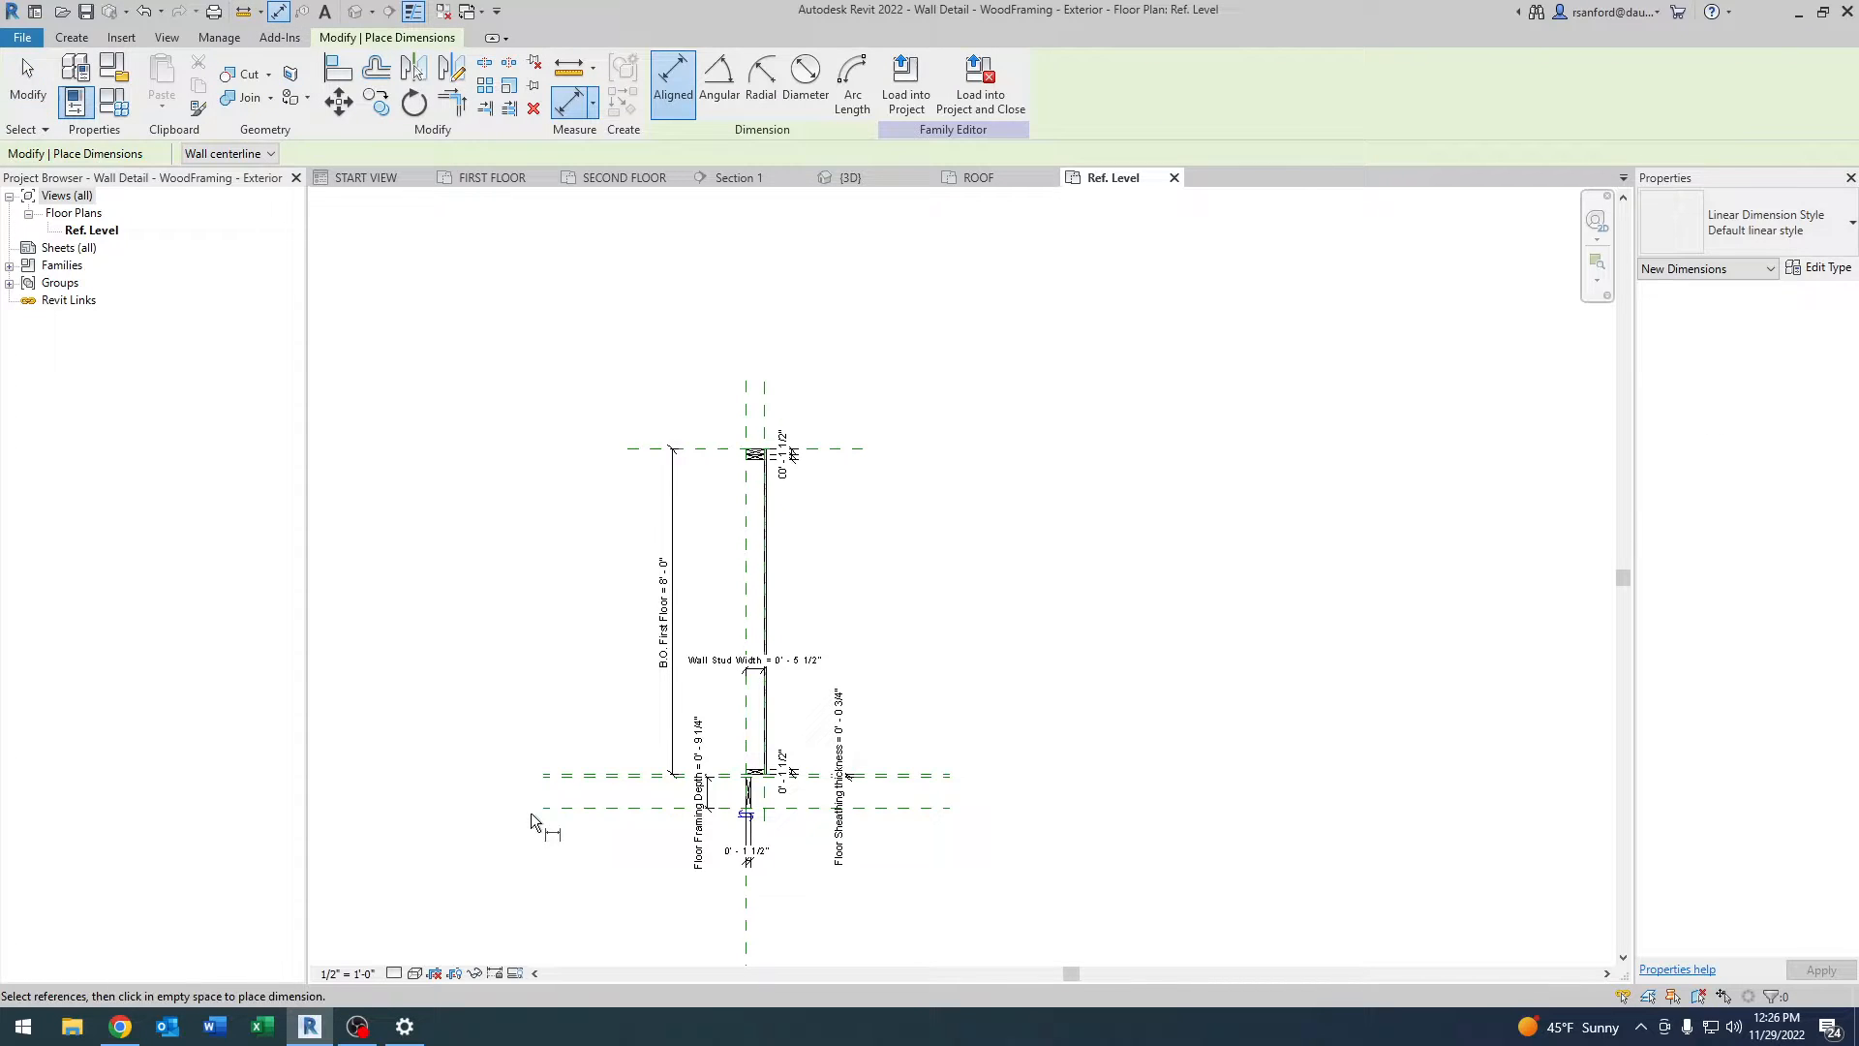
pyautogui.scroll(3)
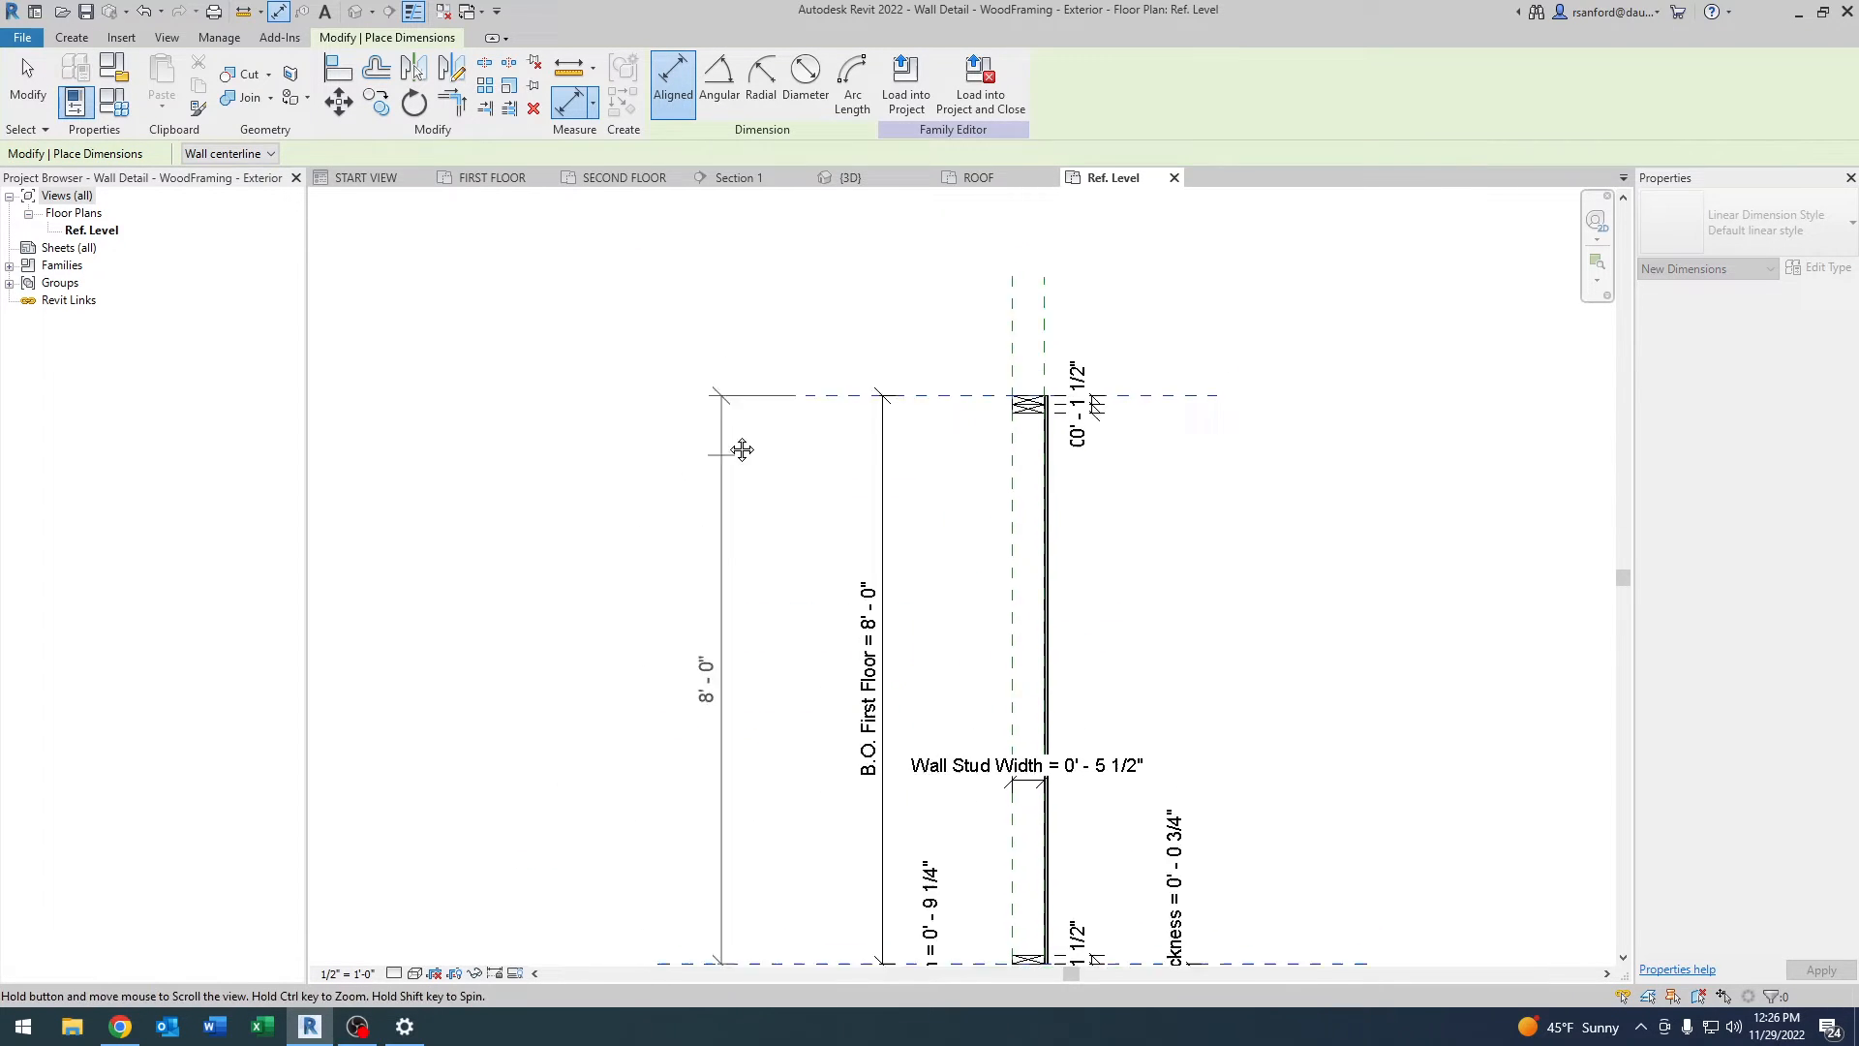
pyautogui.click(705, 628)
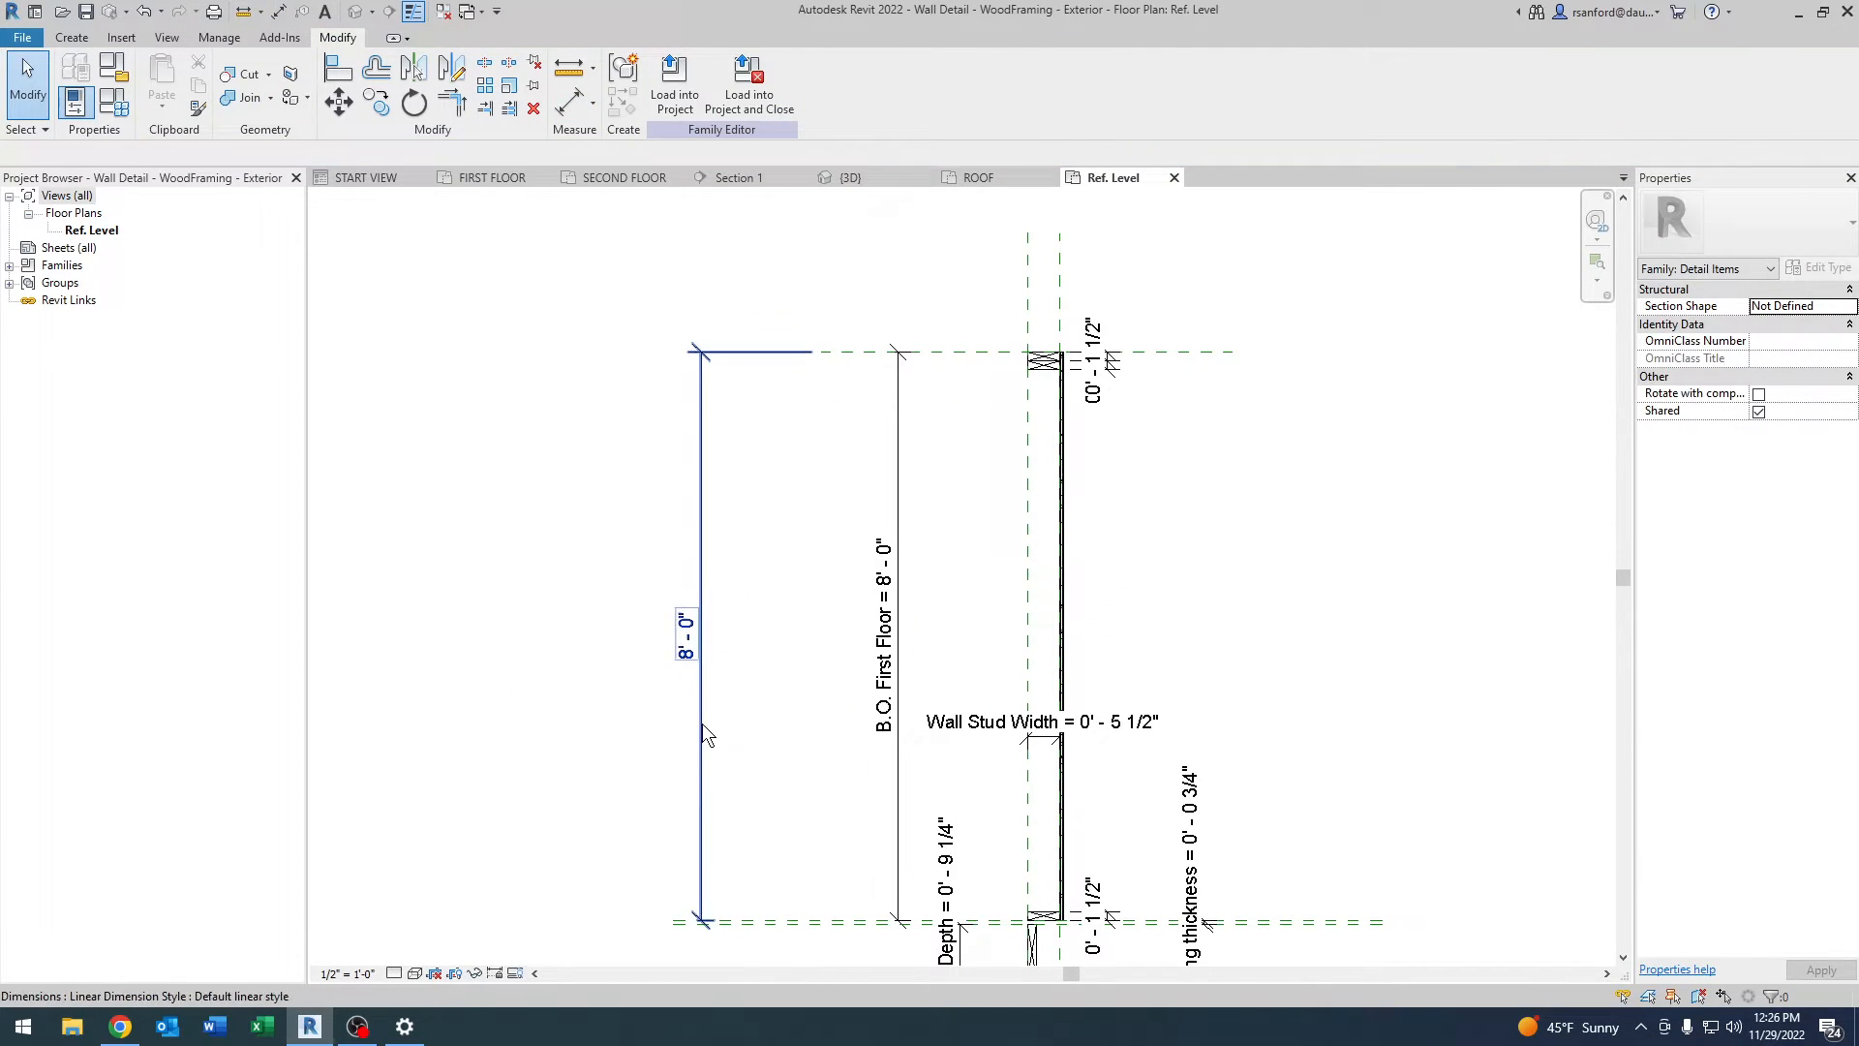
pyautogui.click(838, 81)
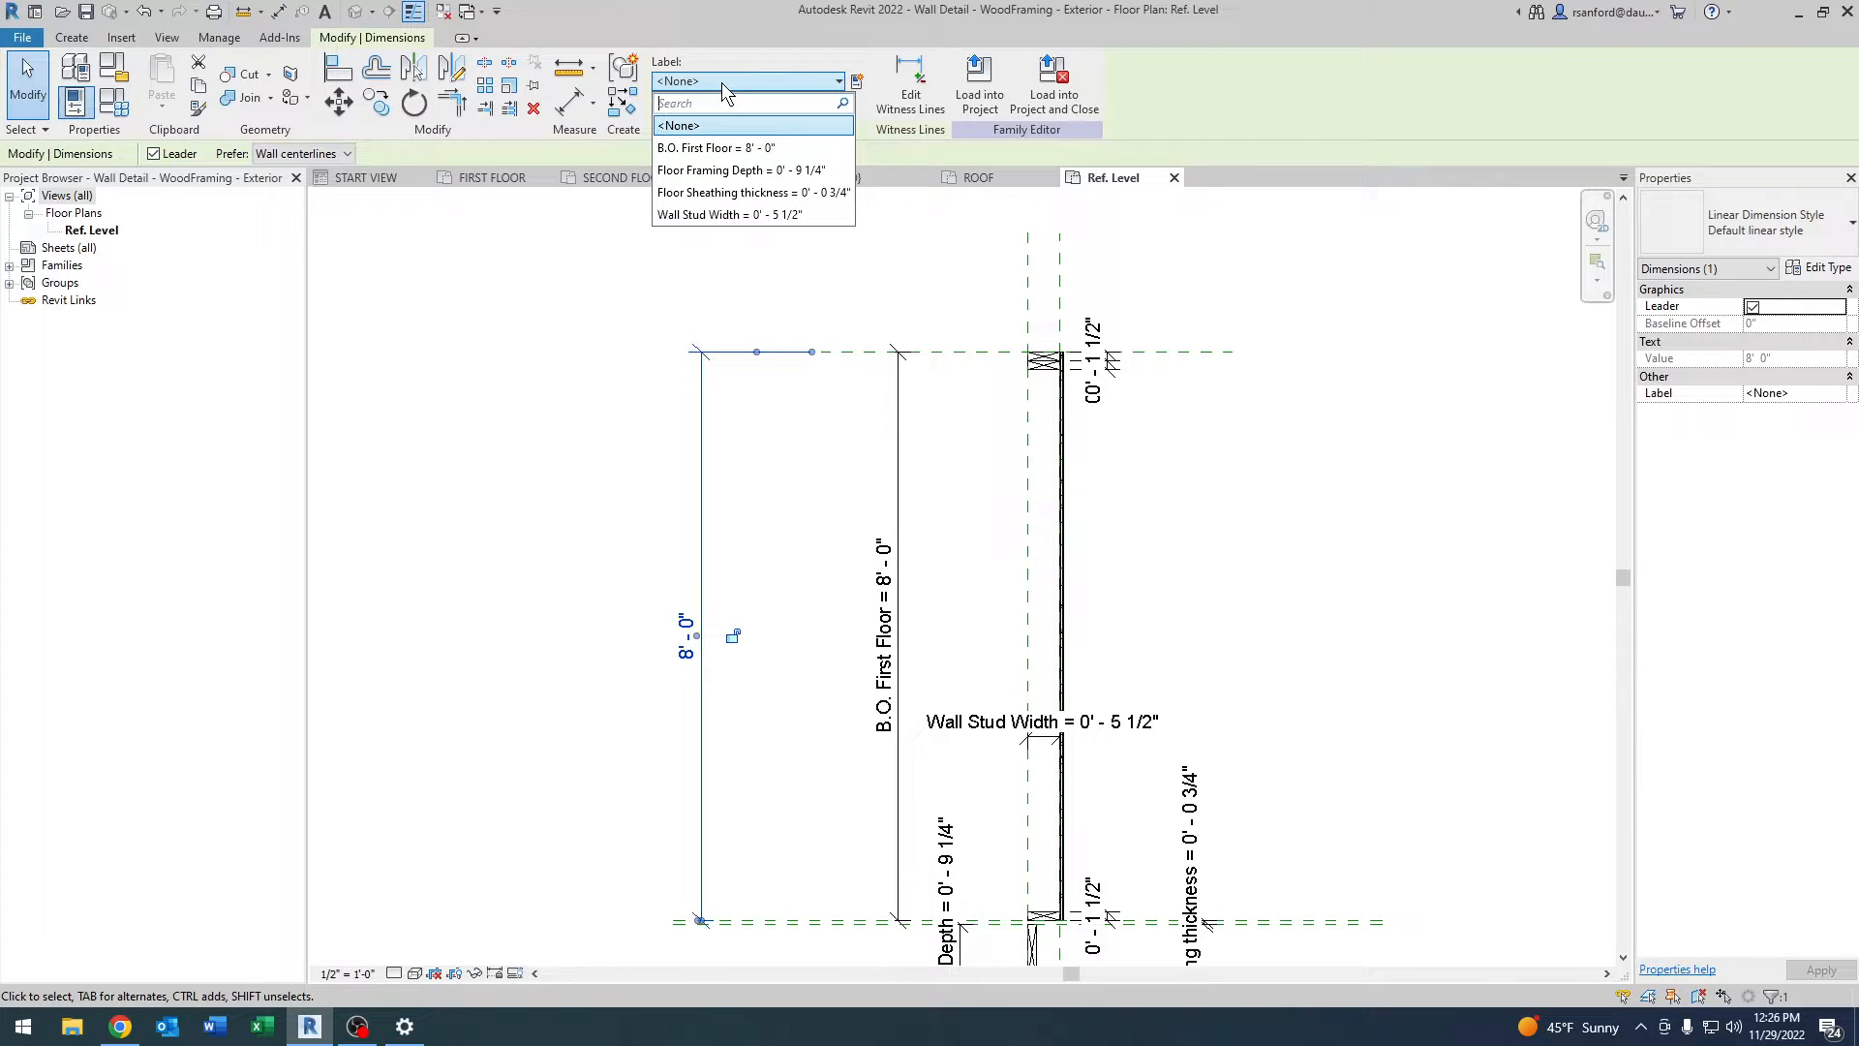
pyautogui.moveTo(715, 147)
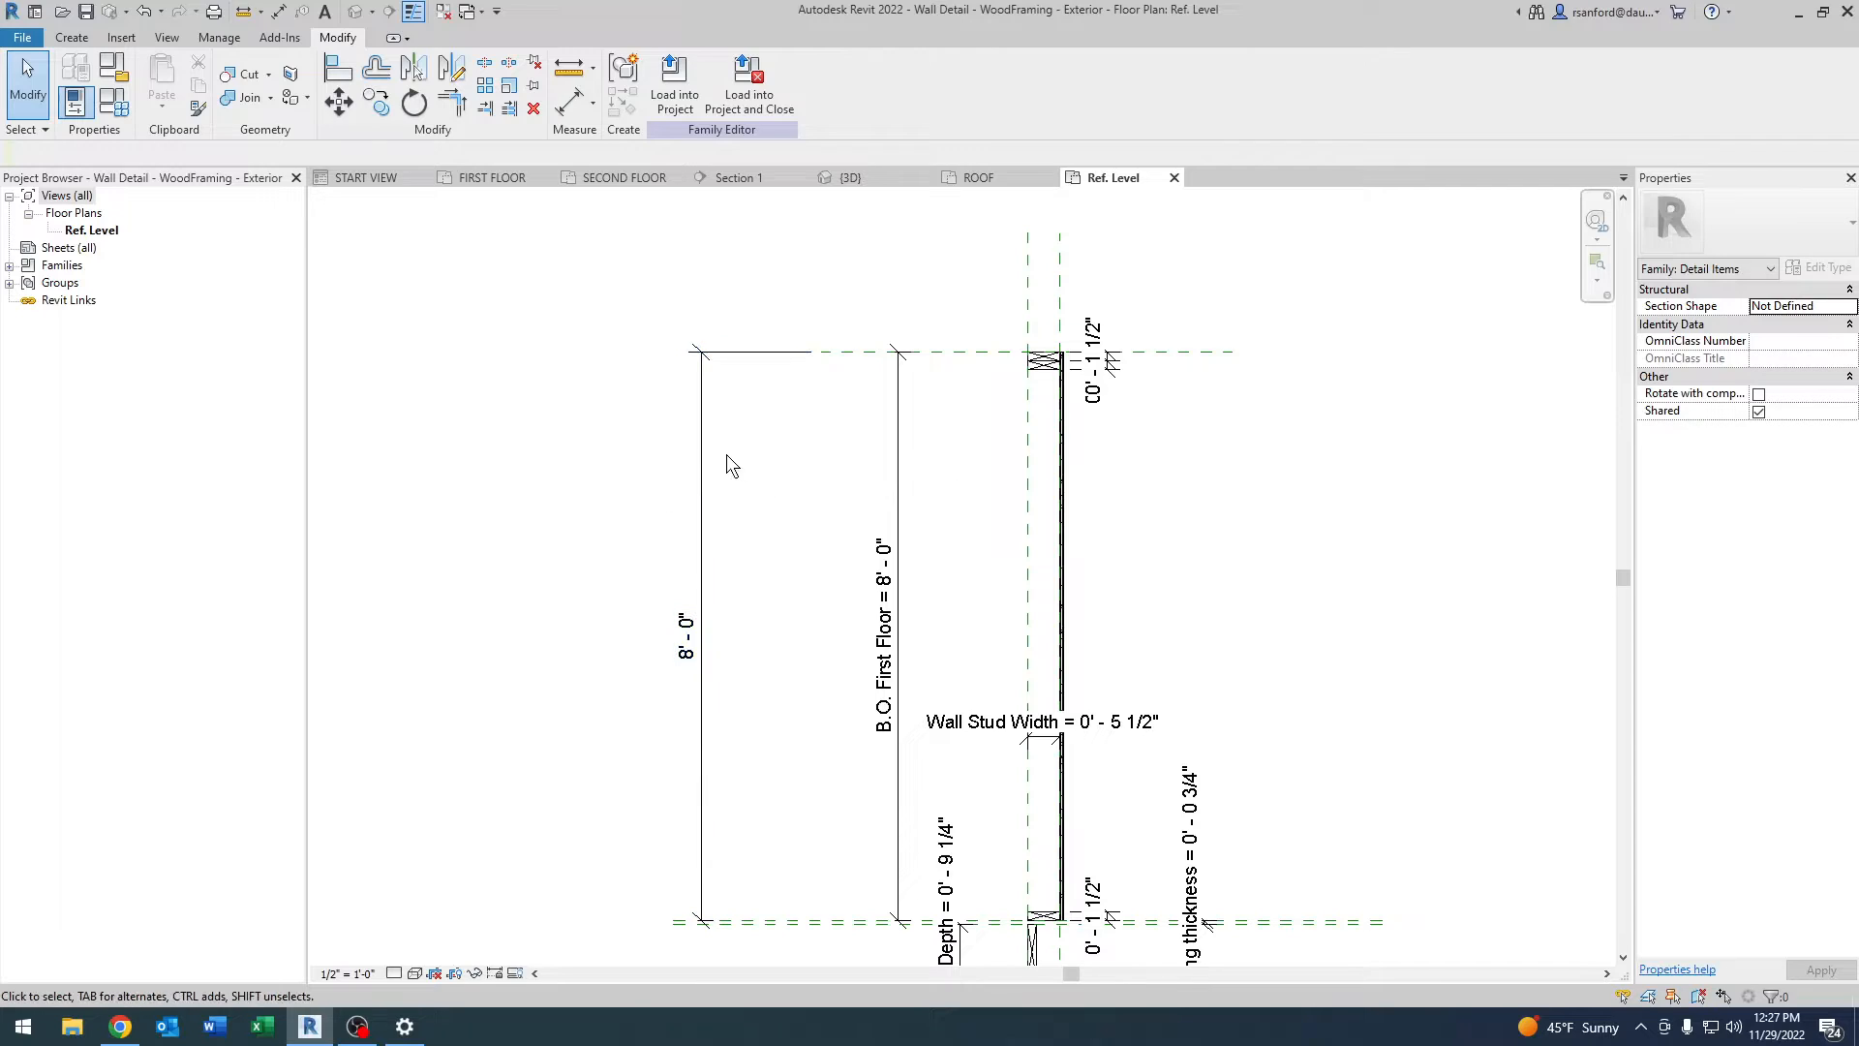
pyautogui.click(697, 635)
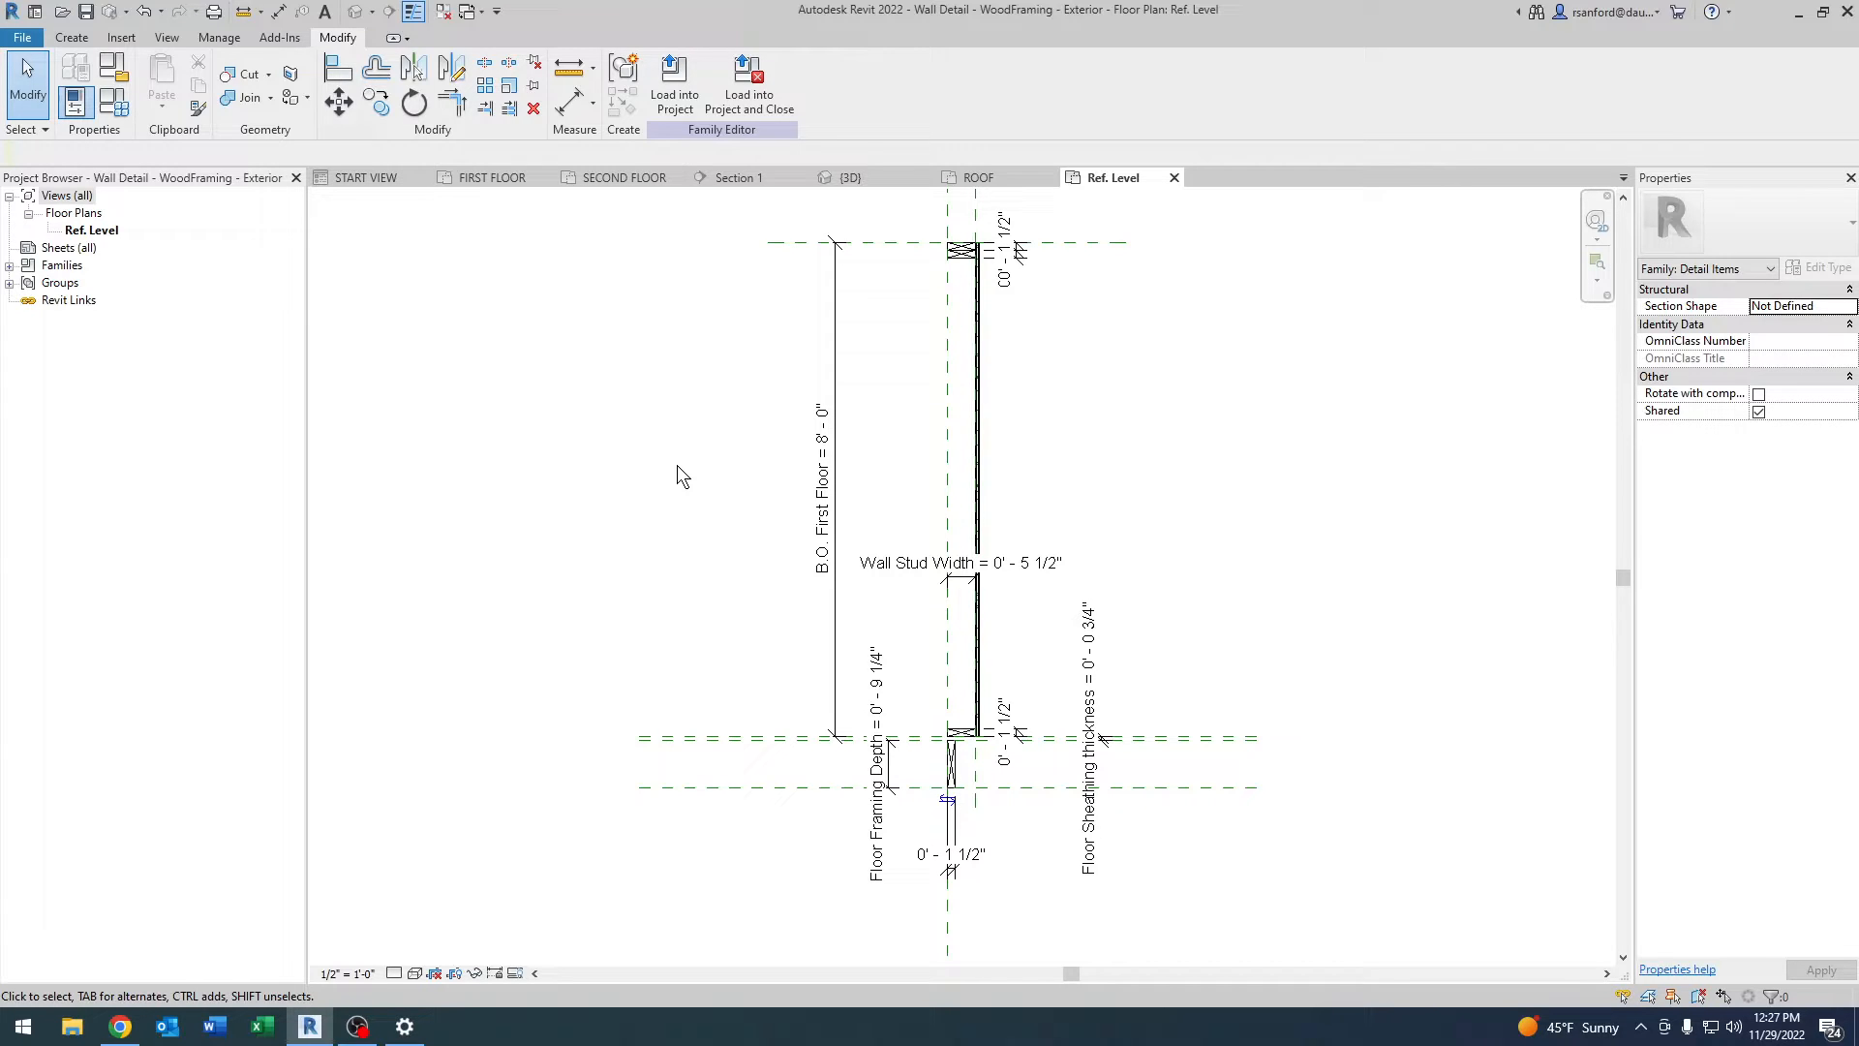
pyautogui.moveTo(974, 765)
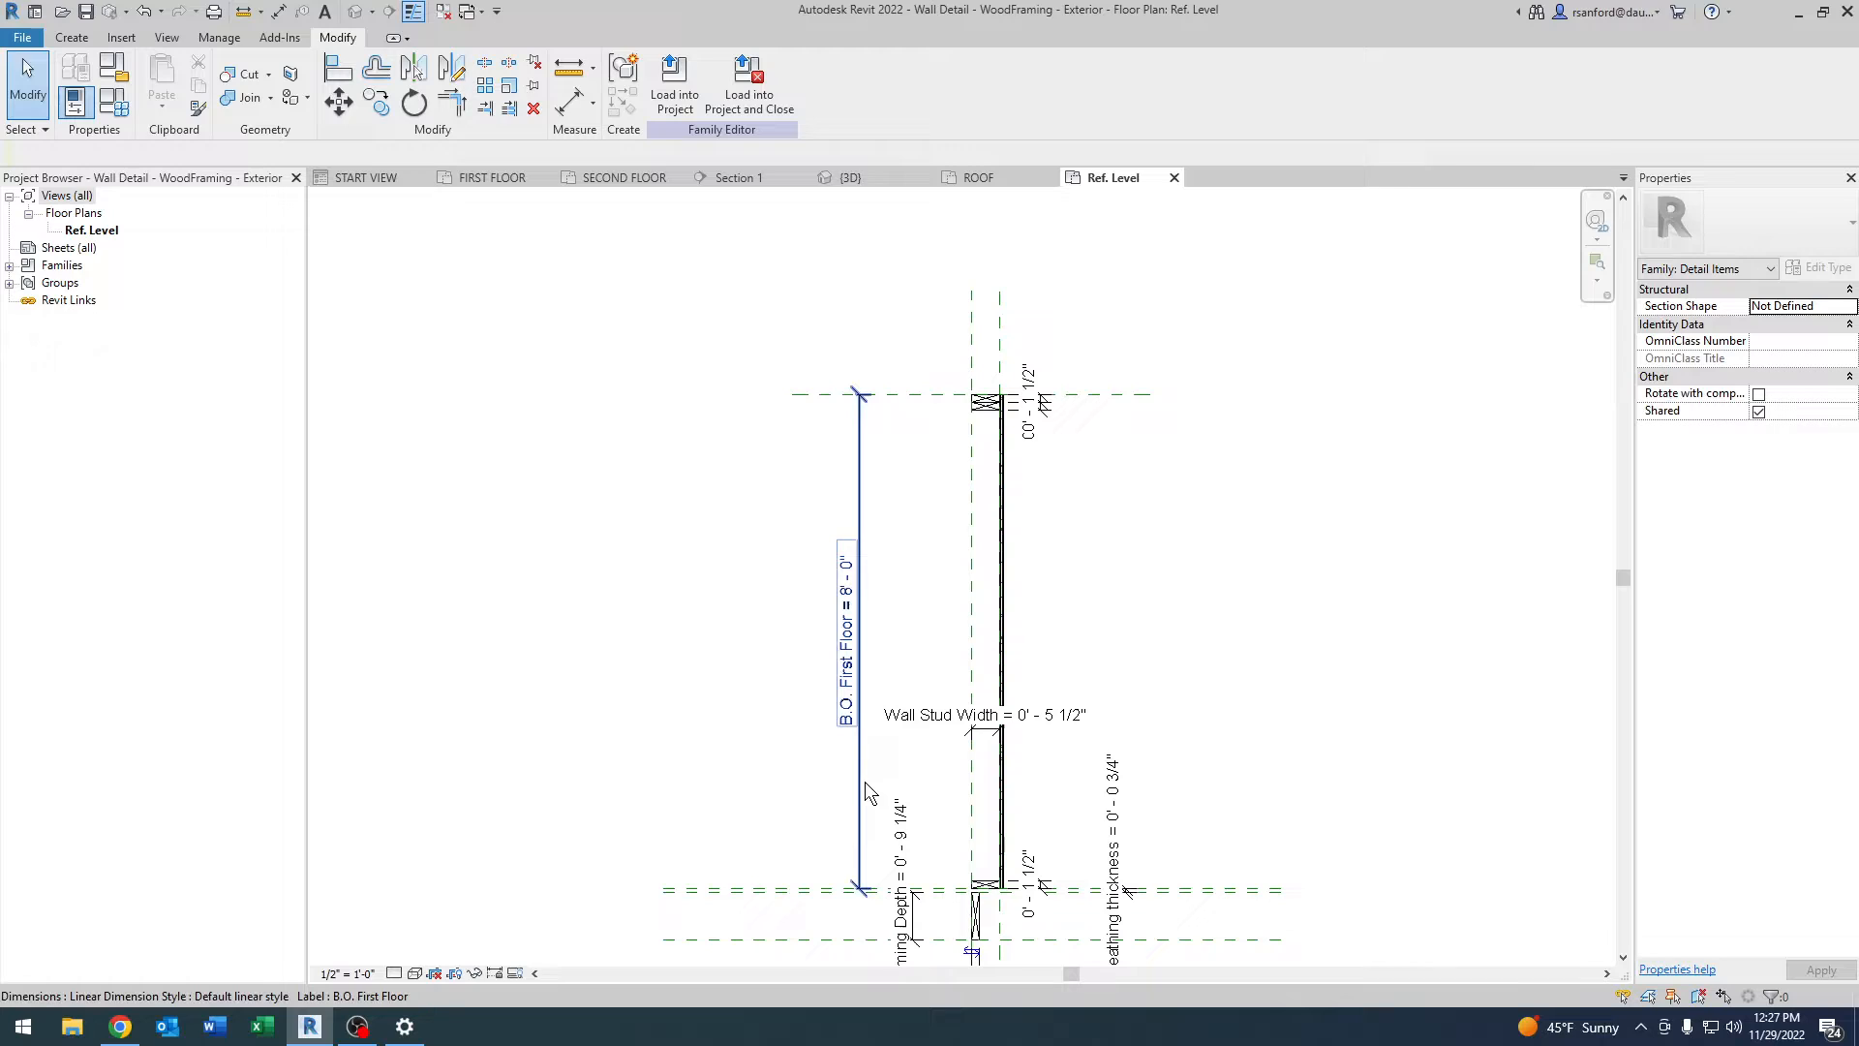
pyautogui.scroll(-3)
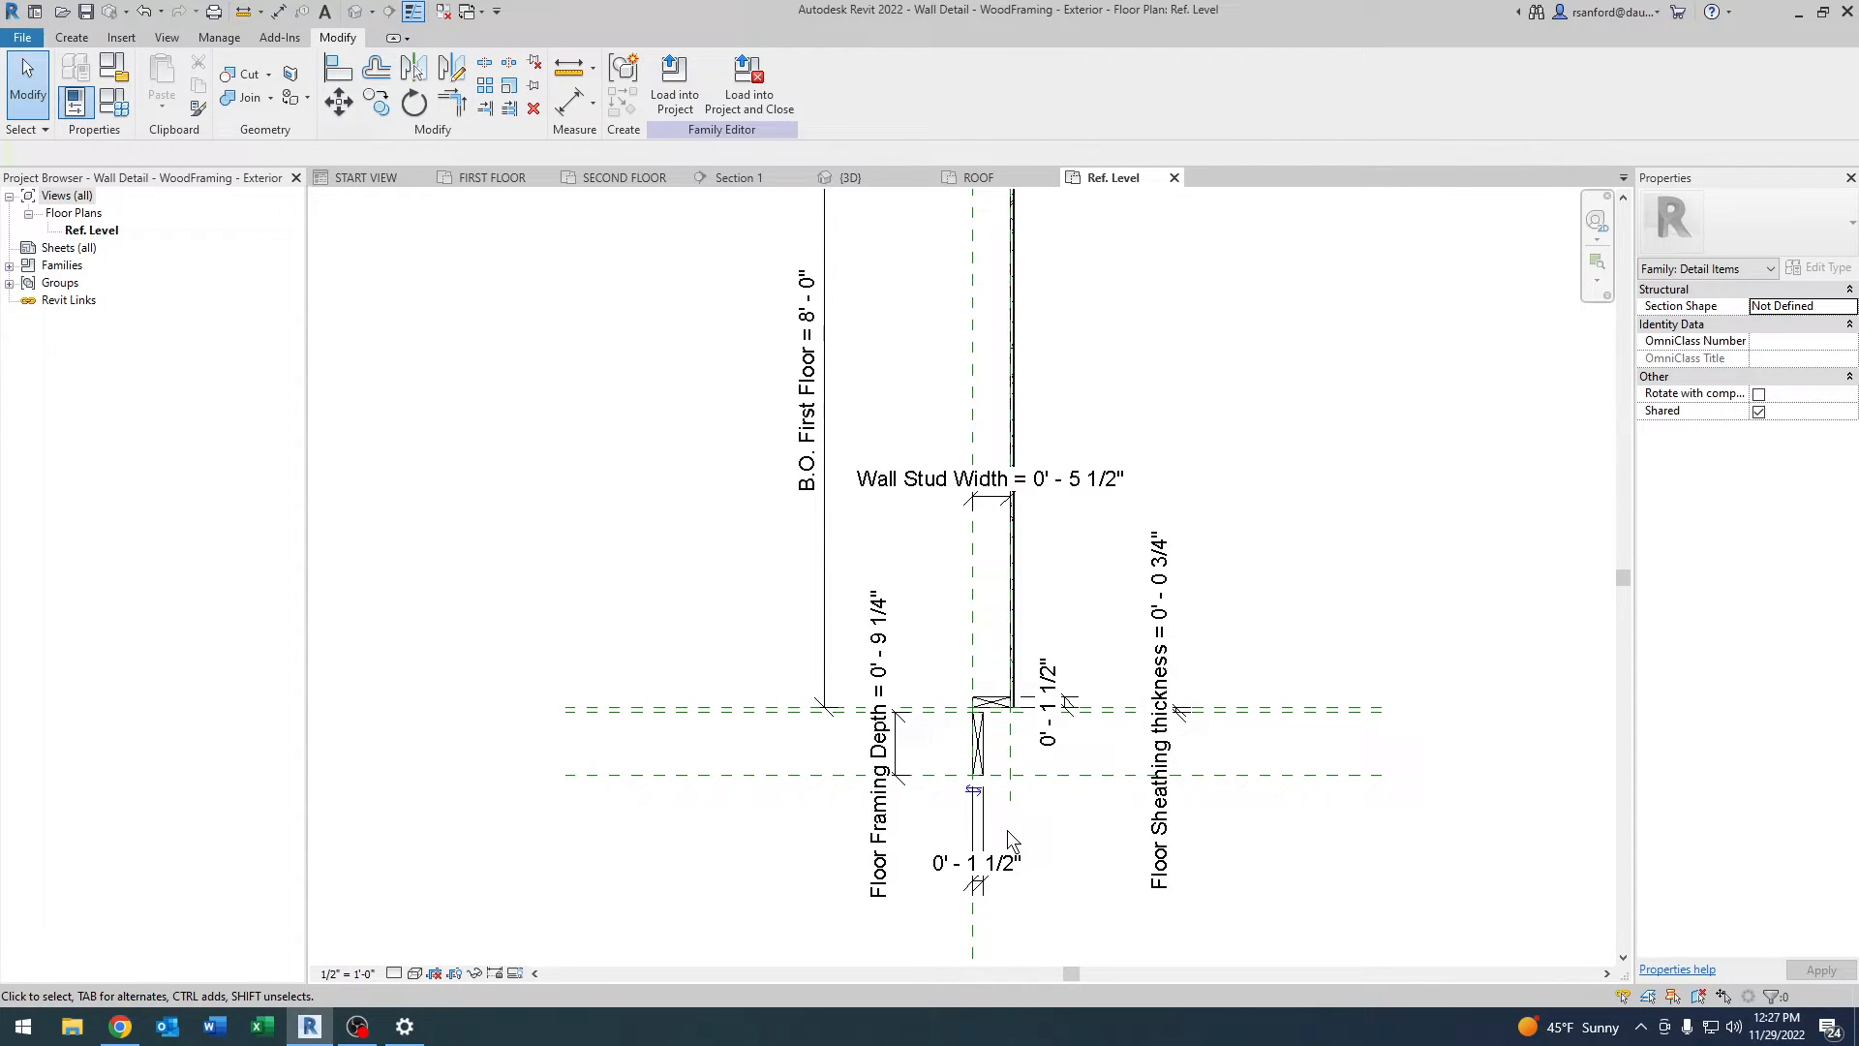
pyautogui.click(976, 747)
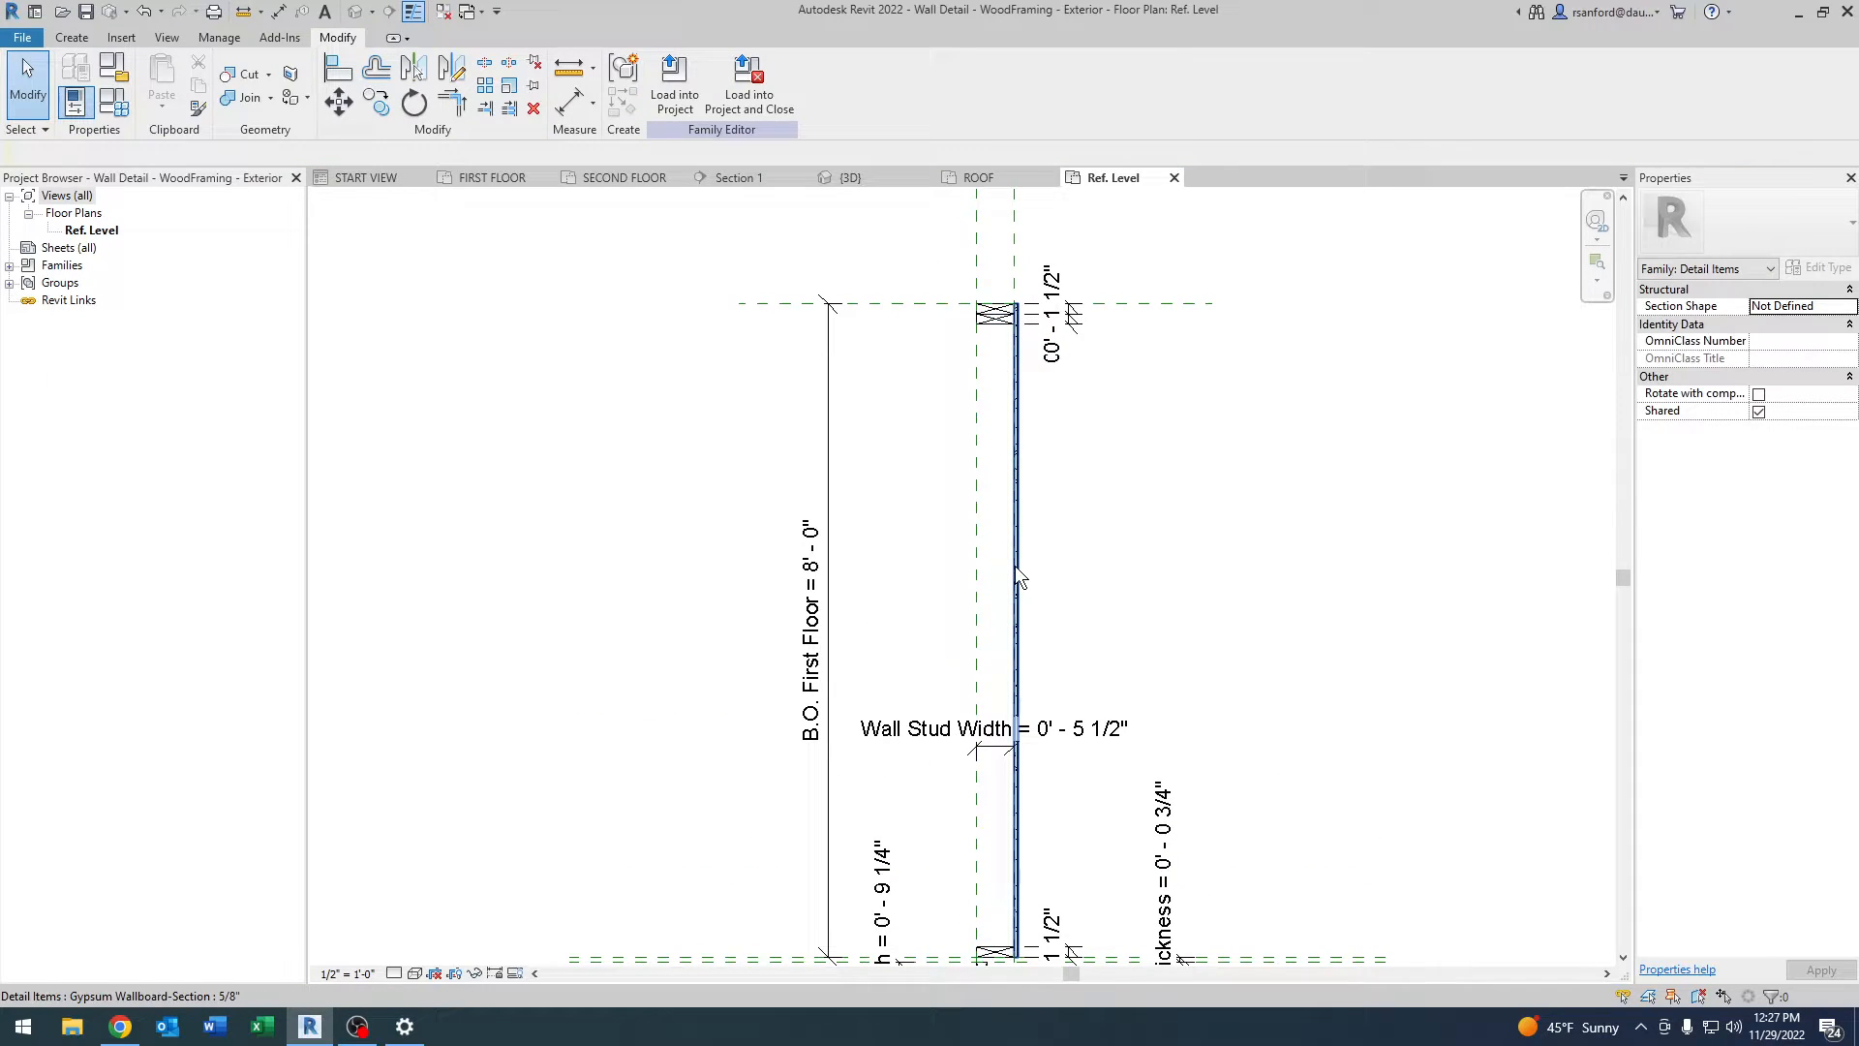
pyautogui.click(1009, 571)
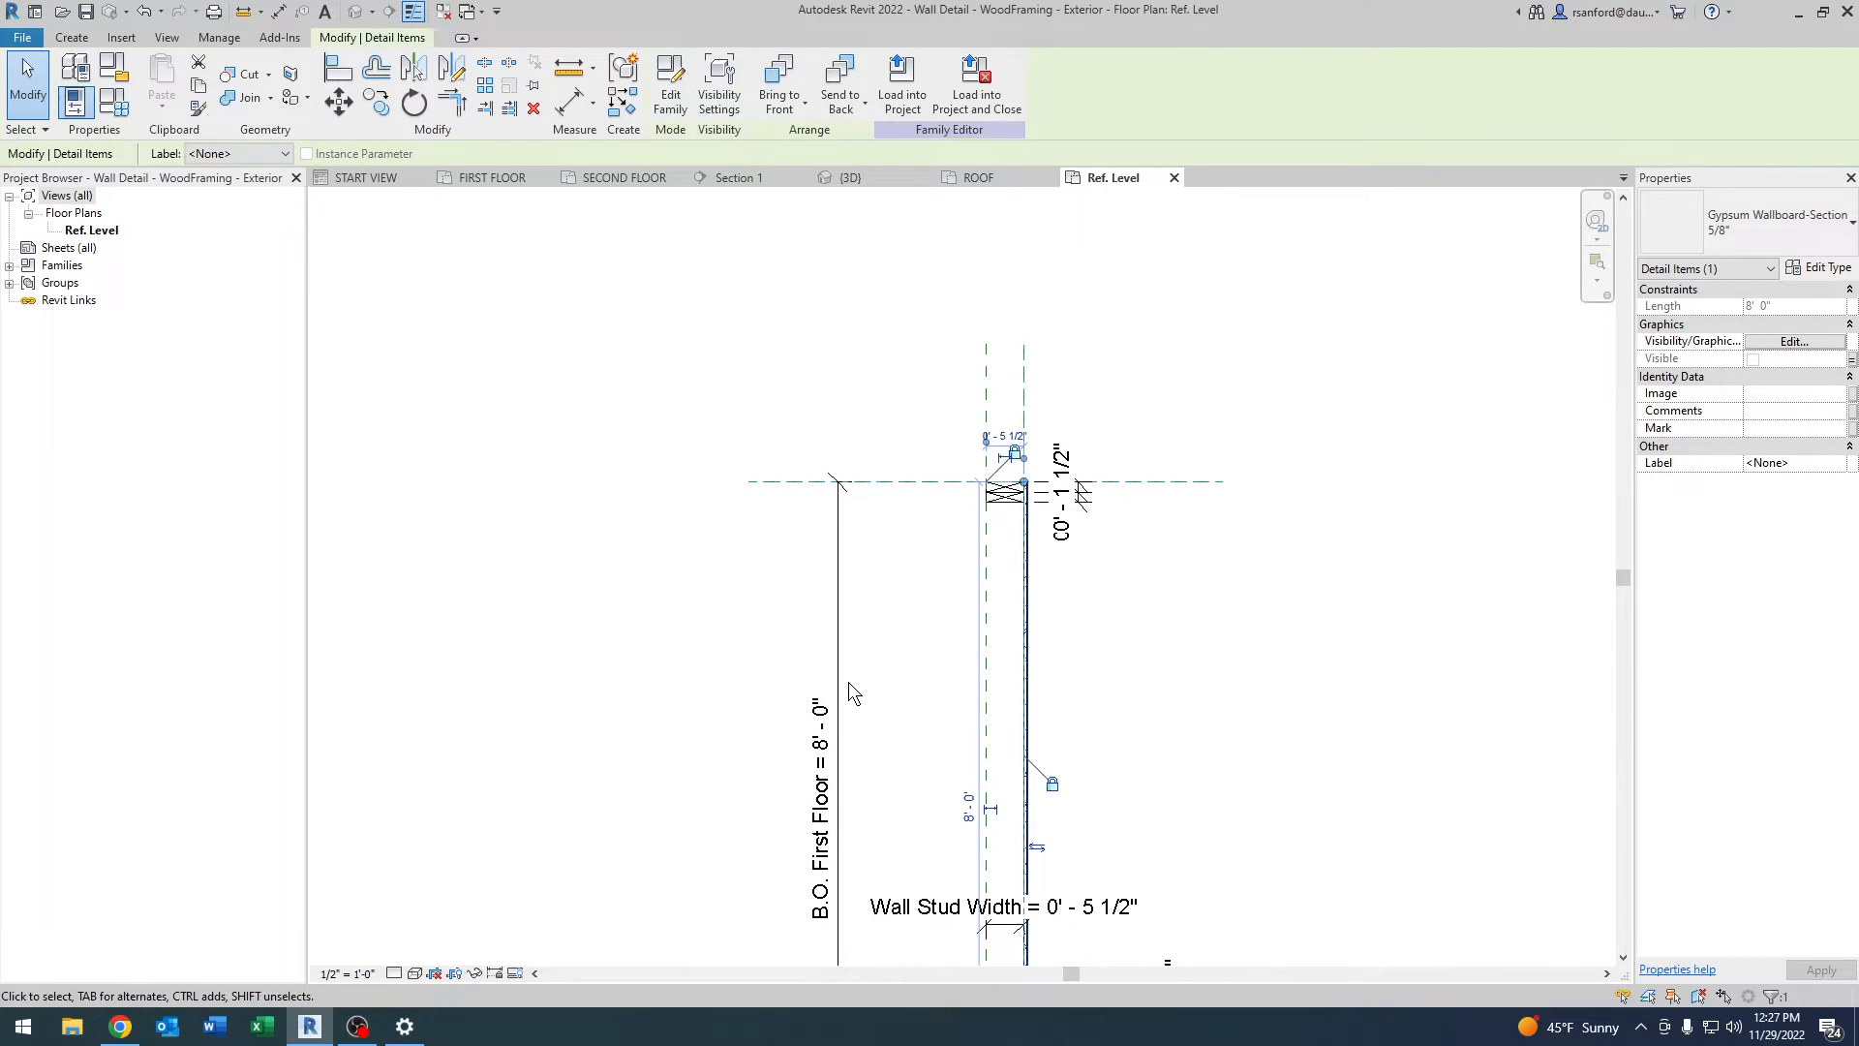
pyautogui.scroll(-3)
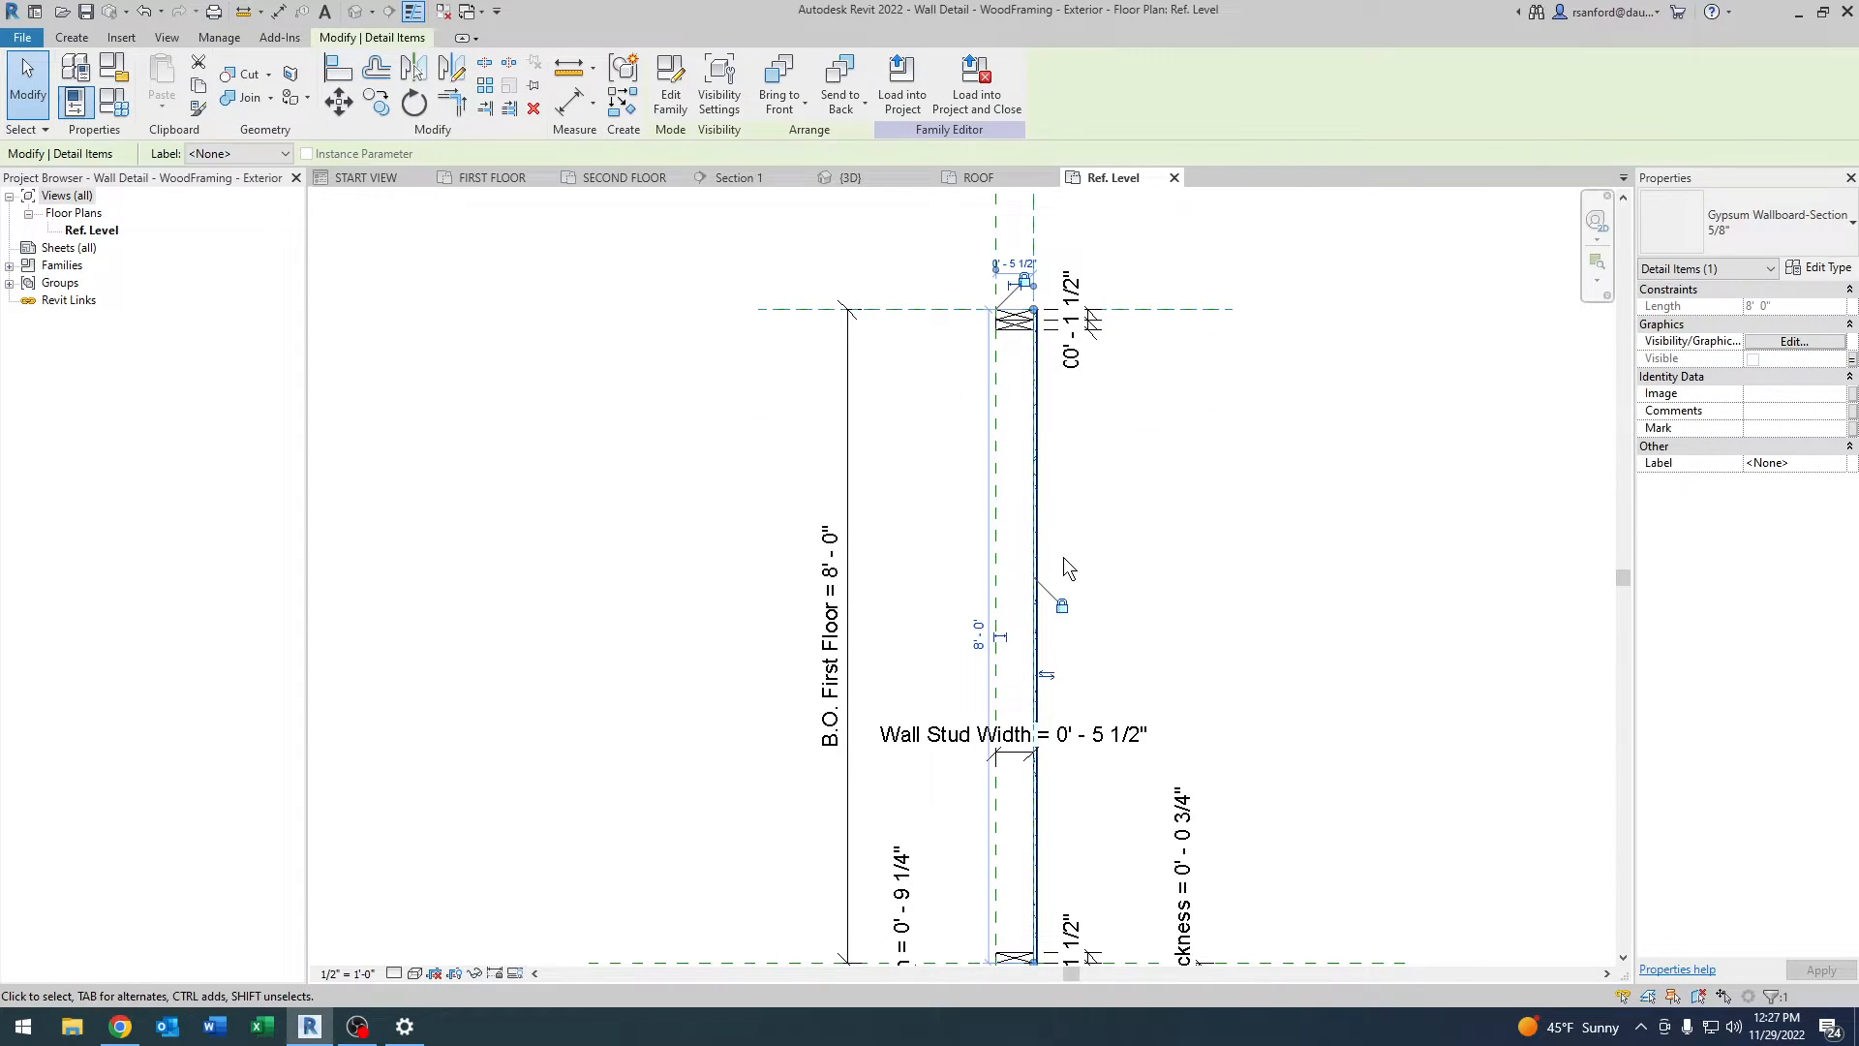
pyautogui.moveTo(1096, 498)
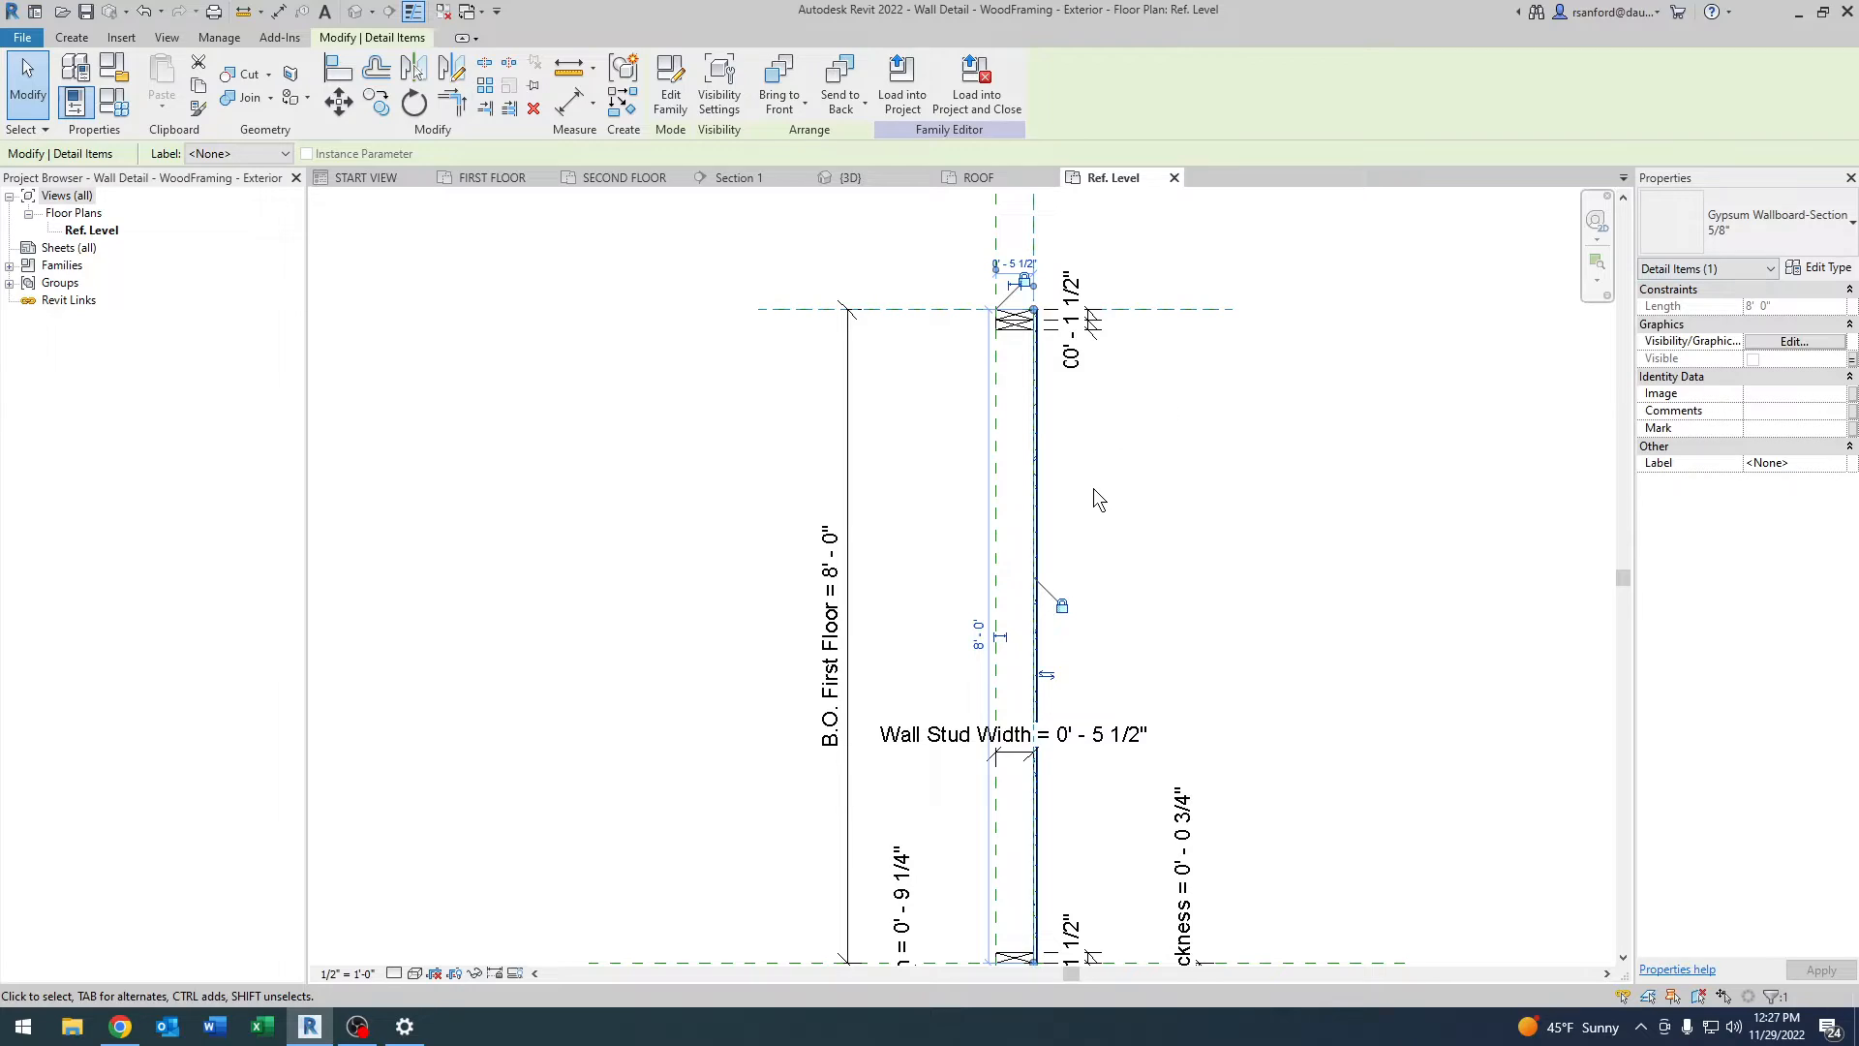
pyautogui.moveTo(1061, 503)
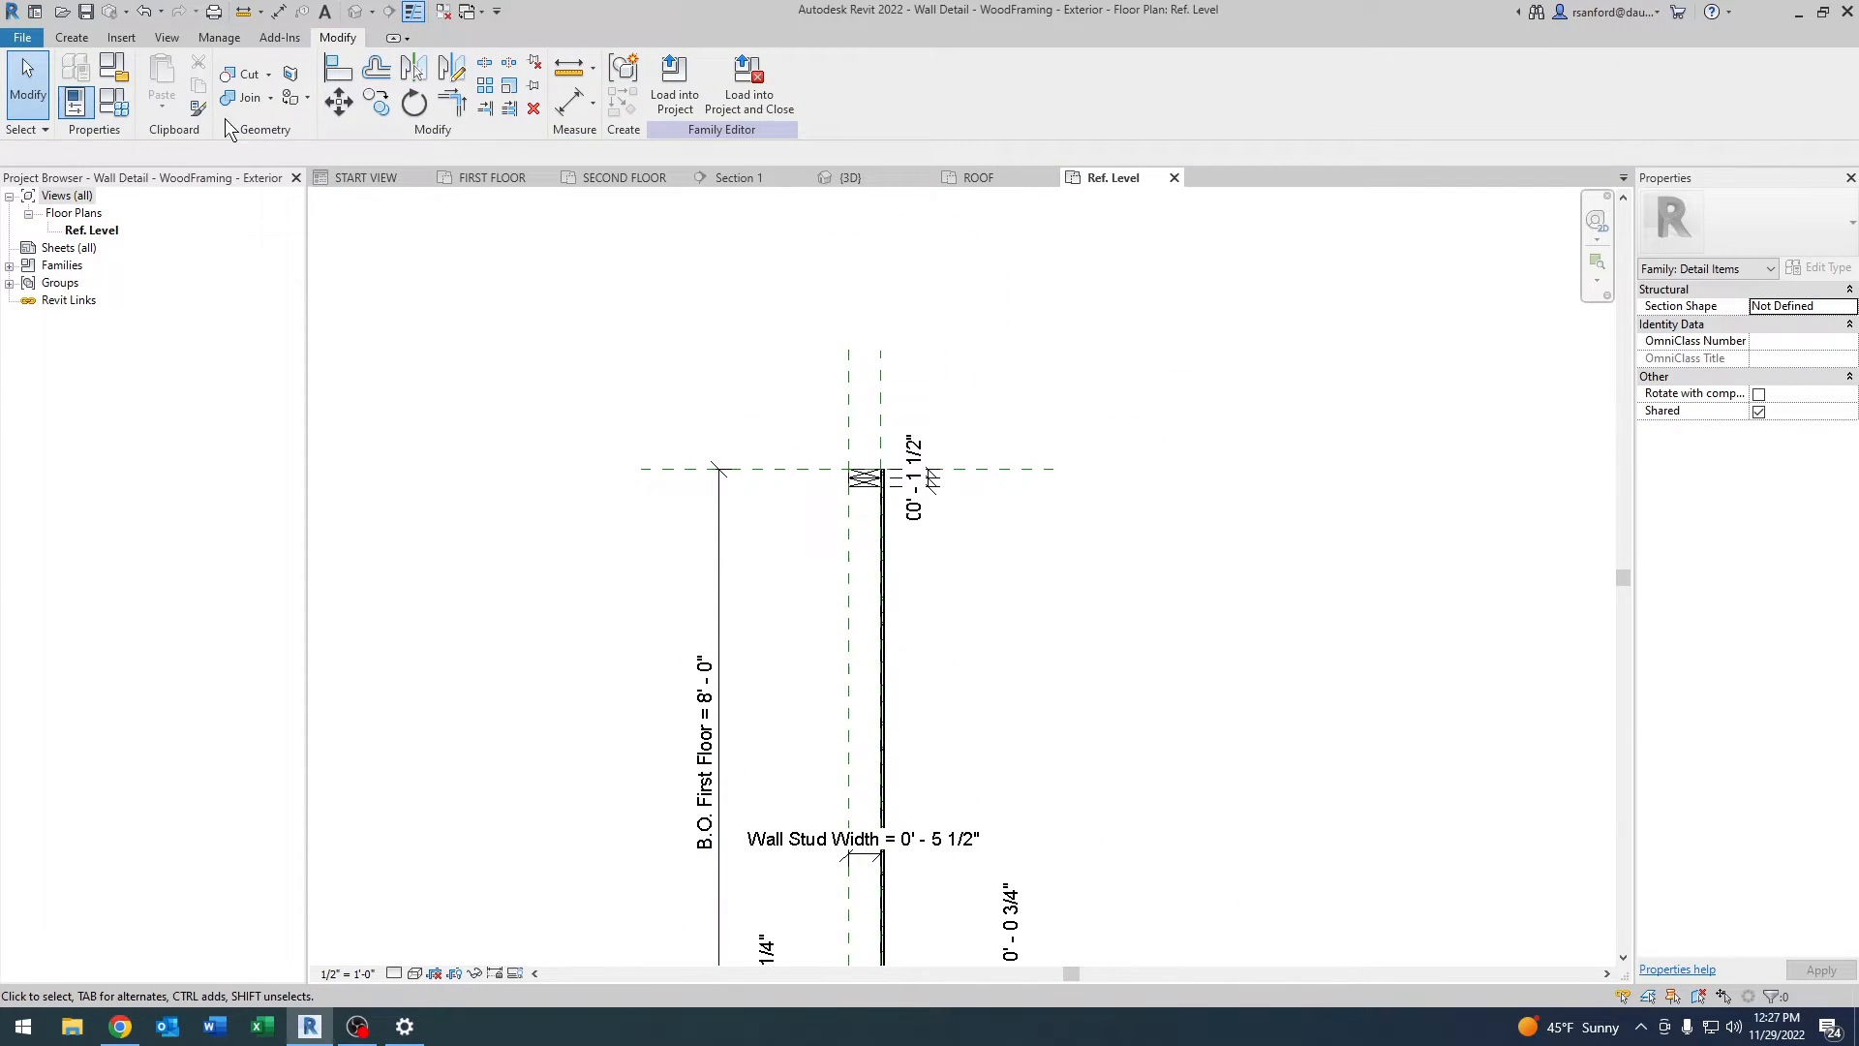
pyautogui.click(337, 66)
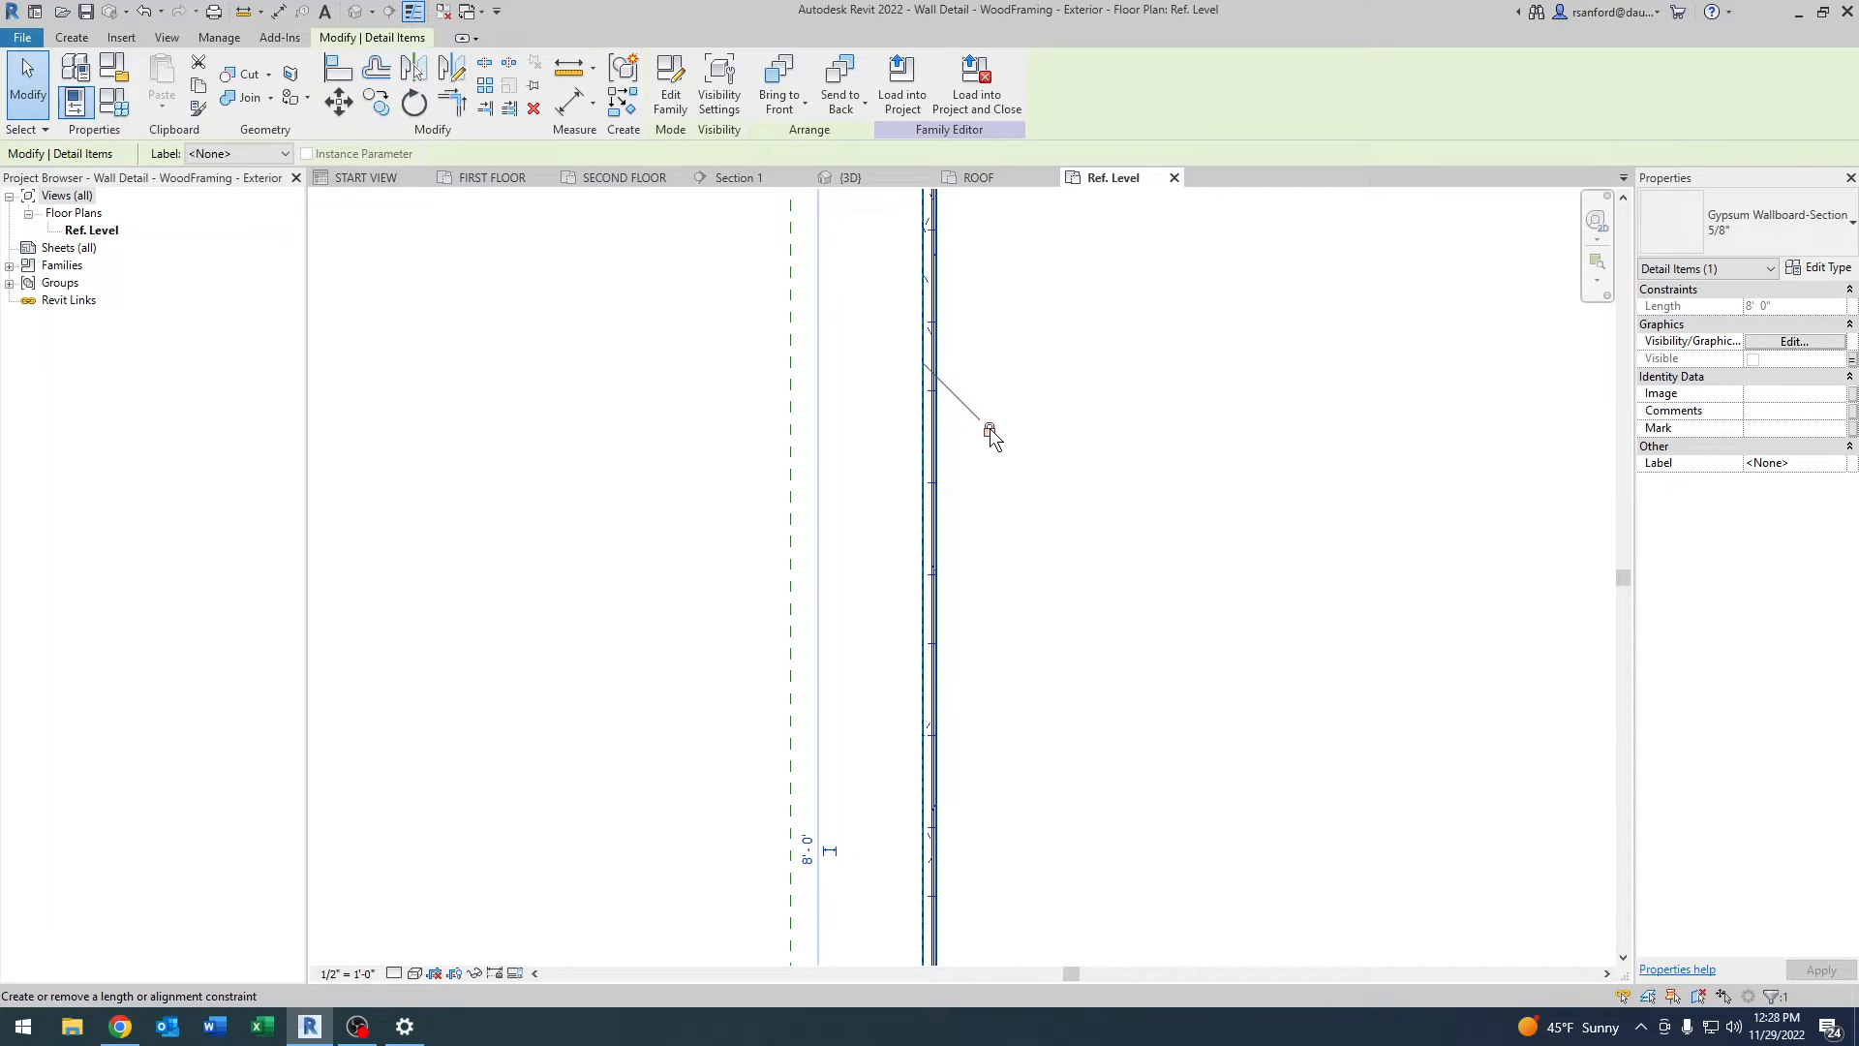
pyautogui.moveTo(991, 435)
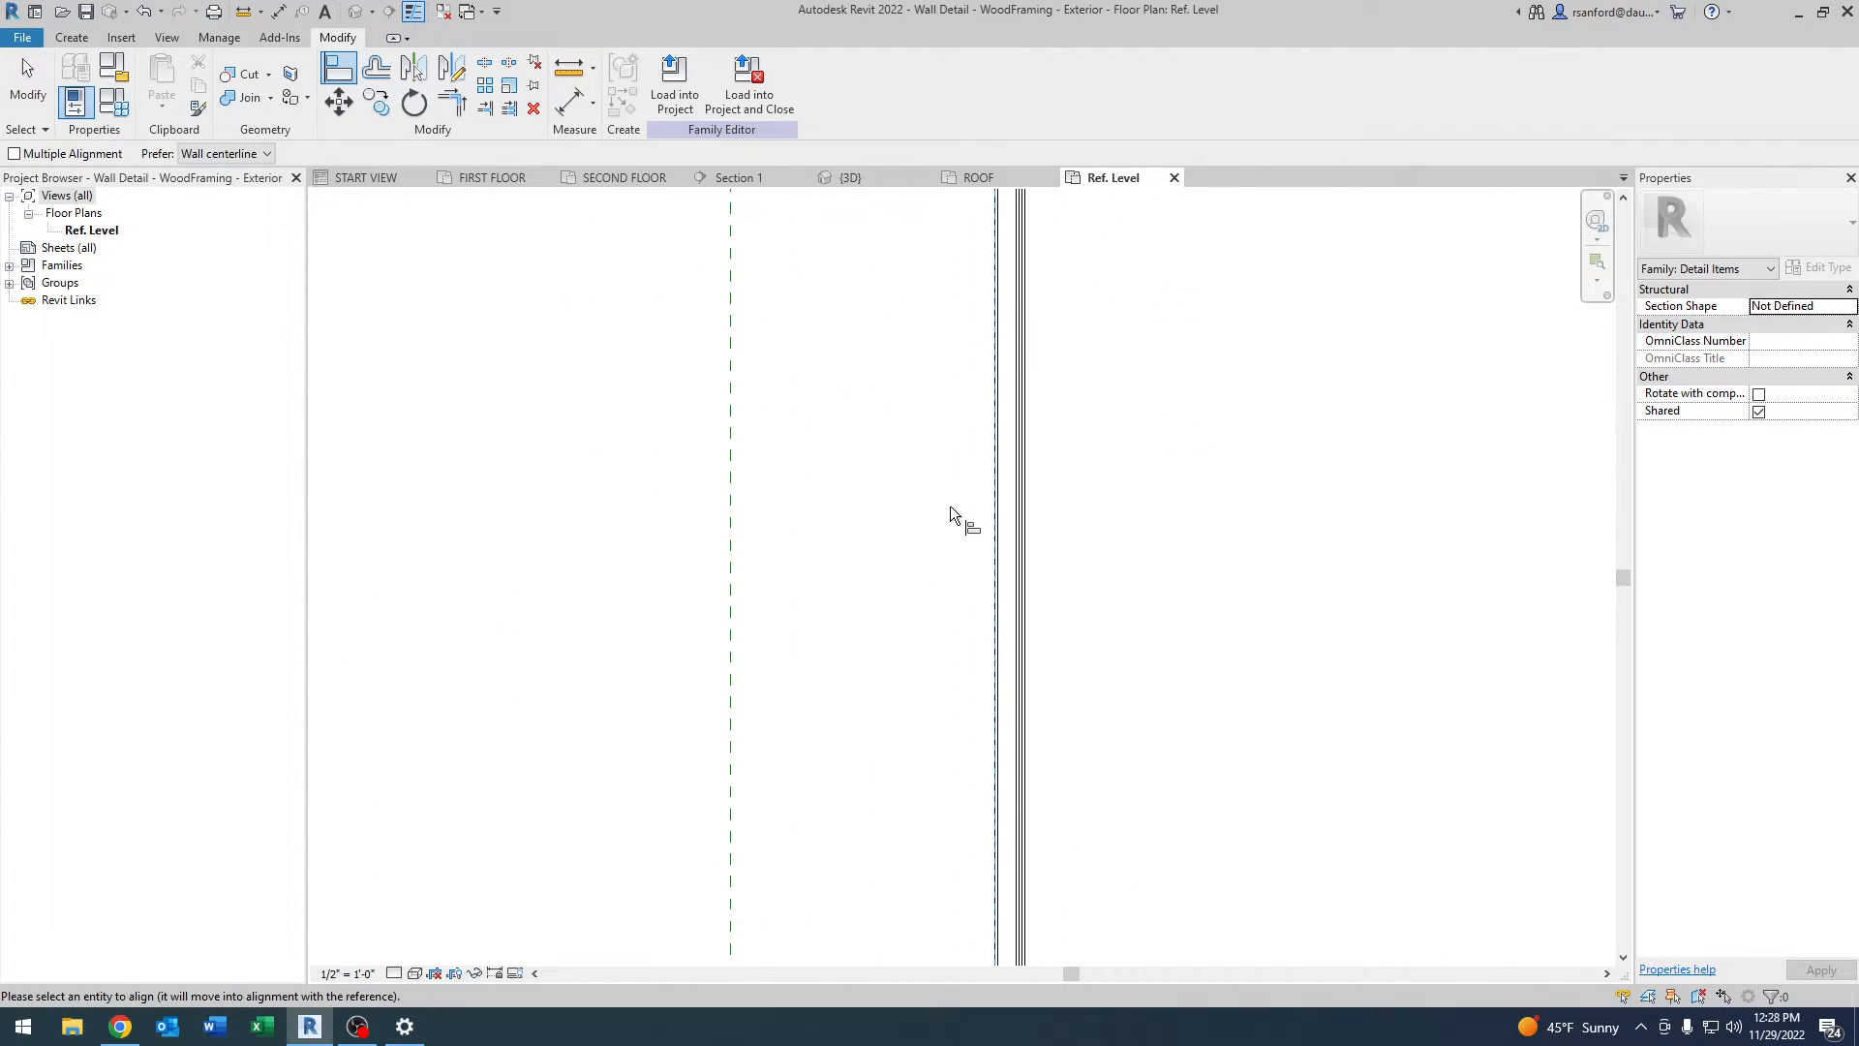
pyautogui.moveTo(993, 503)
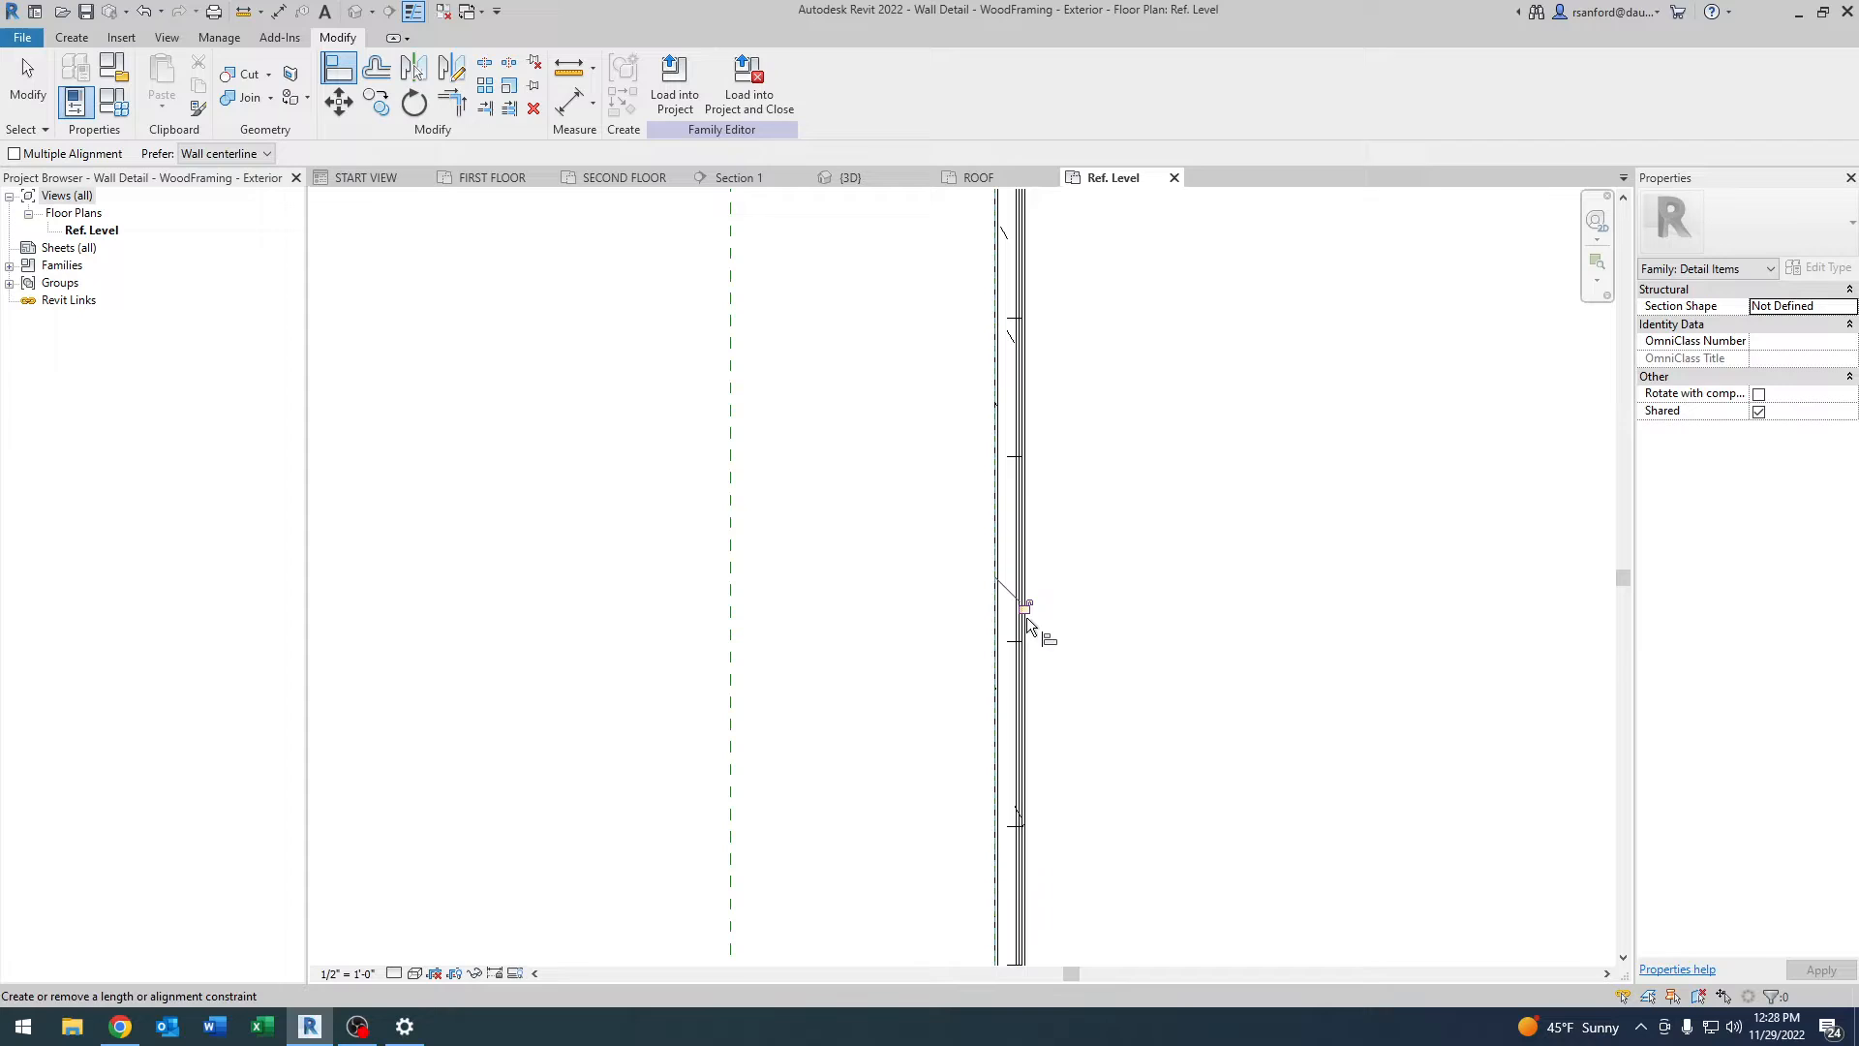
pyautogui.moveTo(1029, 621)
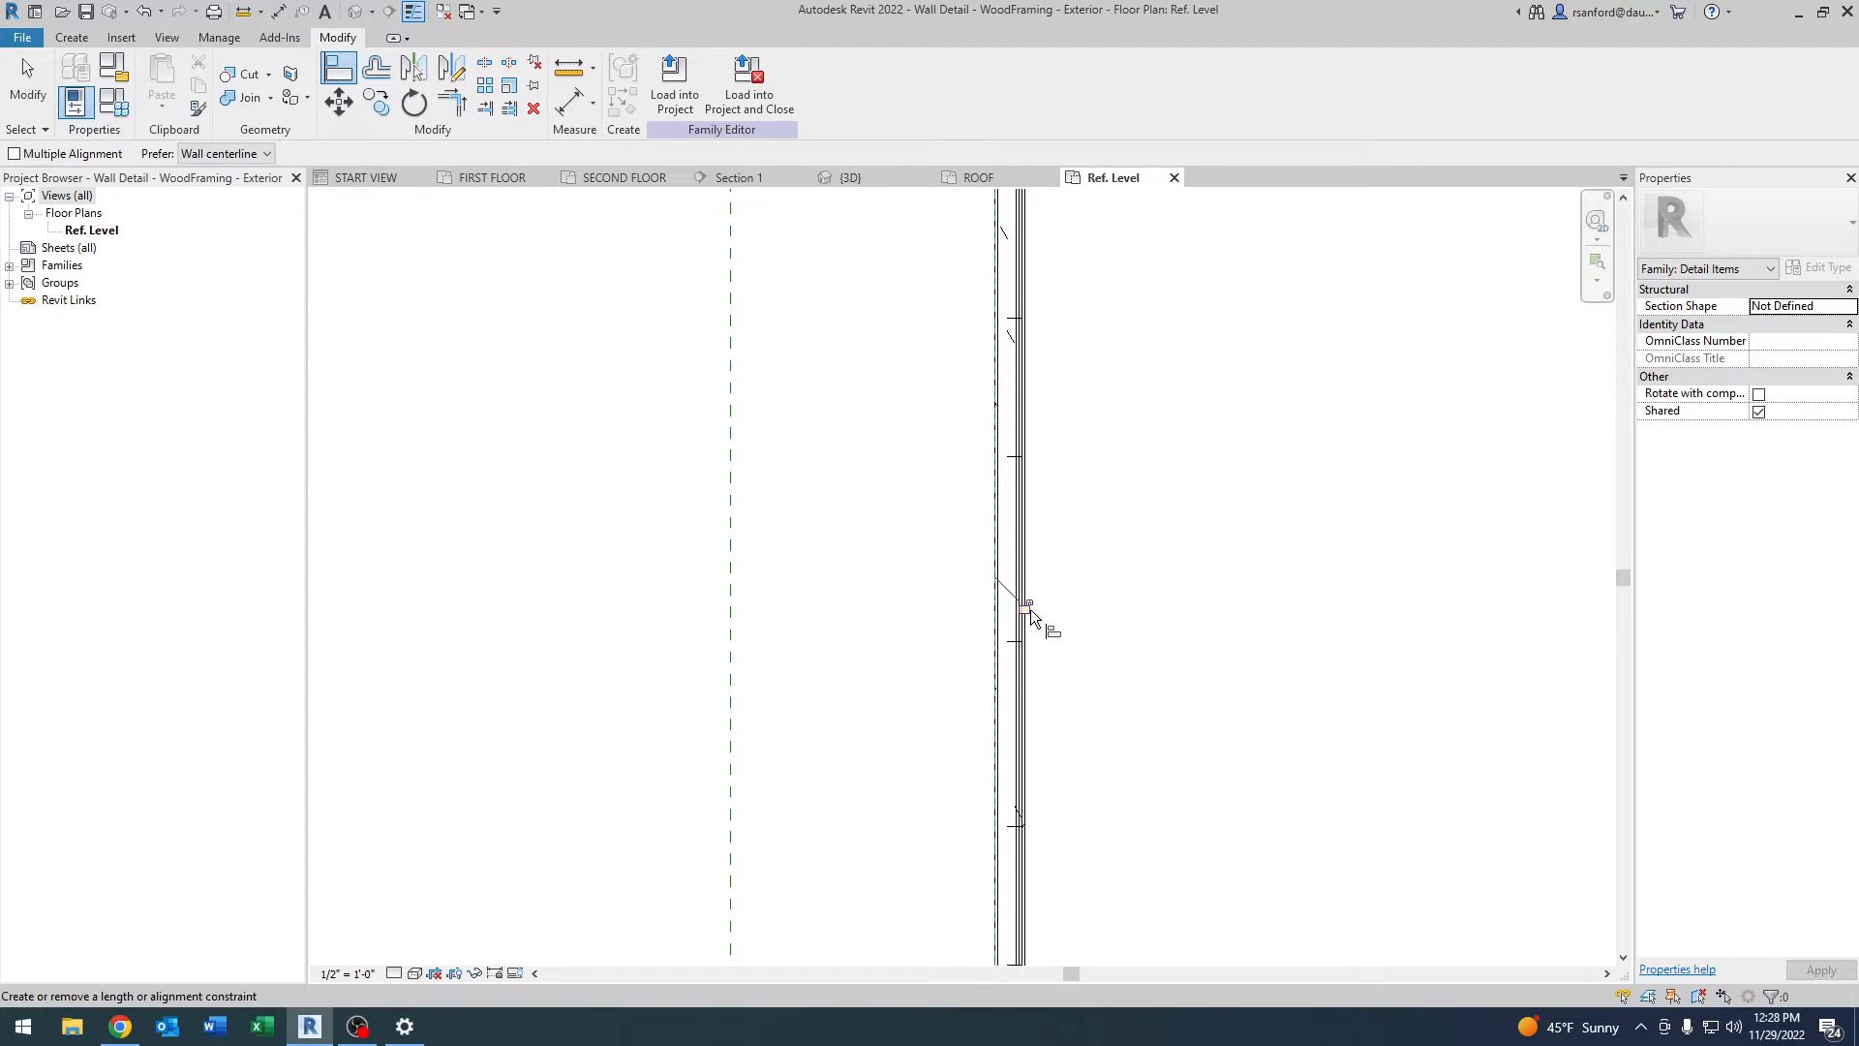
pyautogui.moveTo(1032, 616)
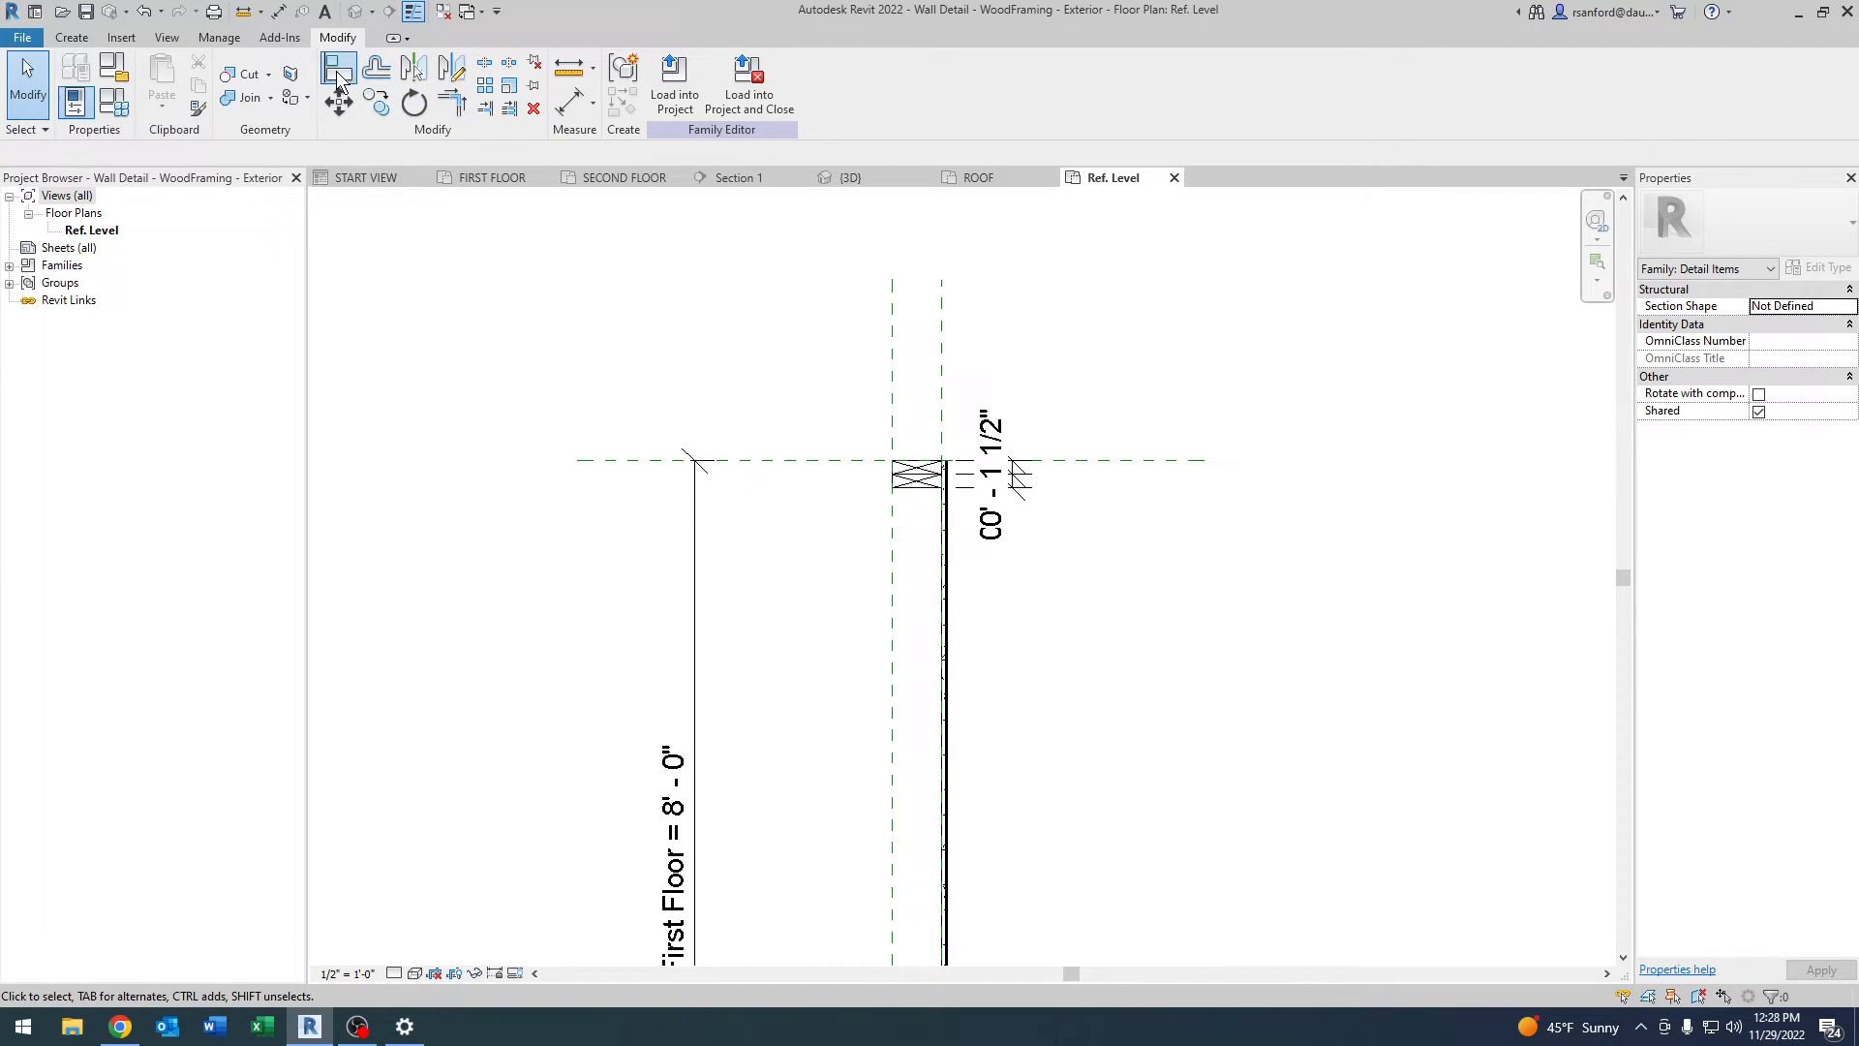
# Align the gypsum wallboard to the top reference plane and cancel the overconstraining lock.
pyautogui.click(339, 66)
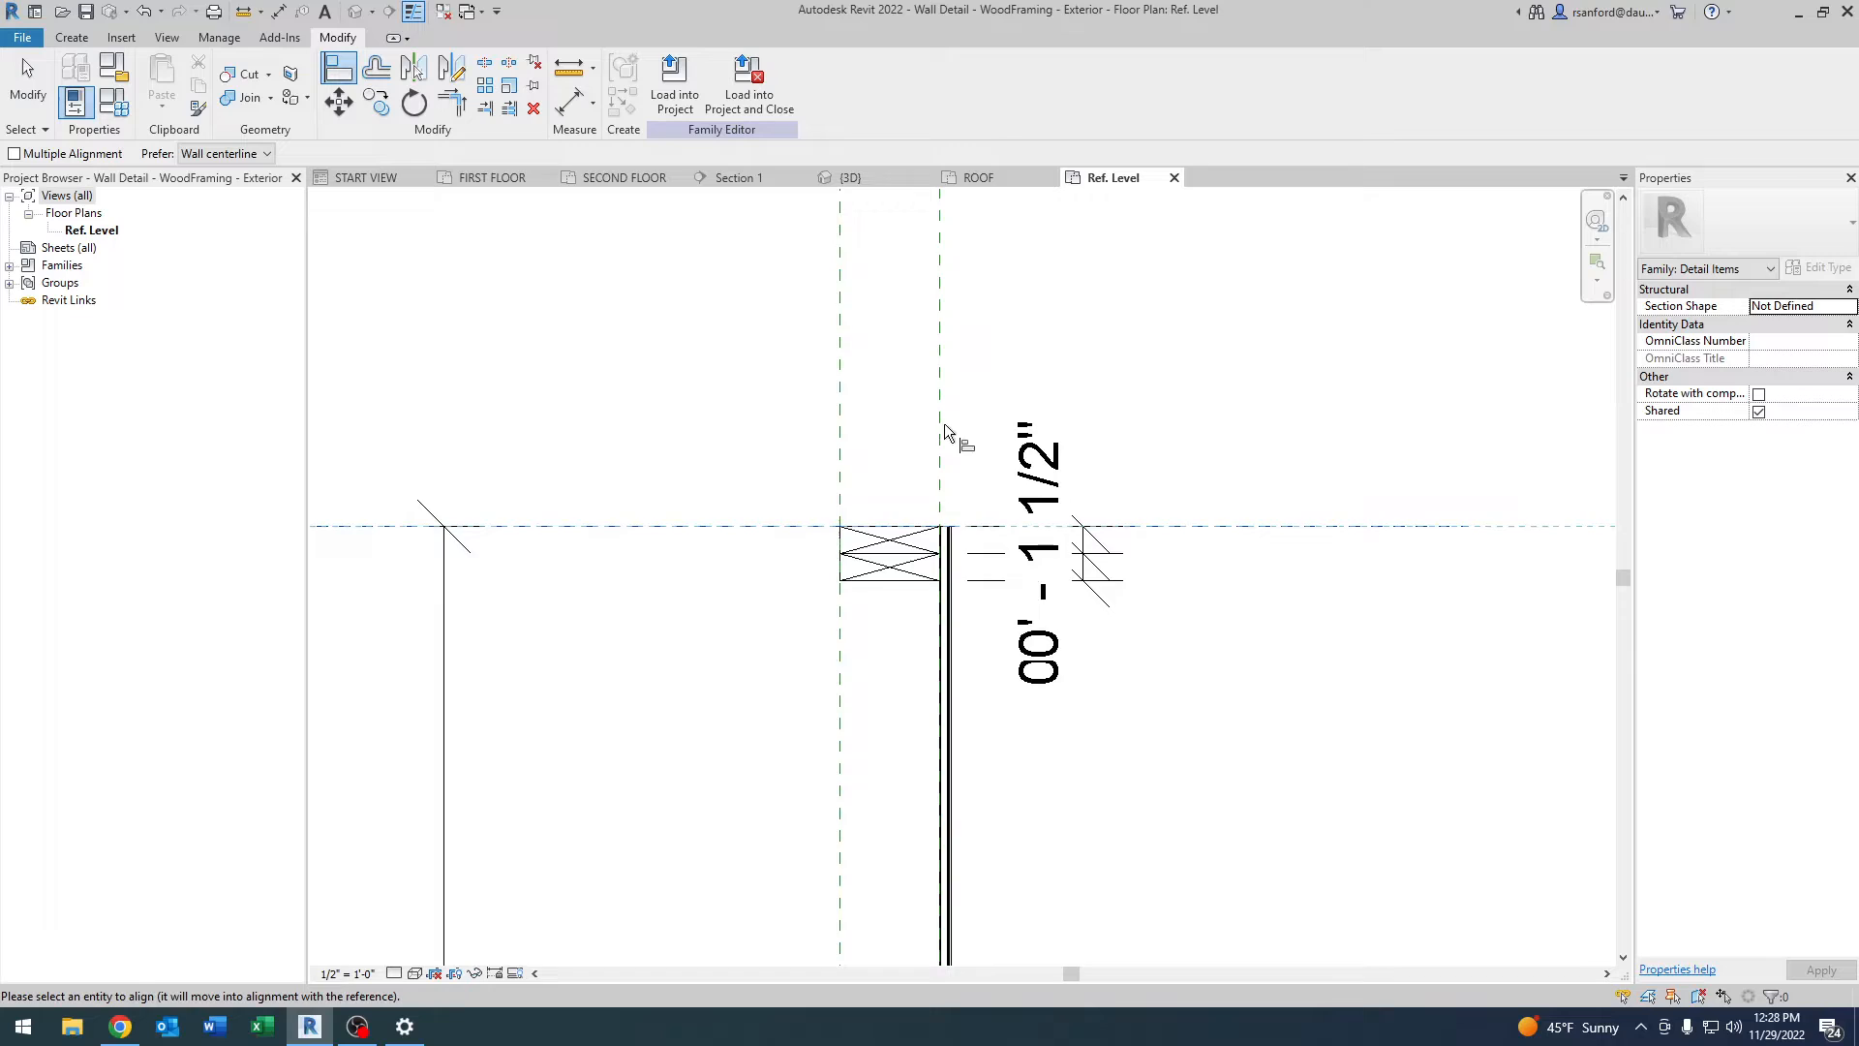
pyautogui.click(943, 526)
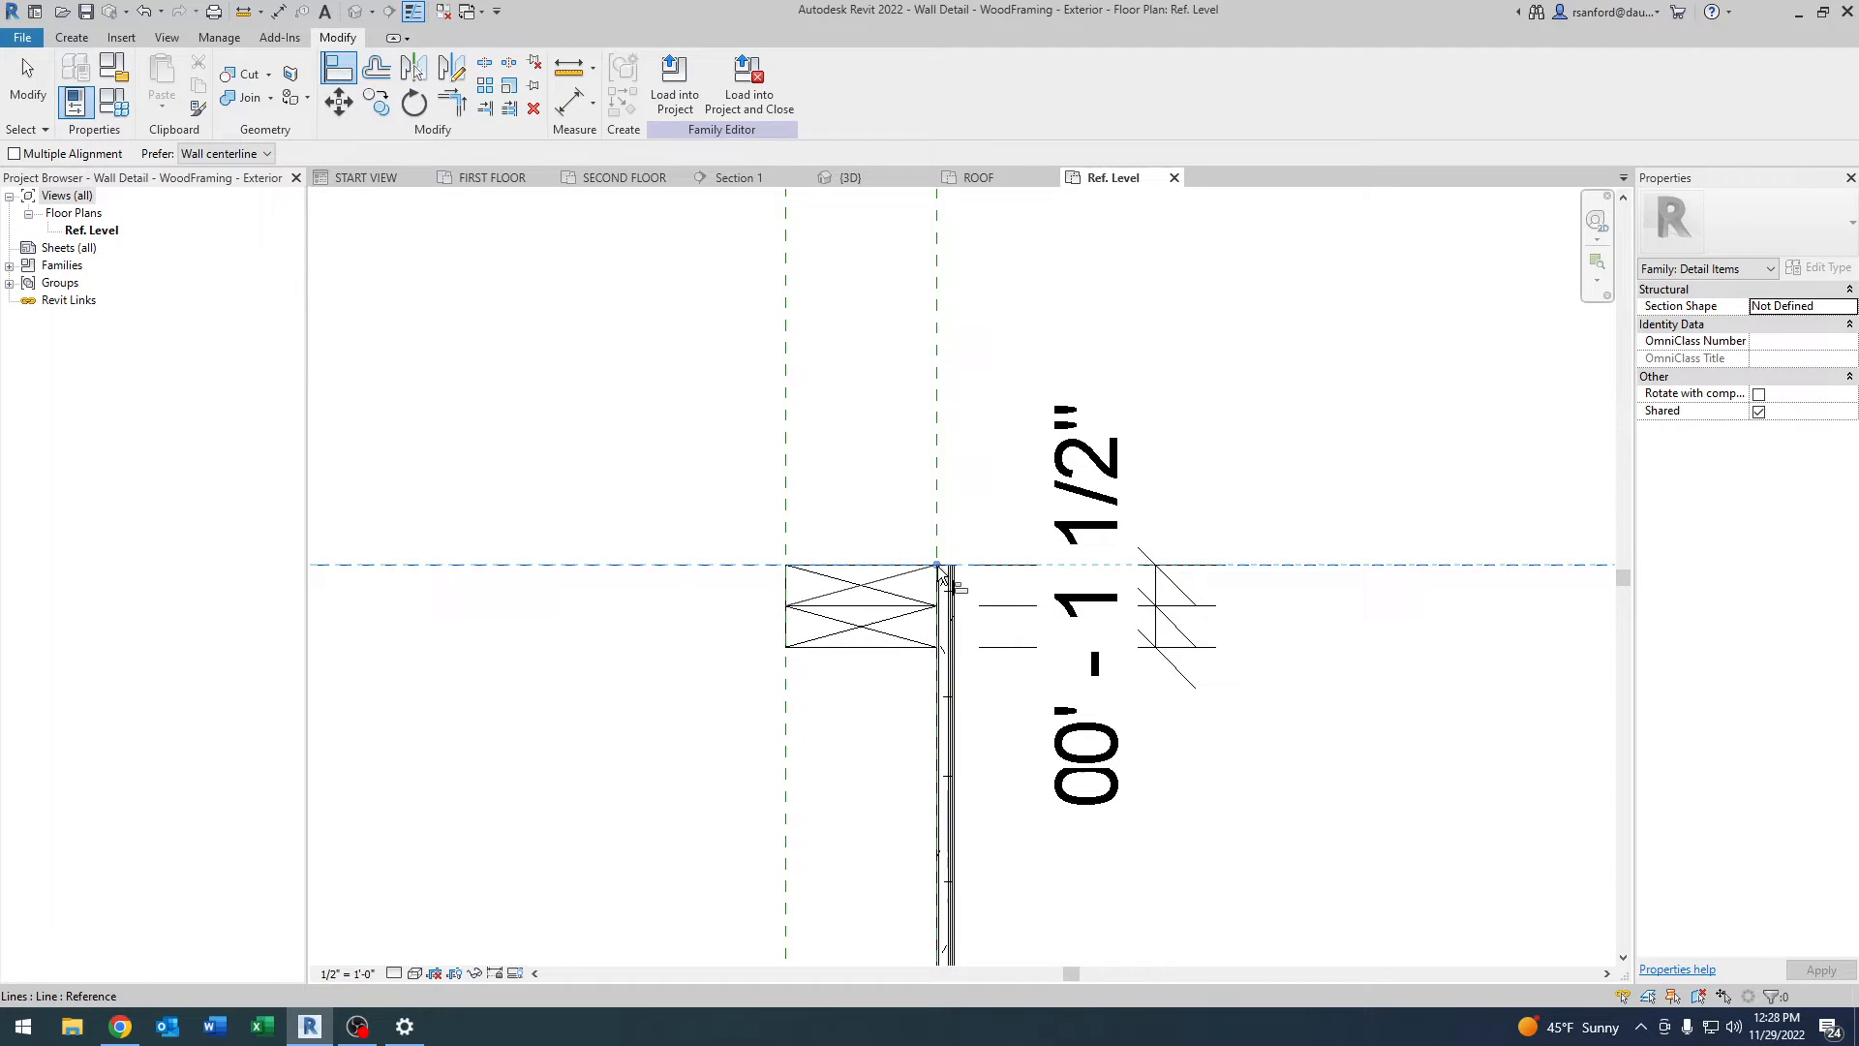
pyautogui.moveTo(941, 575)
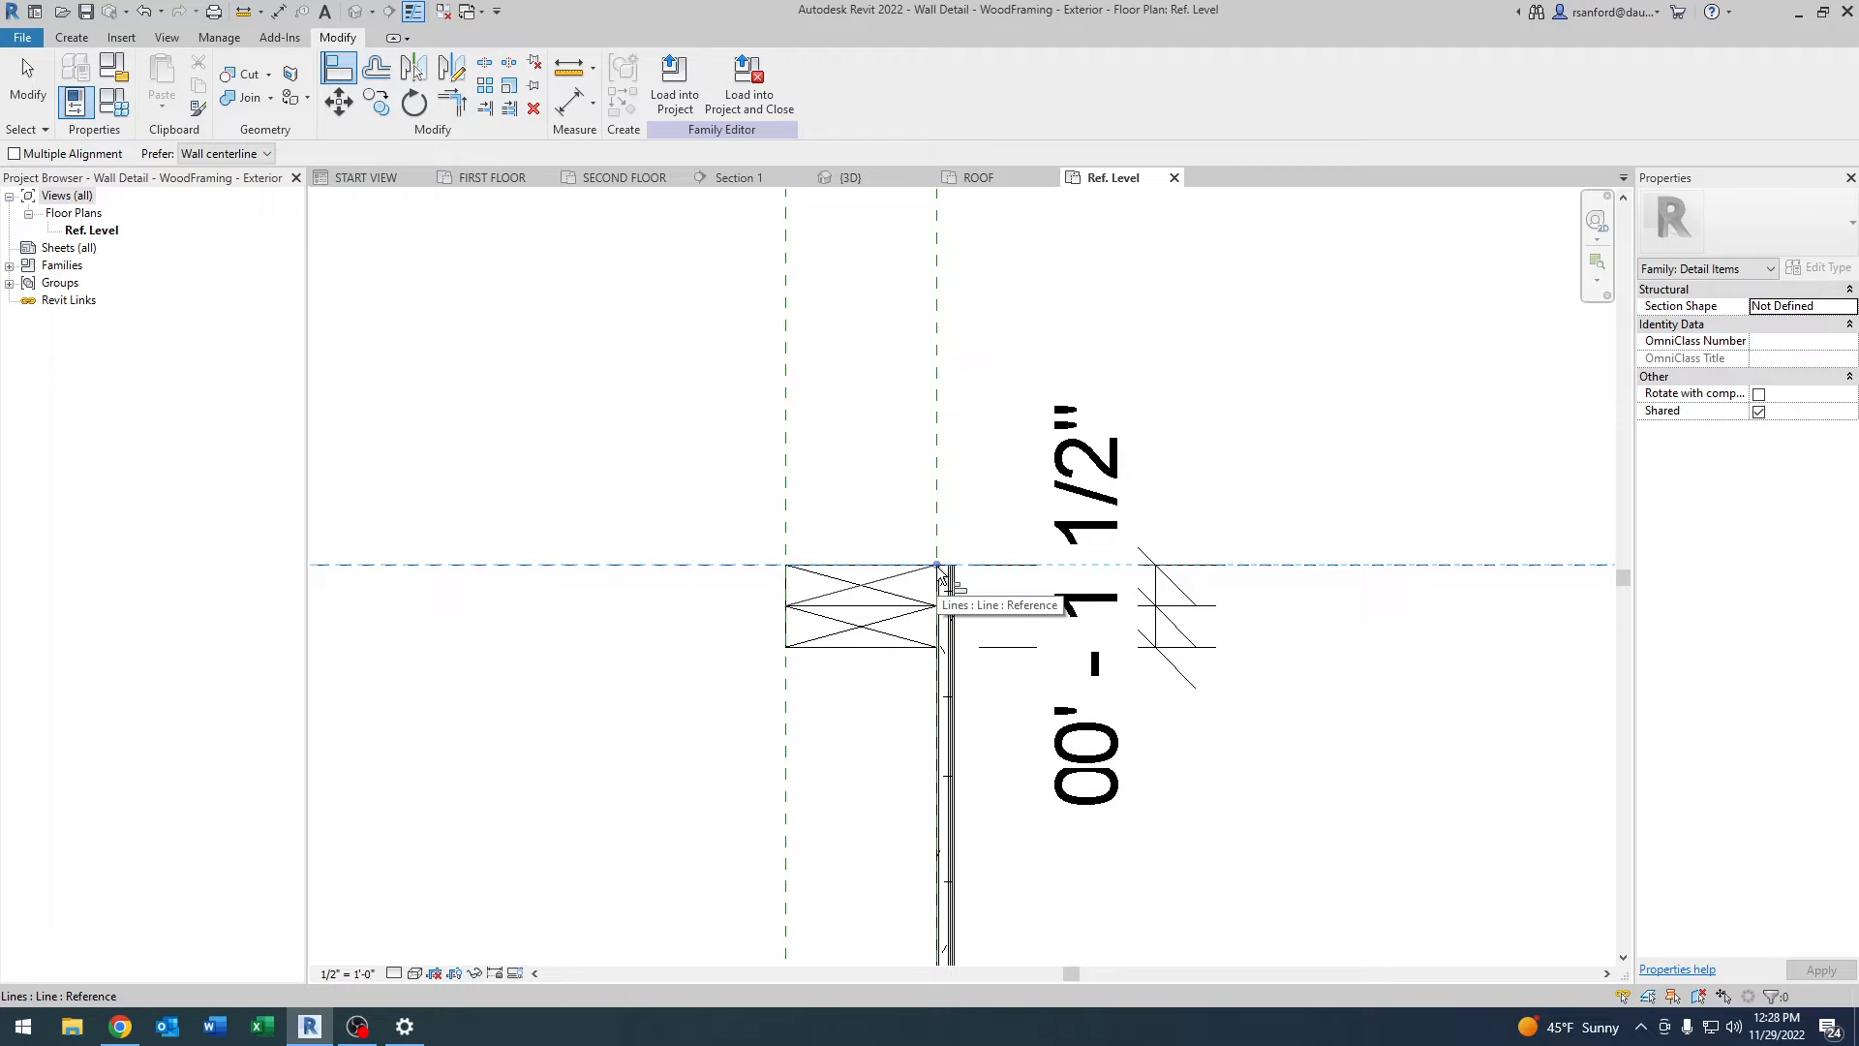
pyautogui.moveTo(941, 573)
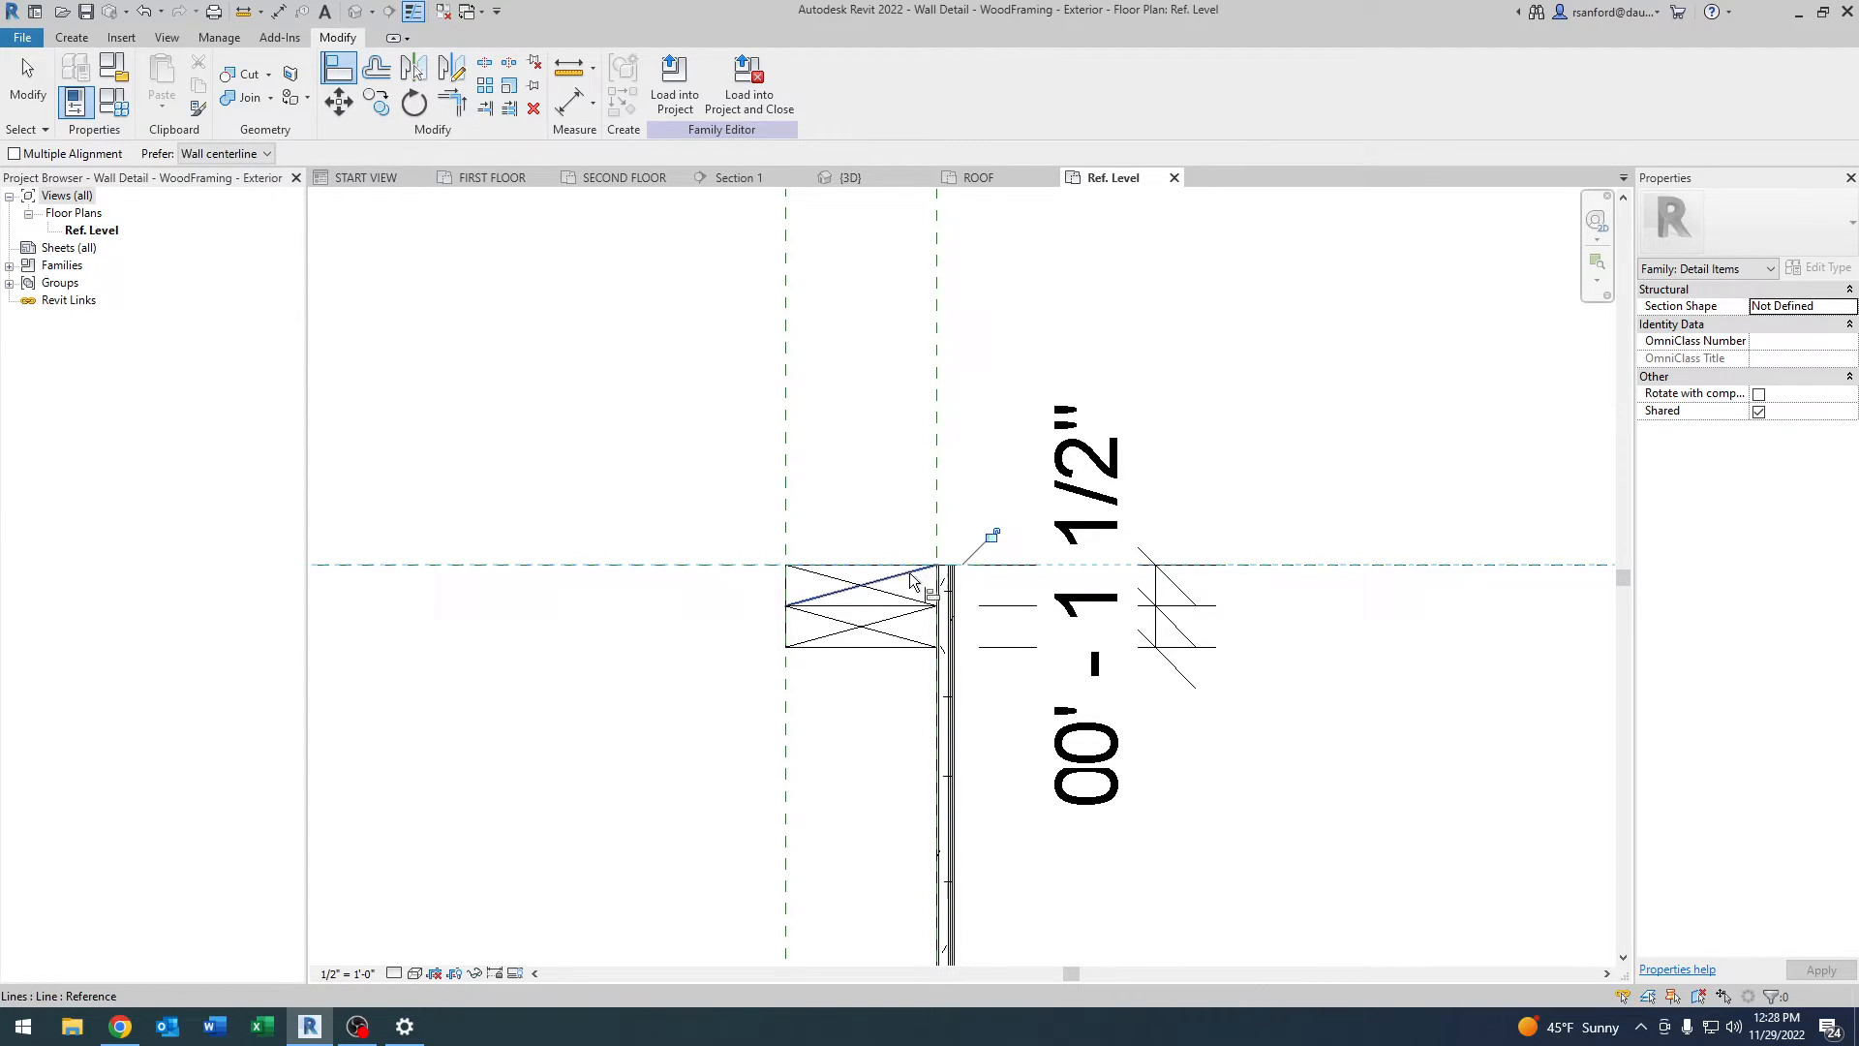
pyautogui.moveTo(994, 542)
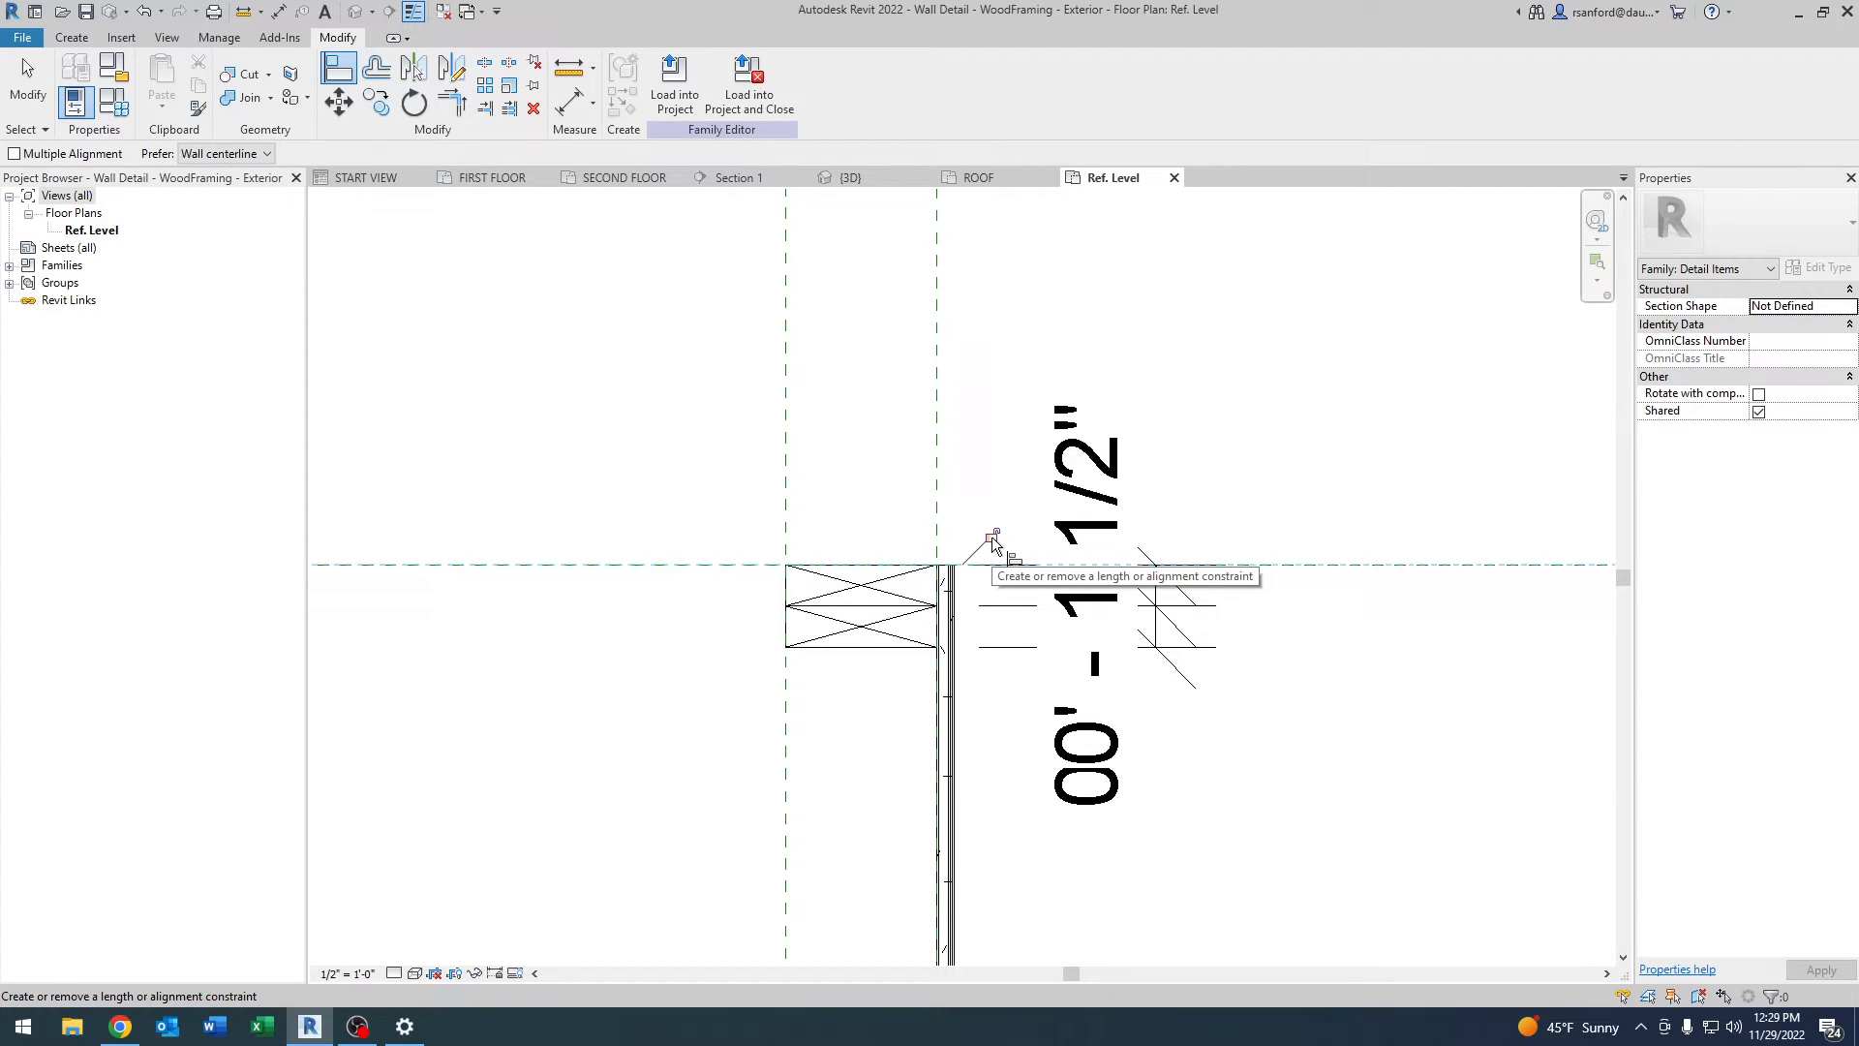
pyautogui.click(993, 536)
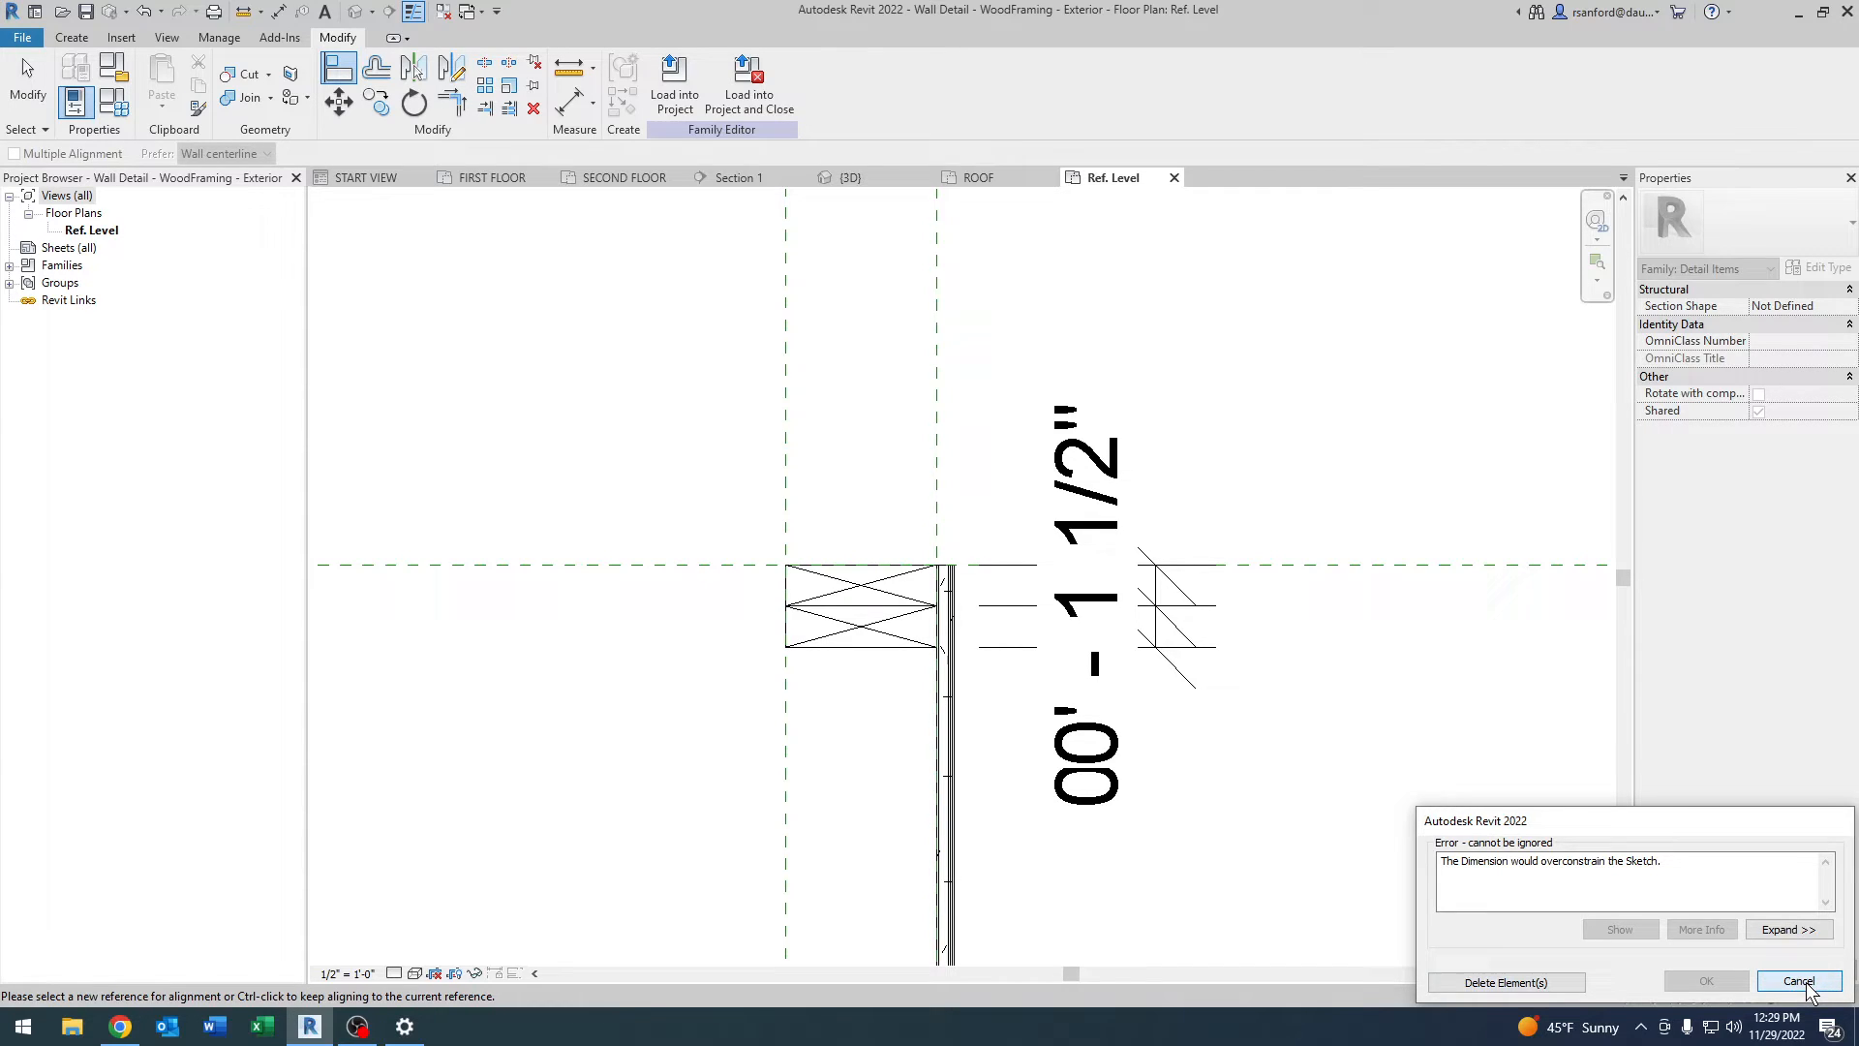
pyautogui.click(1797, 982)
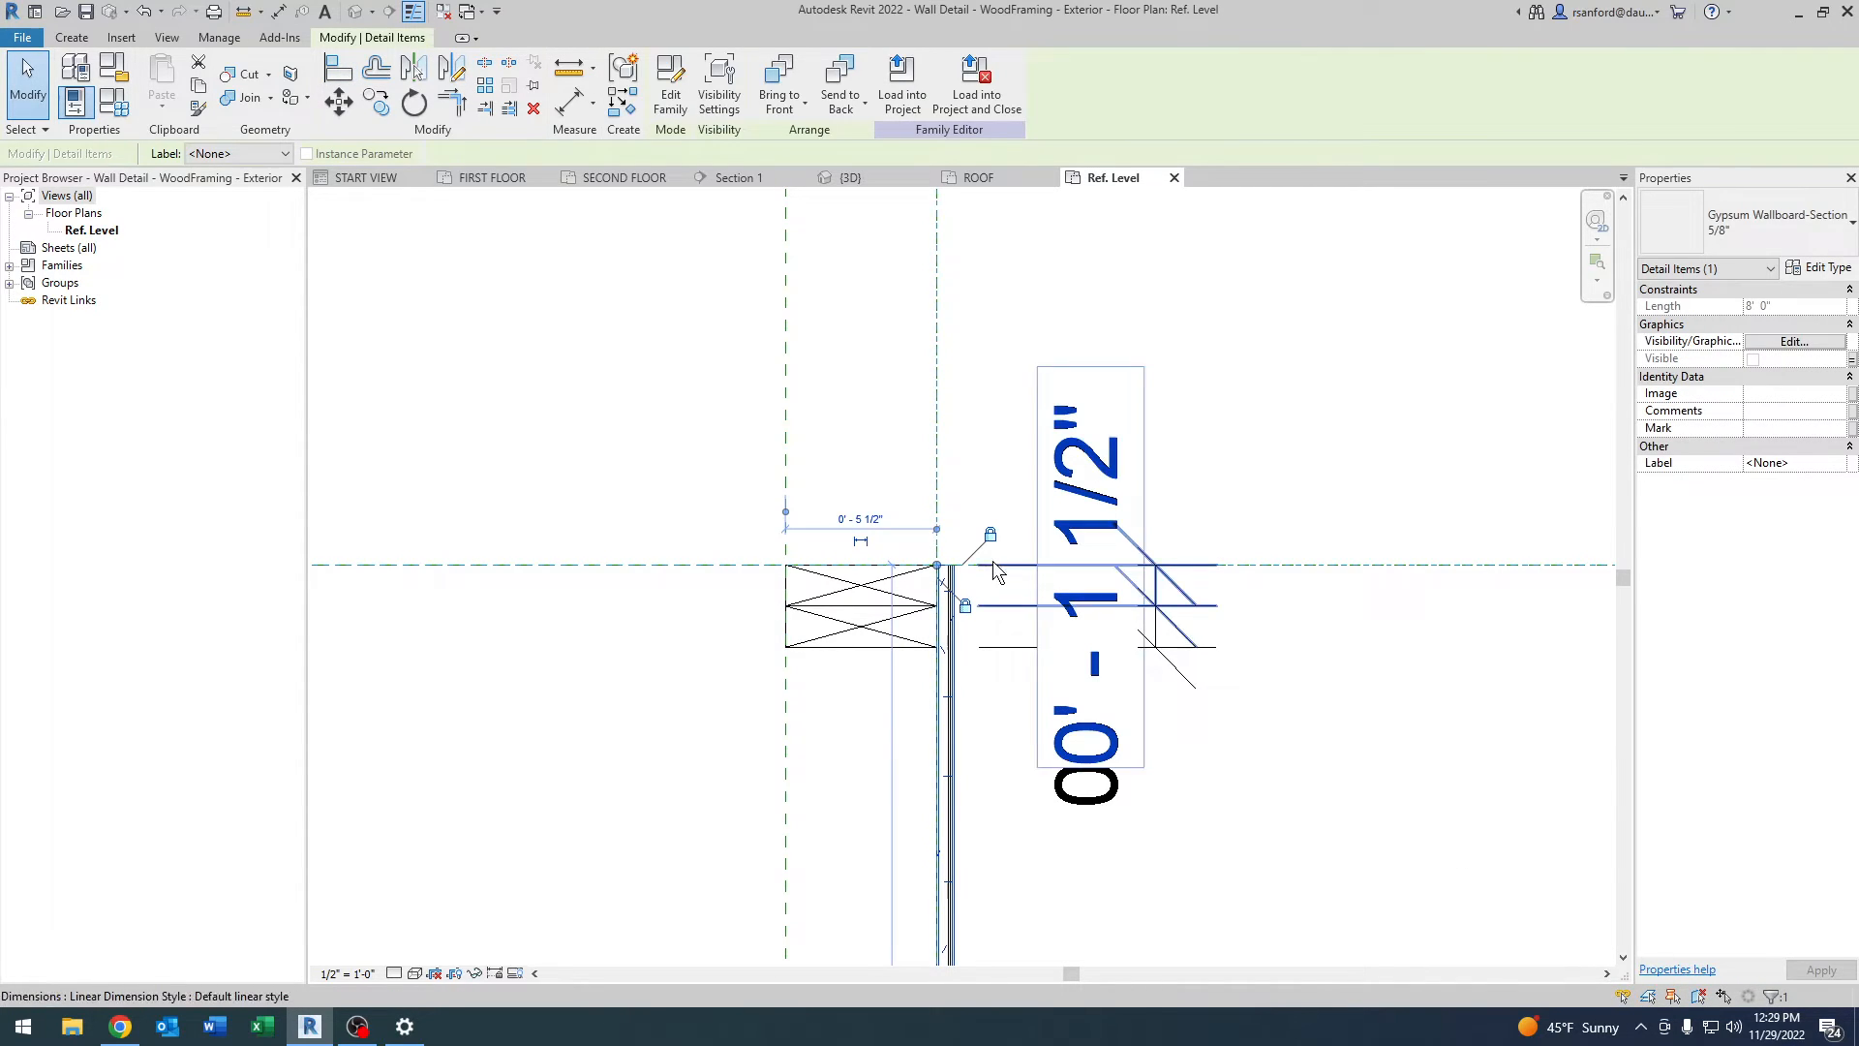
# Lock the gypsum wallboard to the reference plane at the face of the stud.
pyautogui.click(943, 641)
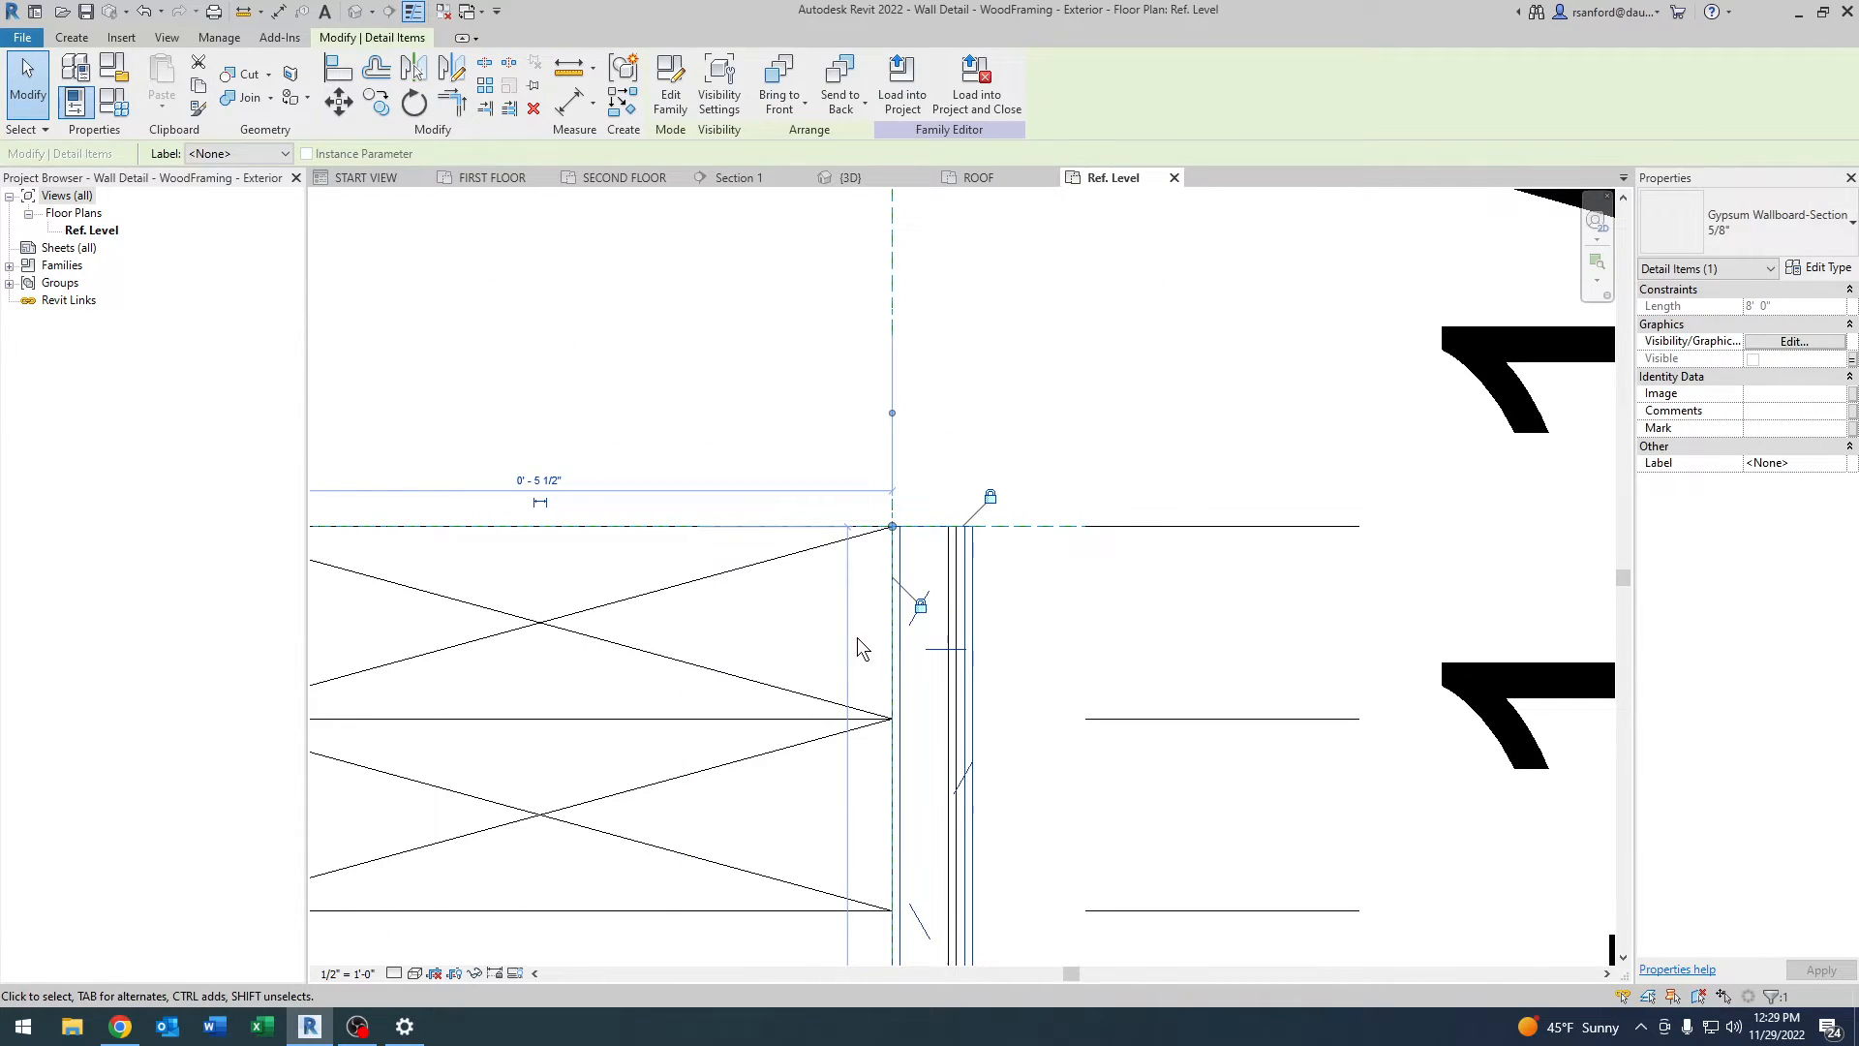
pyautogui.moveTo(922, 610)
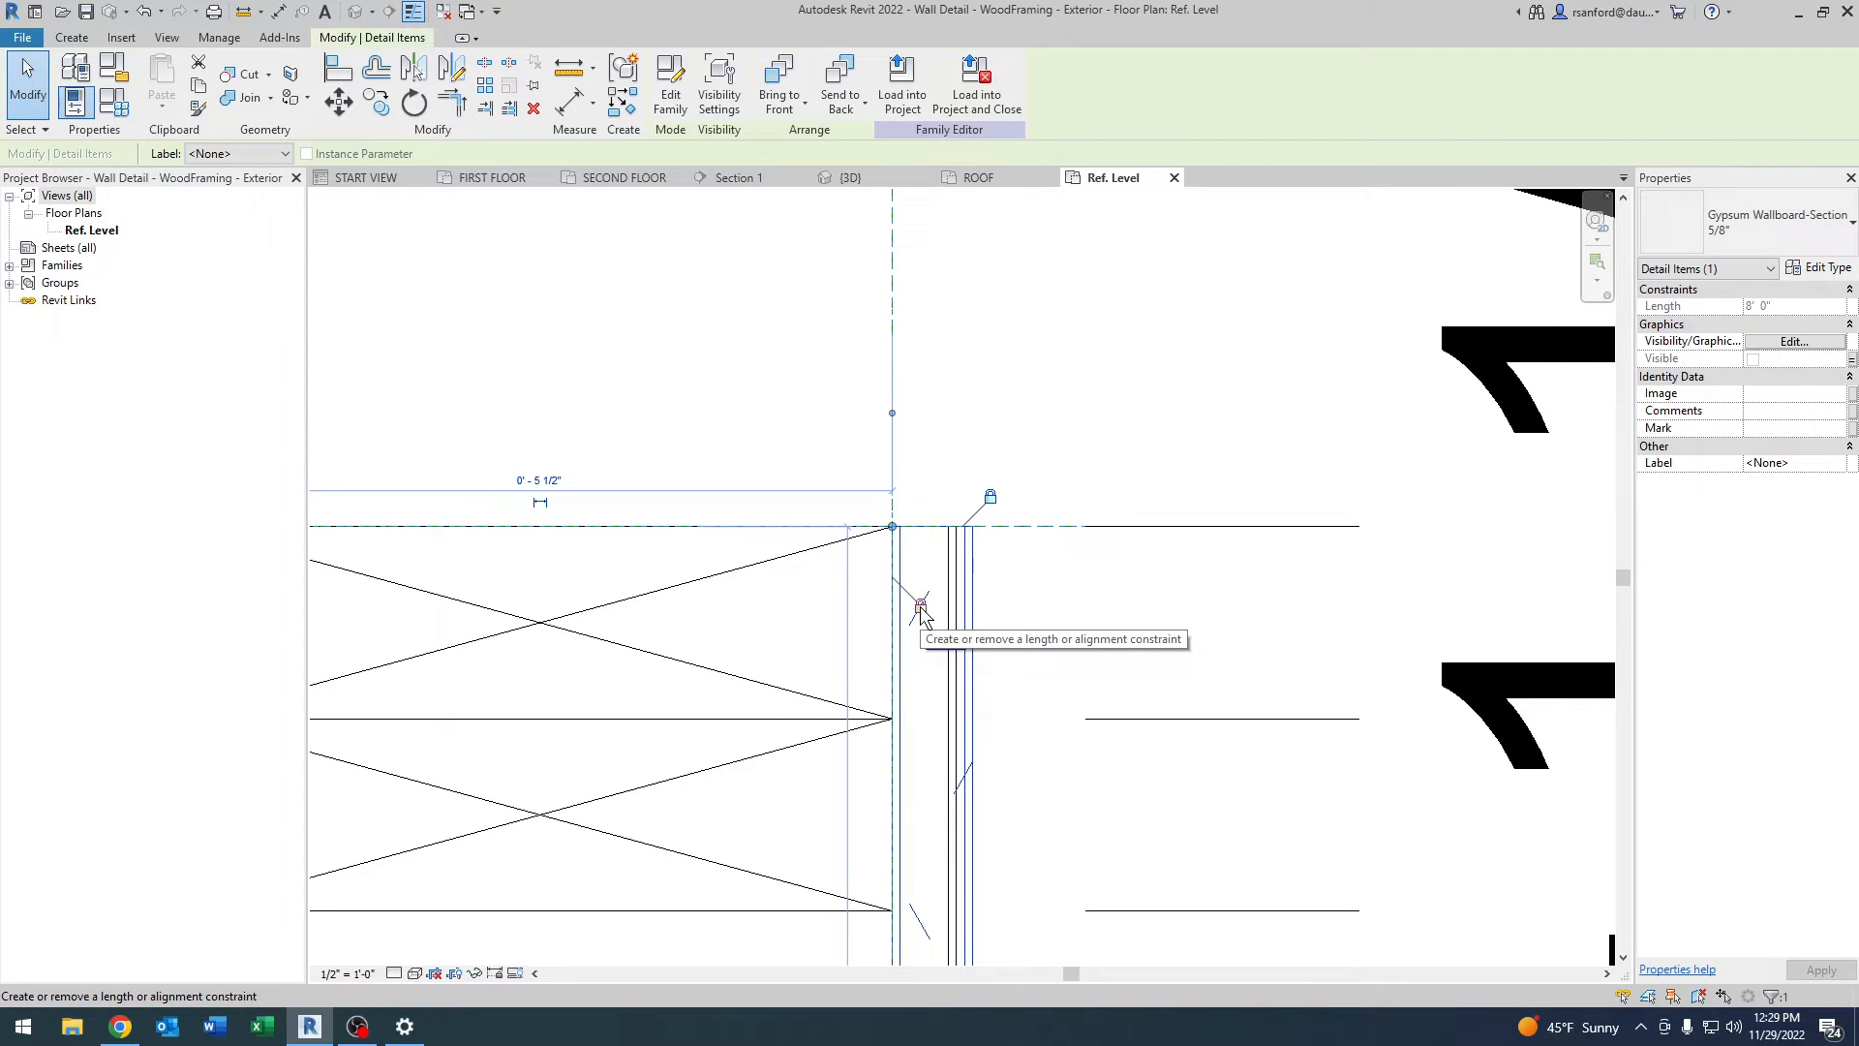
pyautogui.click(918, 610)
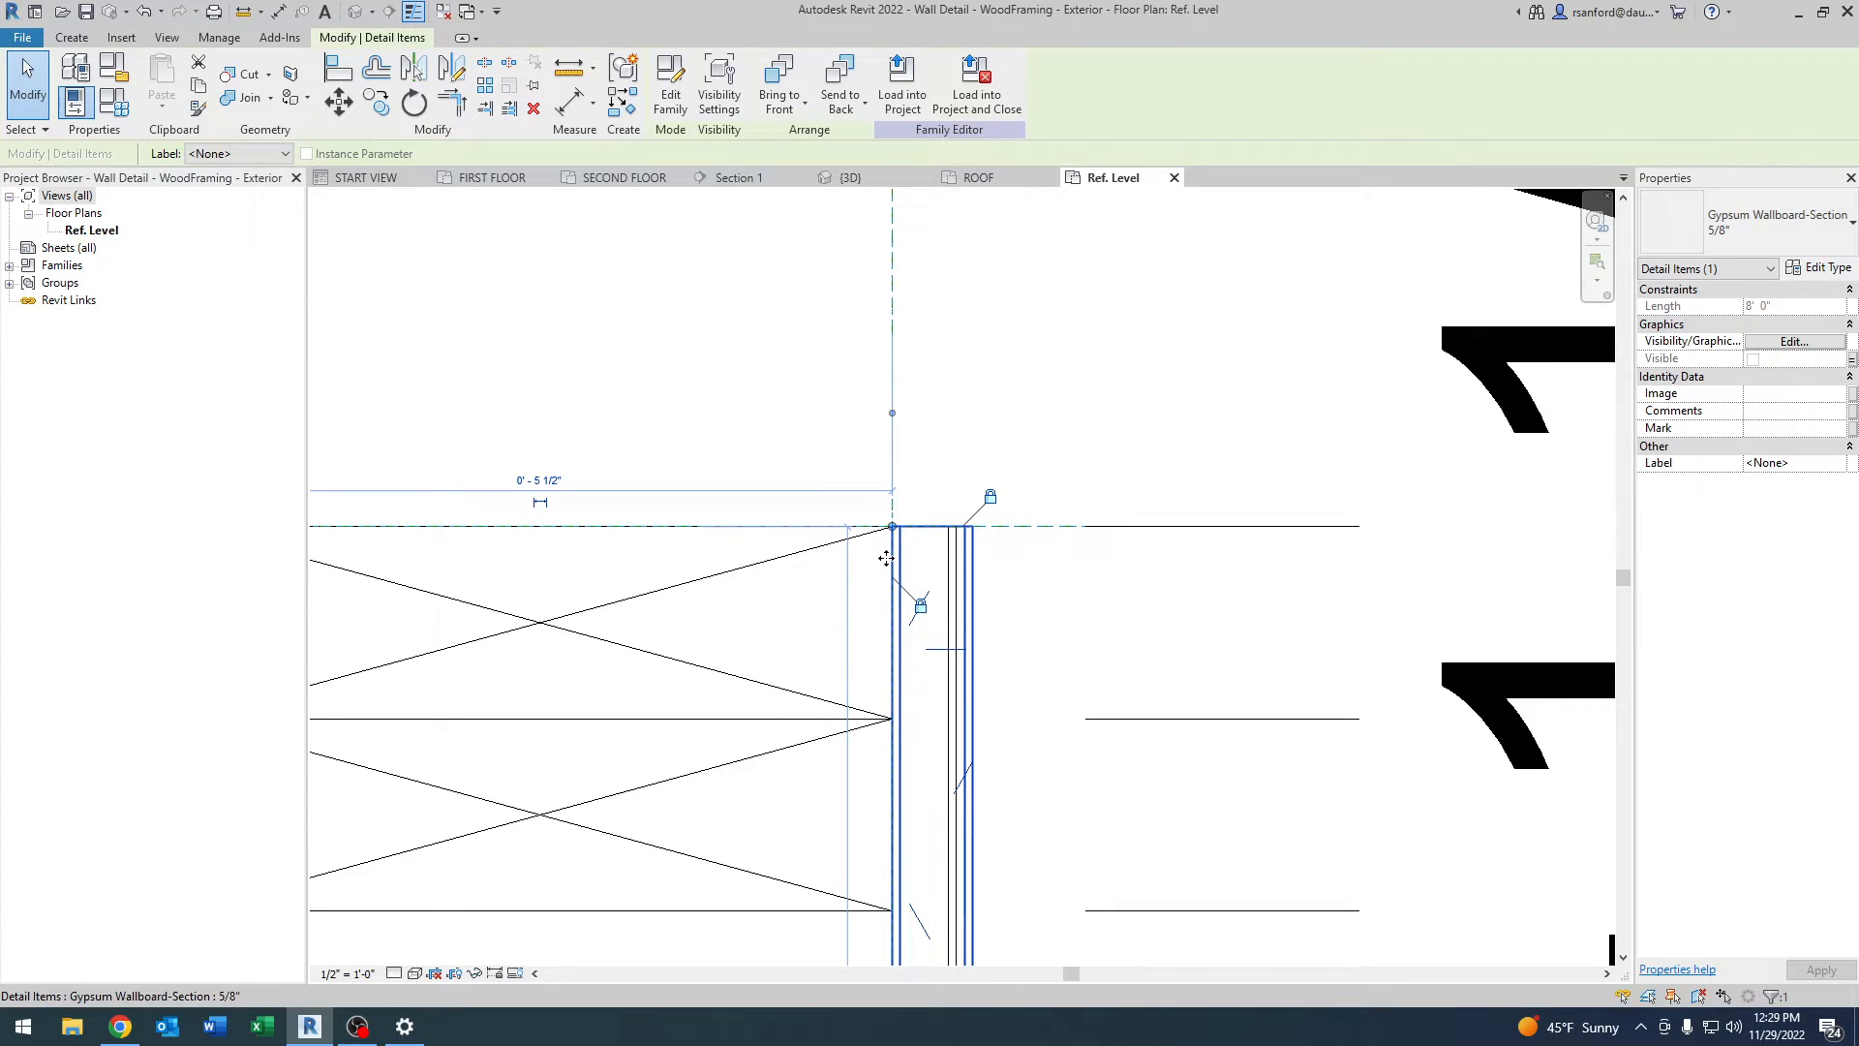
pyautogui.moveTo(968, 563)
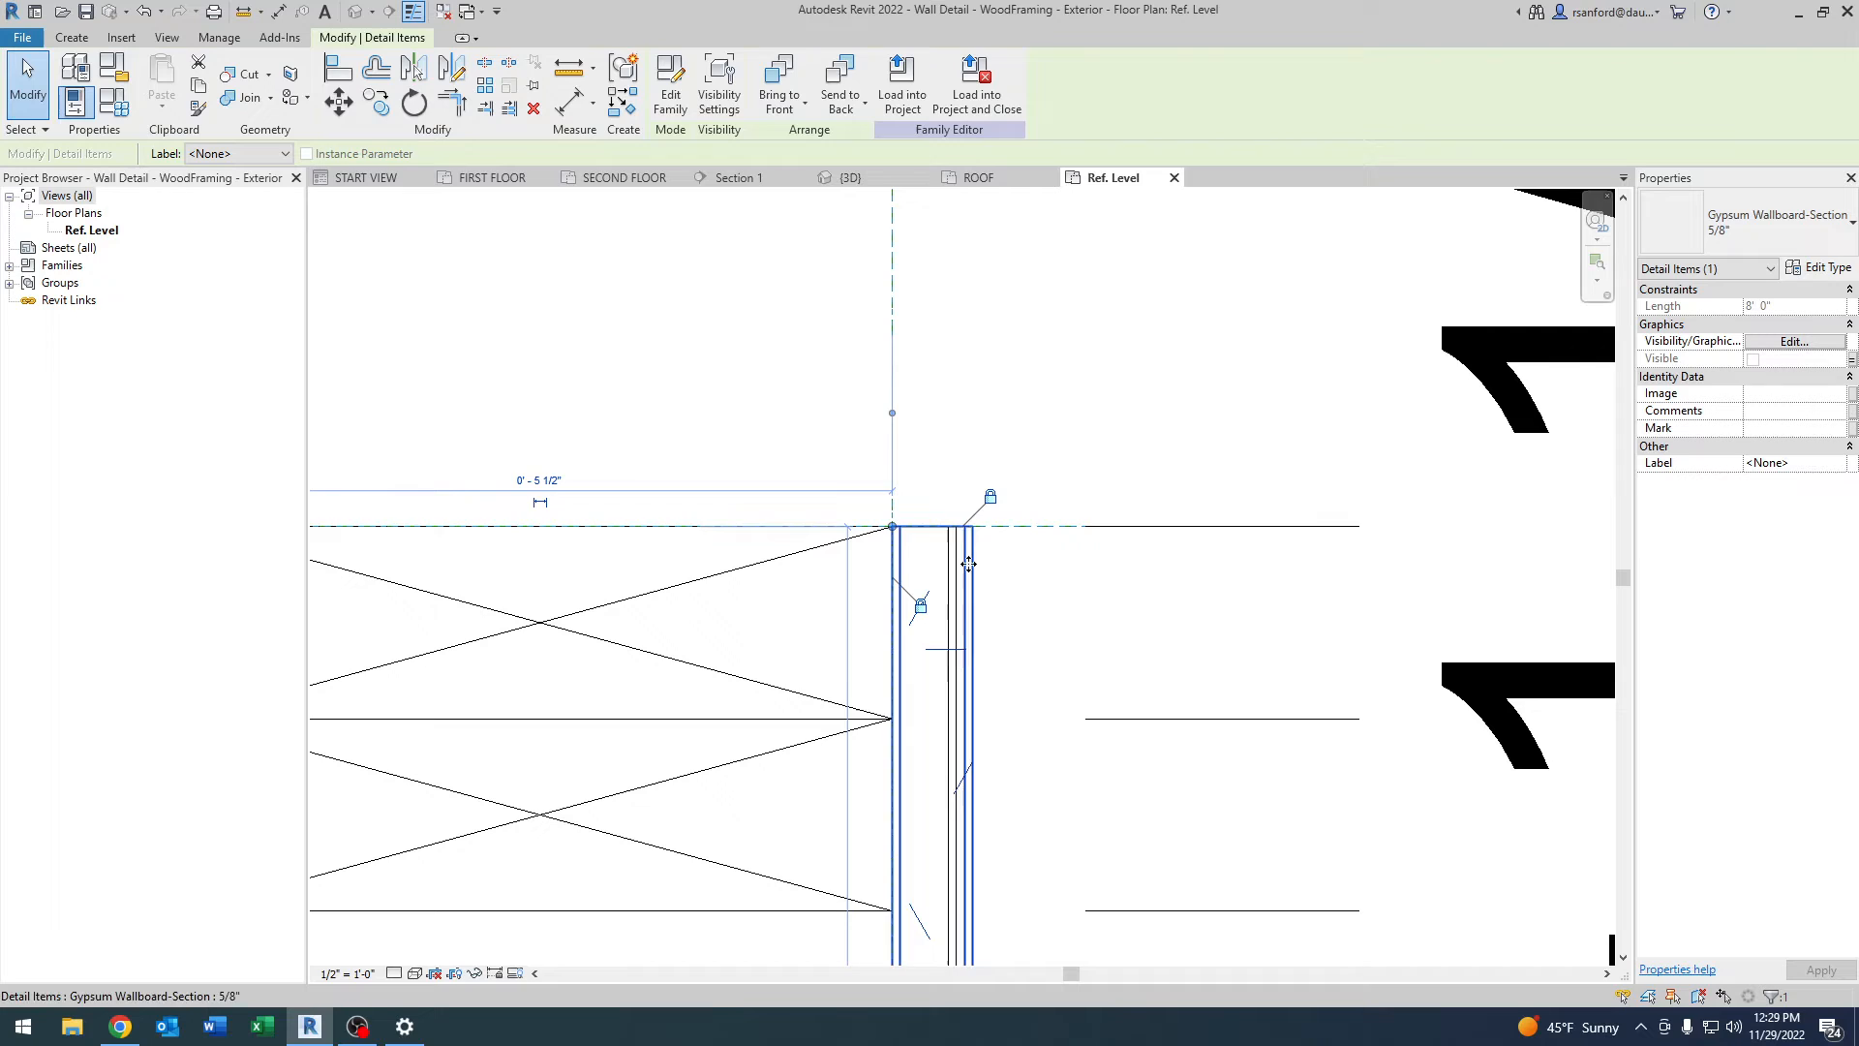
pyautogui.moveTo(891, 527)
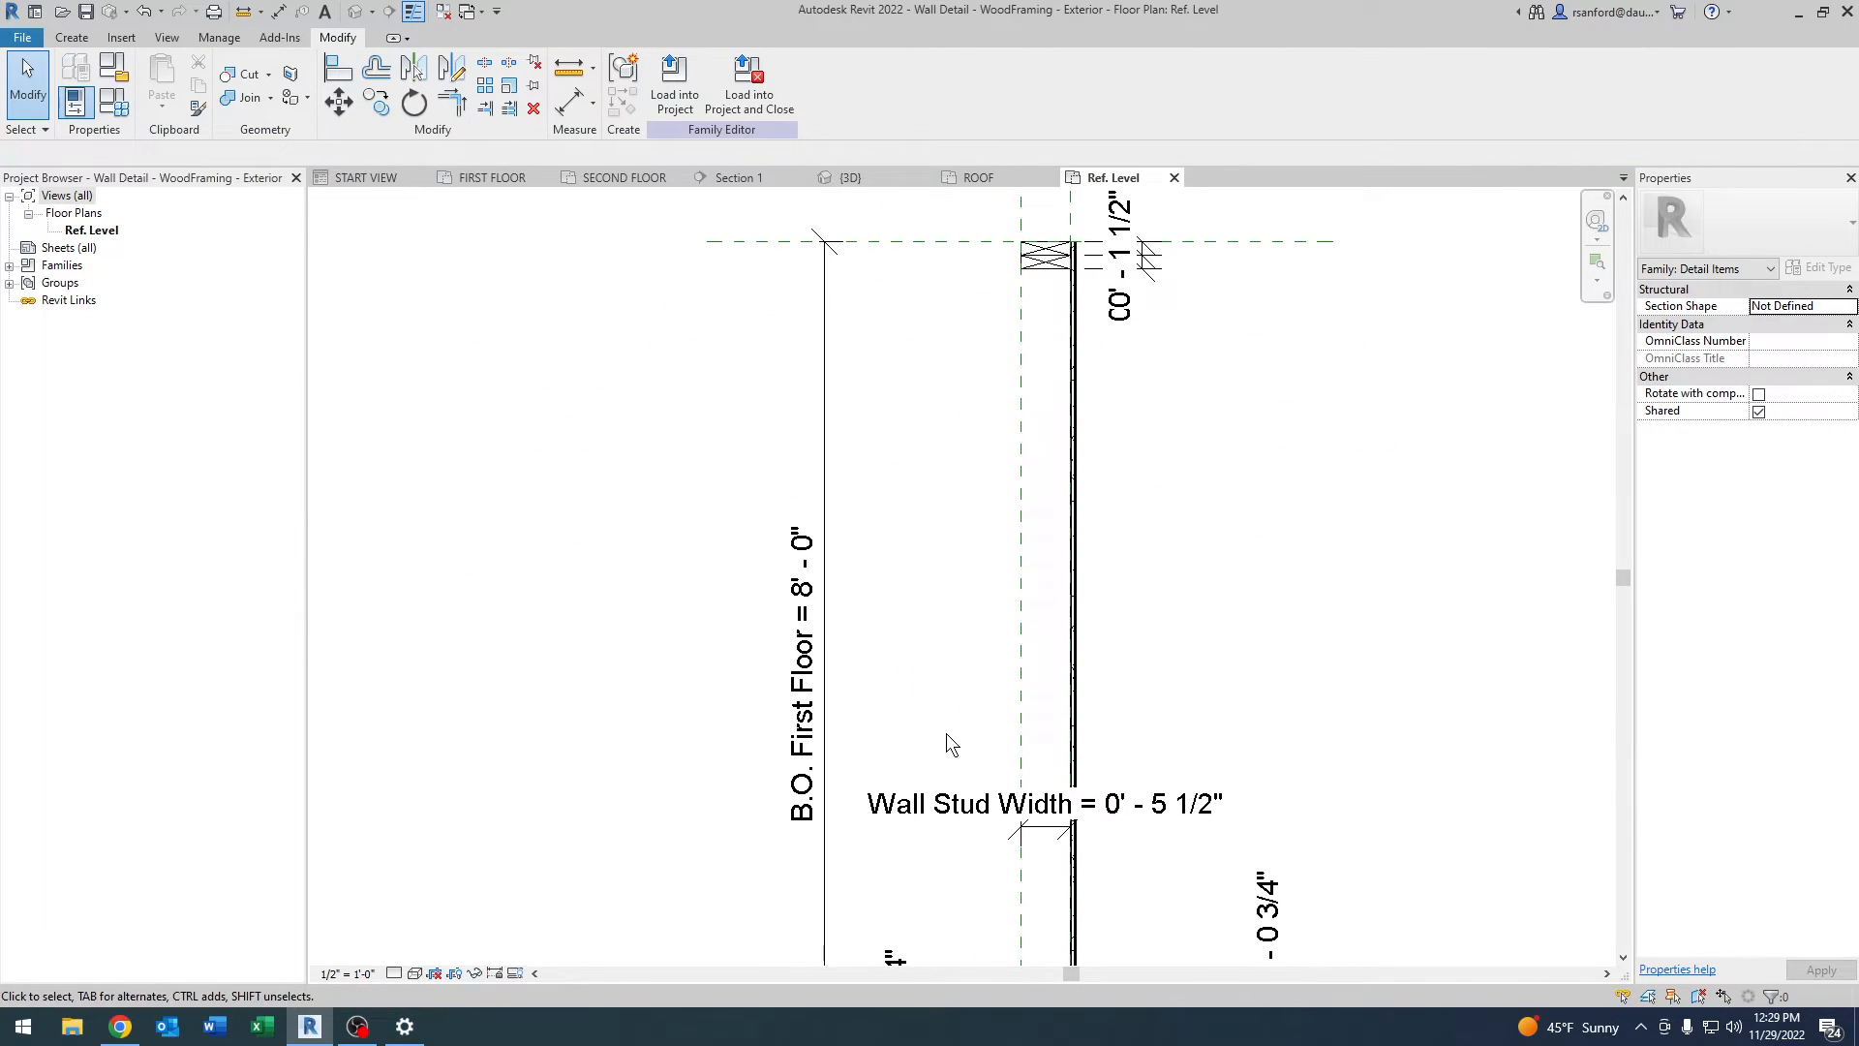
pyautogui.scroll(-3)
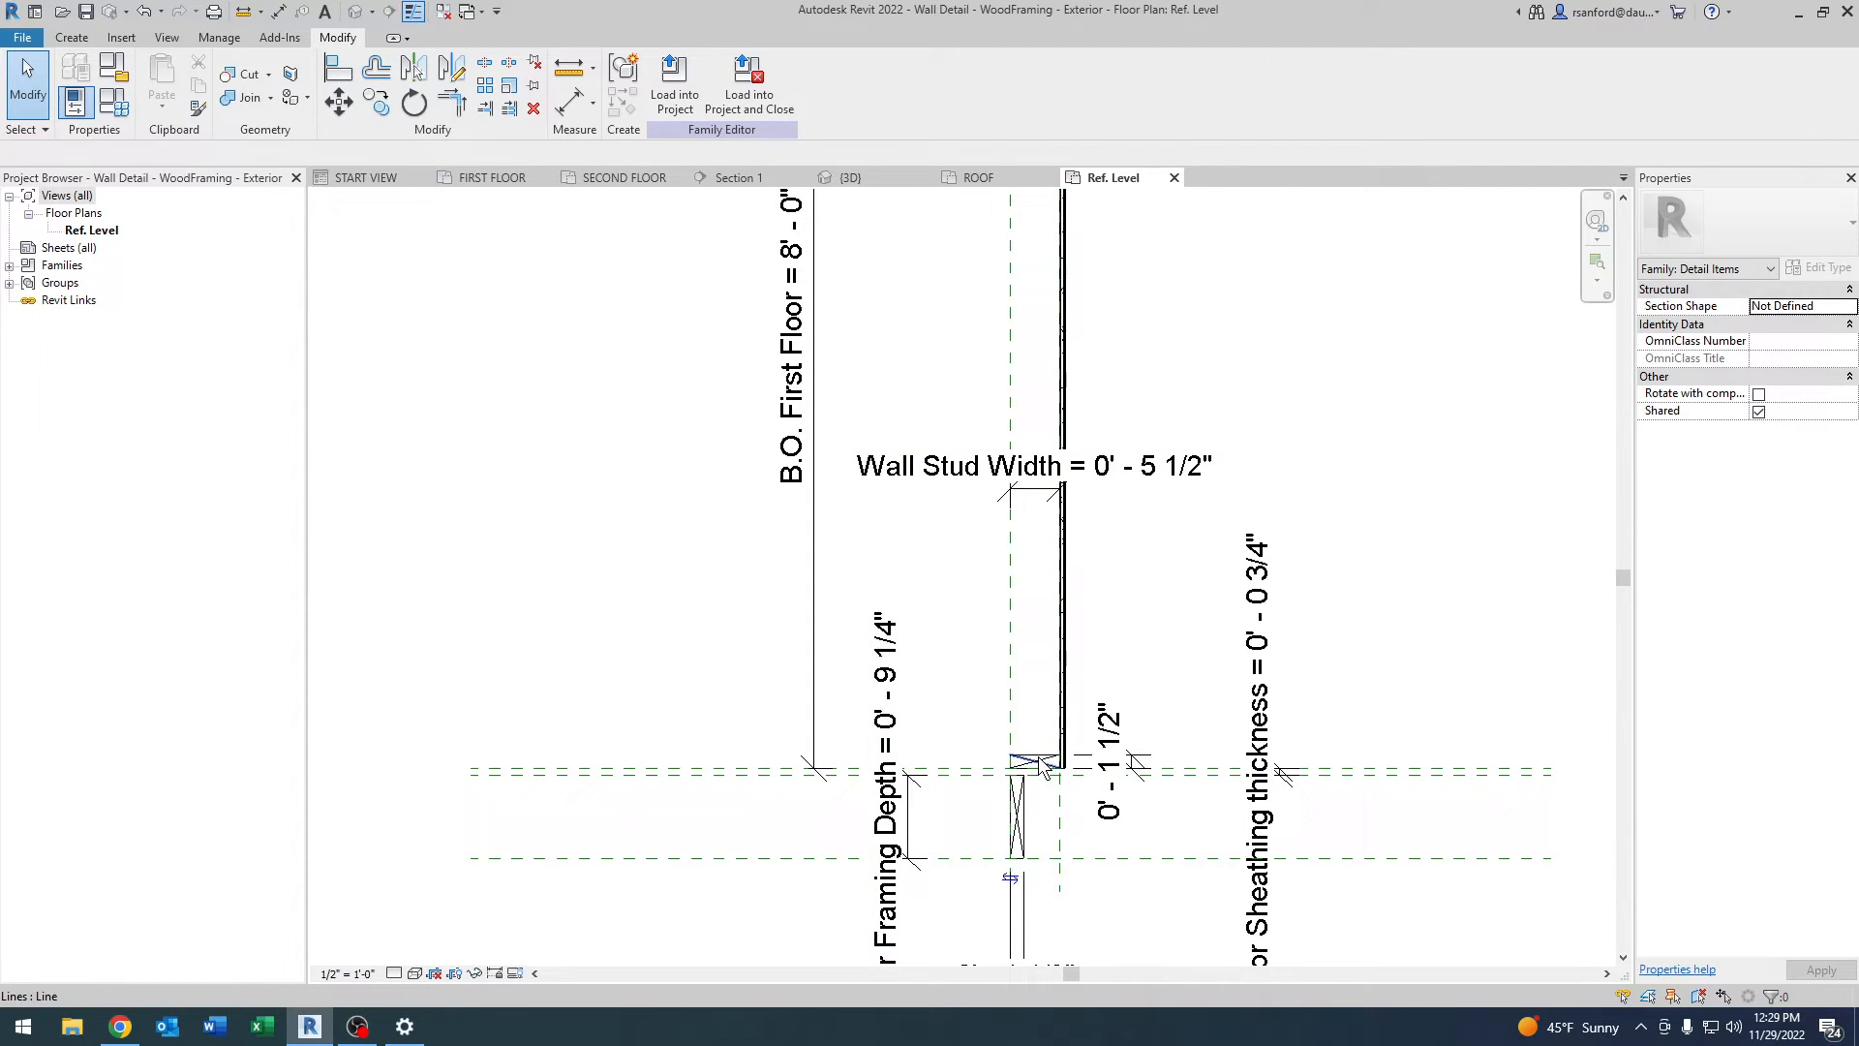
pyautogui.click(1038, 764)
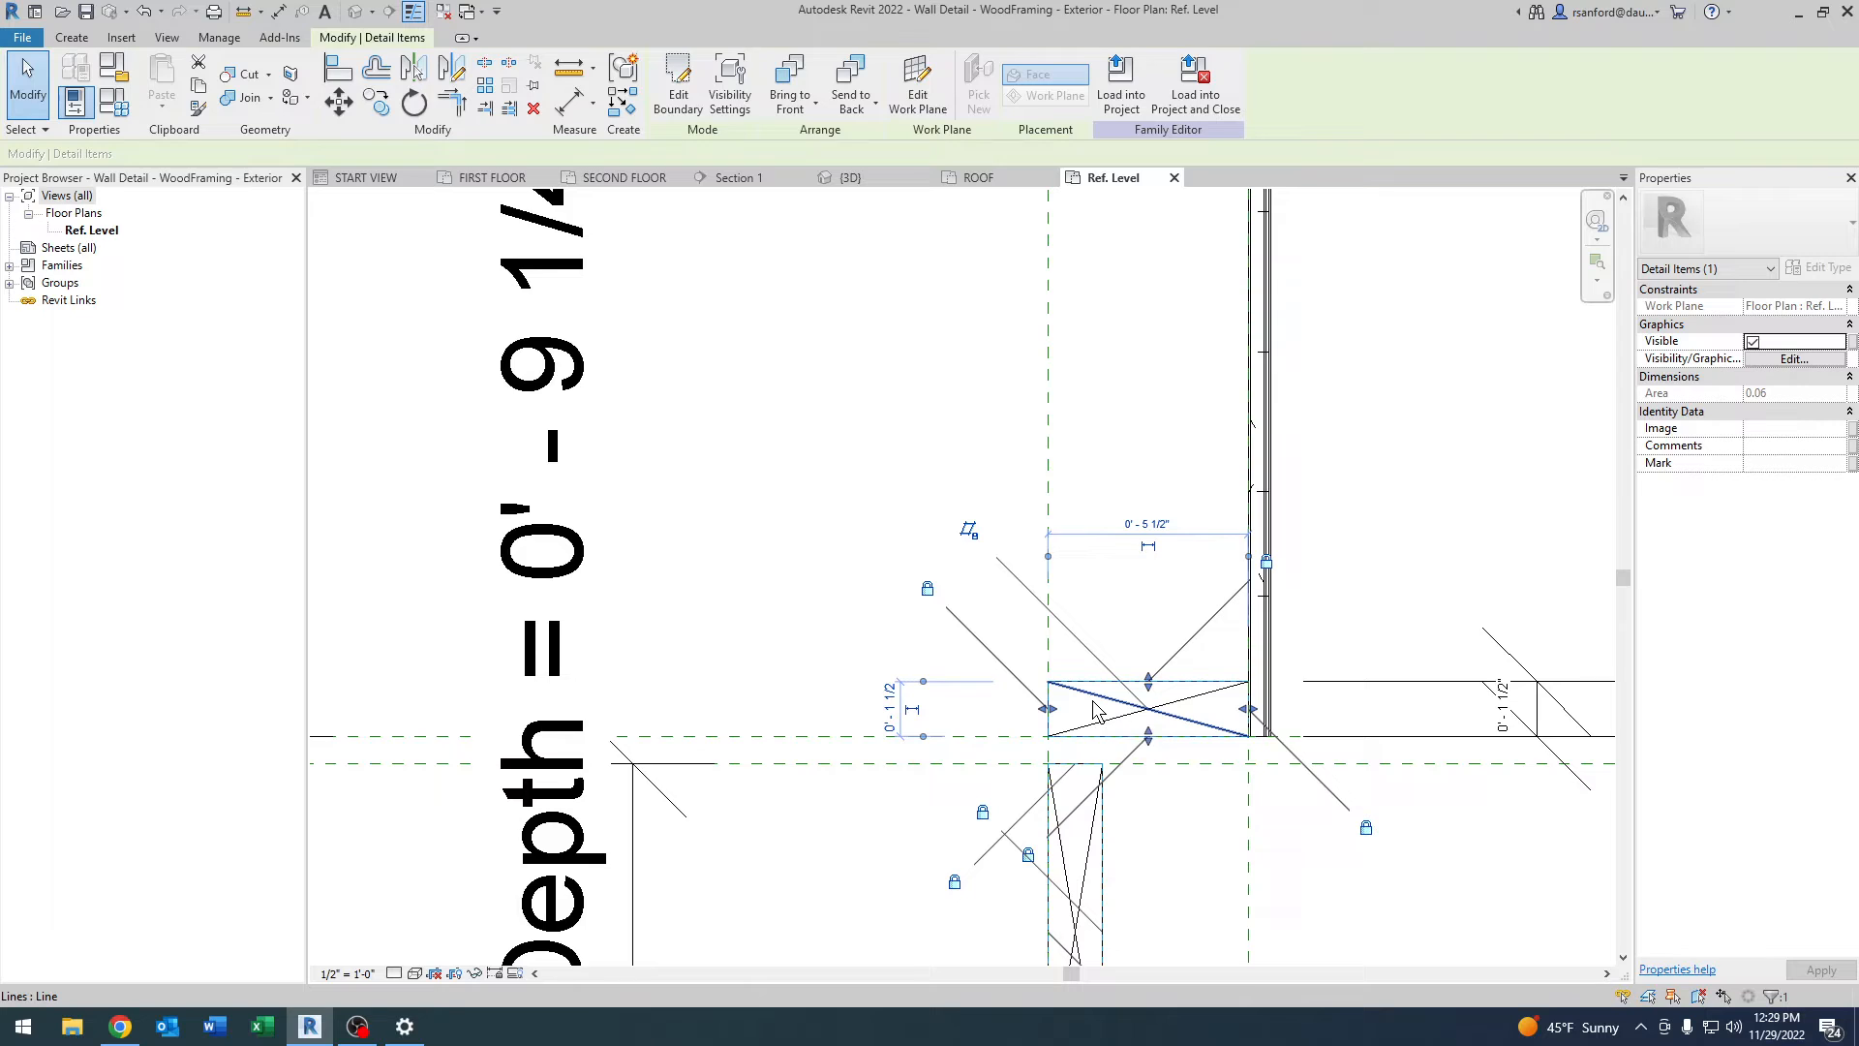
pyautogui.moveTo(1092, 709)
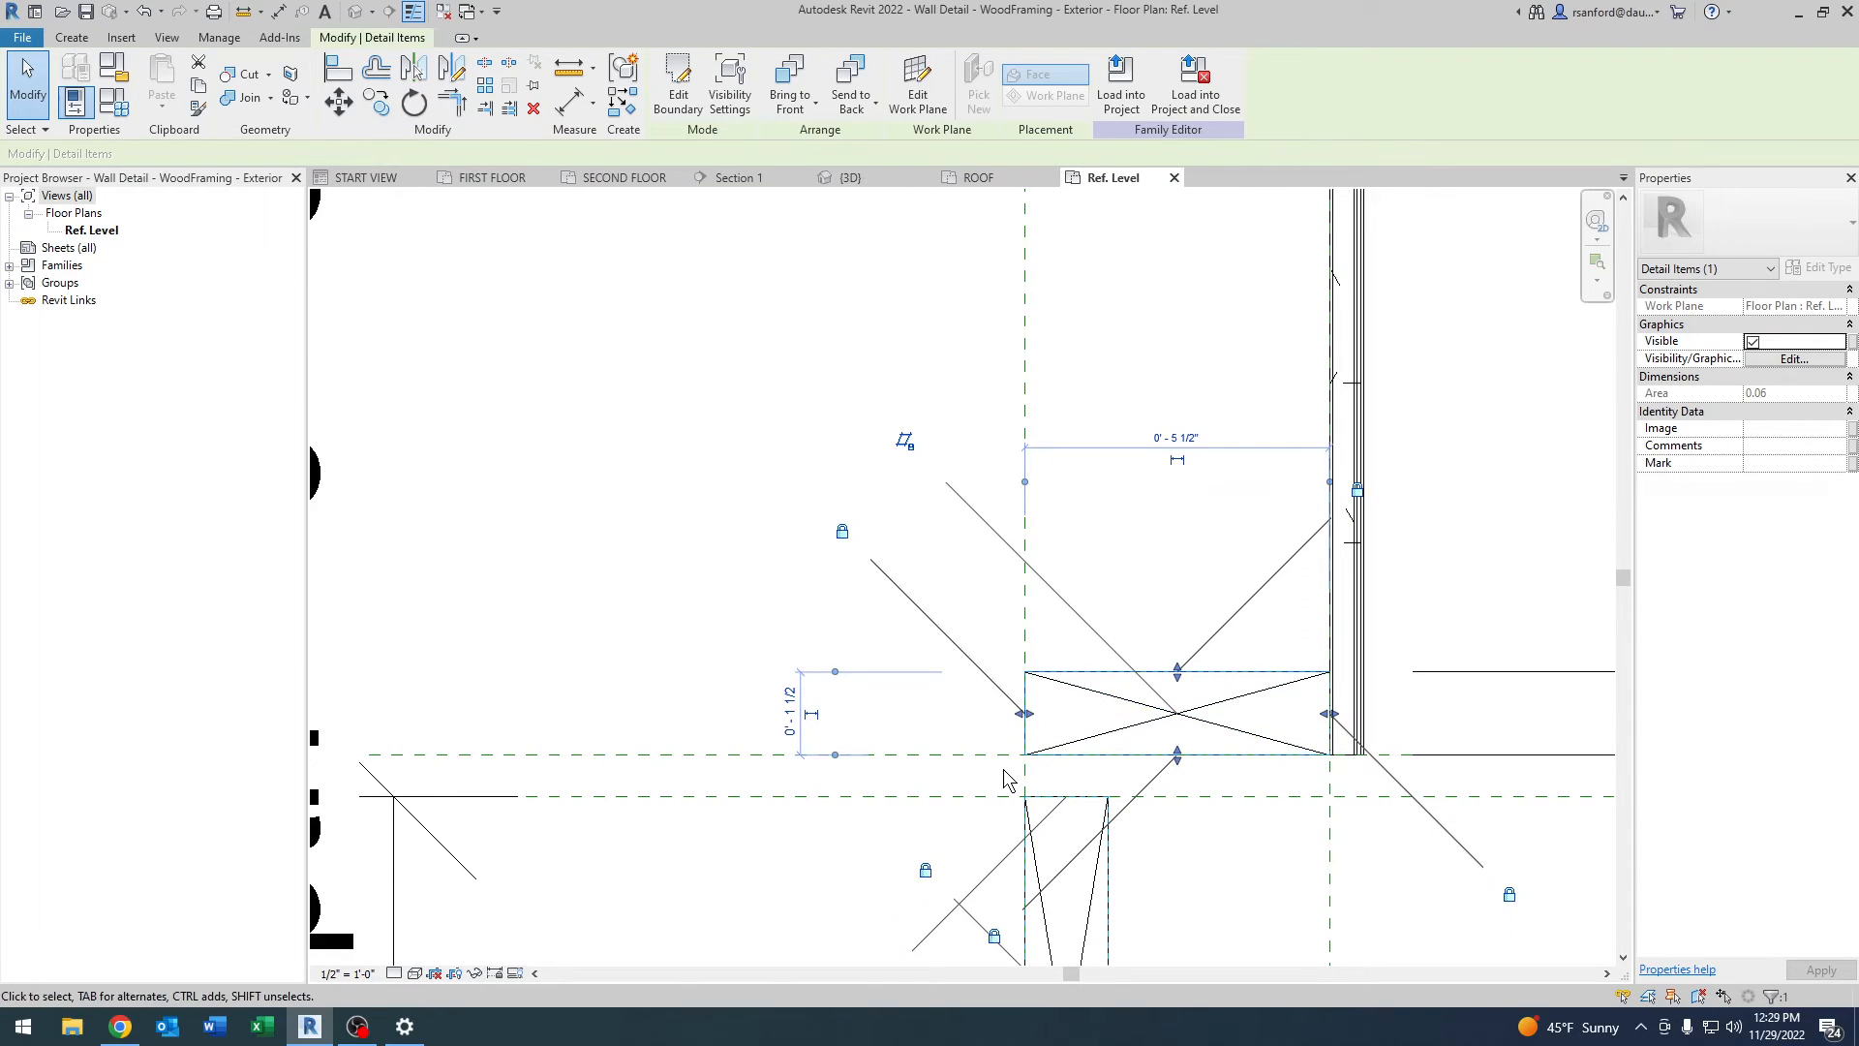
pyautogui.moveTo(981, 714)
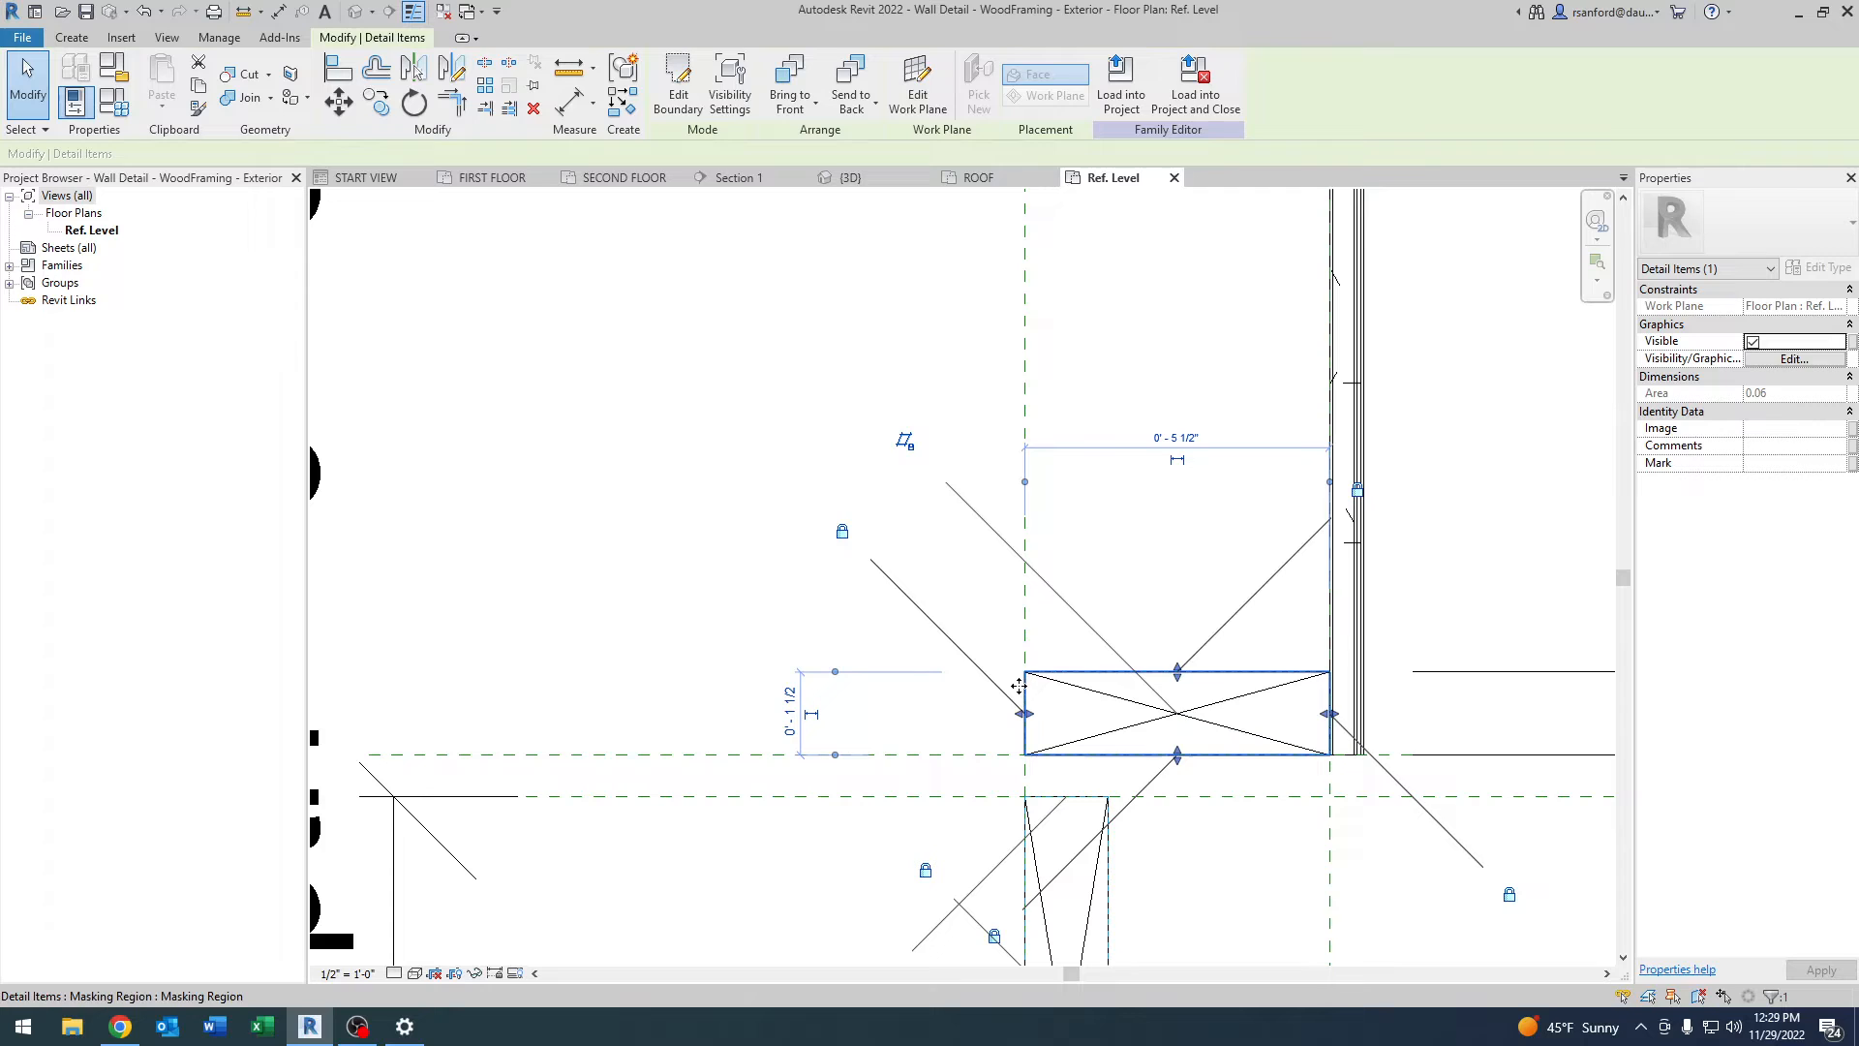
pyautogui.click(1116, 778)
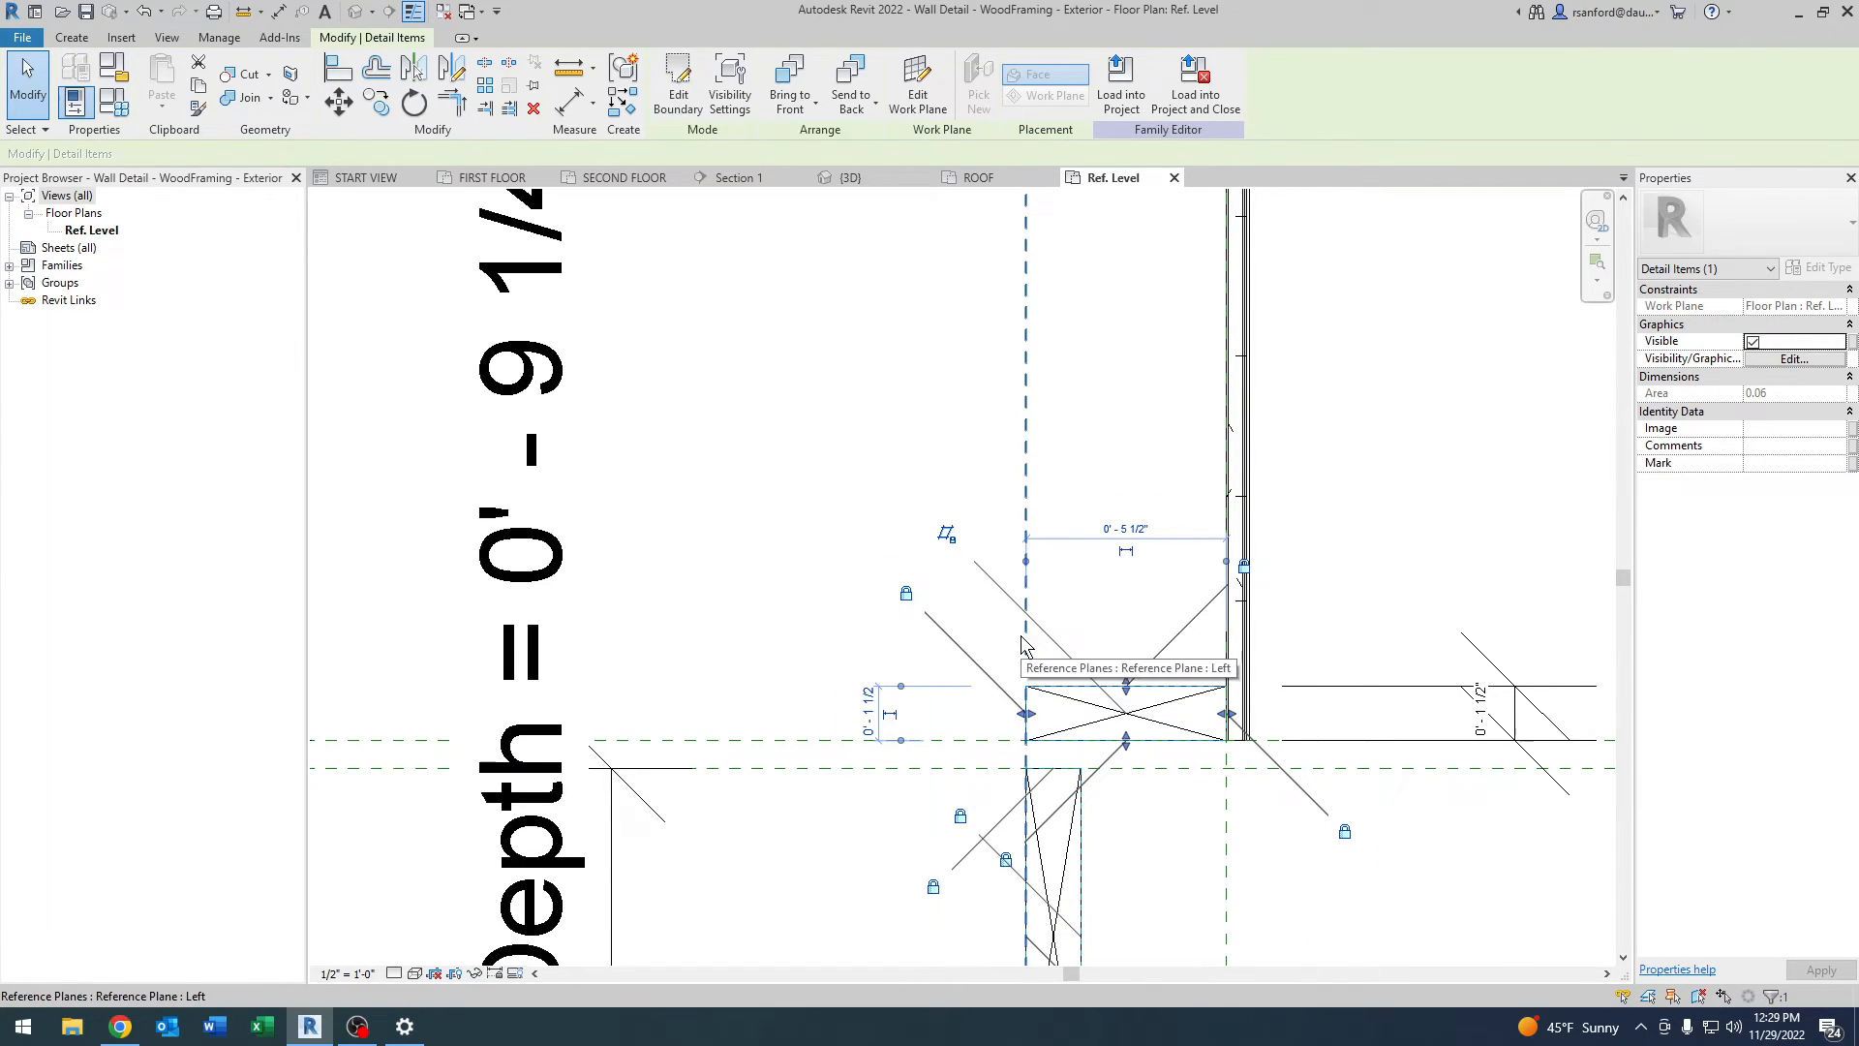
pyautogui.moveTo(1032, 653)
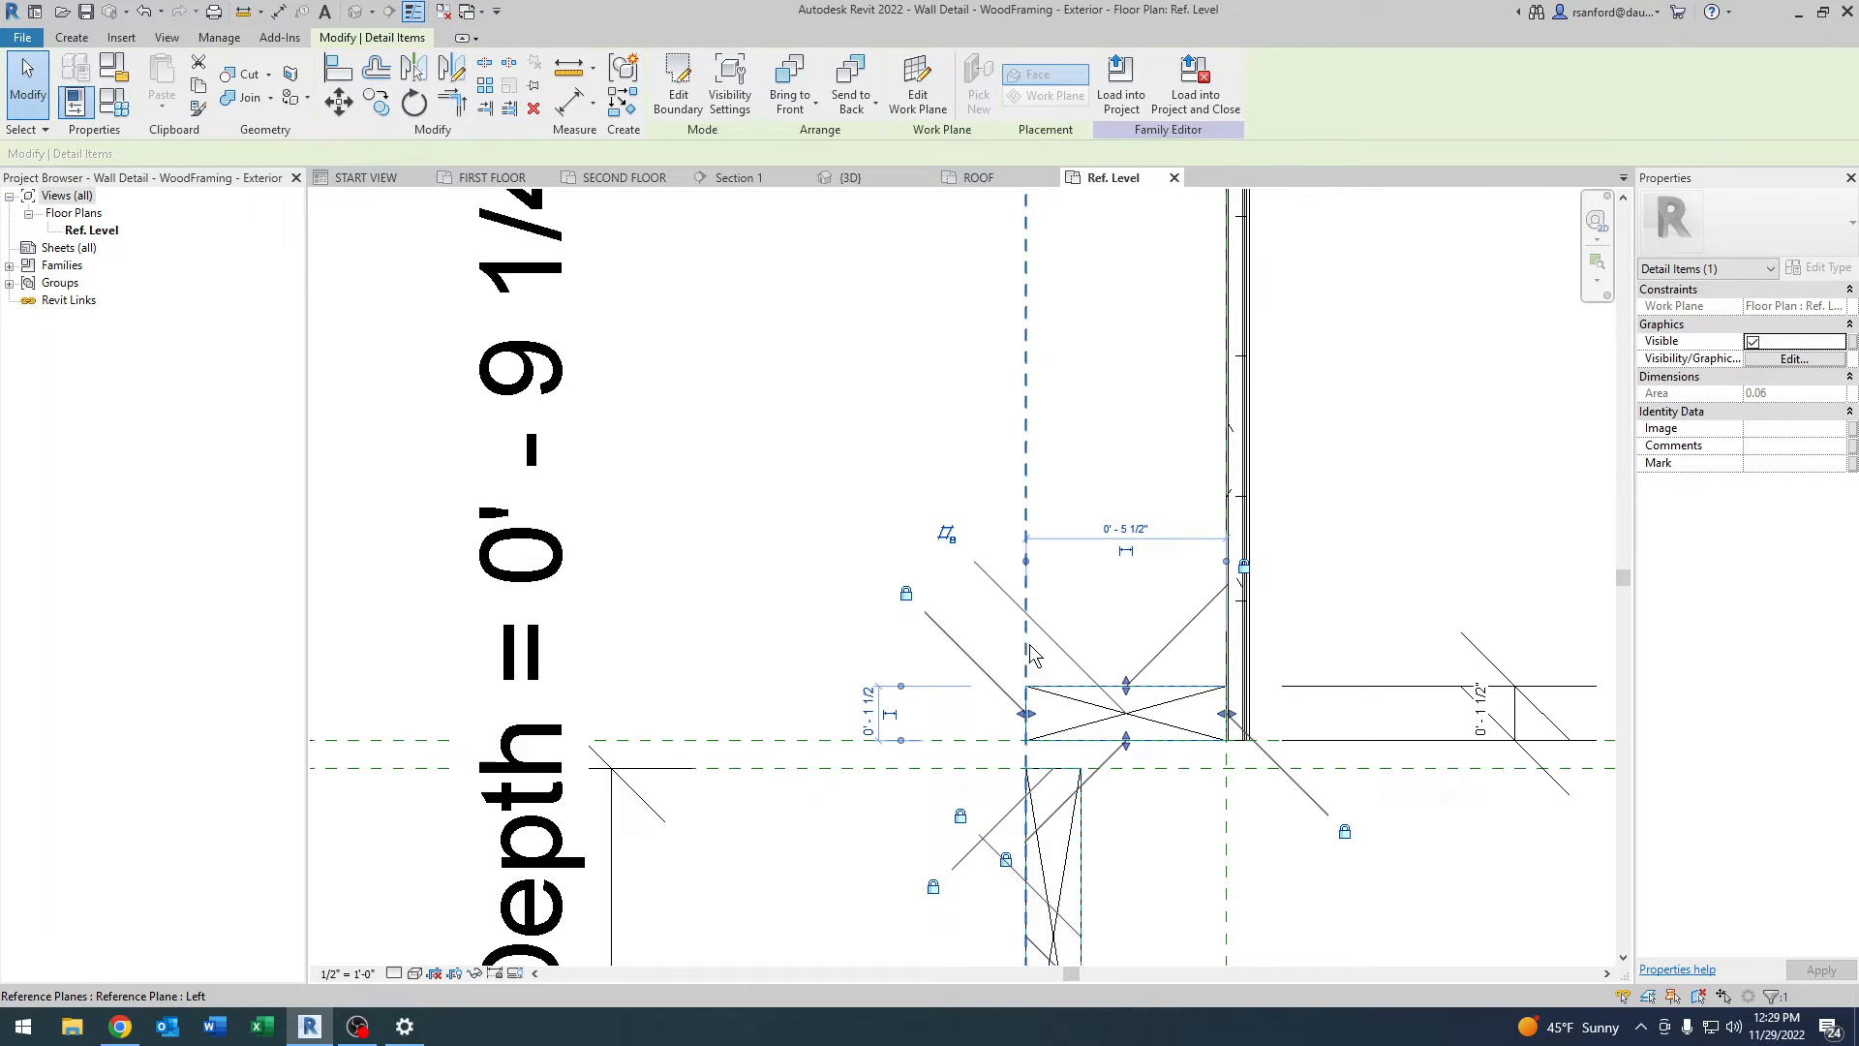
pyautogui.click(1187, 804)
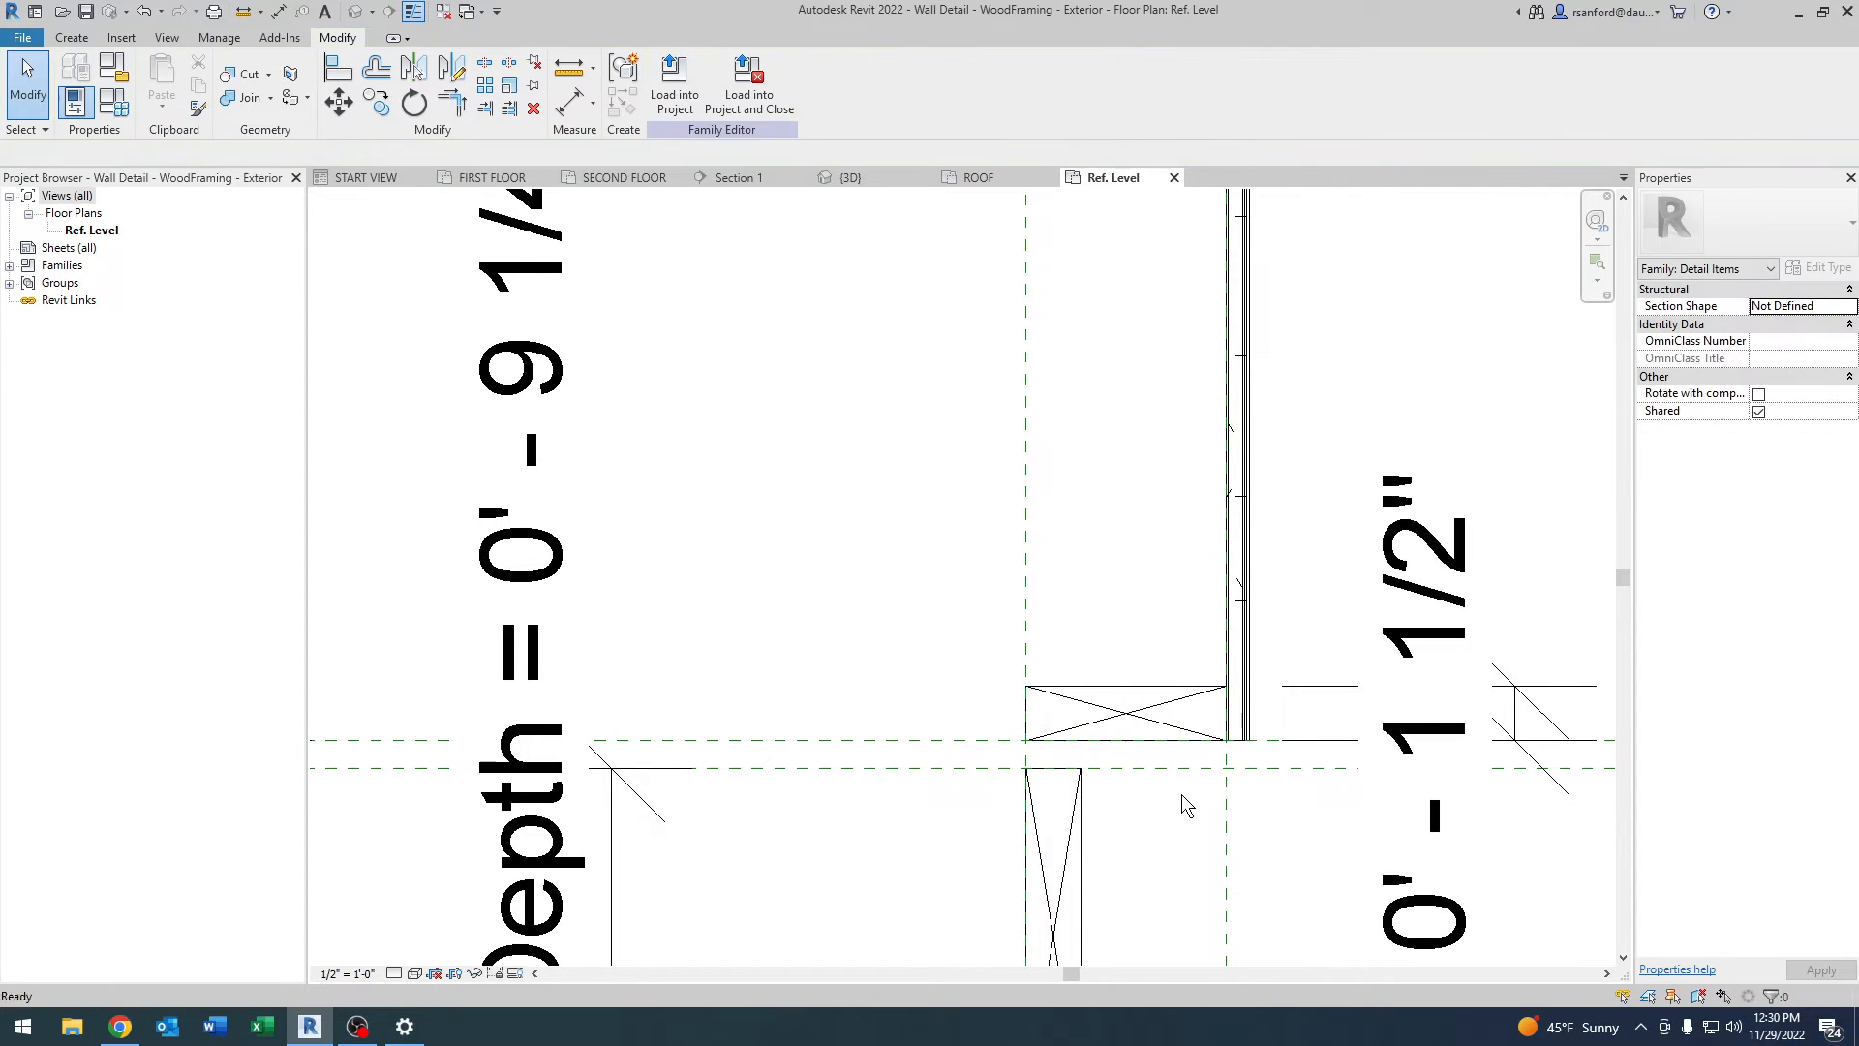
pyautogui.click(1127, 717)
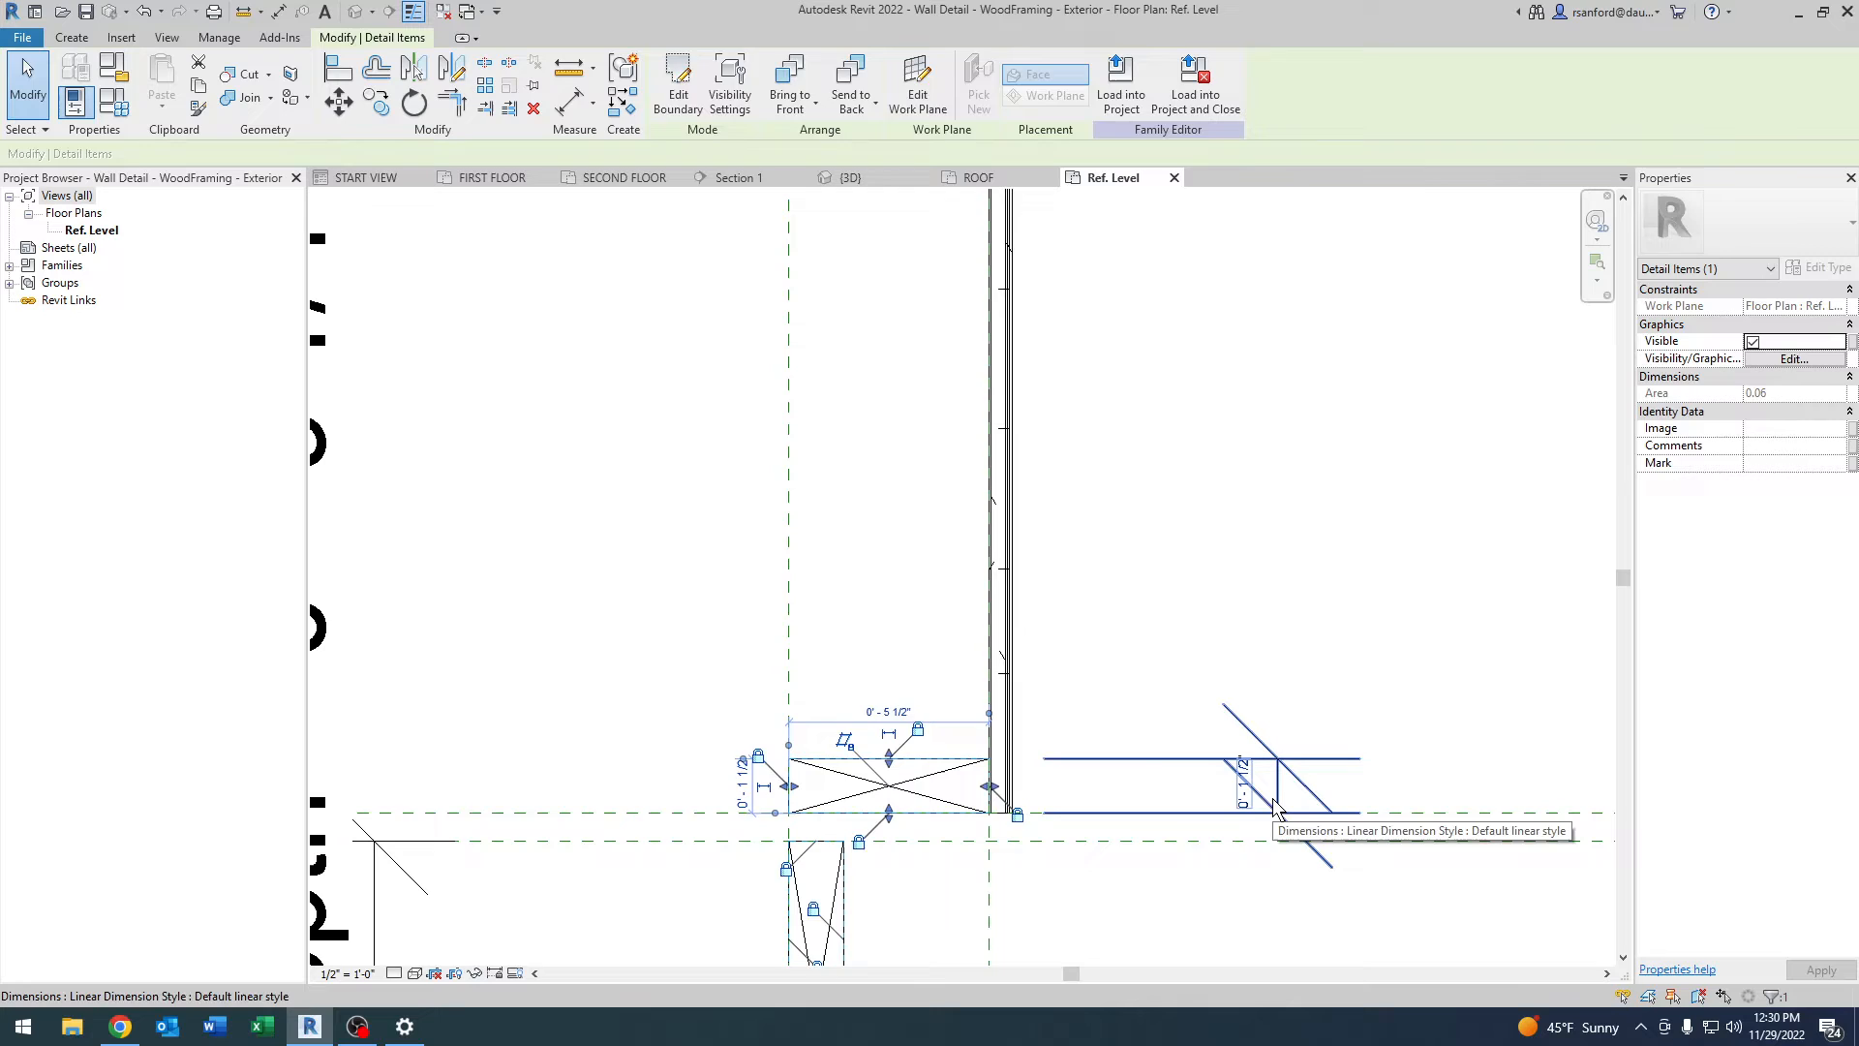
pyautogui.click(887, 785)
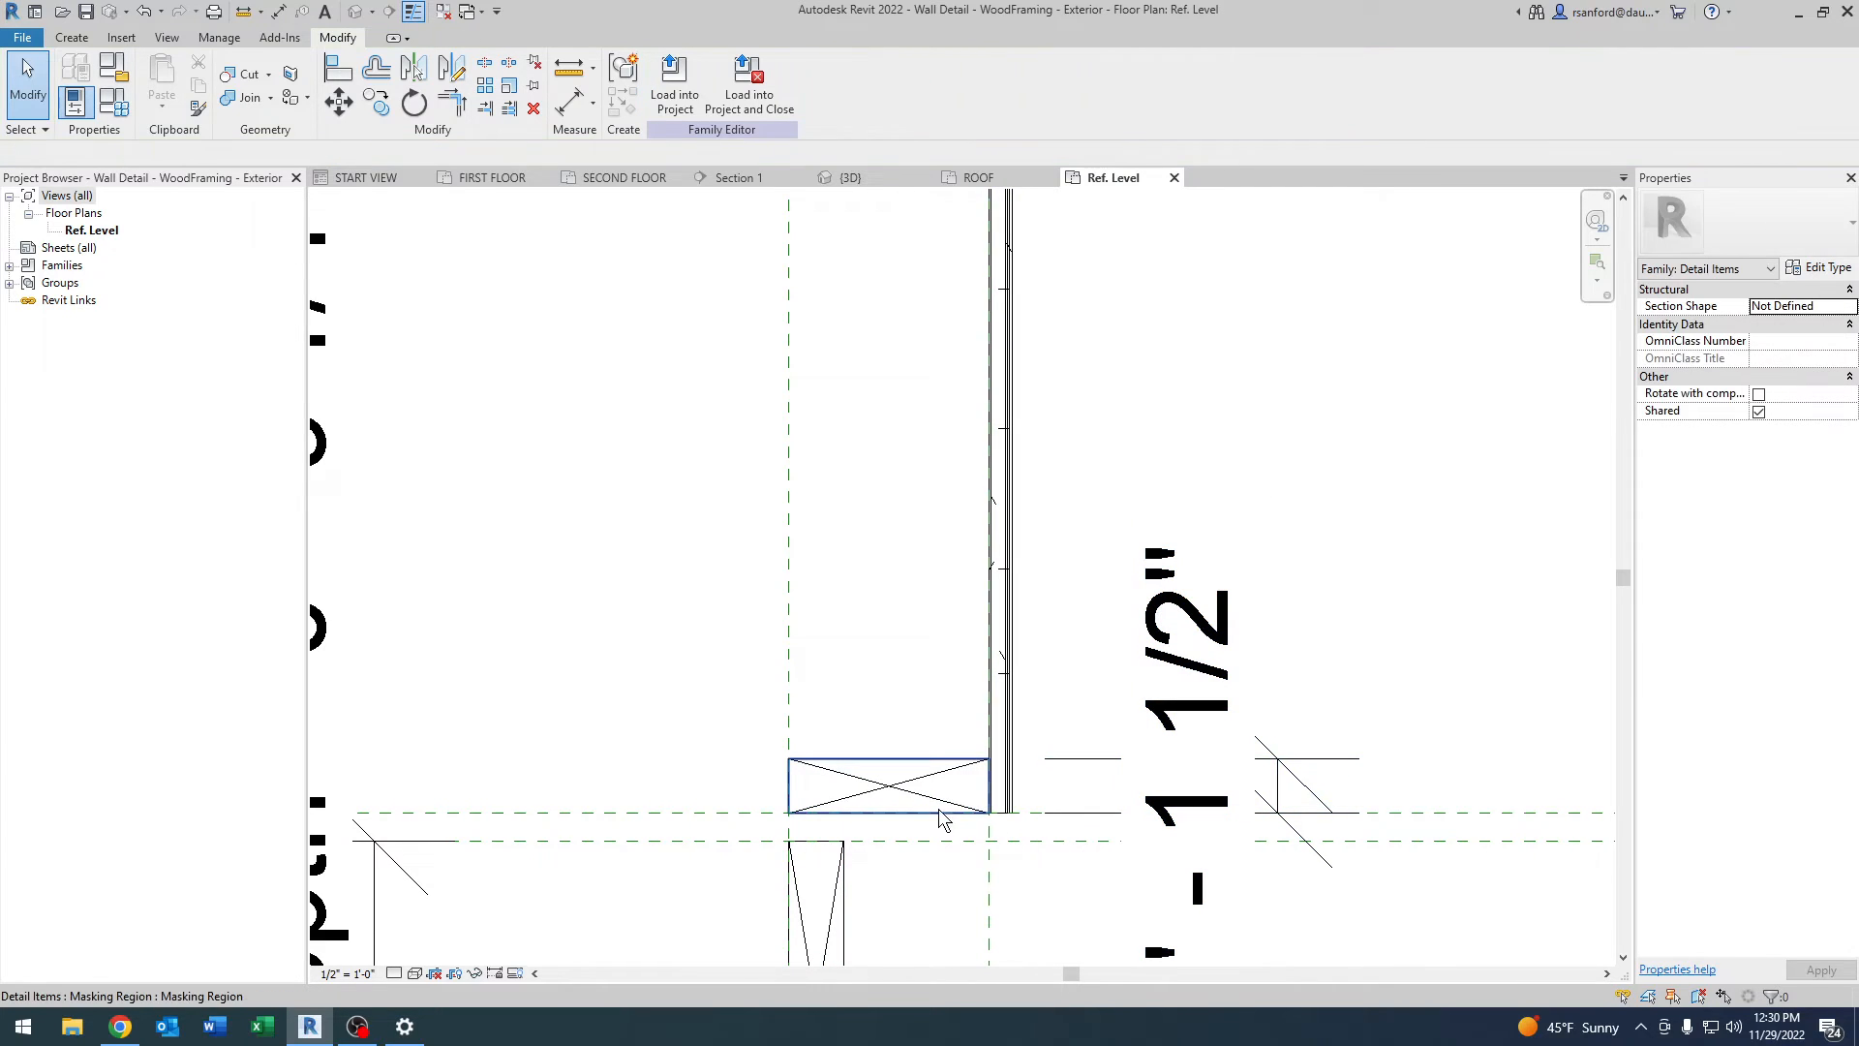
pyautogui.moveTo(912, 827)
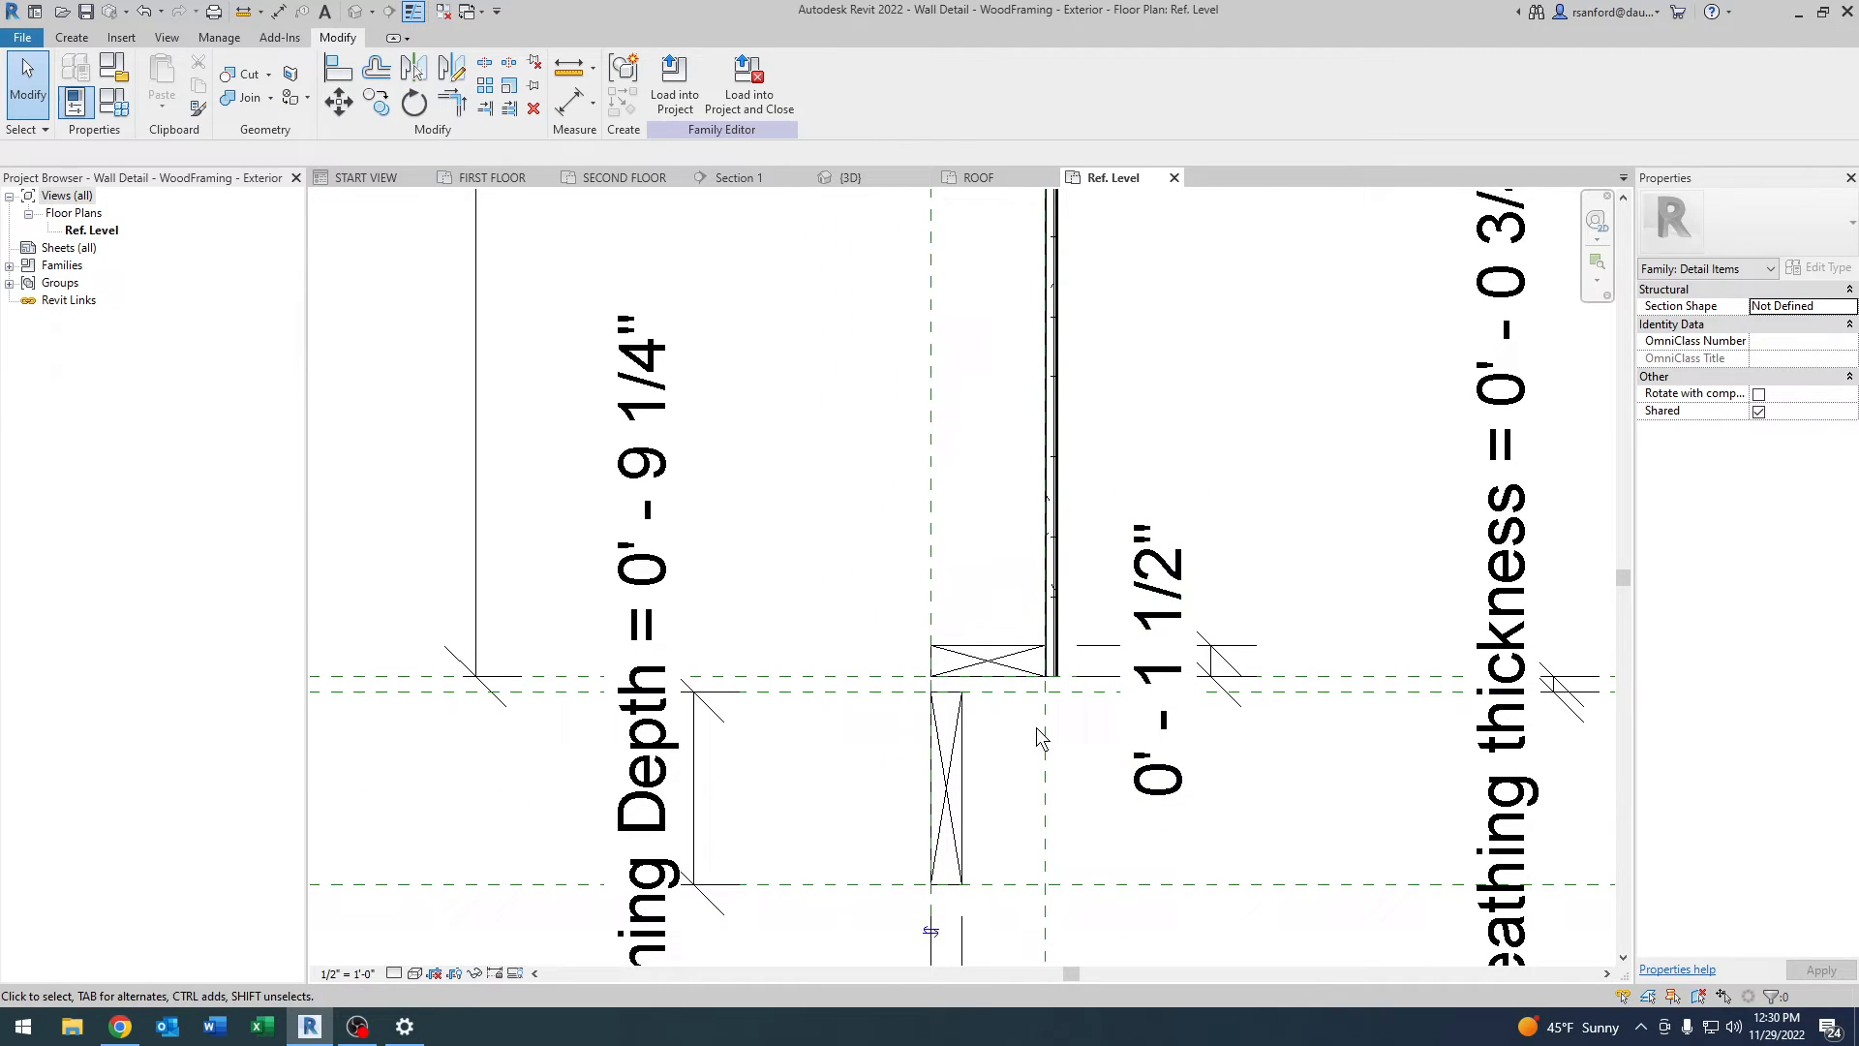
pyautogui.click(987, 658)
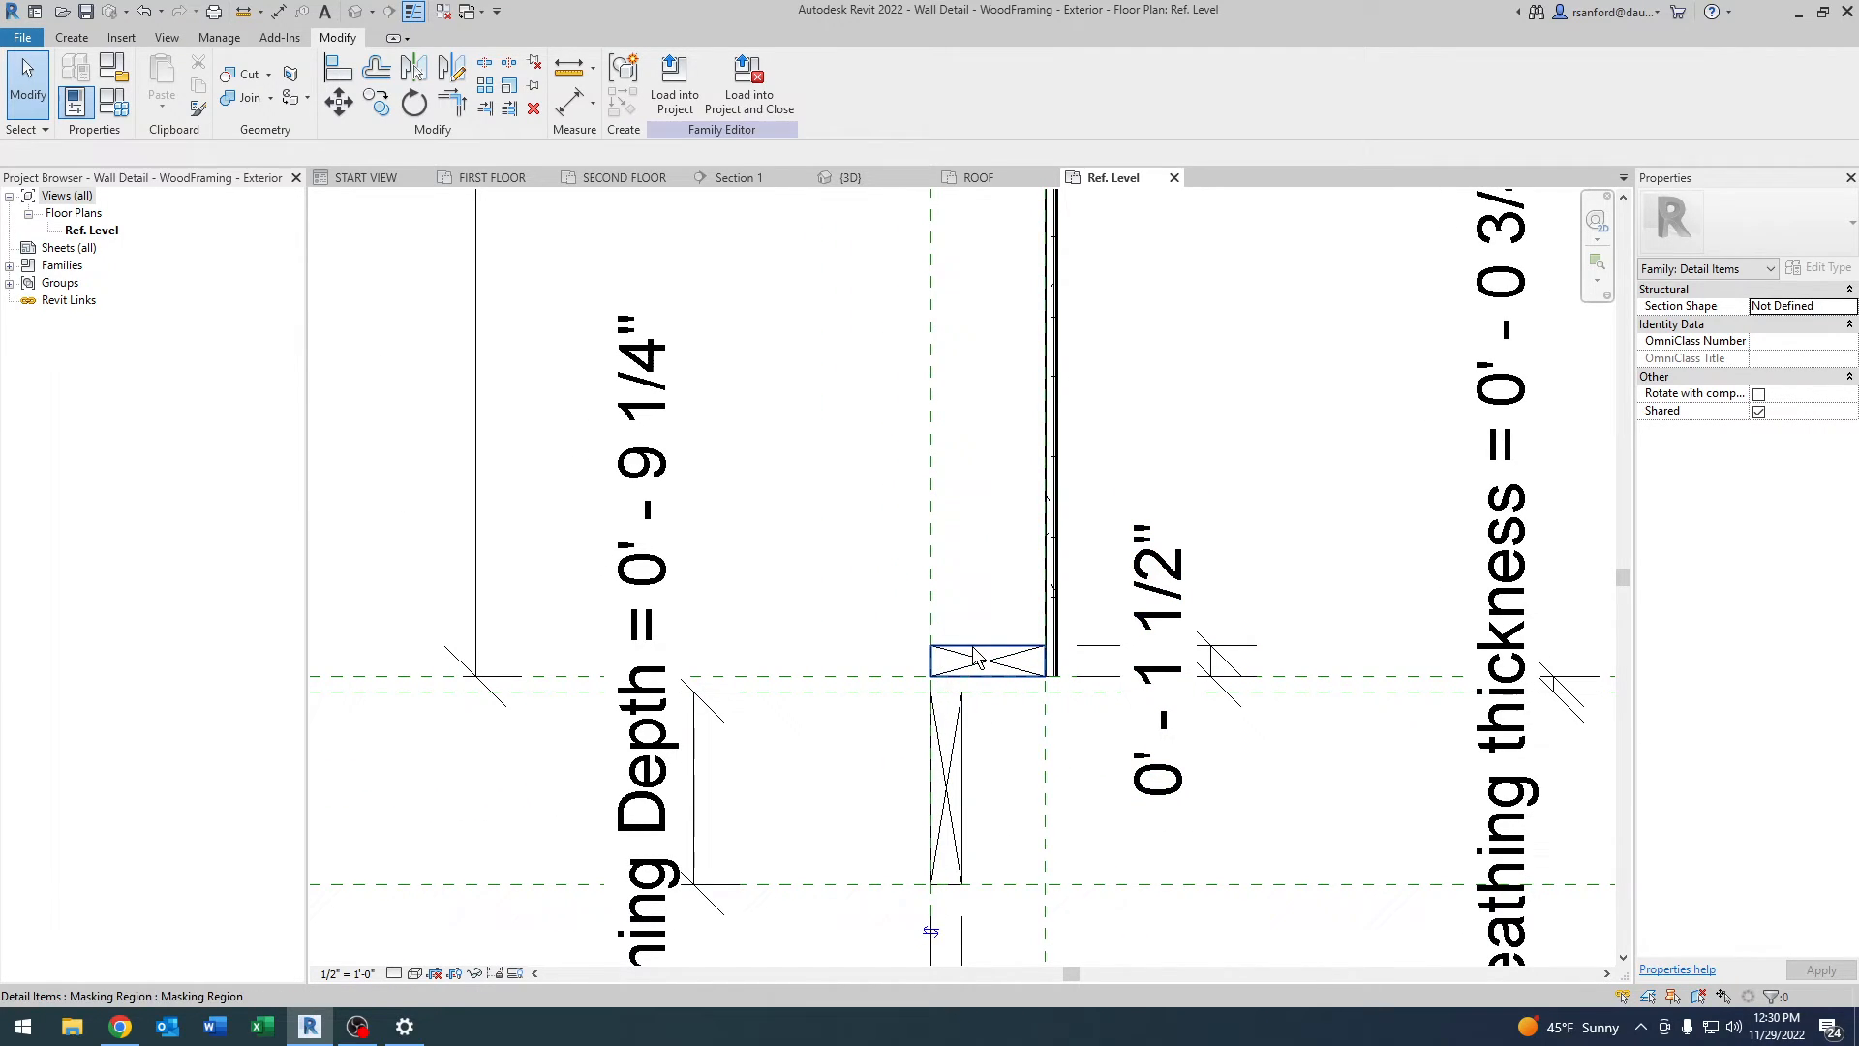
pyautogui.moveTo(980, 659)
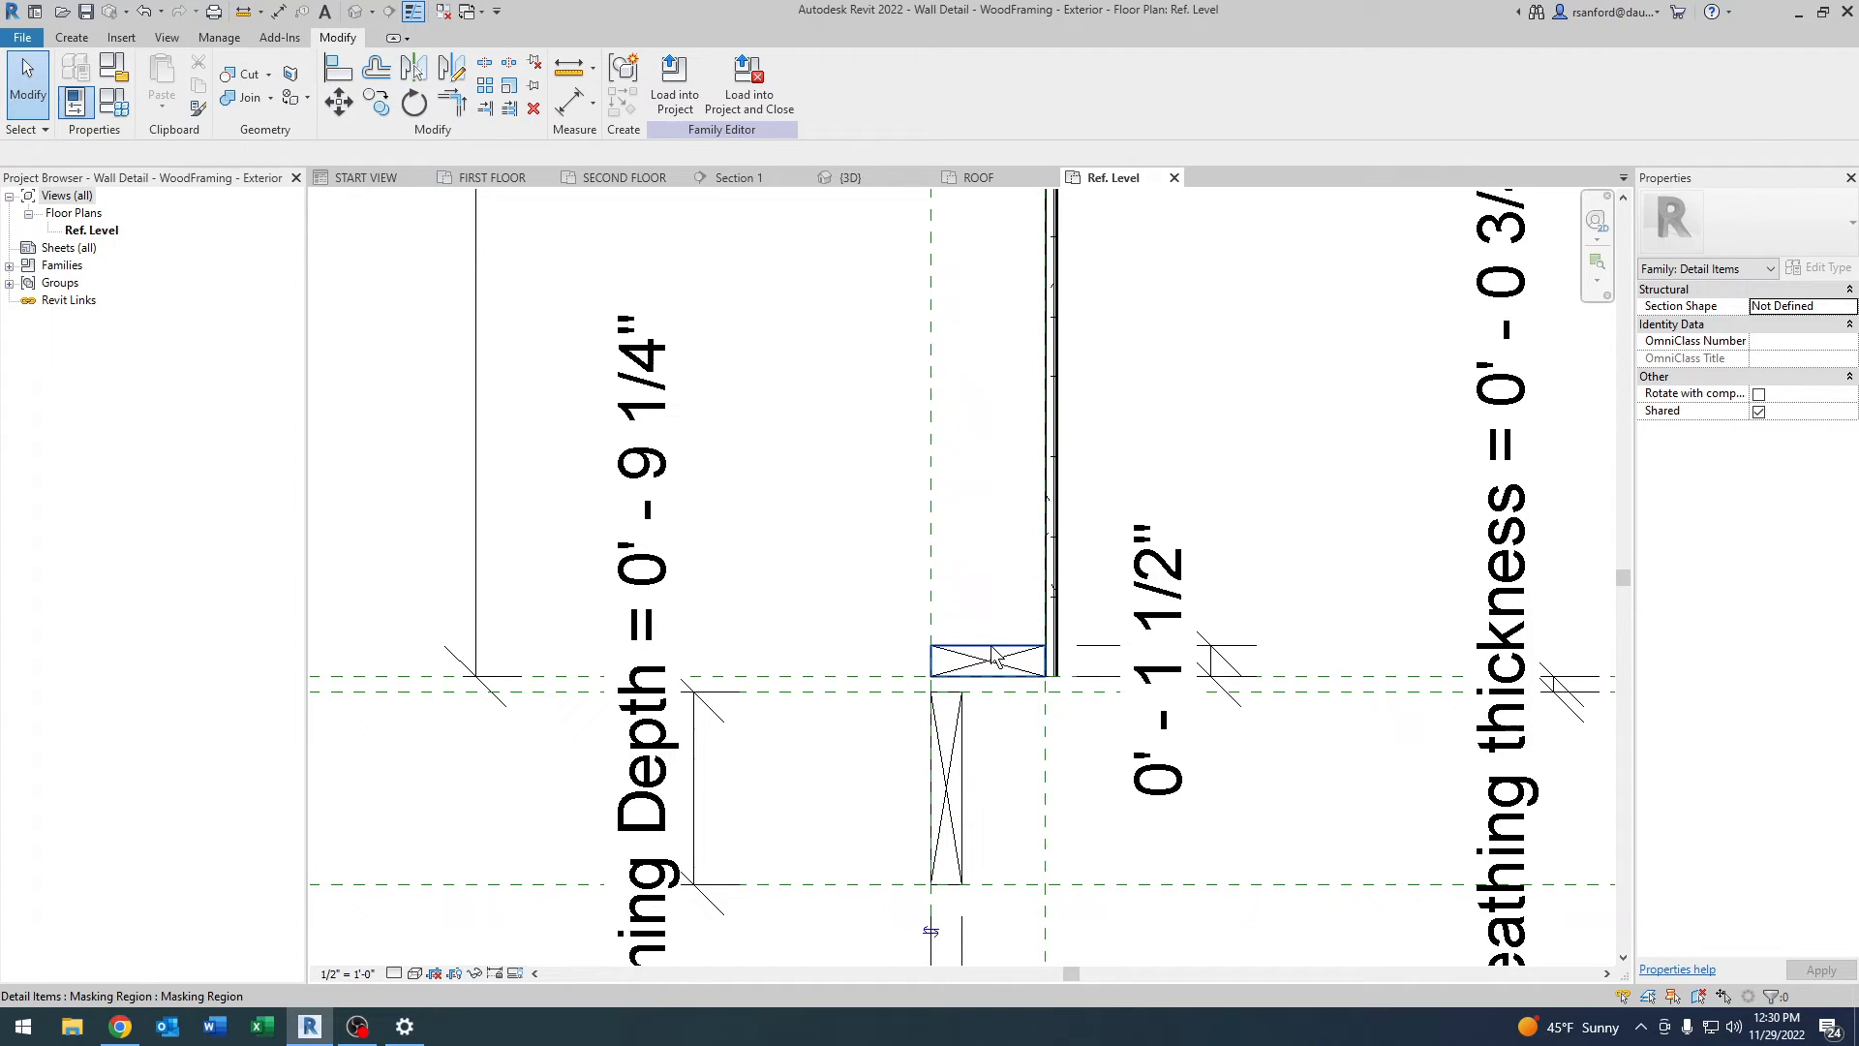
pyautogui.moveTo(993, 655)
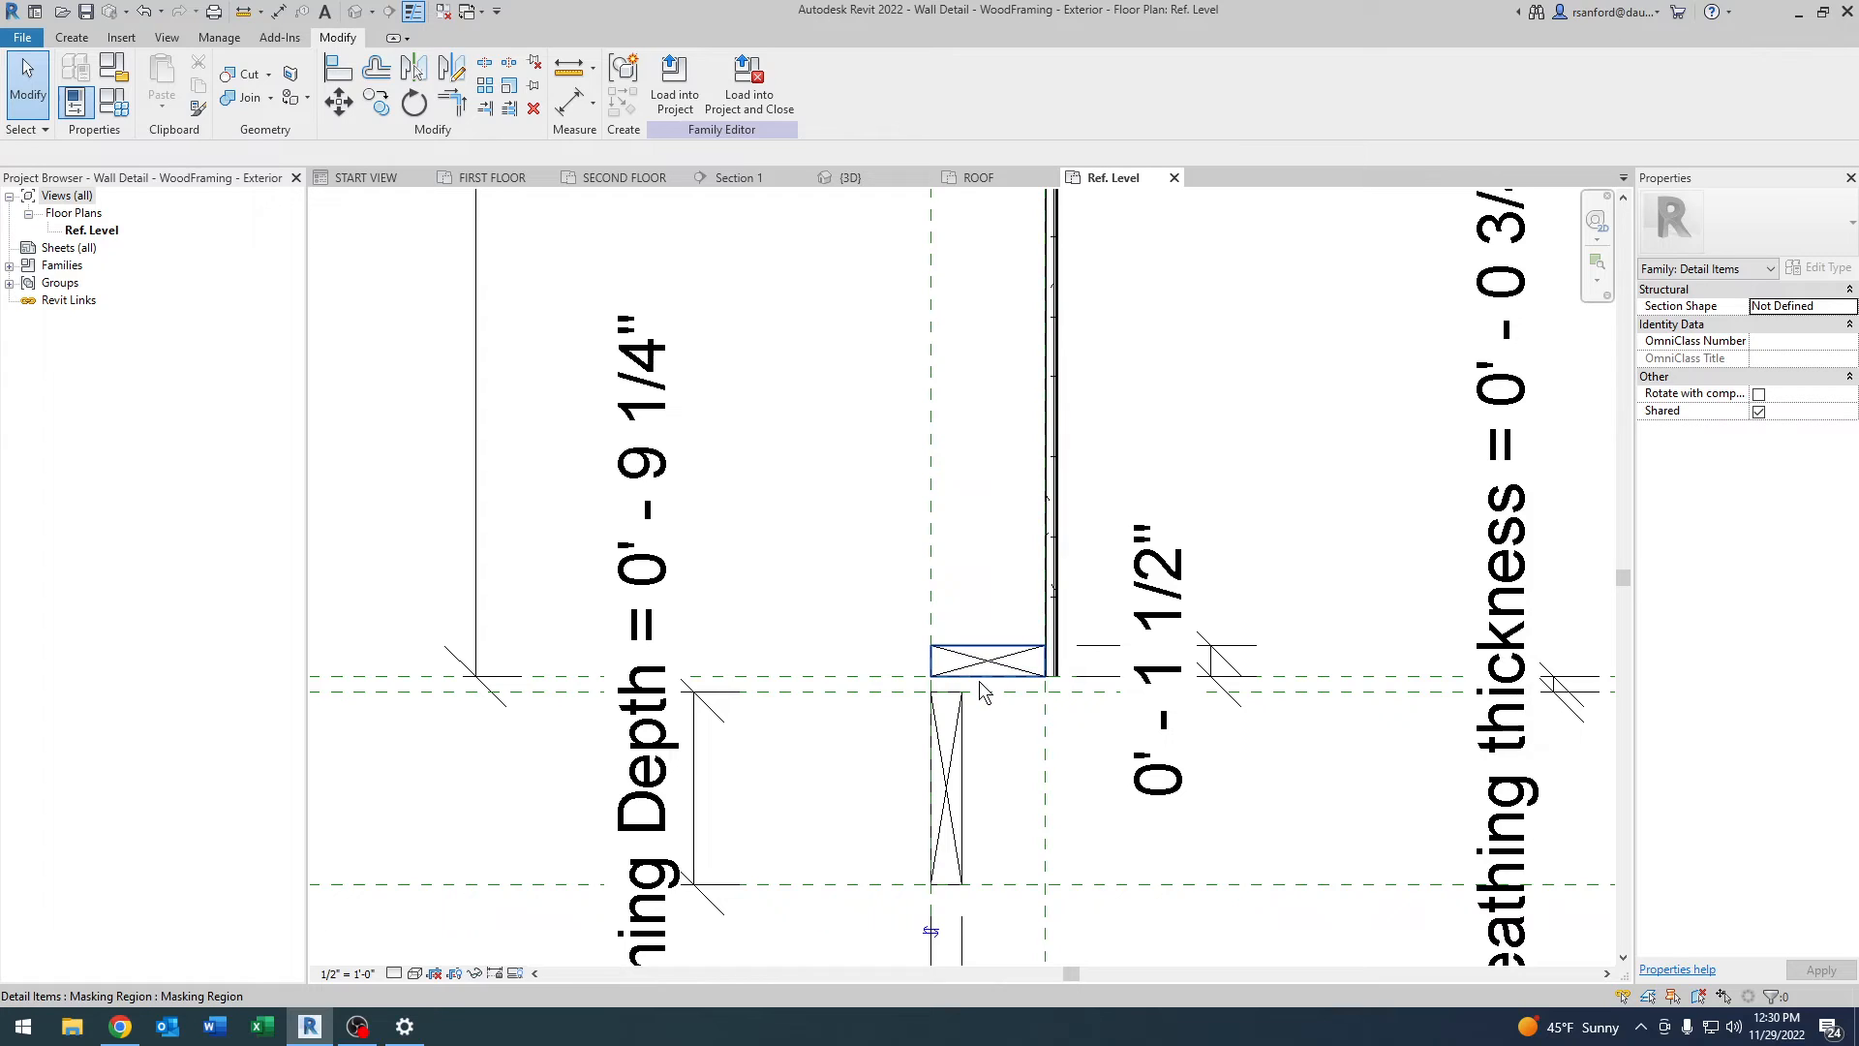
pyautogui.click(1150, 653)
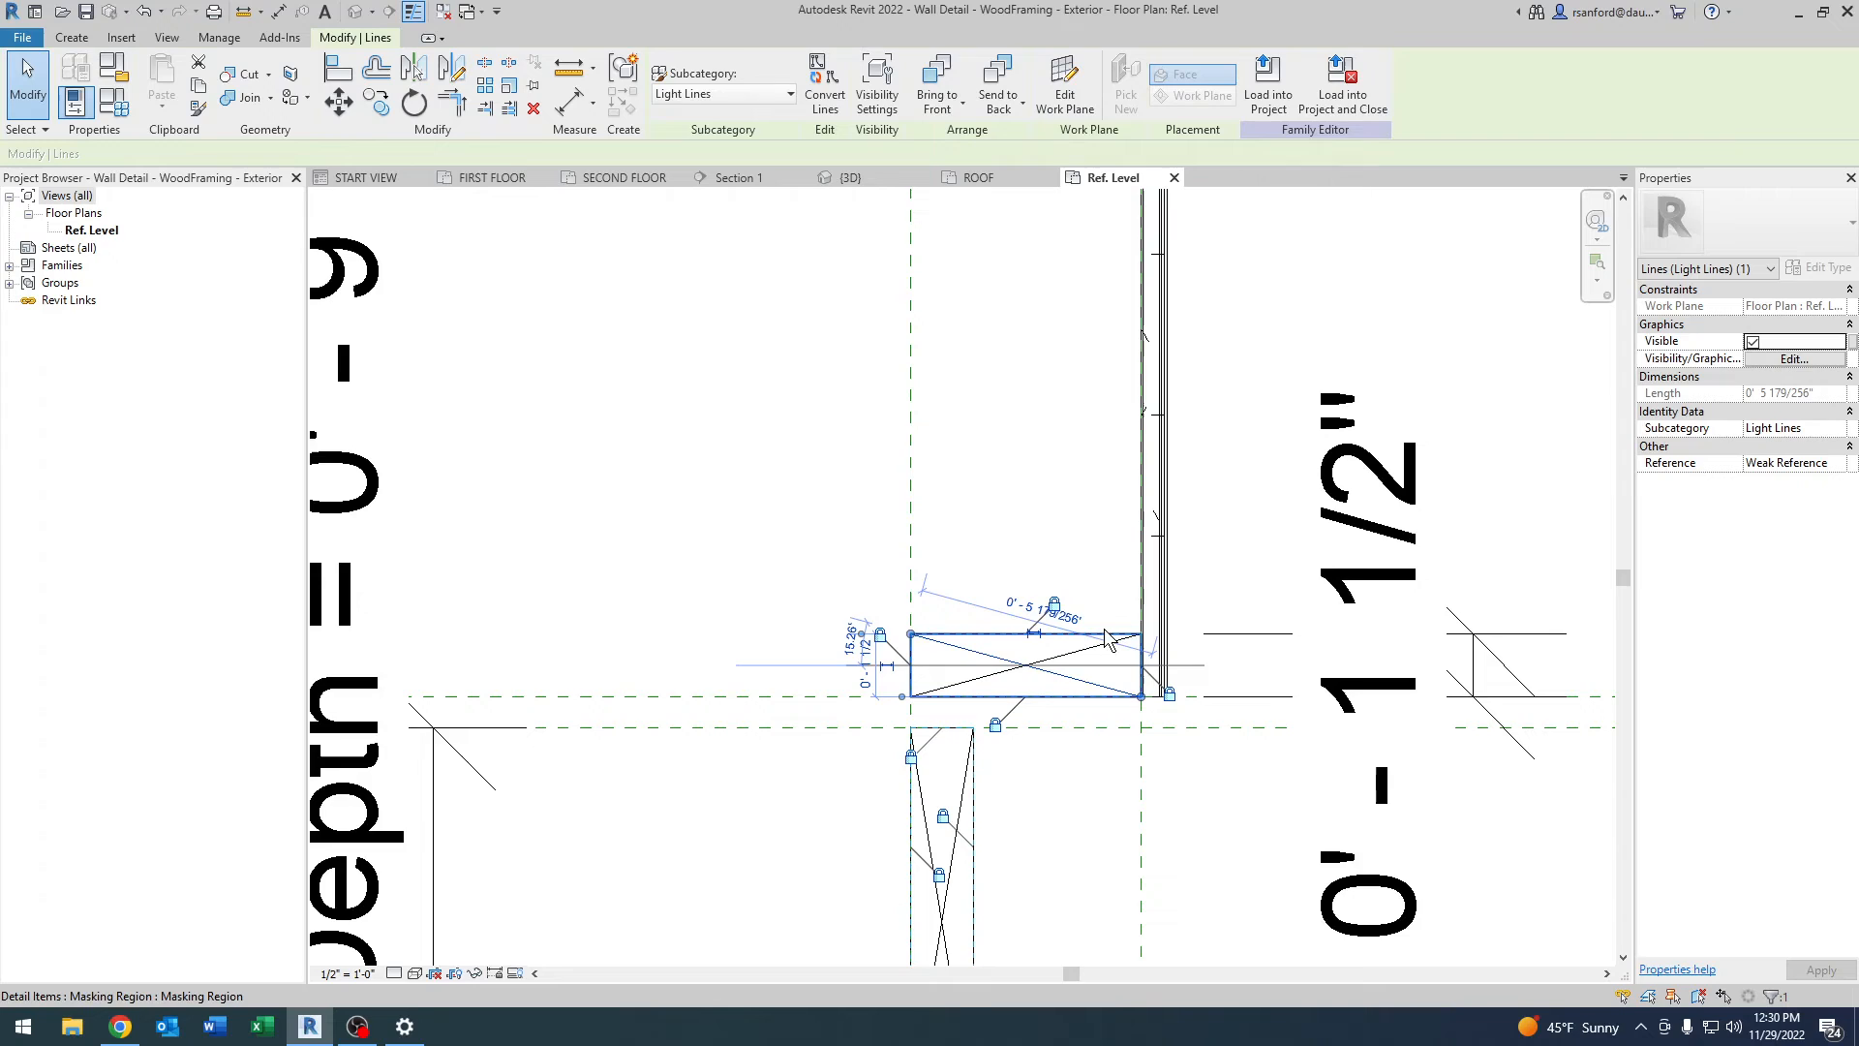
pyautogui.moveTo(1107, 637)
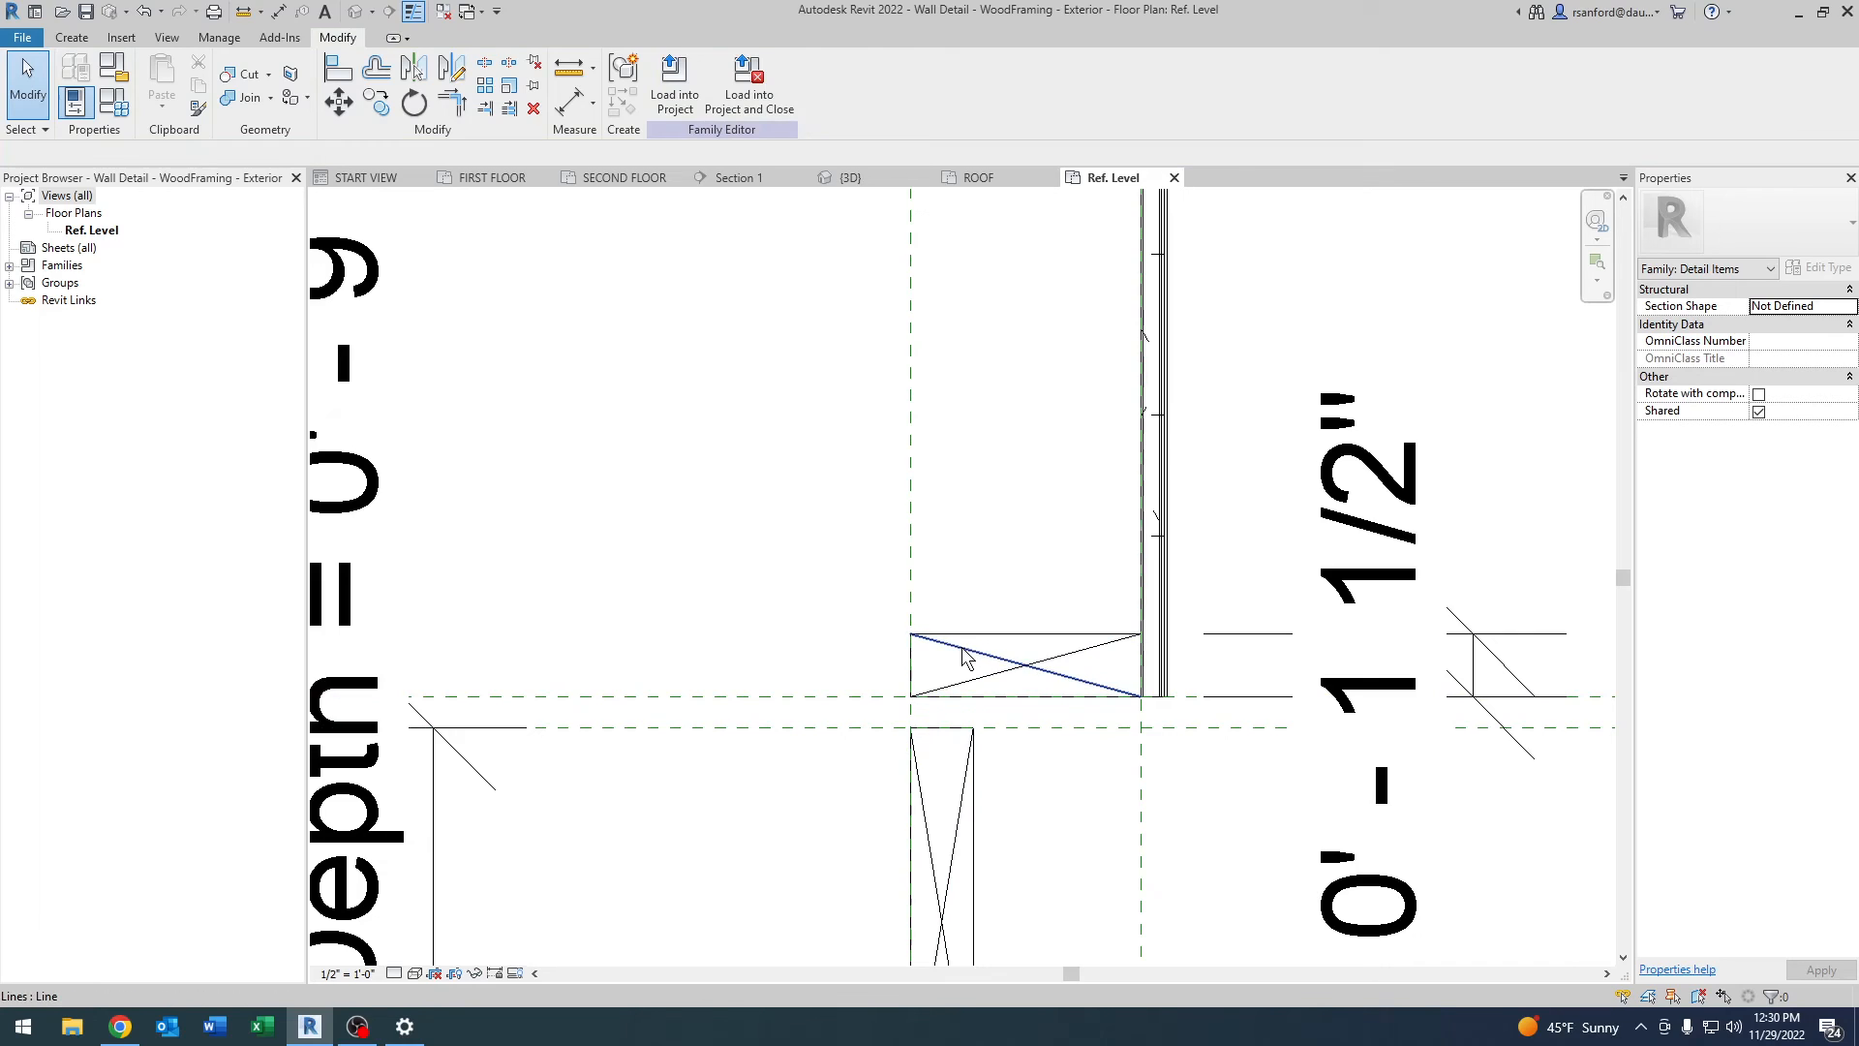
pyautogui.click(1022, 658)
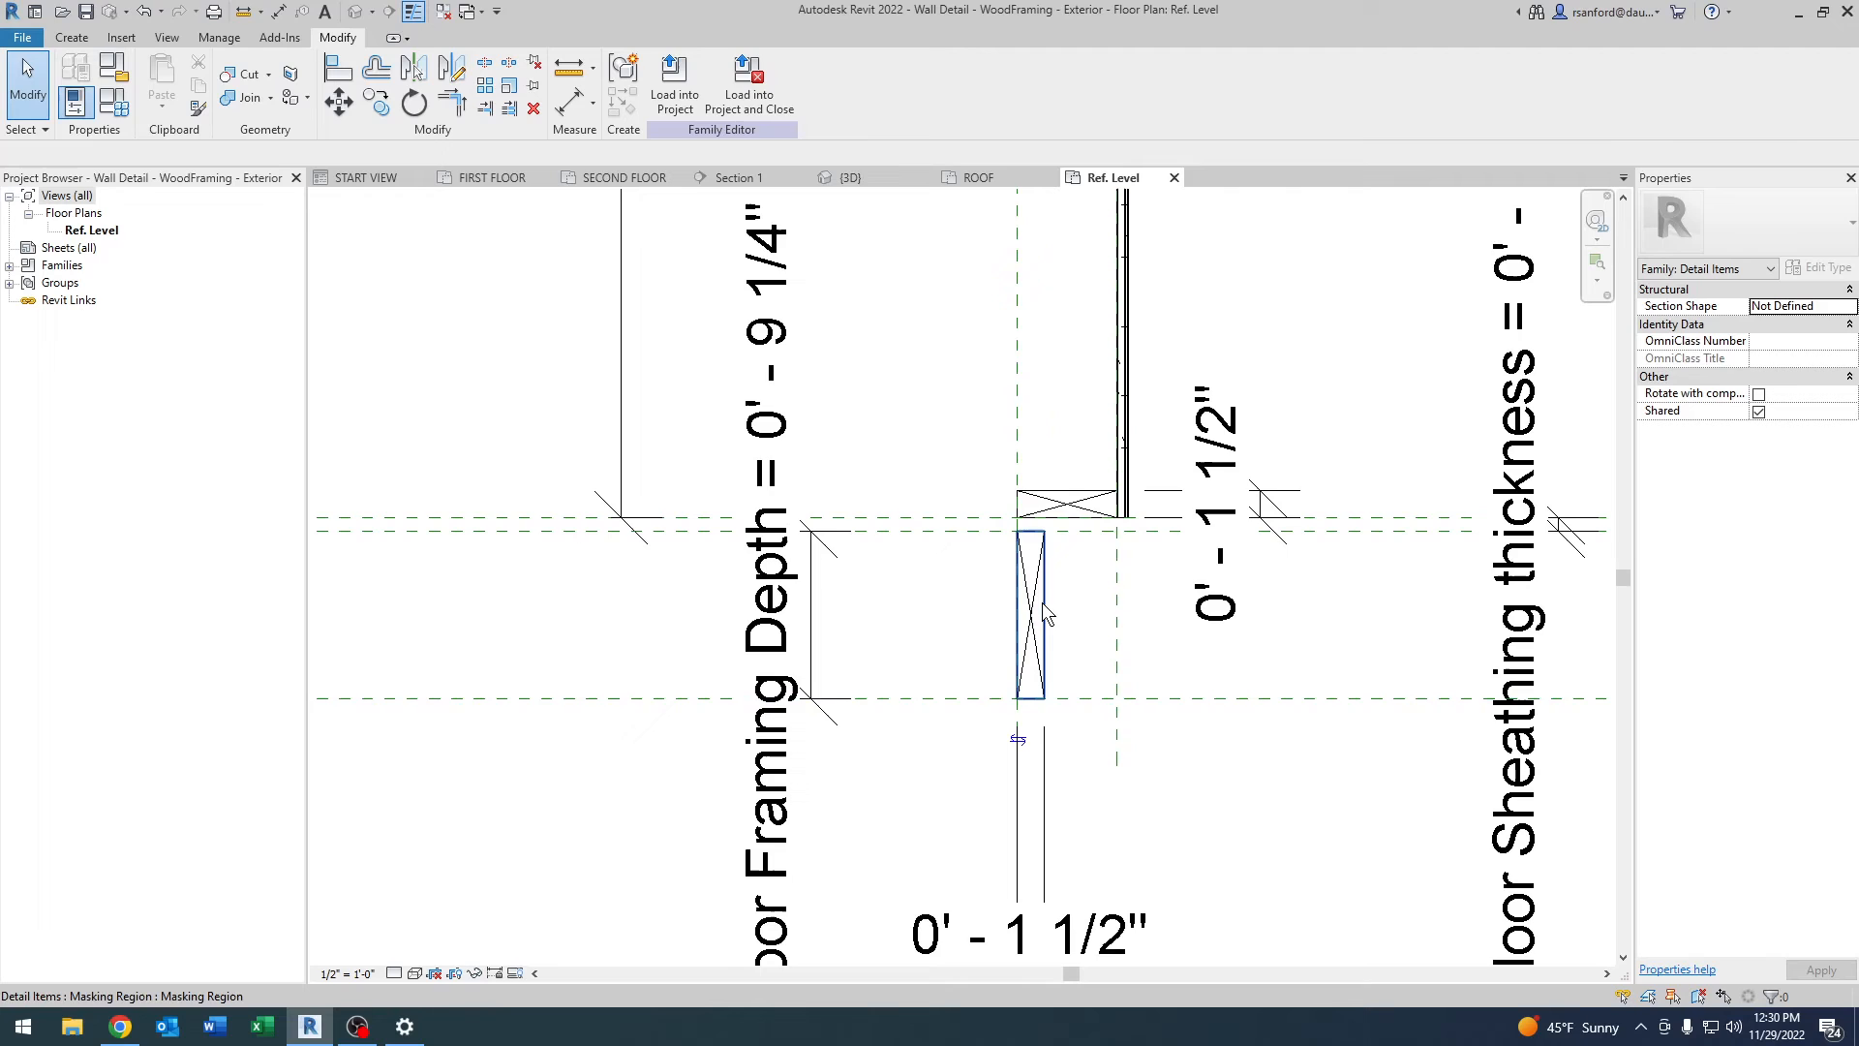
pyautogui.click(1028, 616)
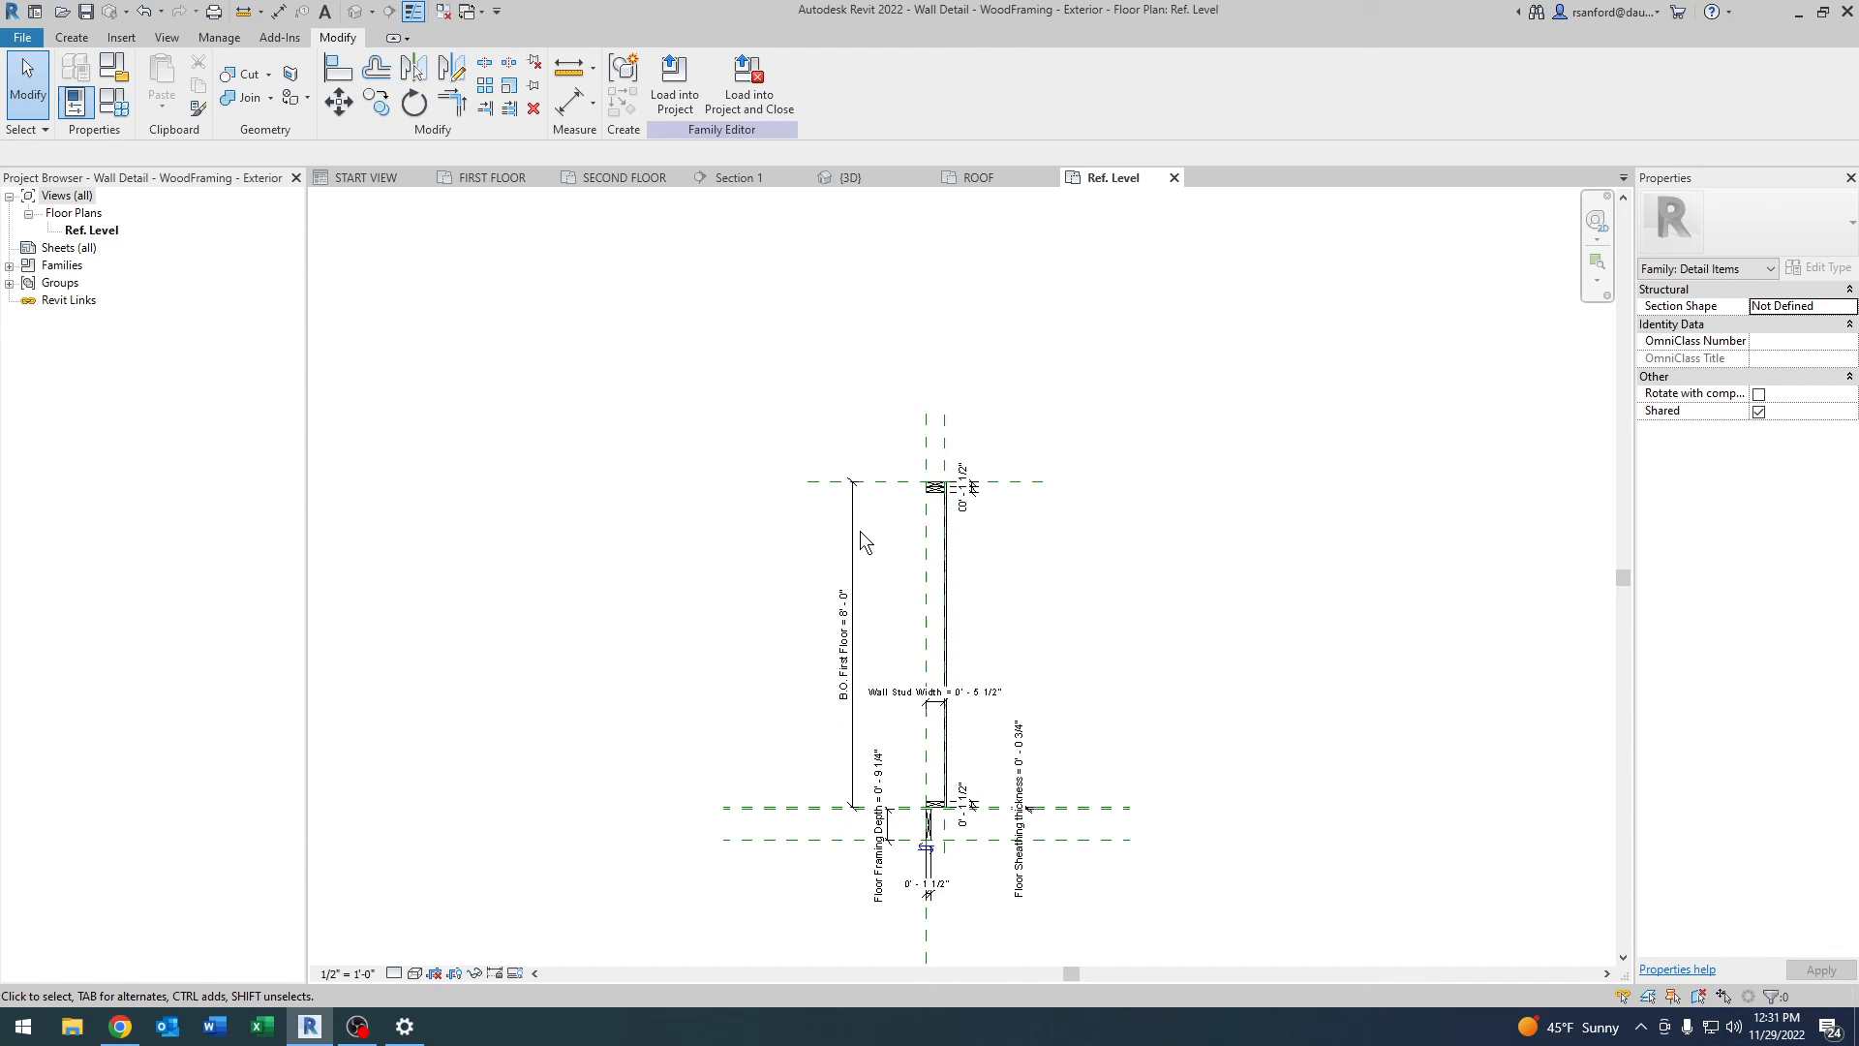
pyautogui.moveTo(207, 980)
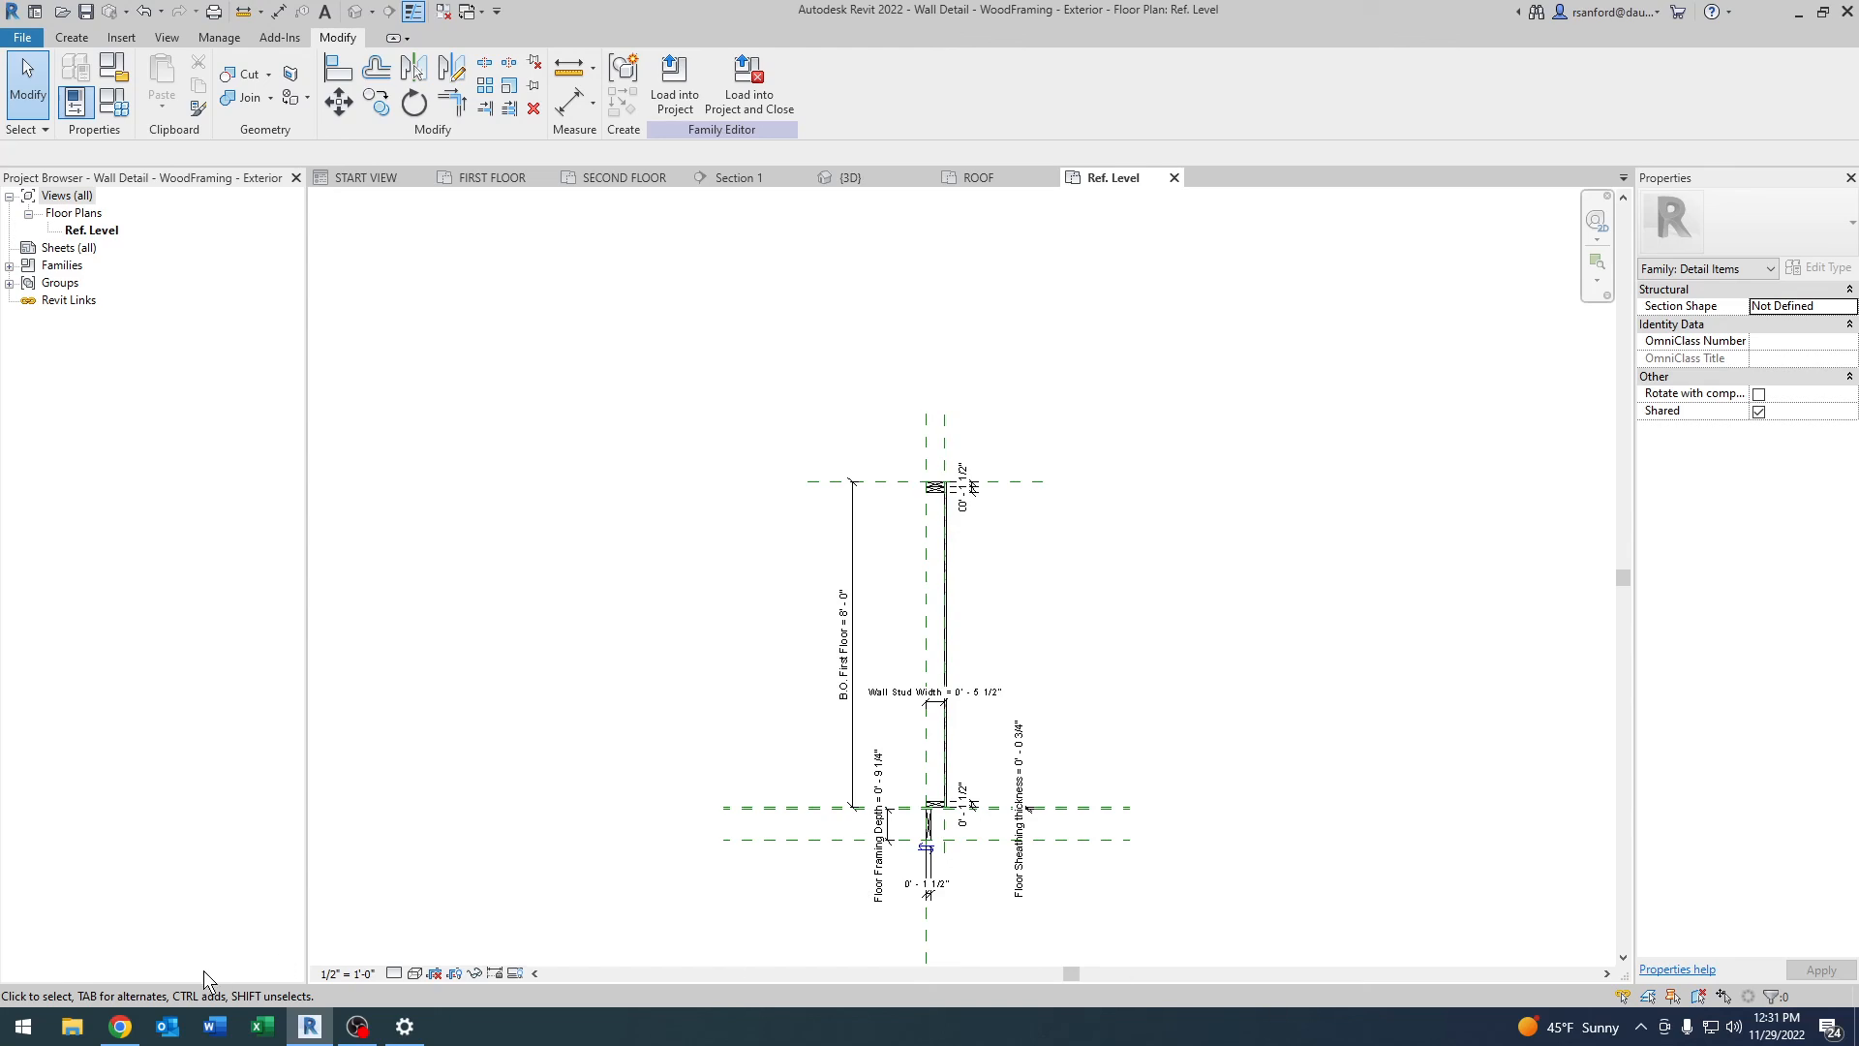